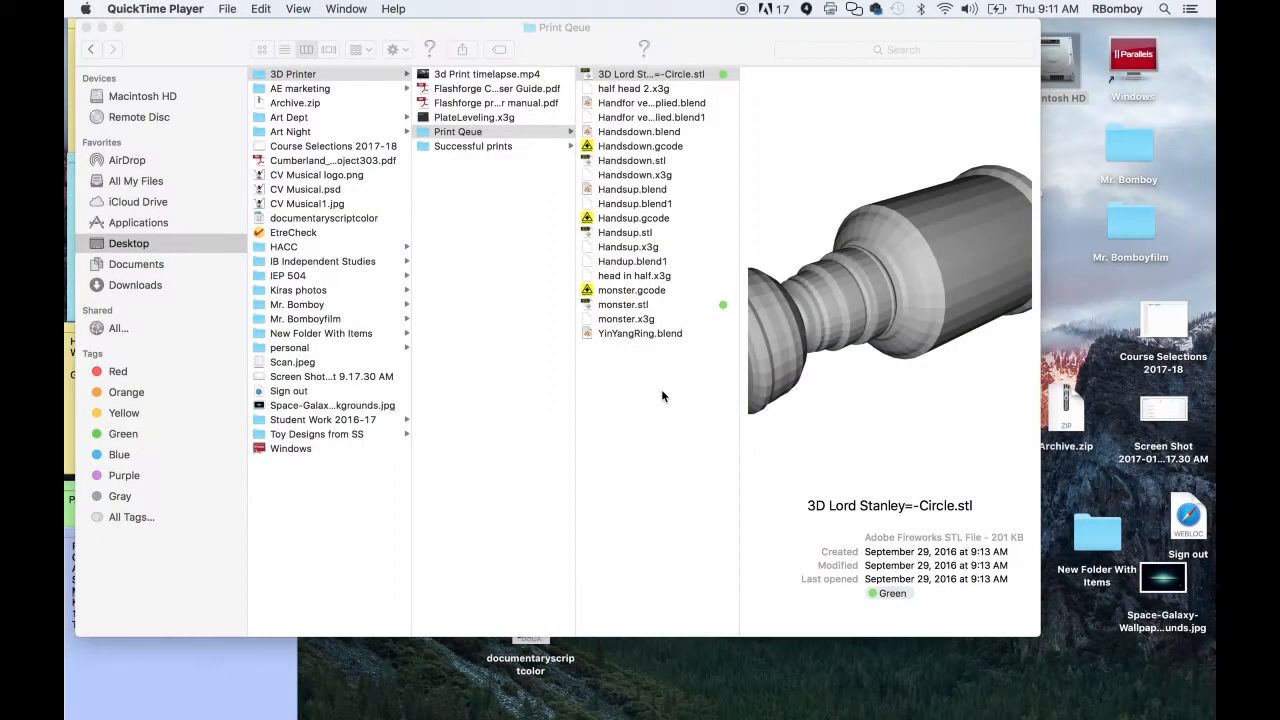
{"action": "mouse_move", "coordinate": [740, 262]}
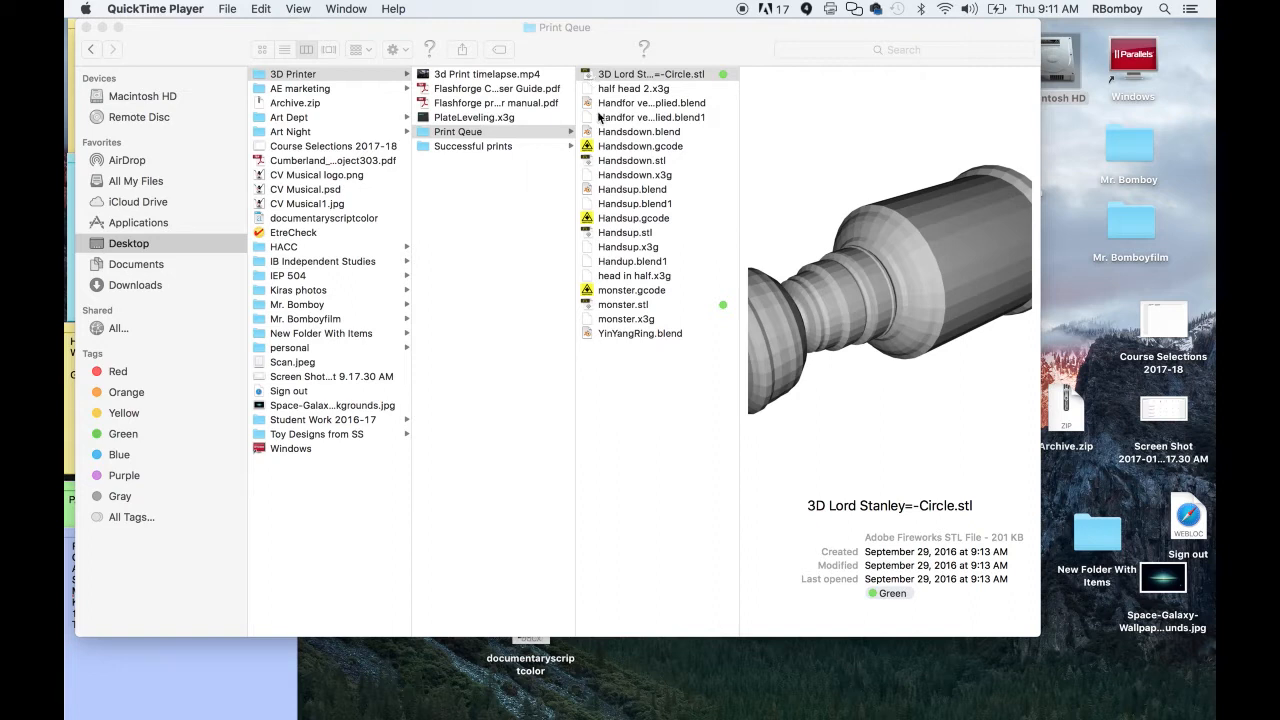
{"action": "mouse_move", "coordinate": [705, 137]}
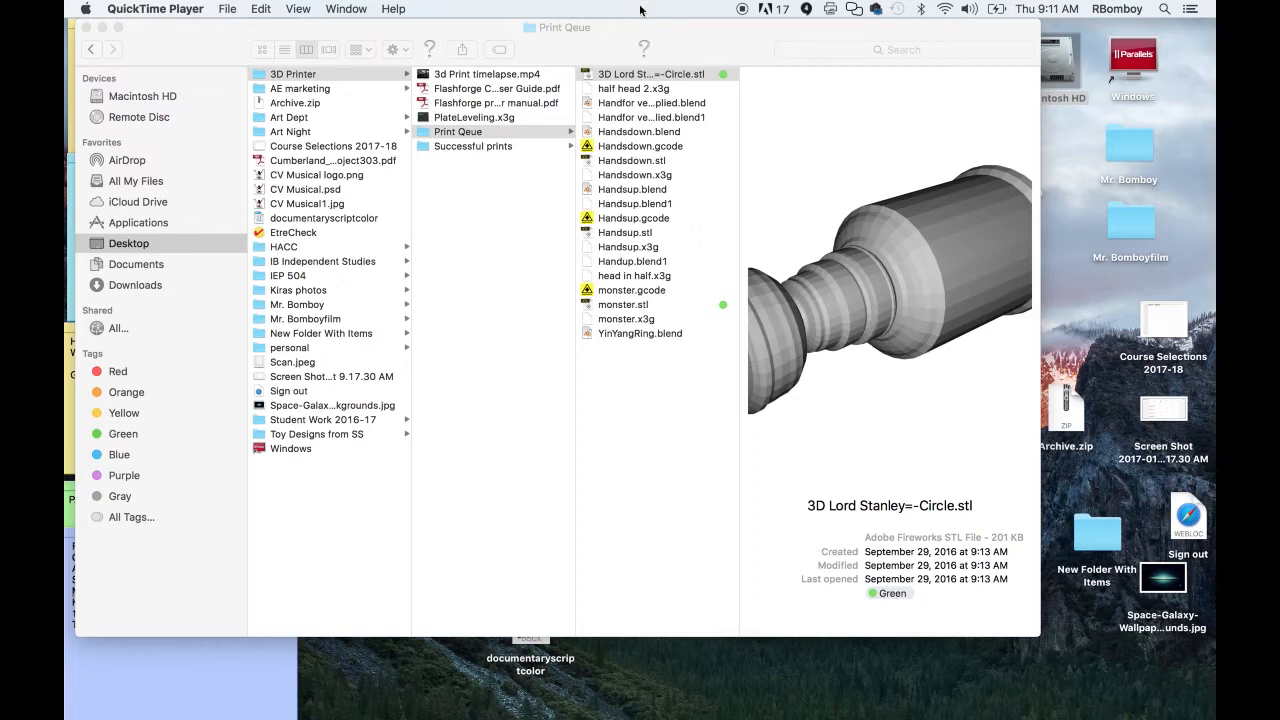
{"action": "mouse_move", "coordinate": [618, 141]}
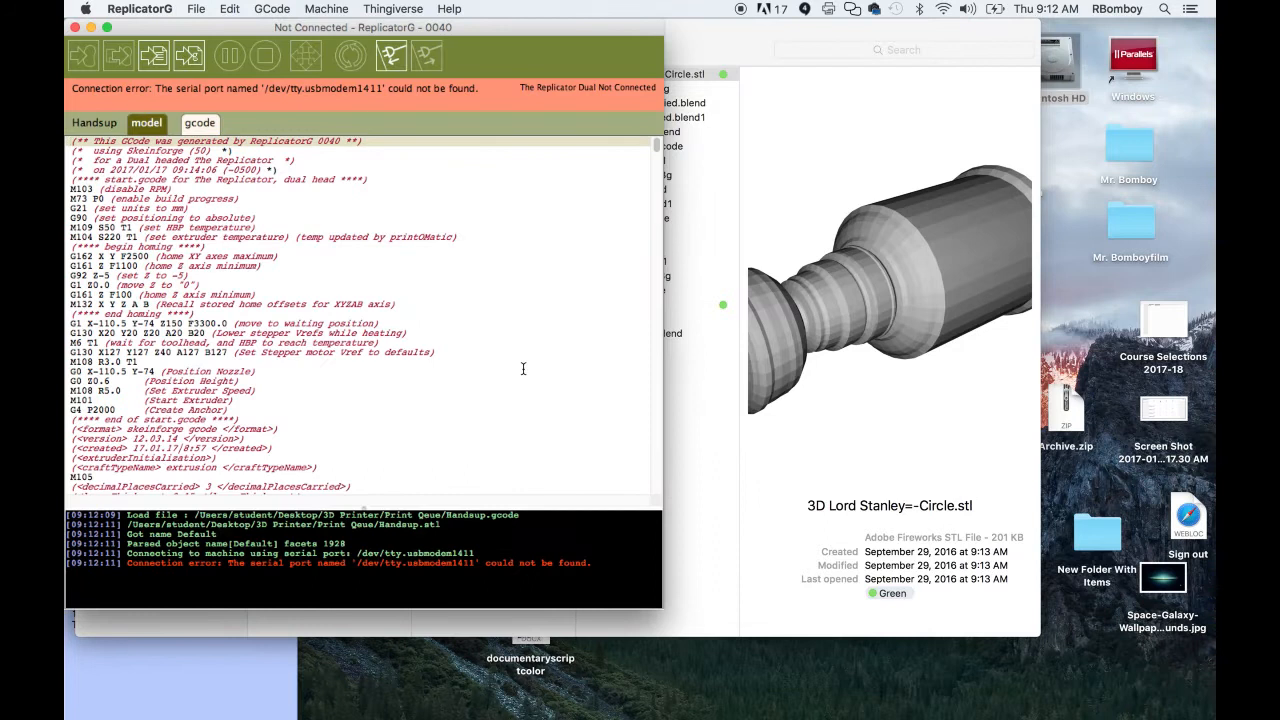
{"action": "mouse_move", "coordinate": [455, 73]}
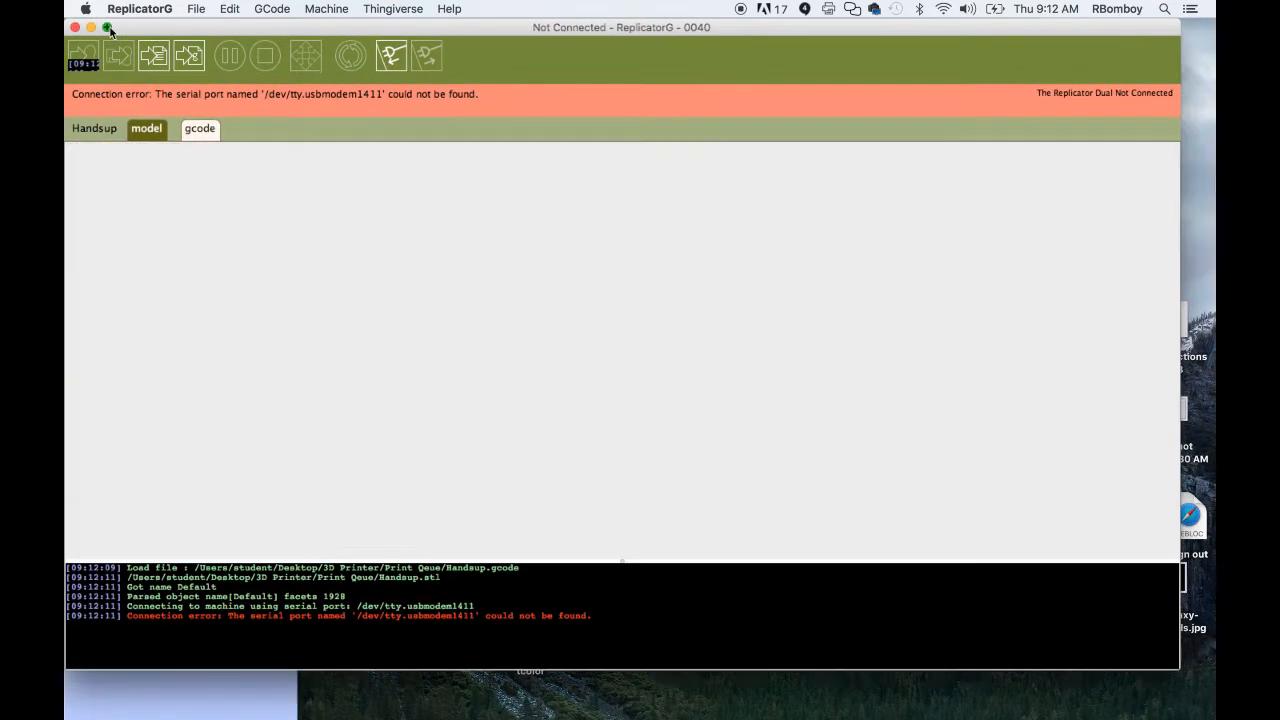
Maximize the ReplicatorG window and replace Handsup with a blank Untitled document.
{"action": "left_click", "coordinate": [199, 128]}
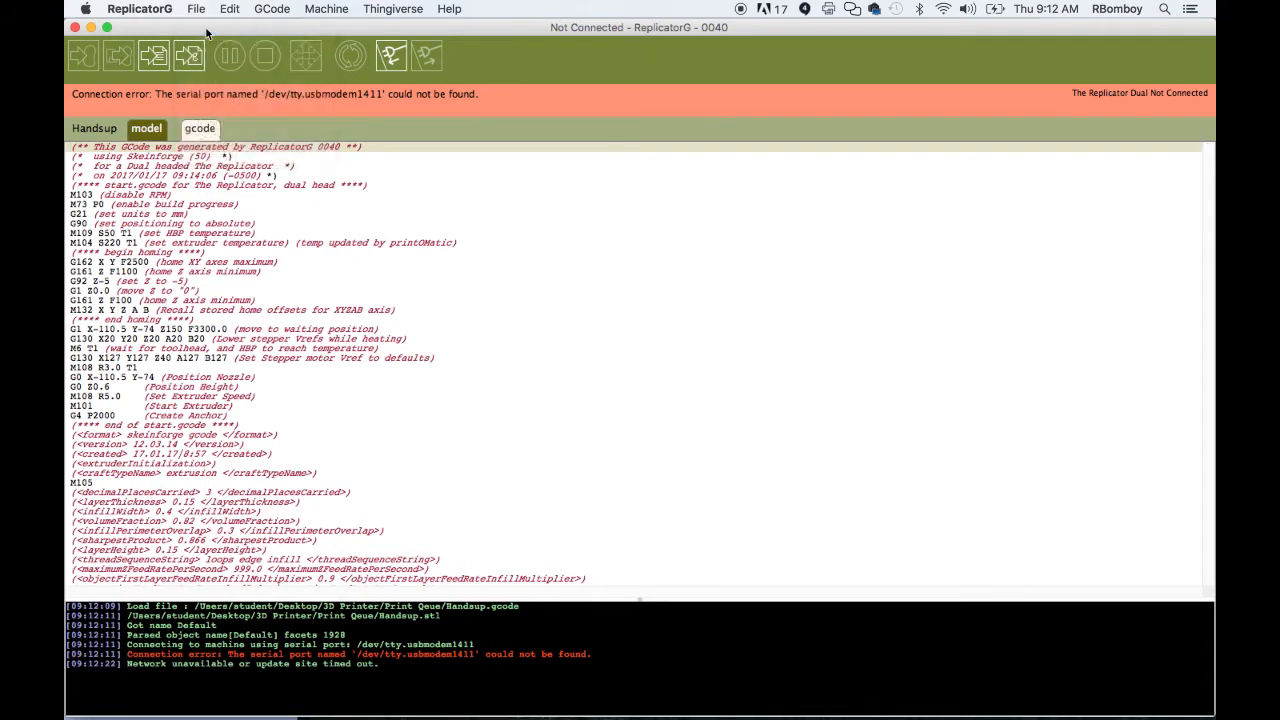
{"action": "left_click", "coordinate": [196, 9]}
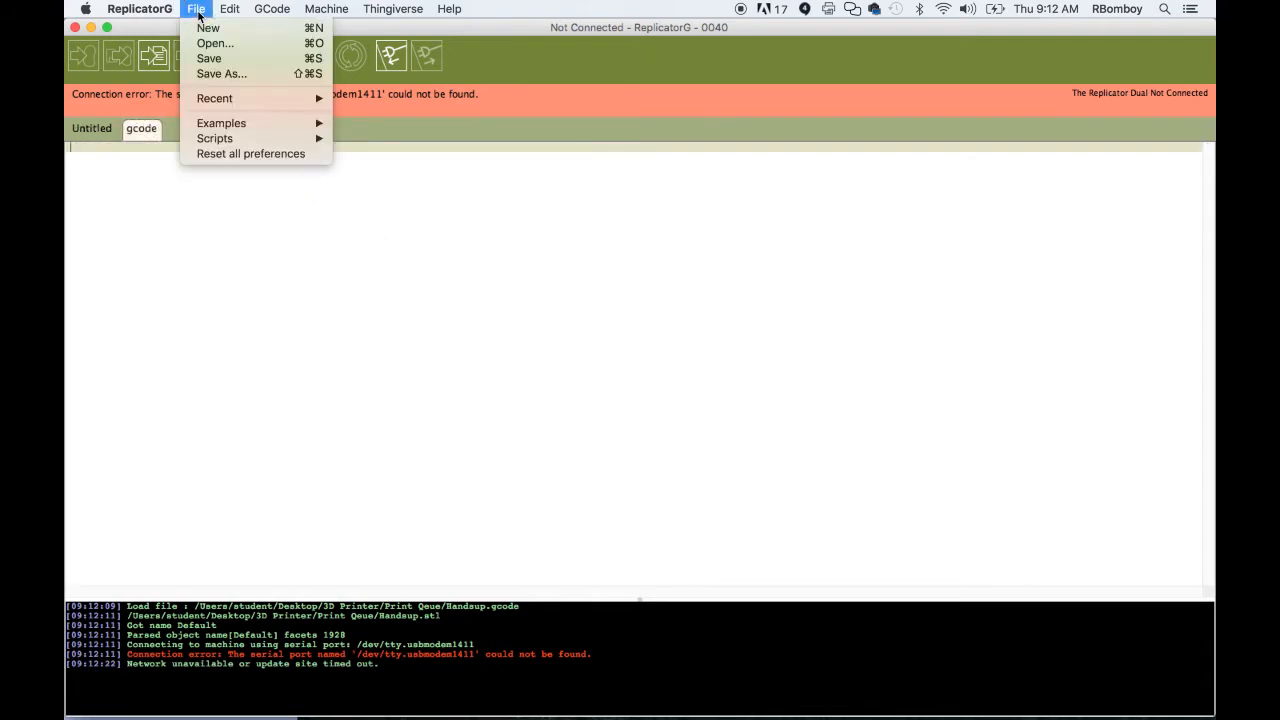
Select 3D Lord Stanley=-Circle.stl from the Print Qeue folder in the Open dialog.
{"action": "left_click", "coordinate": [214, 43]}
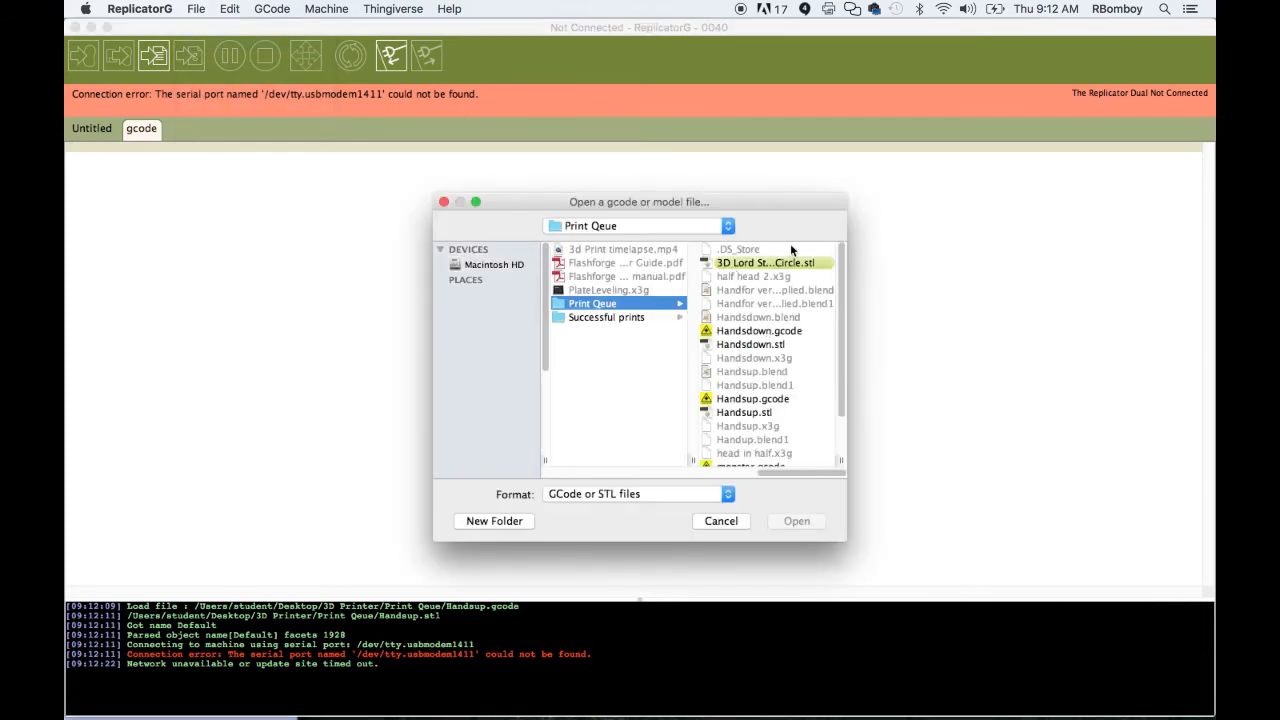
{"action": "left_click", "coordinate": [765, 262]}
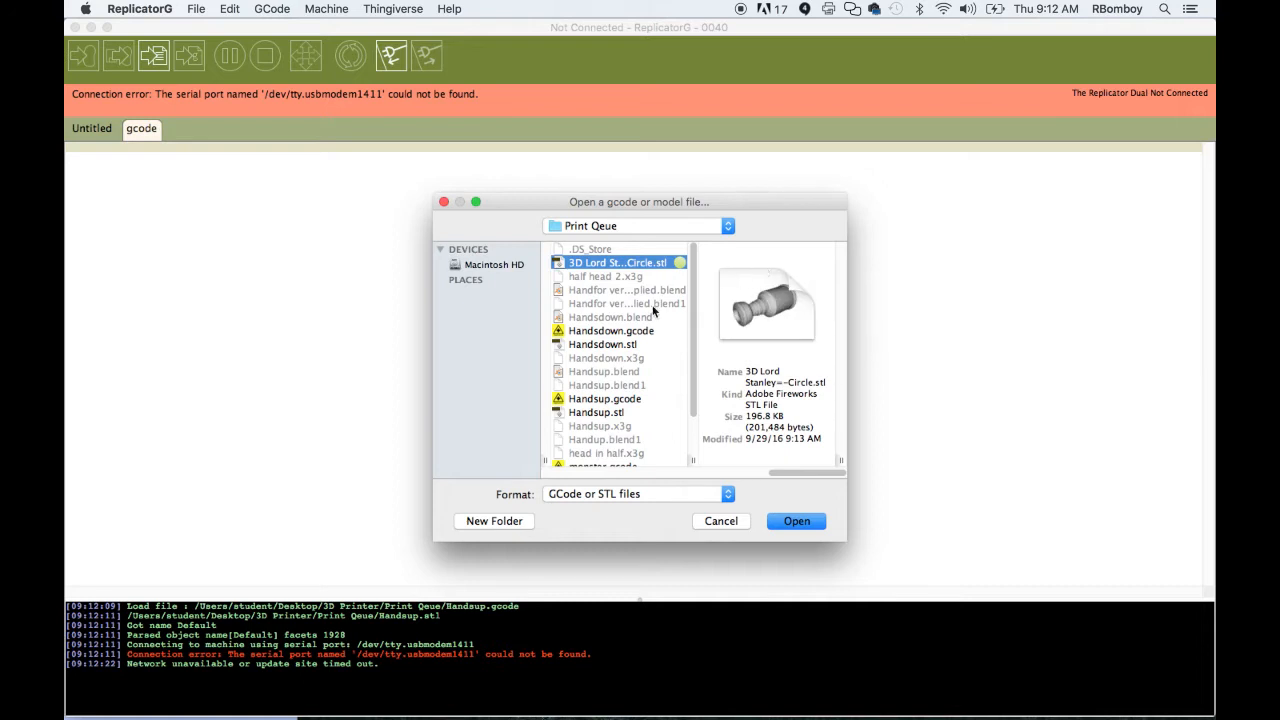
{"action": "mouse_move", "coordinate": [810, 407]}
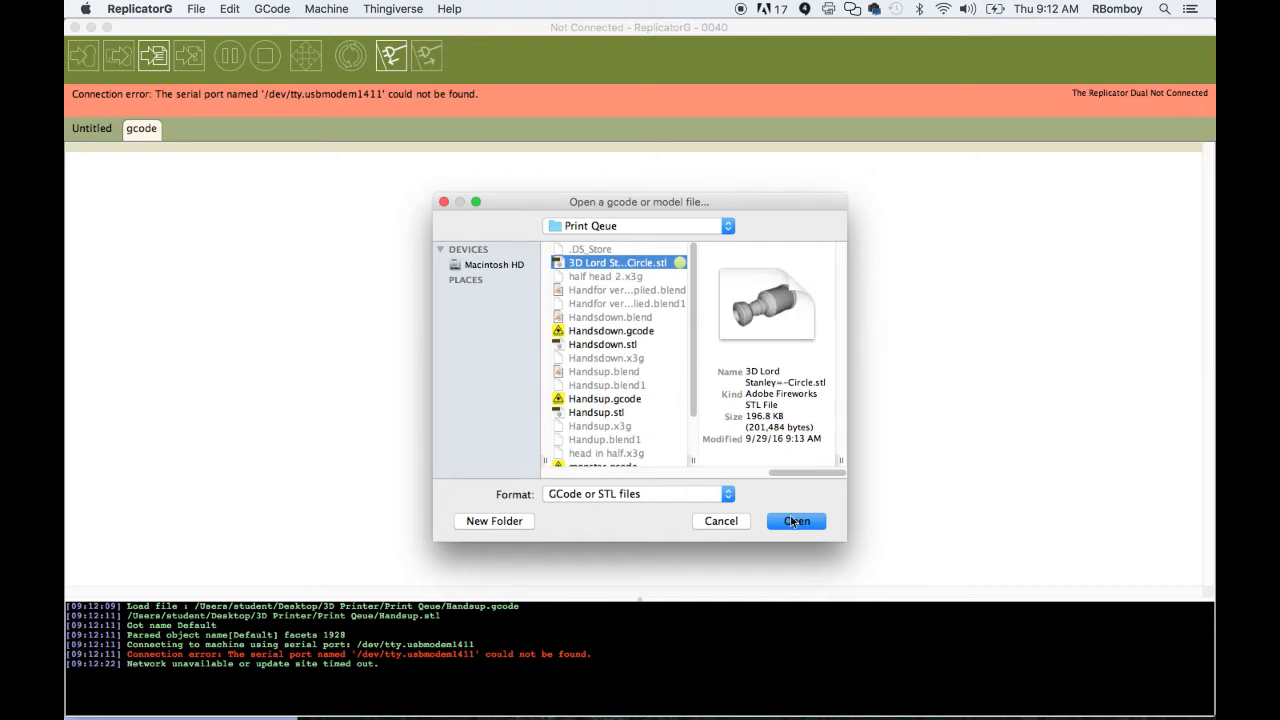
{"action": "left_click", "coordinate": [795, 521]}
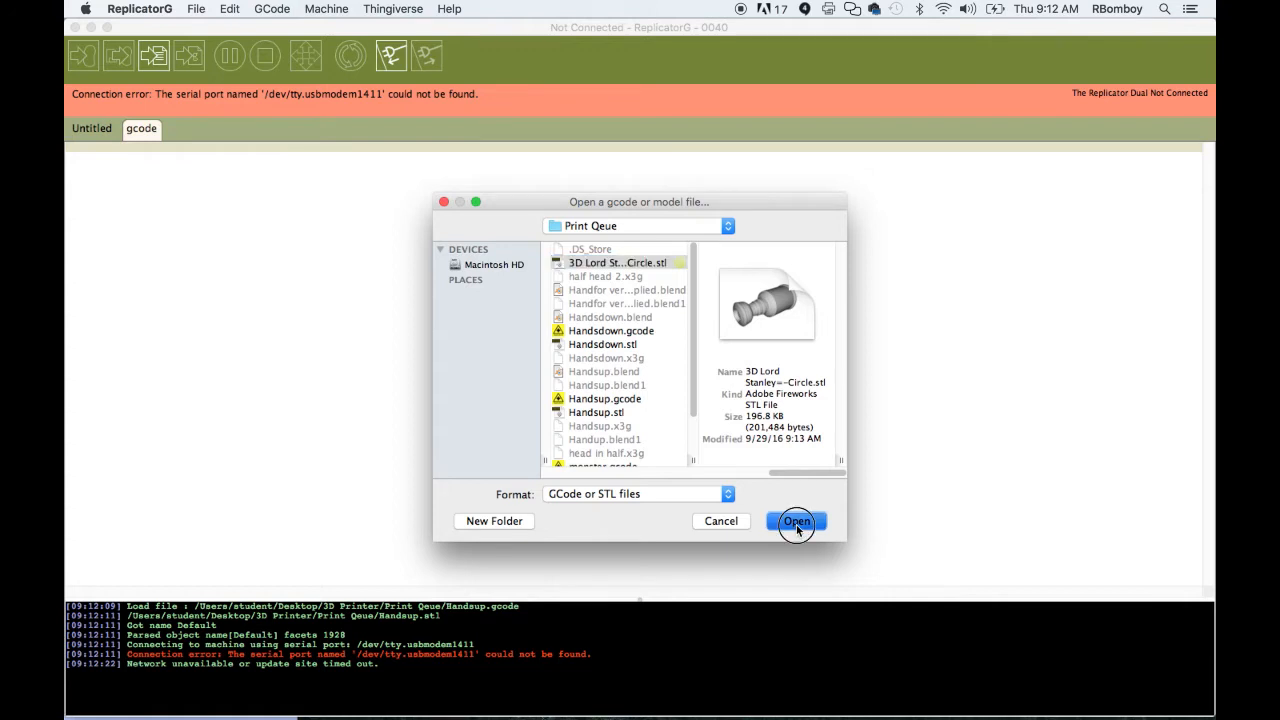
Load the Stanley Cup model and browse the Move options and Machine menu.
{"action": "left_click", "coordinate": [796, 521]}
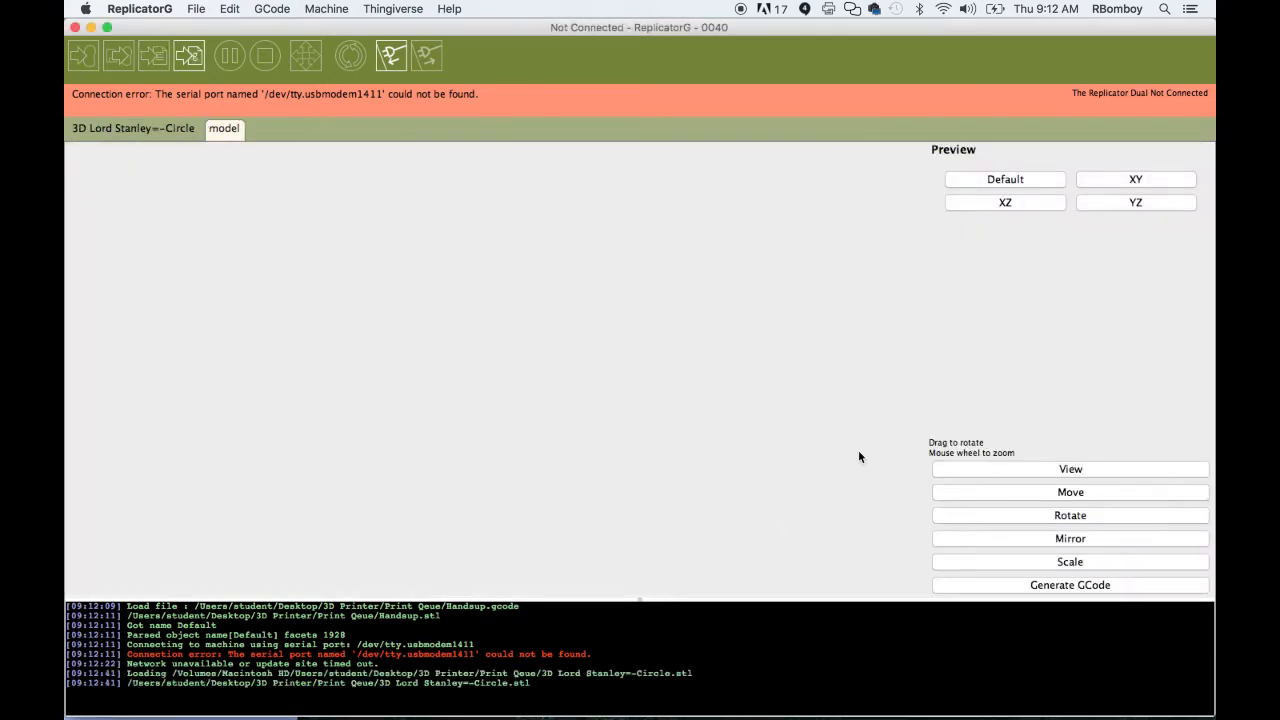
{"action": "mouse_move", "coordinate": [578, 114]}
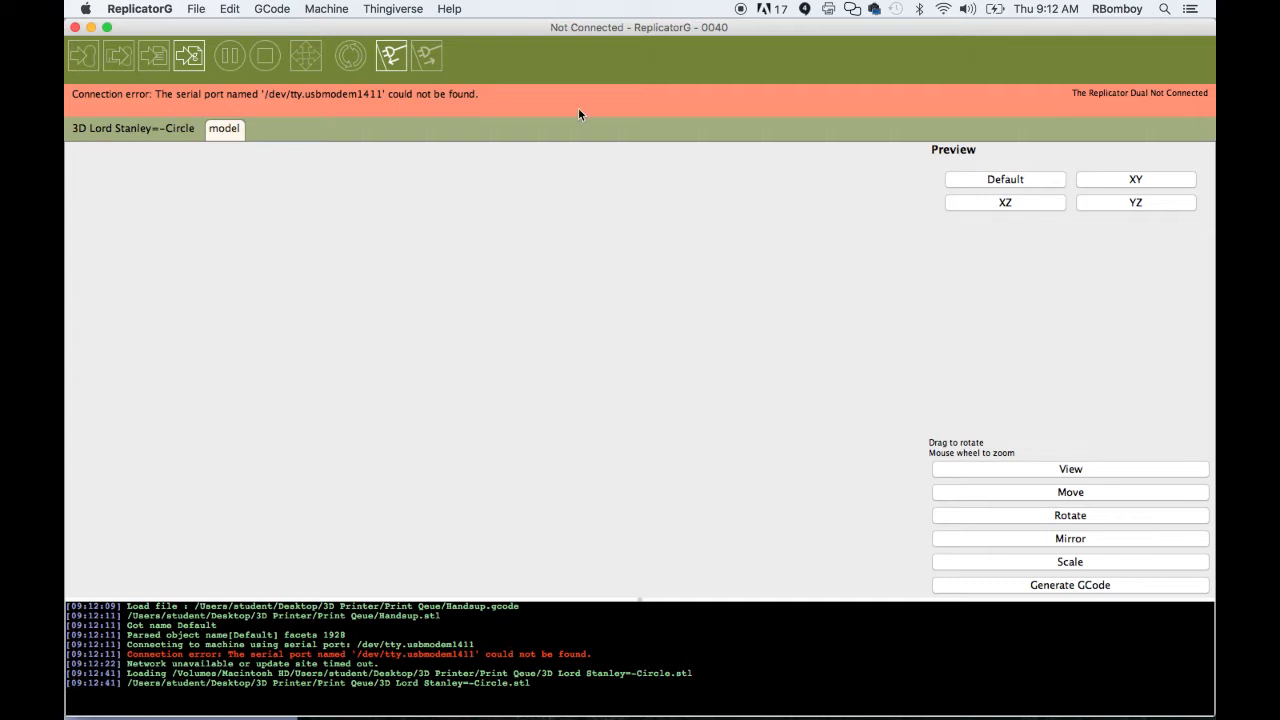
{"action": "mouse_move", "coordinate": [222, 139]}
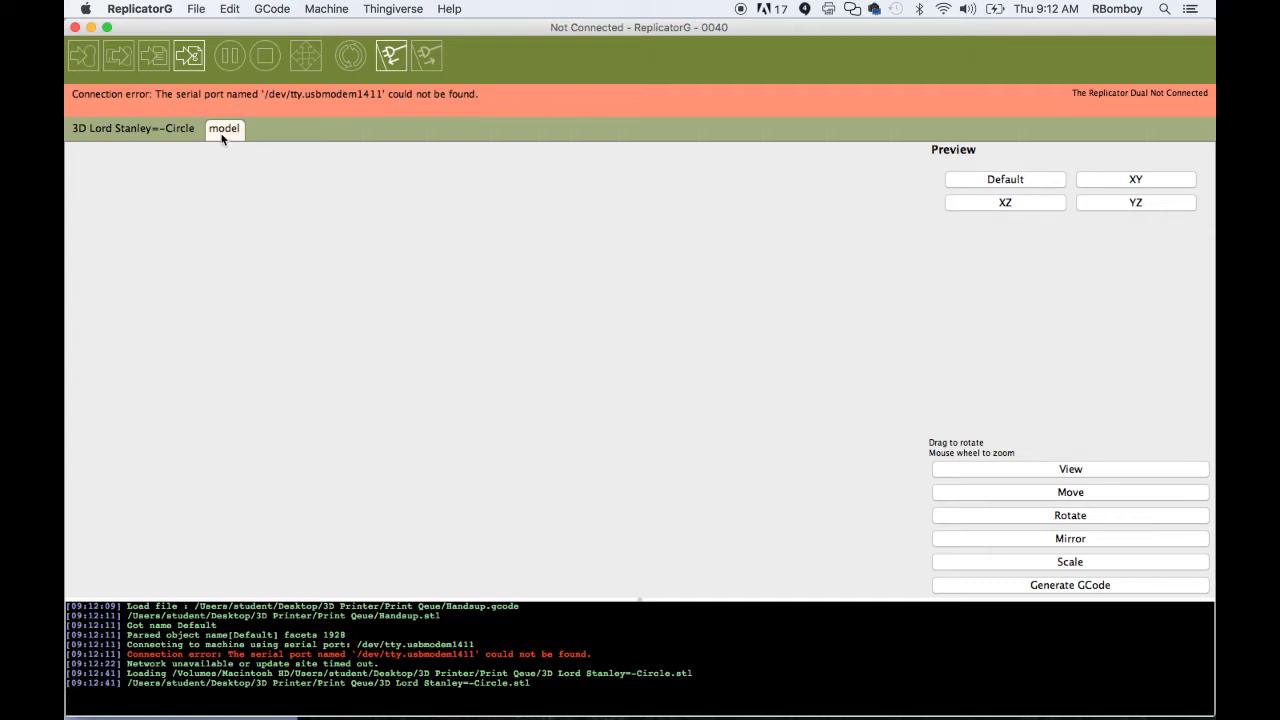
{"action": "mouse_move", "coordinate": [1051, 487]}
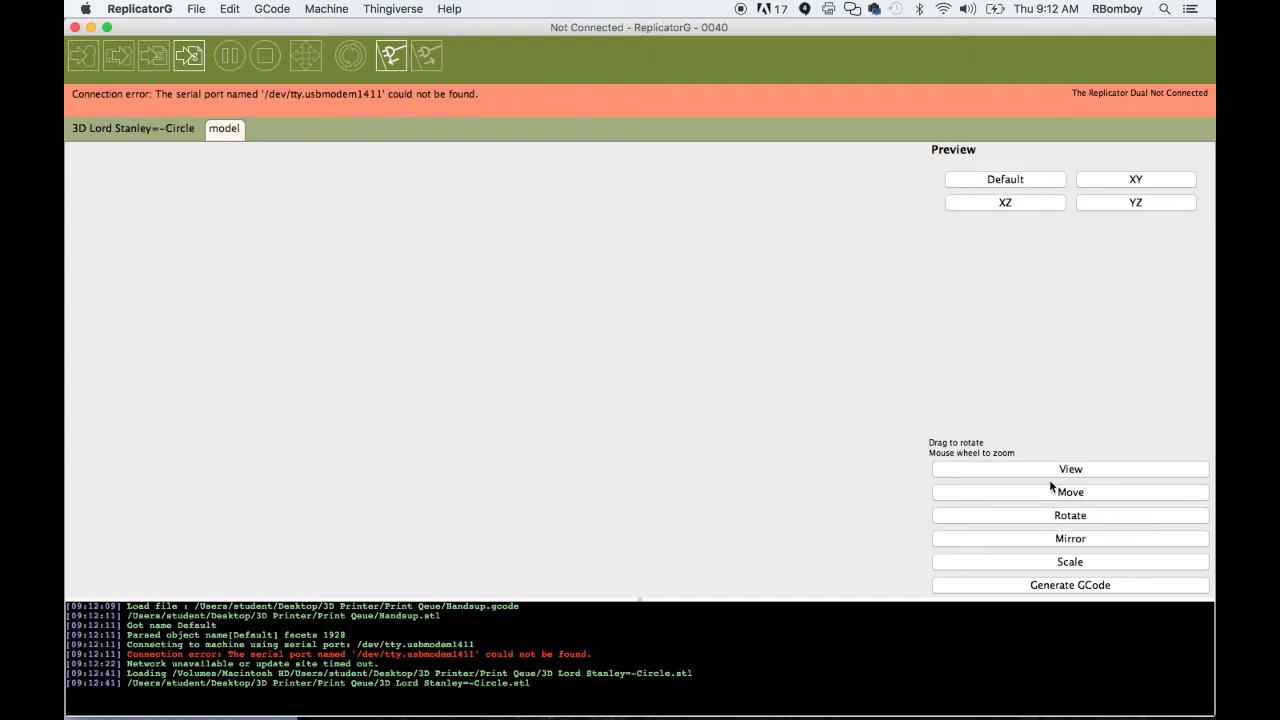
{"action": "left_click", "coordinate": [1070, 492]}
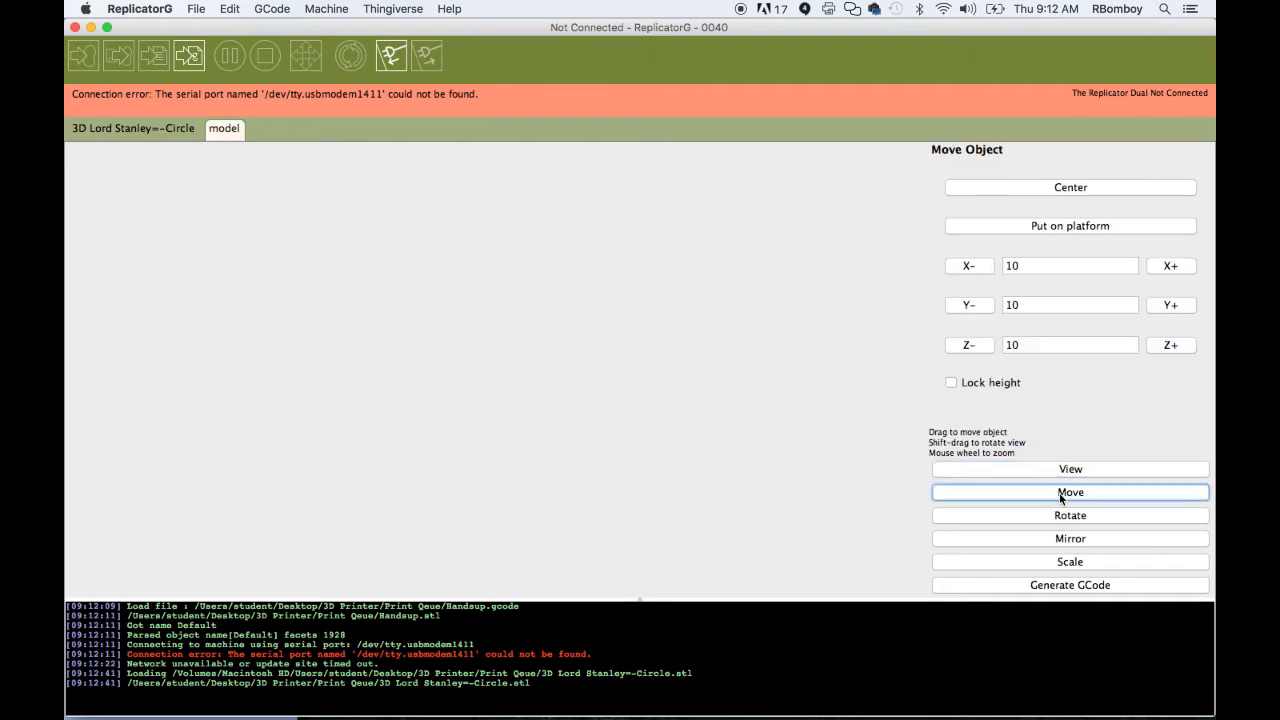
{"action": "left_click", "coordinate": [1070, 469]}
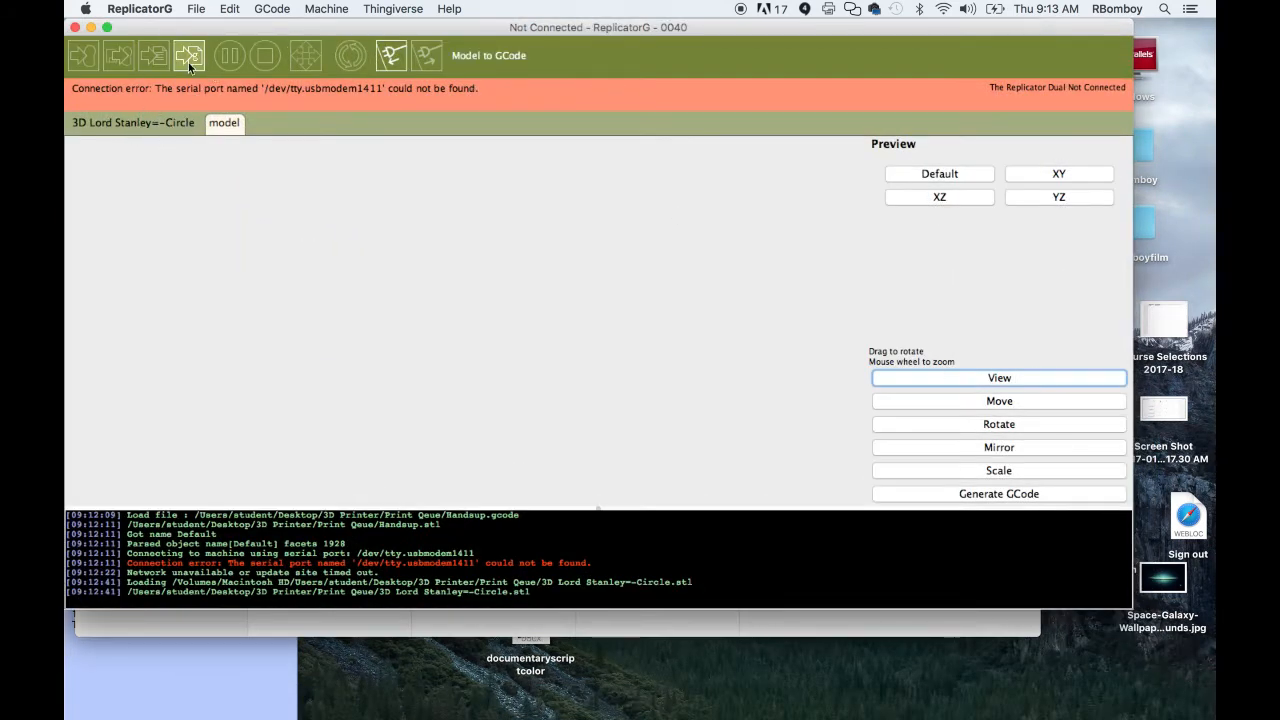
{"action": "left_click", "coordinate": [326, 9]}
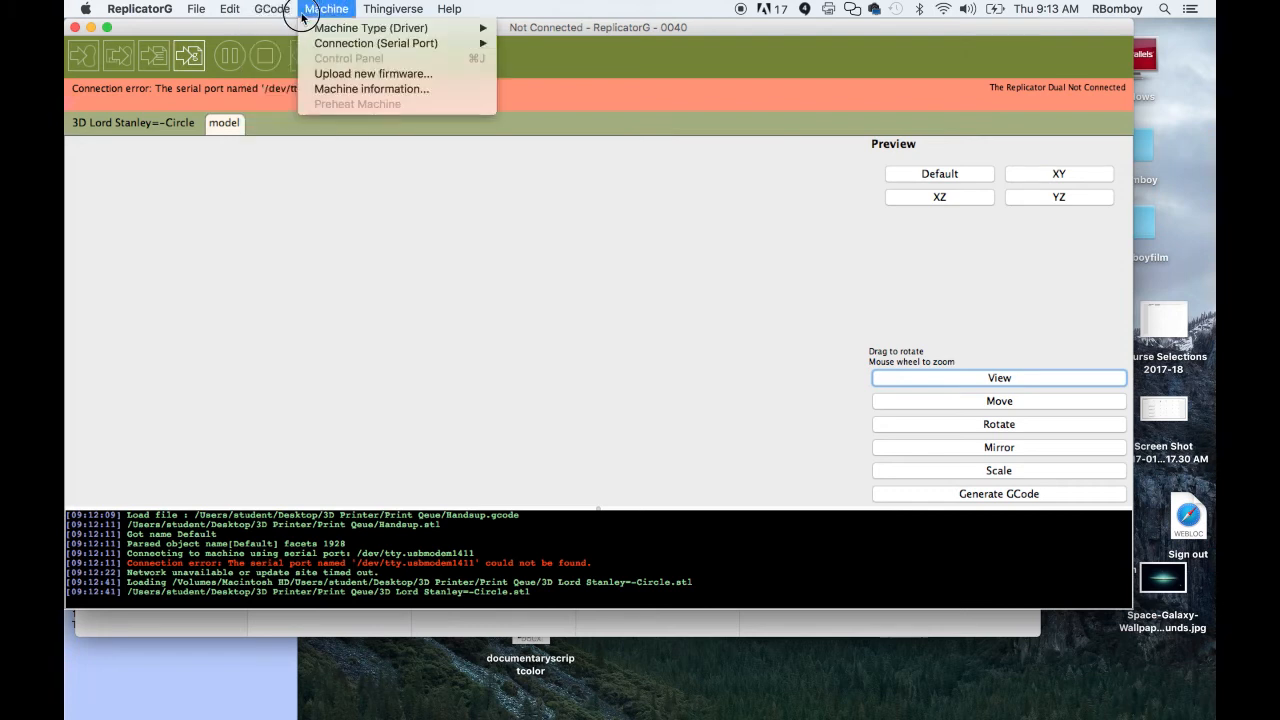
{"action": "left_click", "coordinate": [590, 367]}
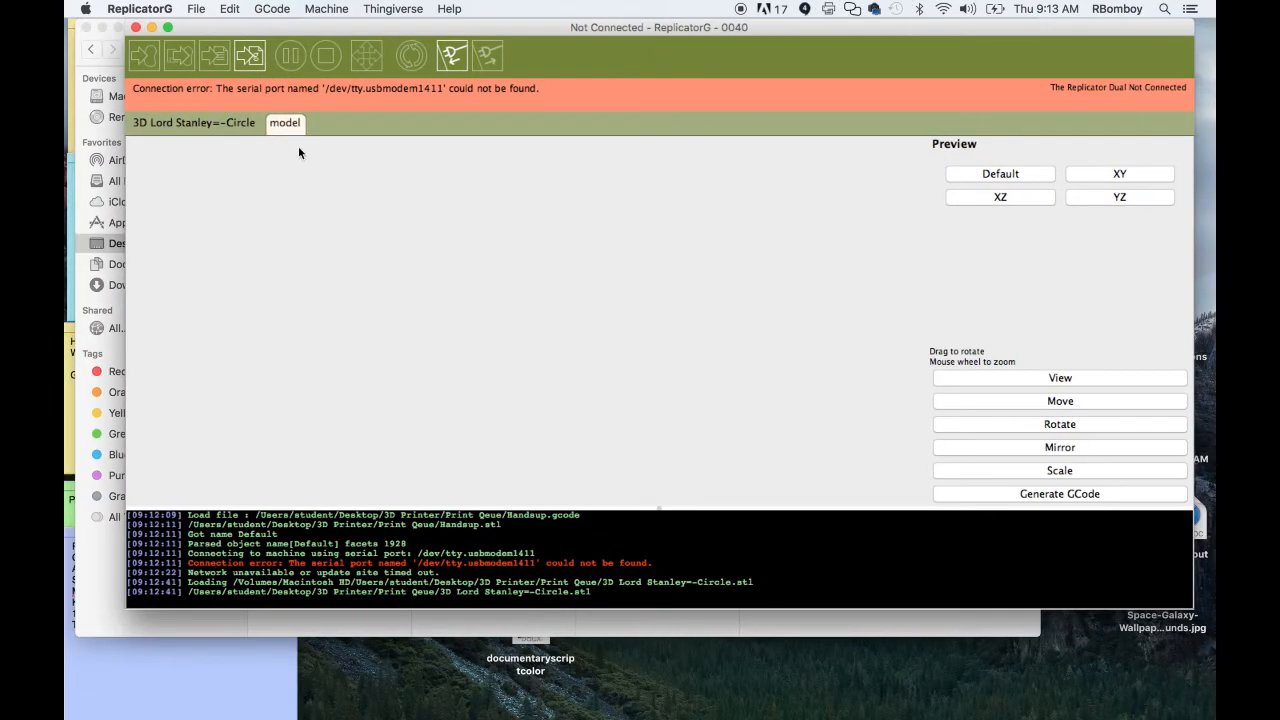
{"action": "mouse_move", "coordinate": [505, 305]}
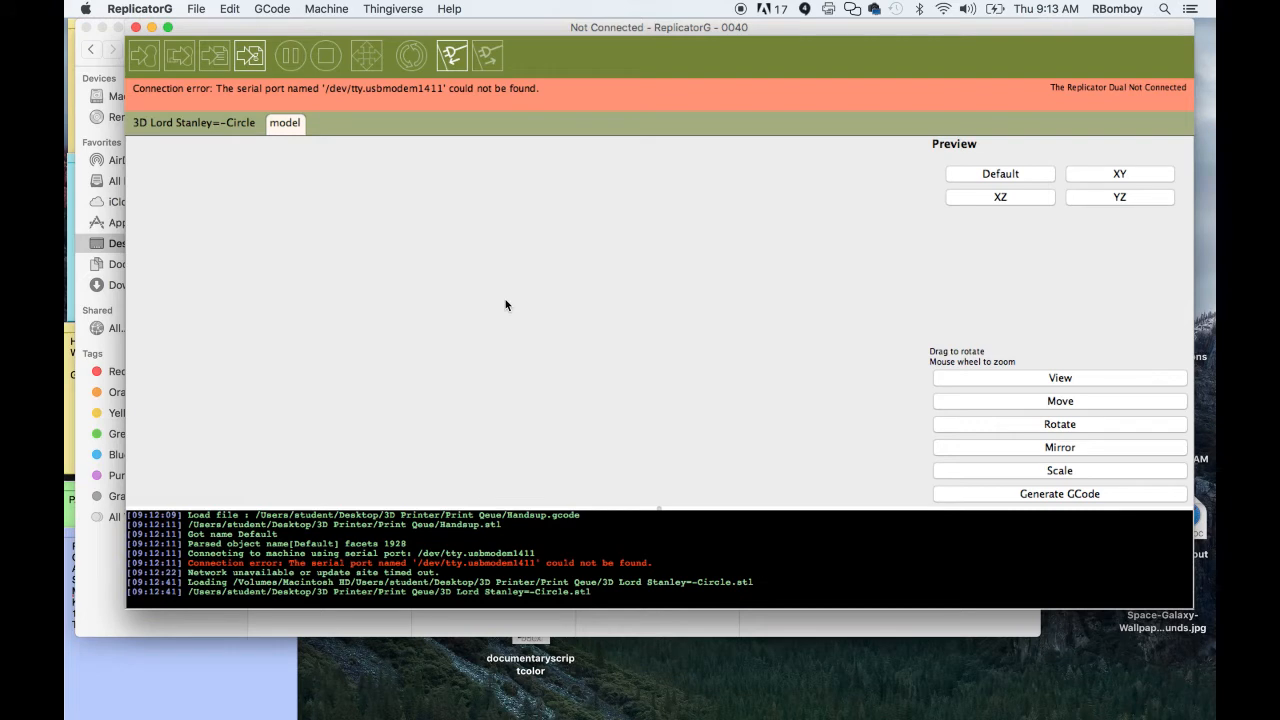
Reopen 3D Lord Stanley=-Circle.stl and try the XZ side view.
{"action": "left_click", "coordinate": [196, 9]}
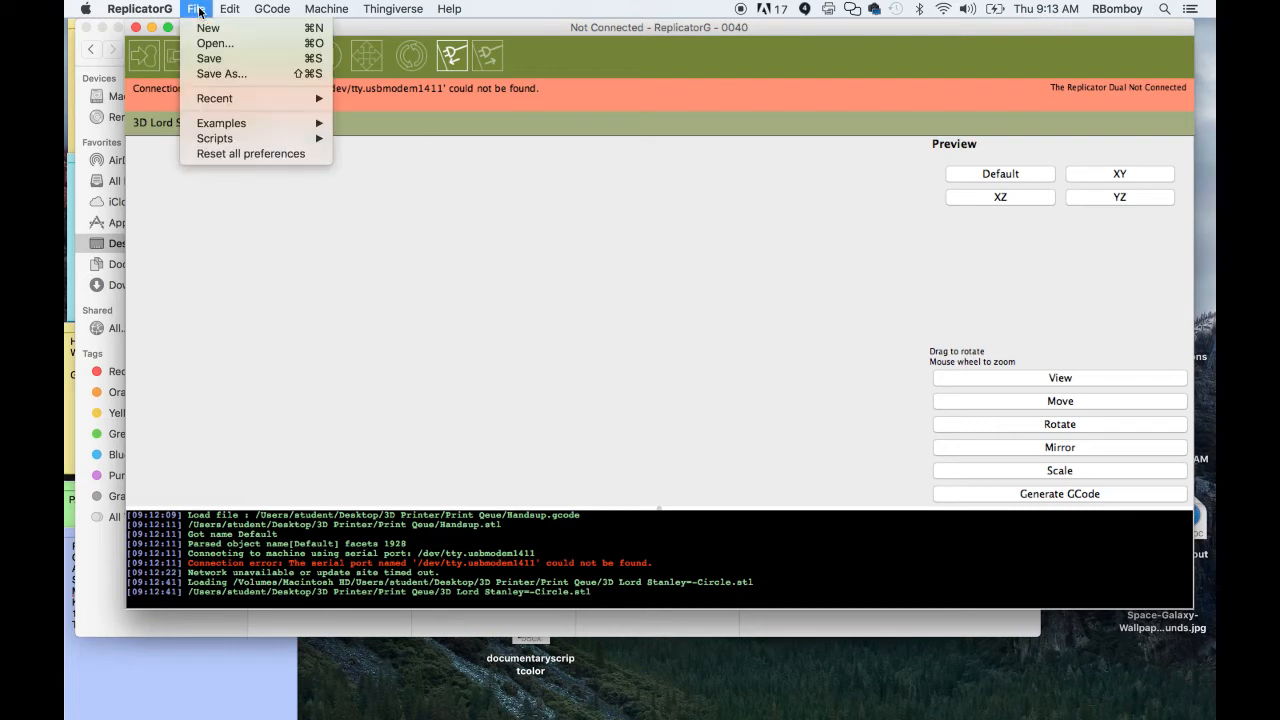
{"action": "mouse_move", "coordinate": [215, 43]}
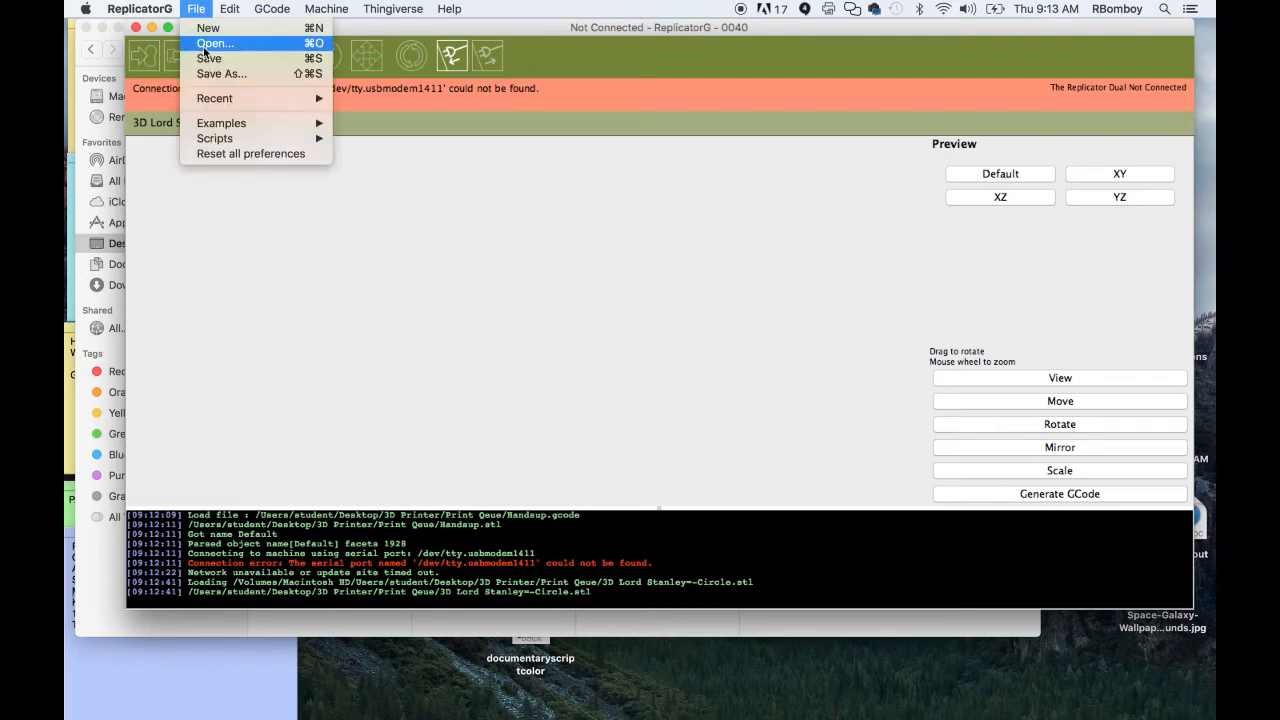
{"action": "left_click", "coordinate": [214, 43]}
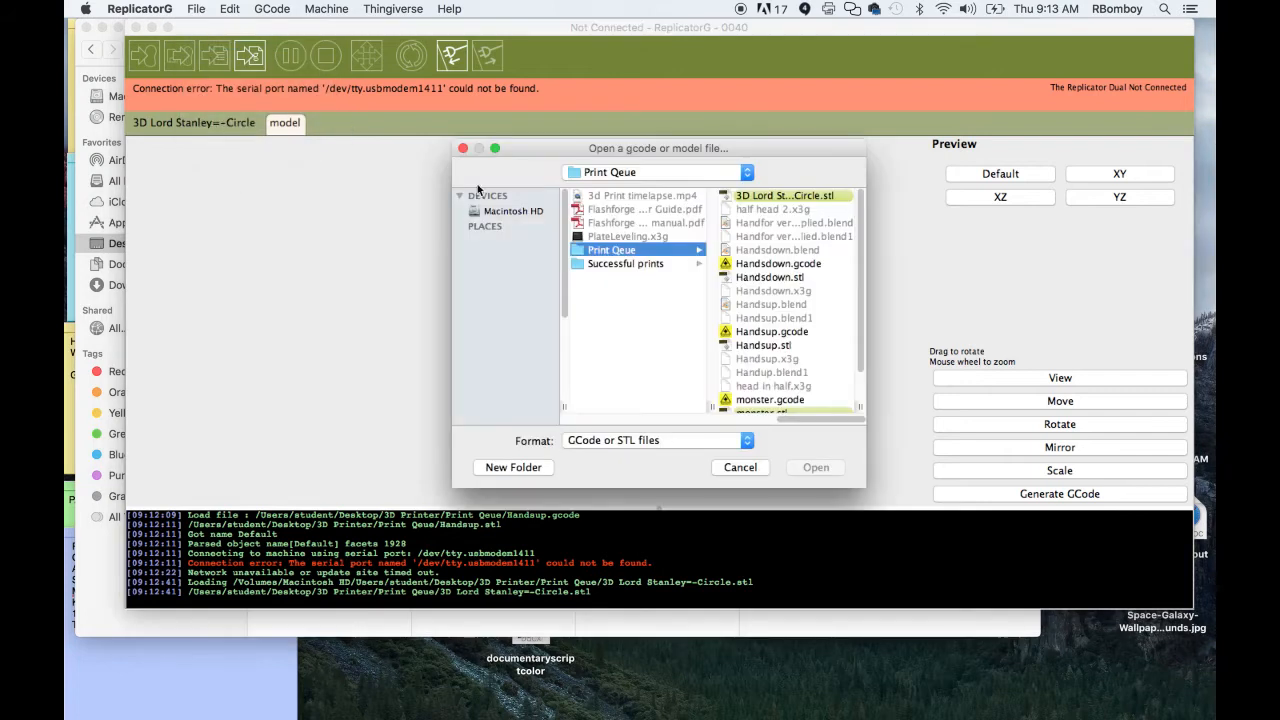
{"action": "left_click", "coordinate": [790, 195]}
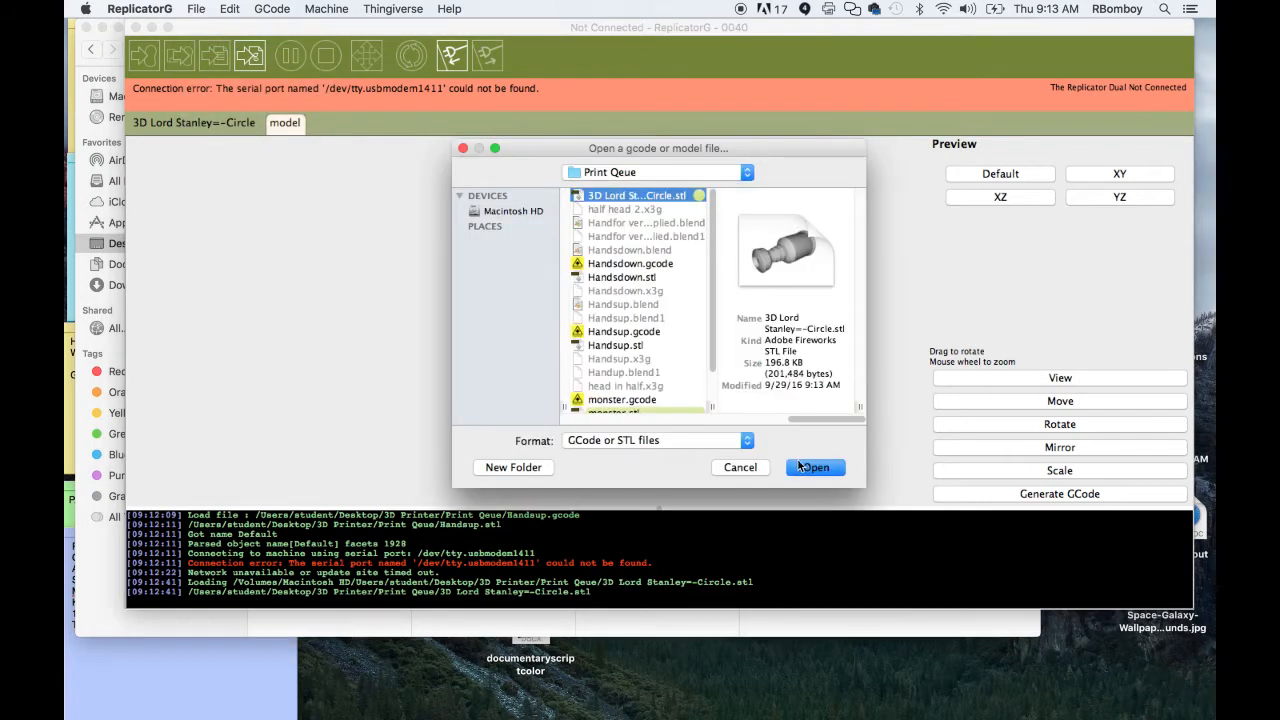
{"action": "left_click", "coordinate": [814, 467]}
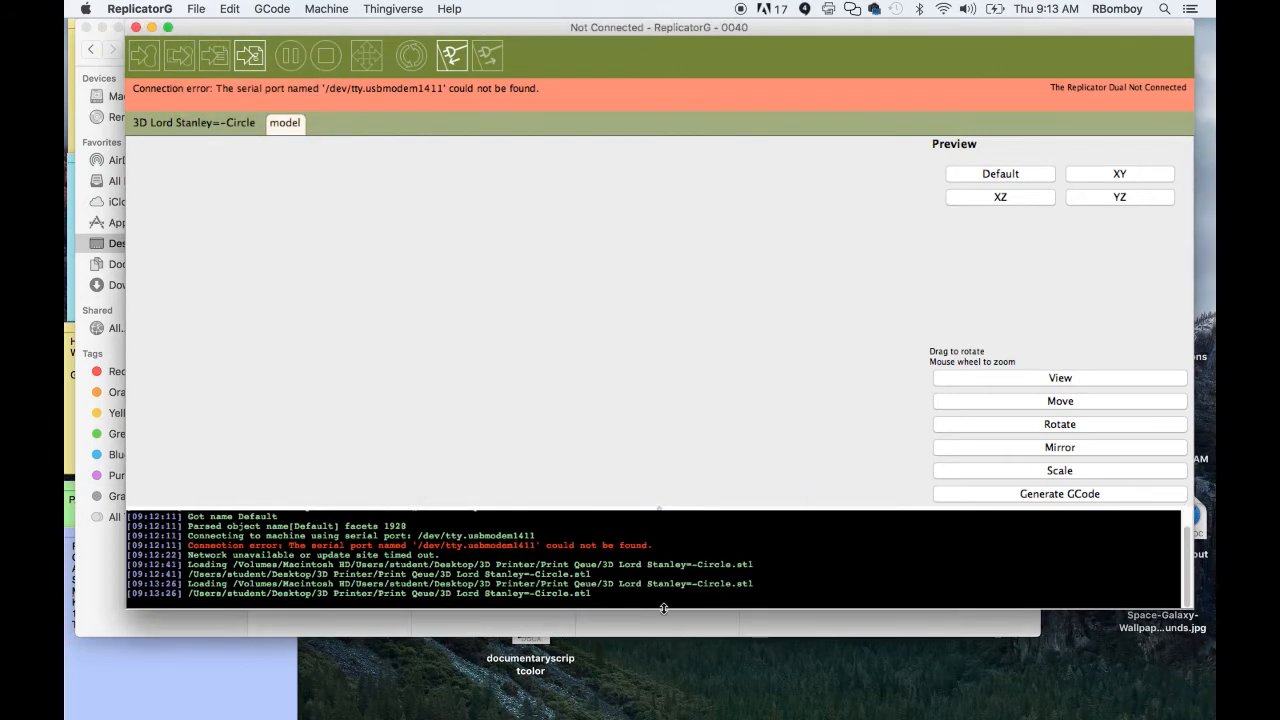
{"action": "mouse_move", "coordinate": [244, 535]}
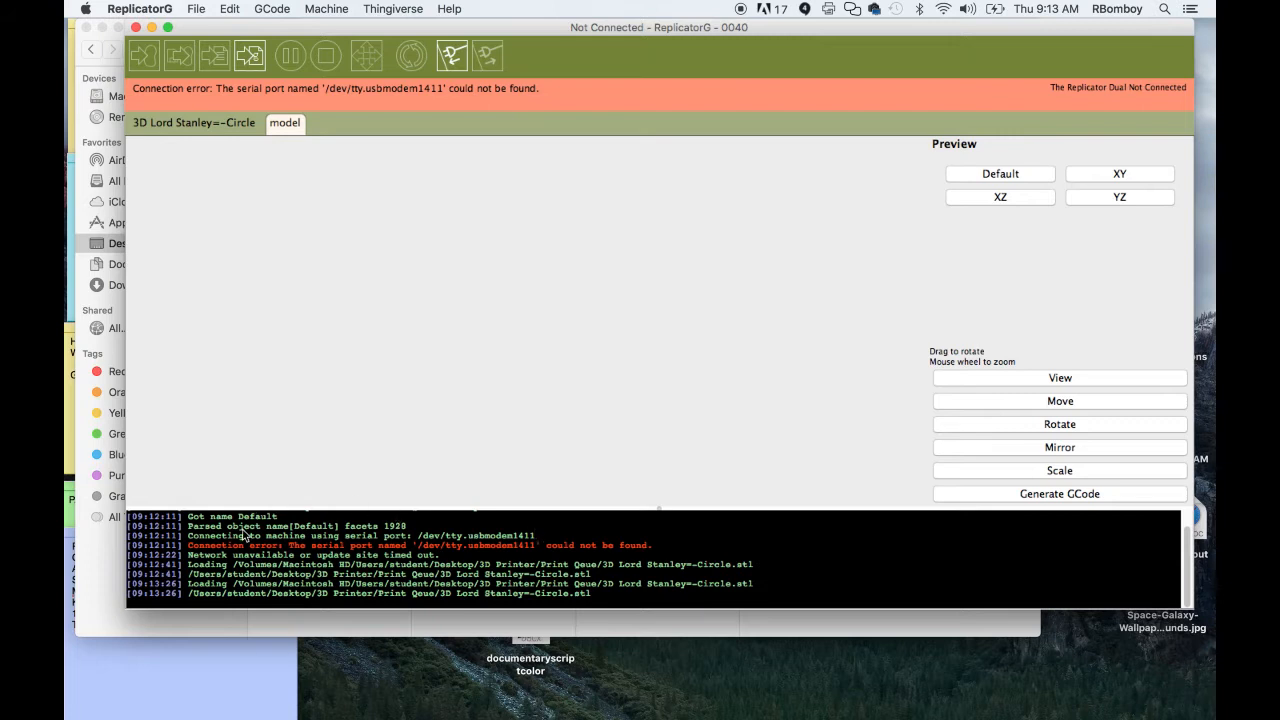
{"action": "mouse_move", "coordinate": [1046, 185]}
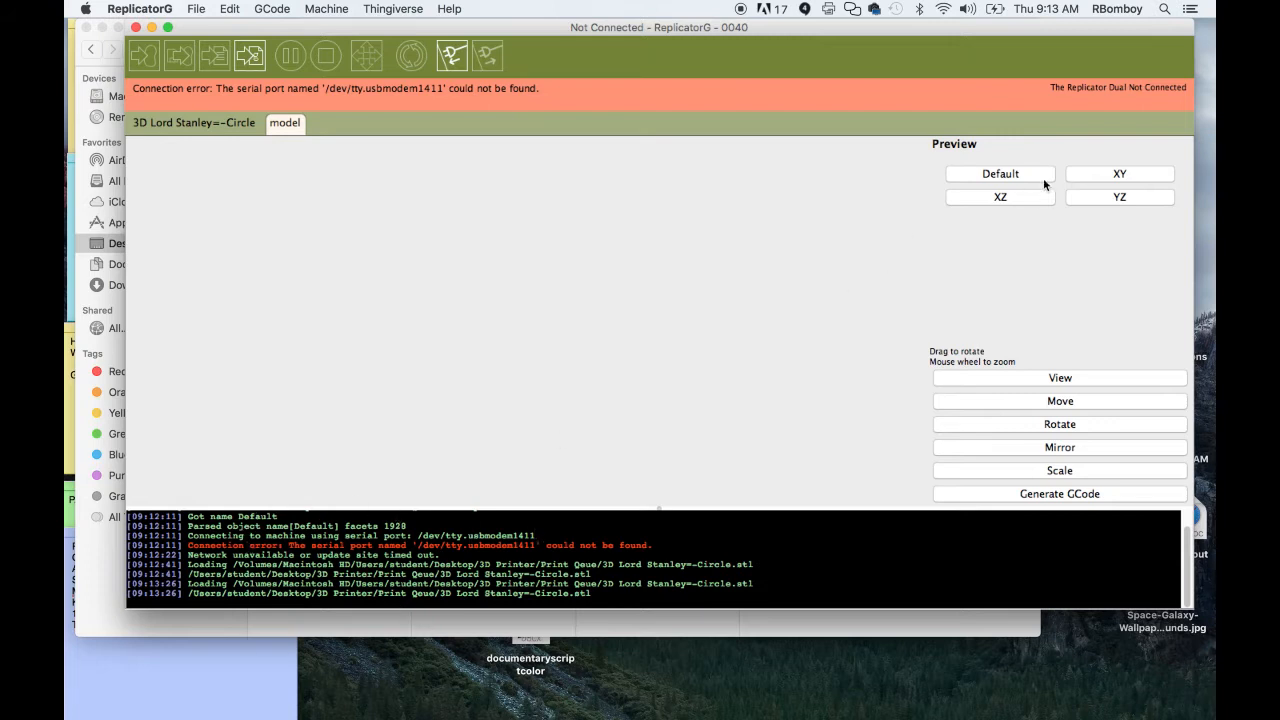
{"action": "left_click", "coordinate": [1000, 197]}
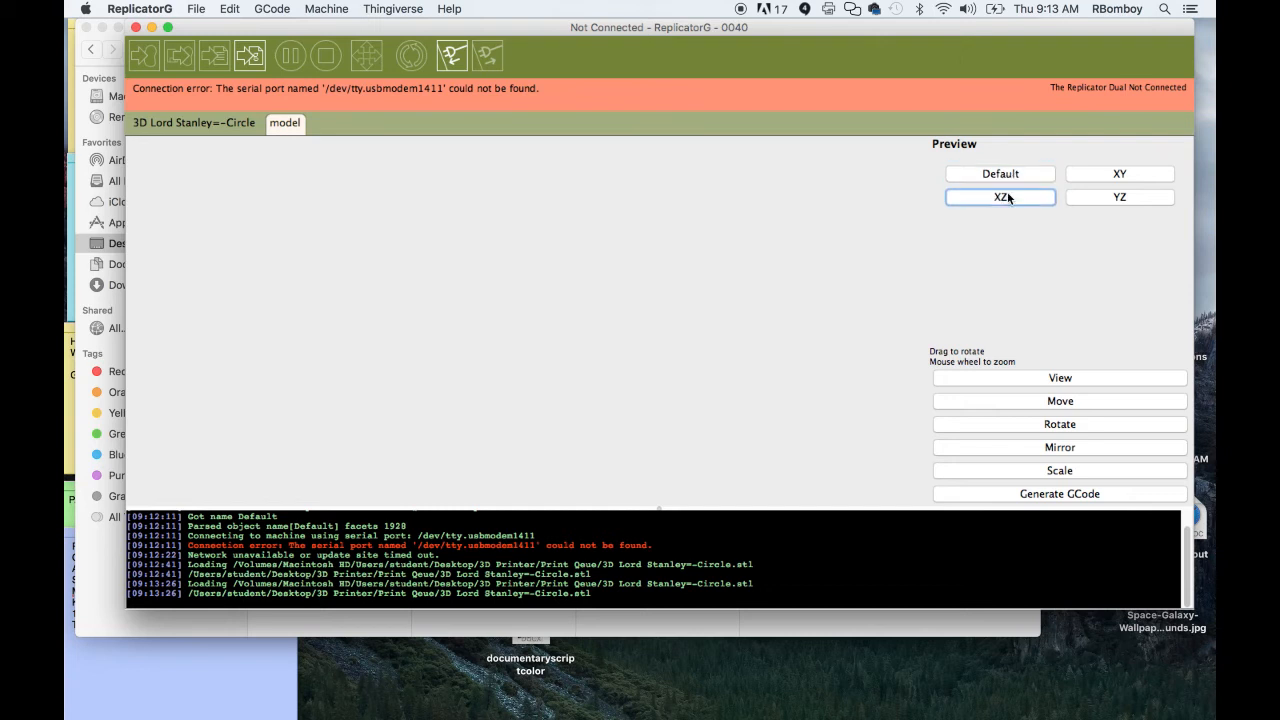
{"action": "mouse_move", "coordinate": [315, 330]}
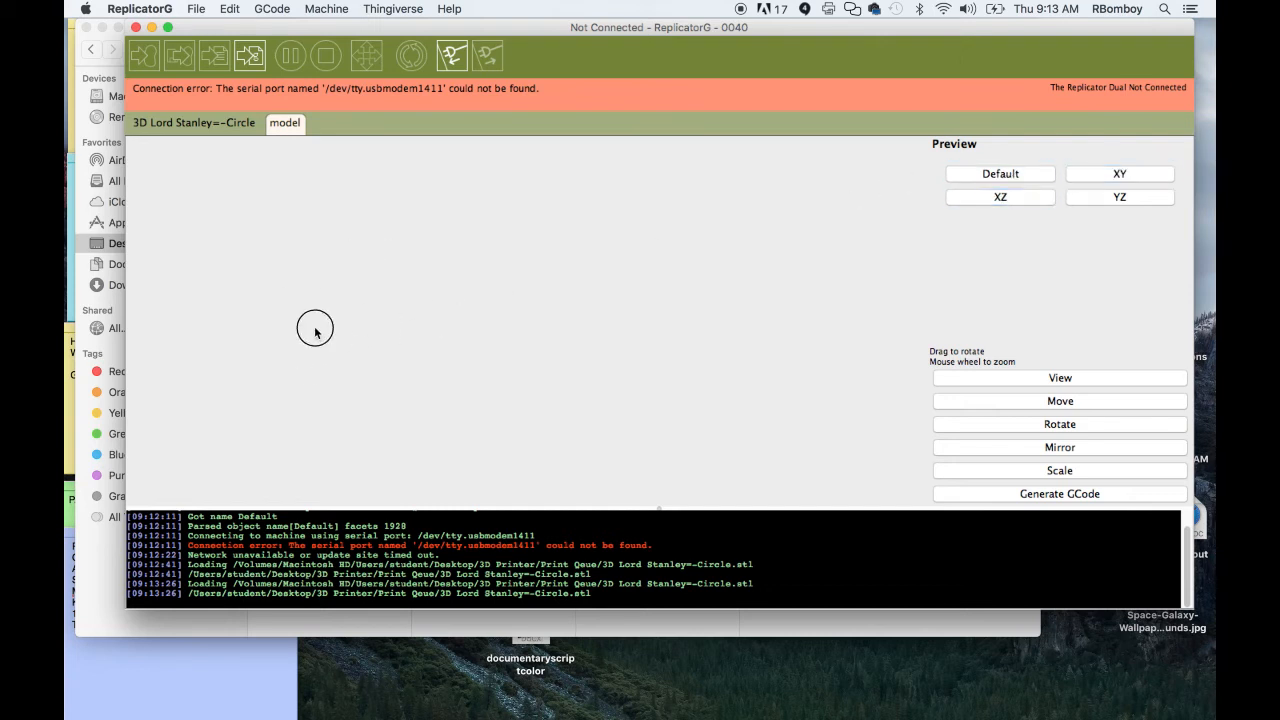
Open 3D Lord Stanley=-Circle.stl from Finder with ReplicatorG (0040).
{"action": "left_click", "coordinate": [139, 9]}
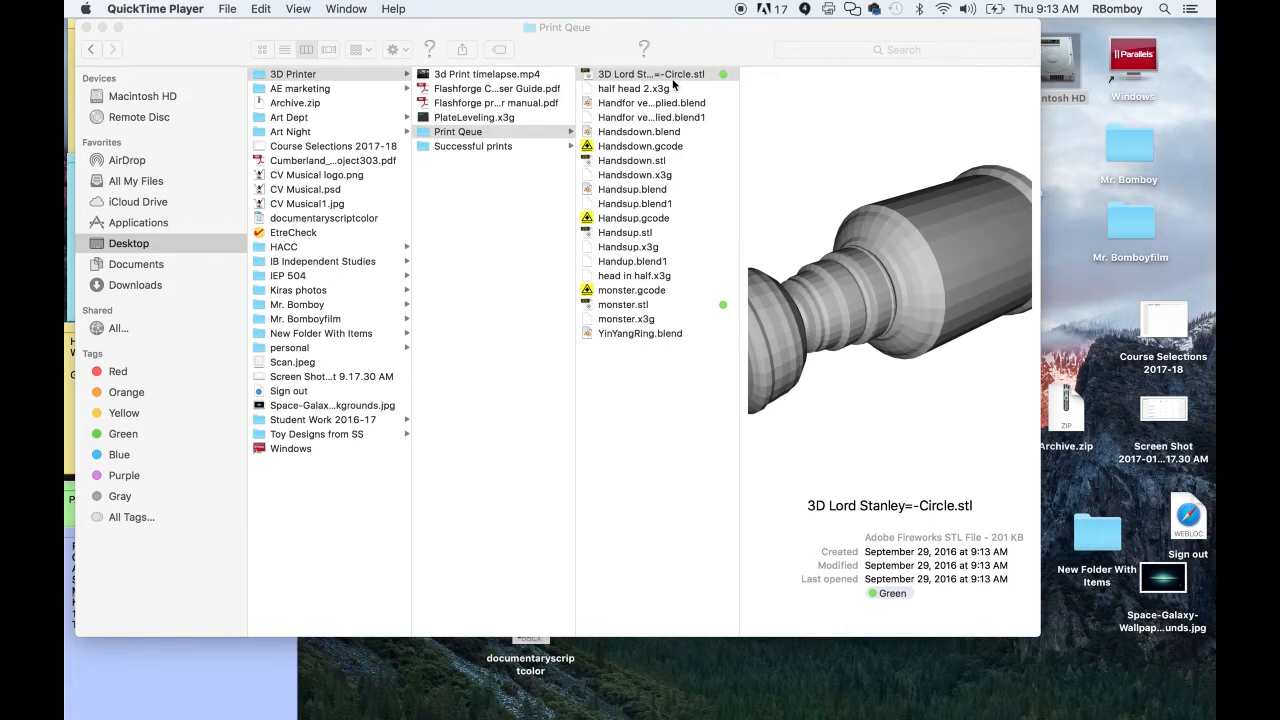
{"action": "right_click", "coordinate": [650, 73]}
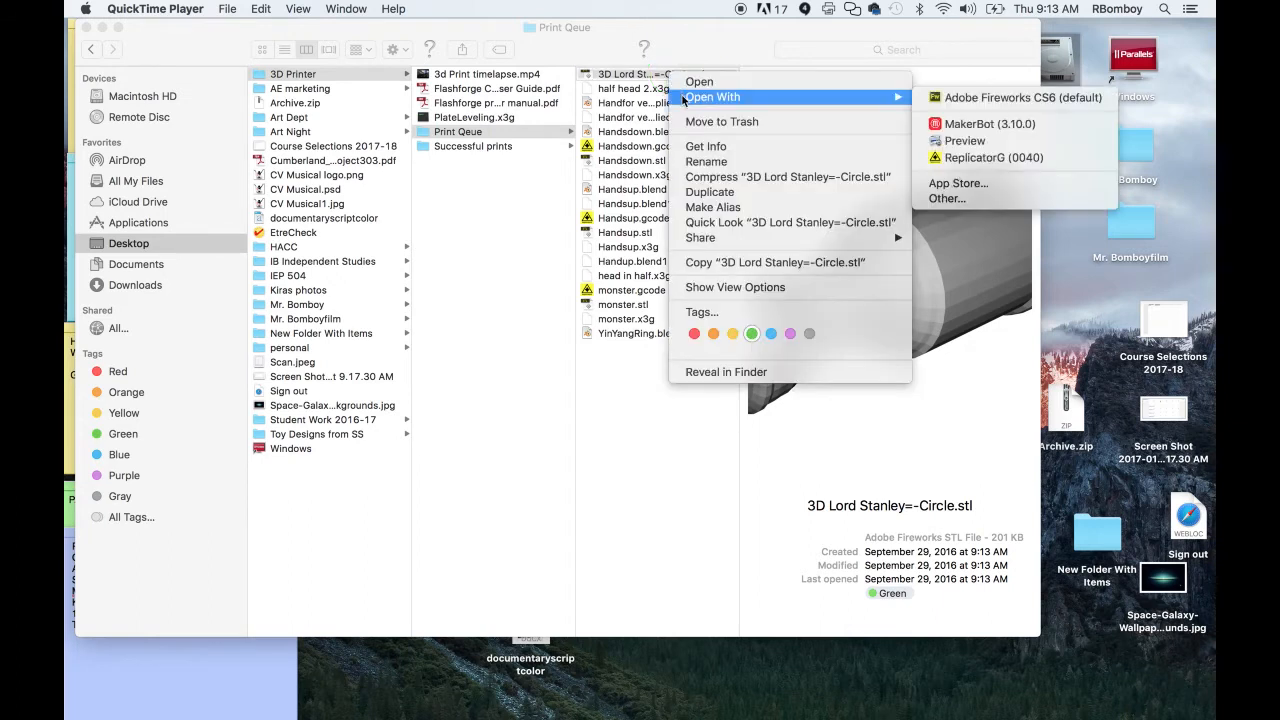
{"action": "left_click", "coordinate": [993, 157]}
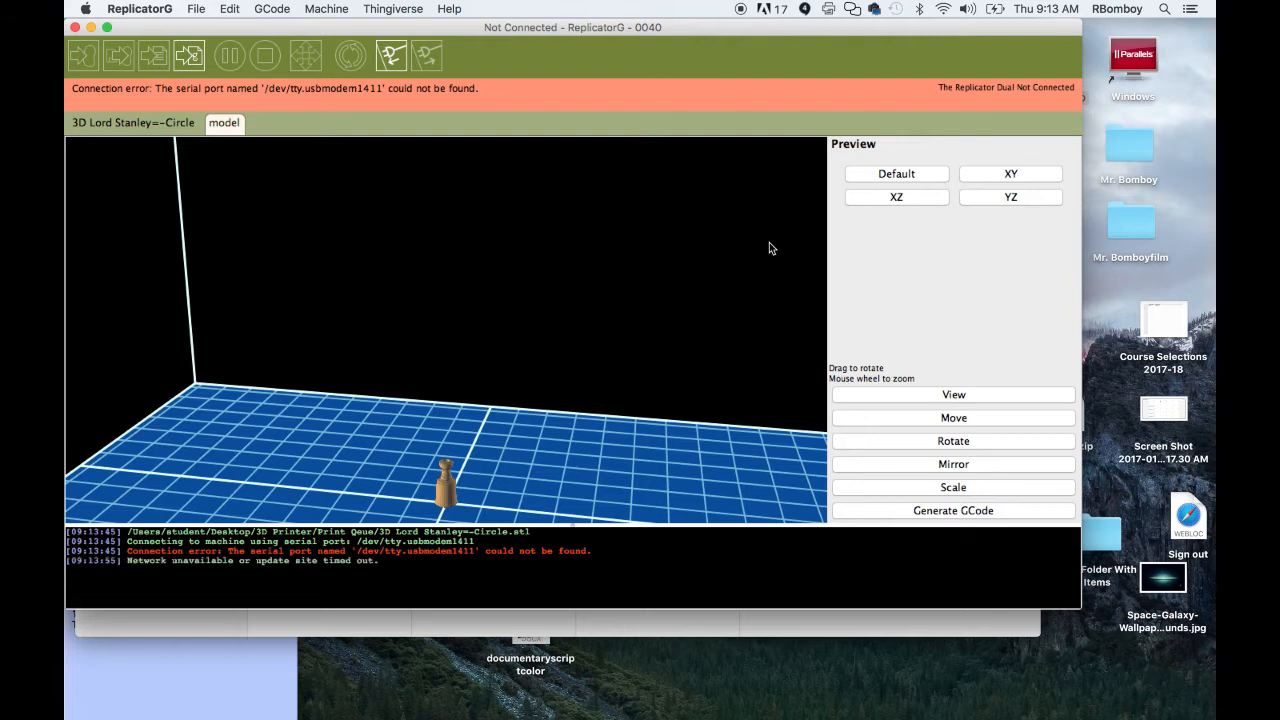
{"action": "mouse_move", "coordinate": [445, 490]}
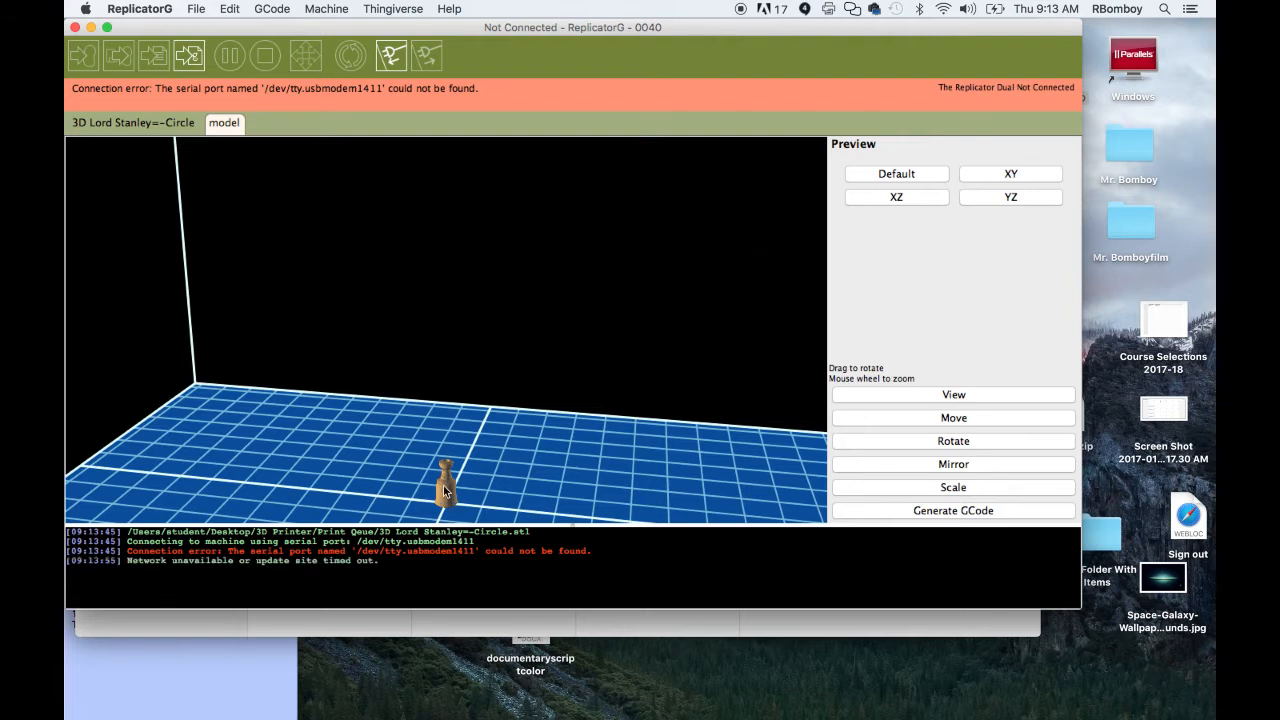
{"action": "mouse_move", "coordinate": [991, 414]}
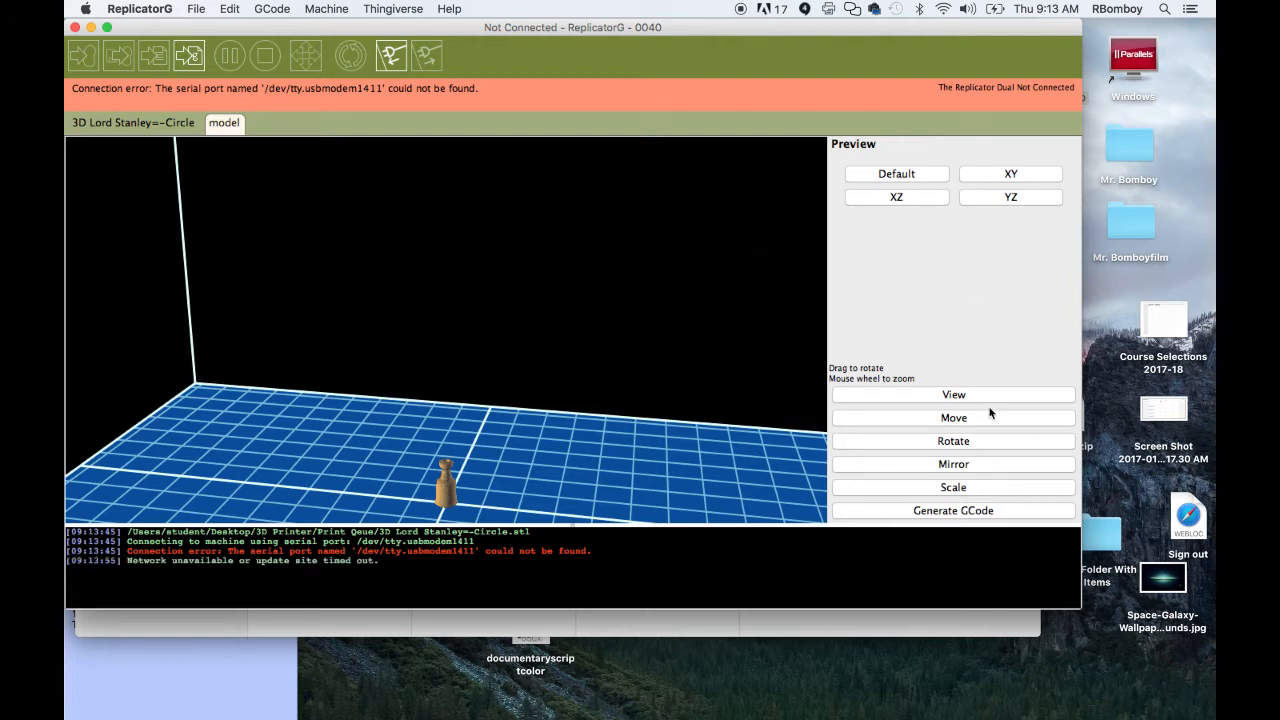
{"action": "mouse_move", "coordinate": [938, 395]}
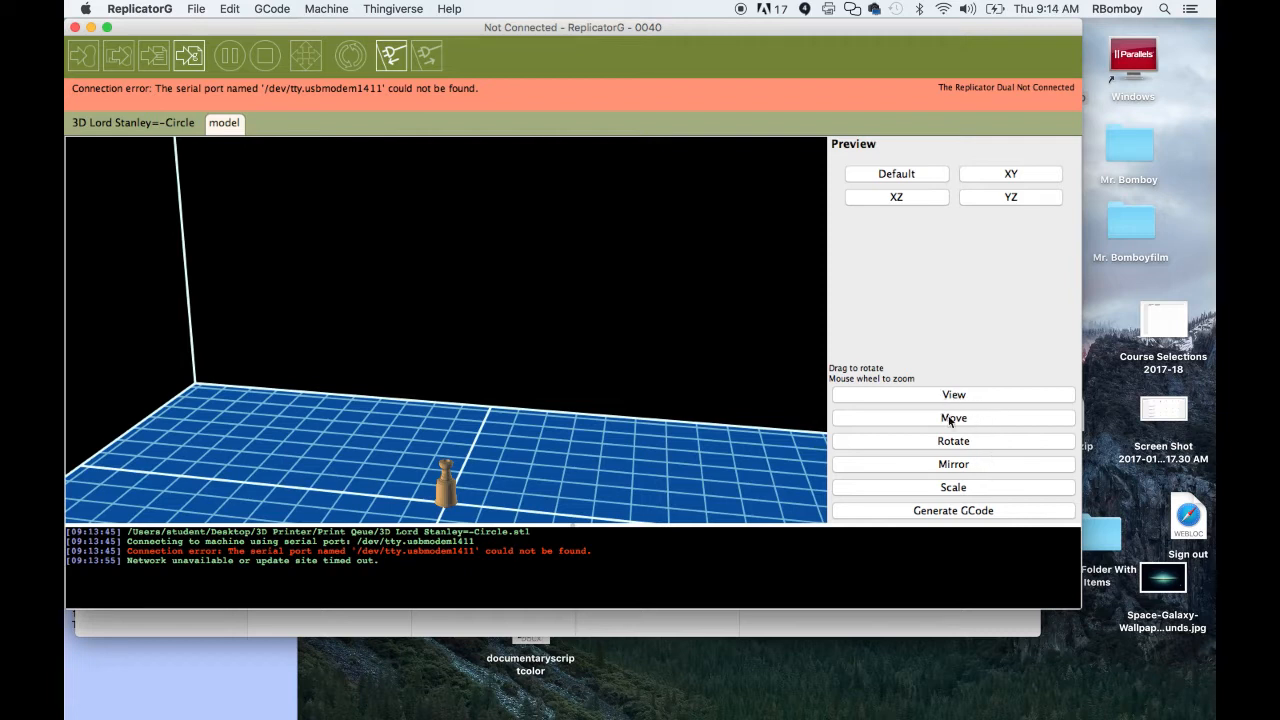
Center the Stanley Cup and put it on the platform, then return to View controls.
{"action": "left_click", "coordinate": [953, 417]}
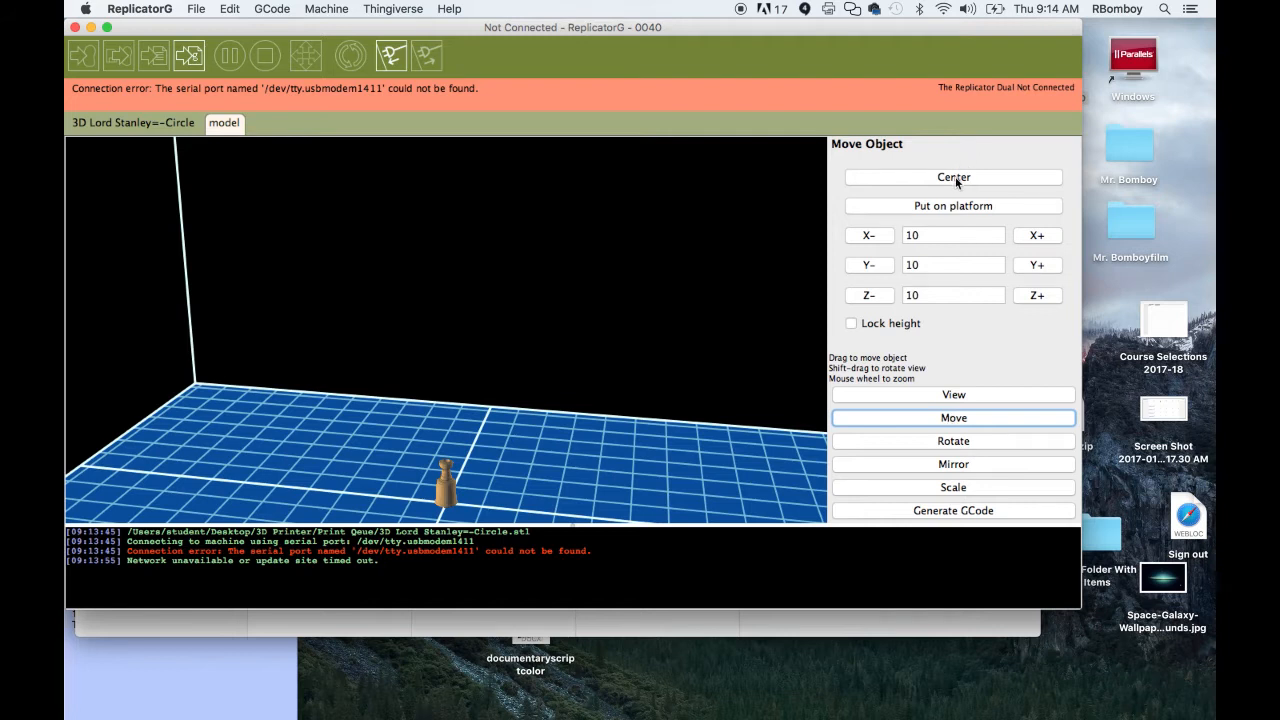
{"action": "left_click", "coordinate": [952, 177]}
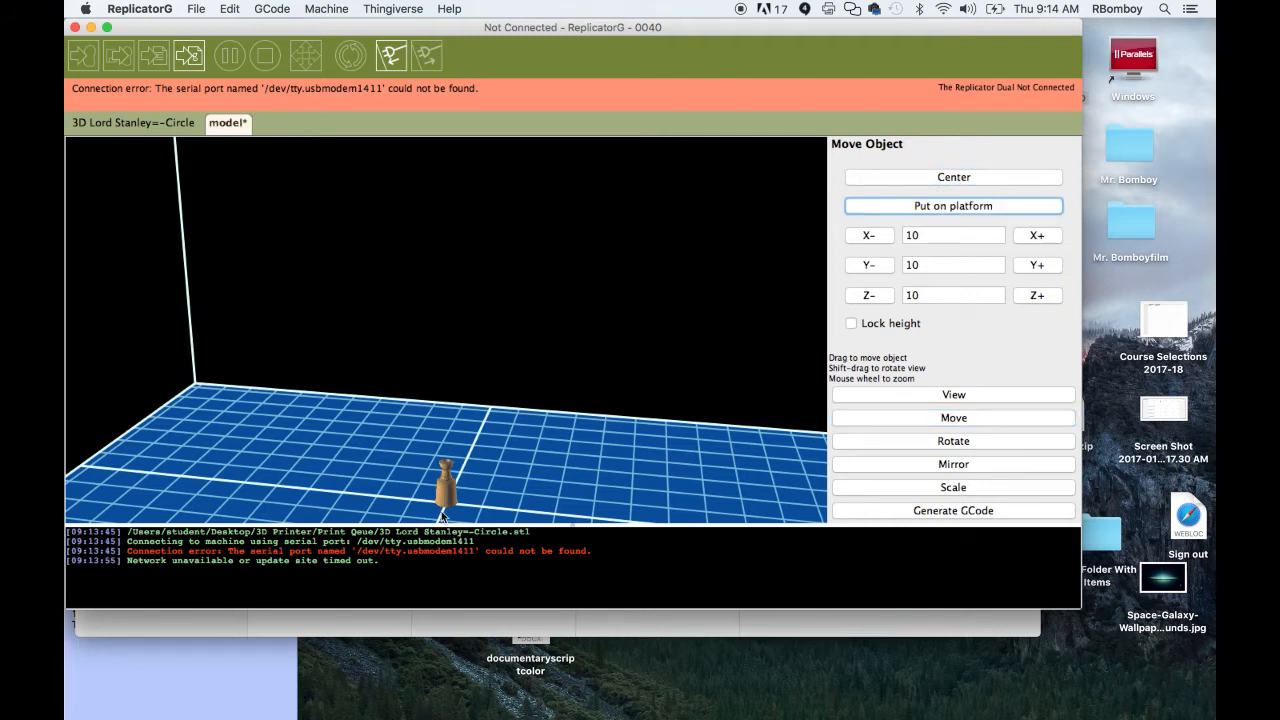
{"action": "mouse_move", "coordinate": [782, 388]}
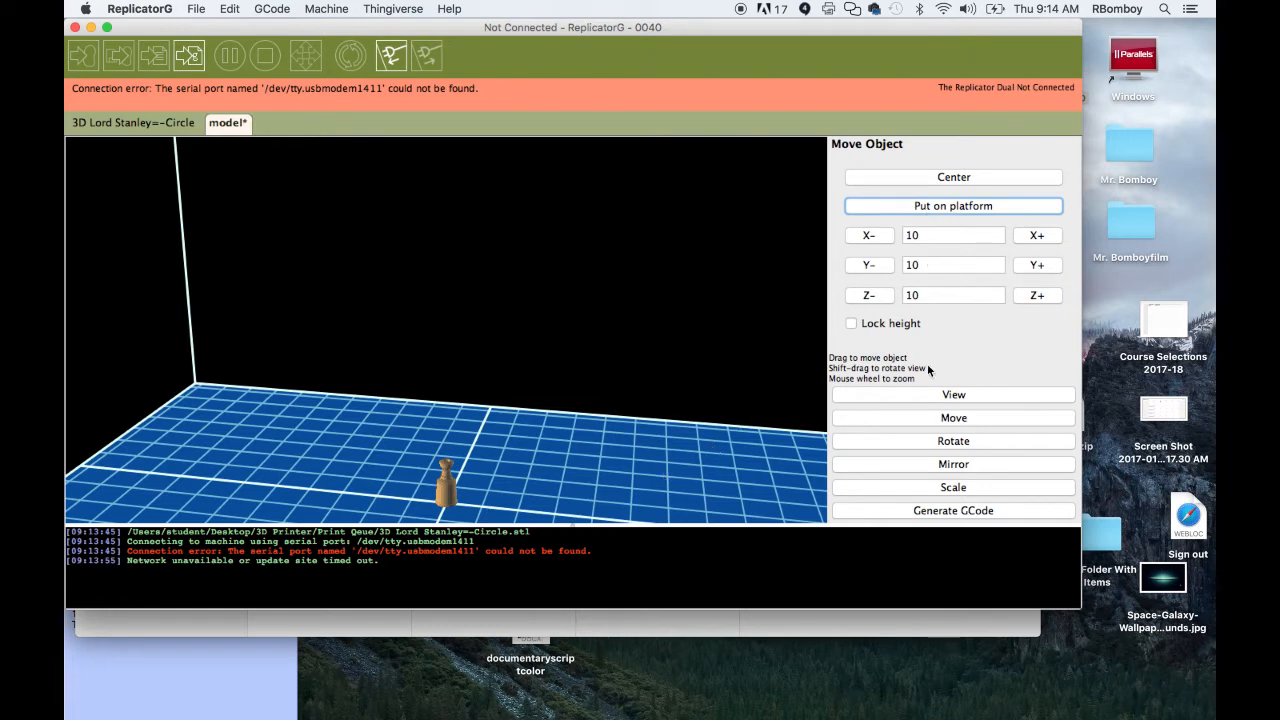
{"action": "mouse_move", "coordinate": [633, 433]}
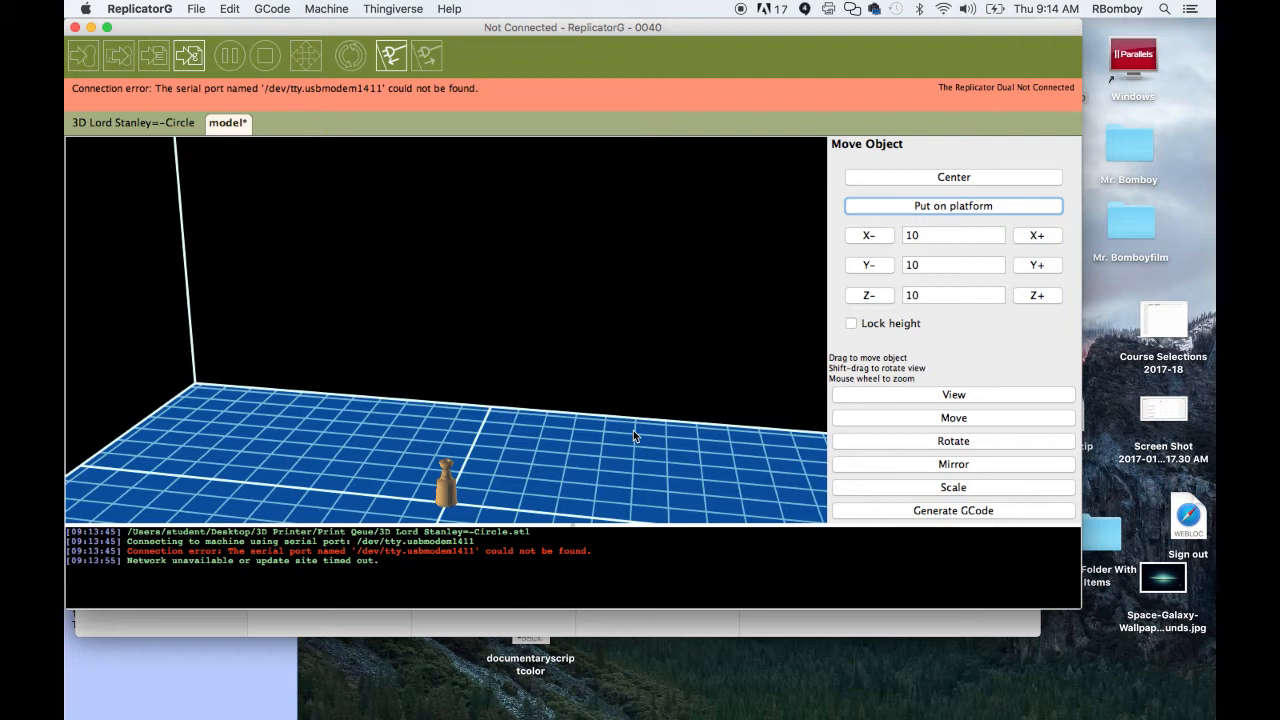
{"action": "mouse_move", "coordinate": [1089, 484]}
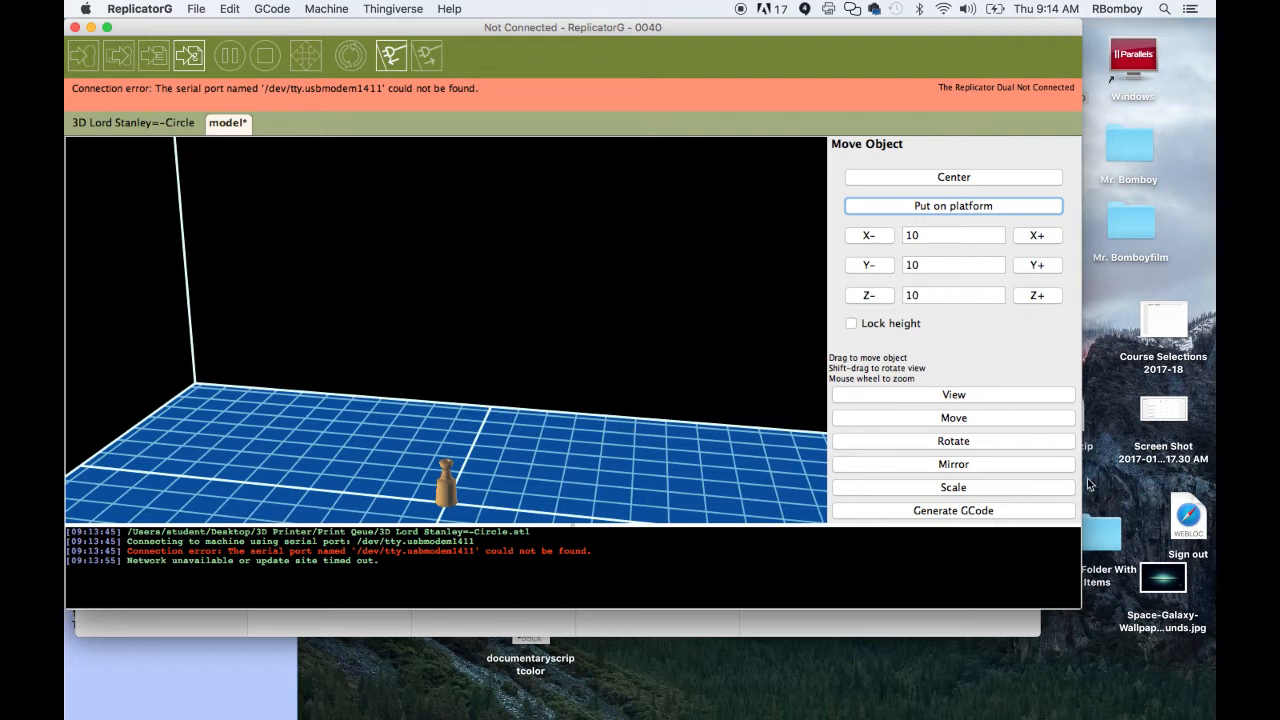
{"action": "mouse_move", "coordinate": [940, 510]}
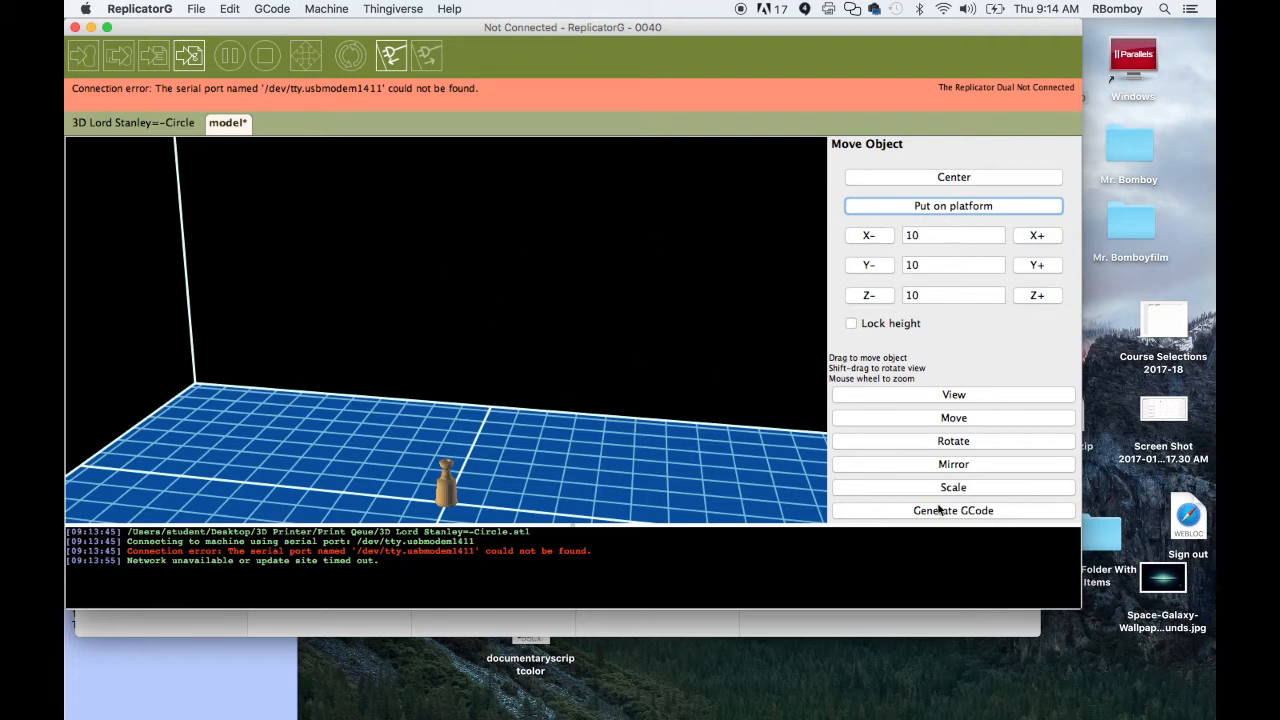
{"action": "left_click", "coordinate": [953, 394]}
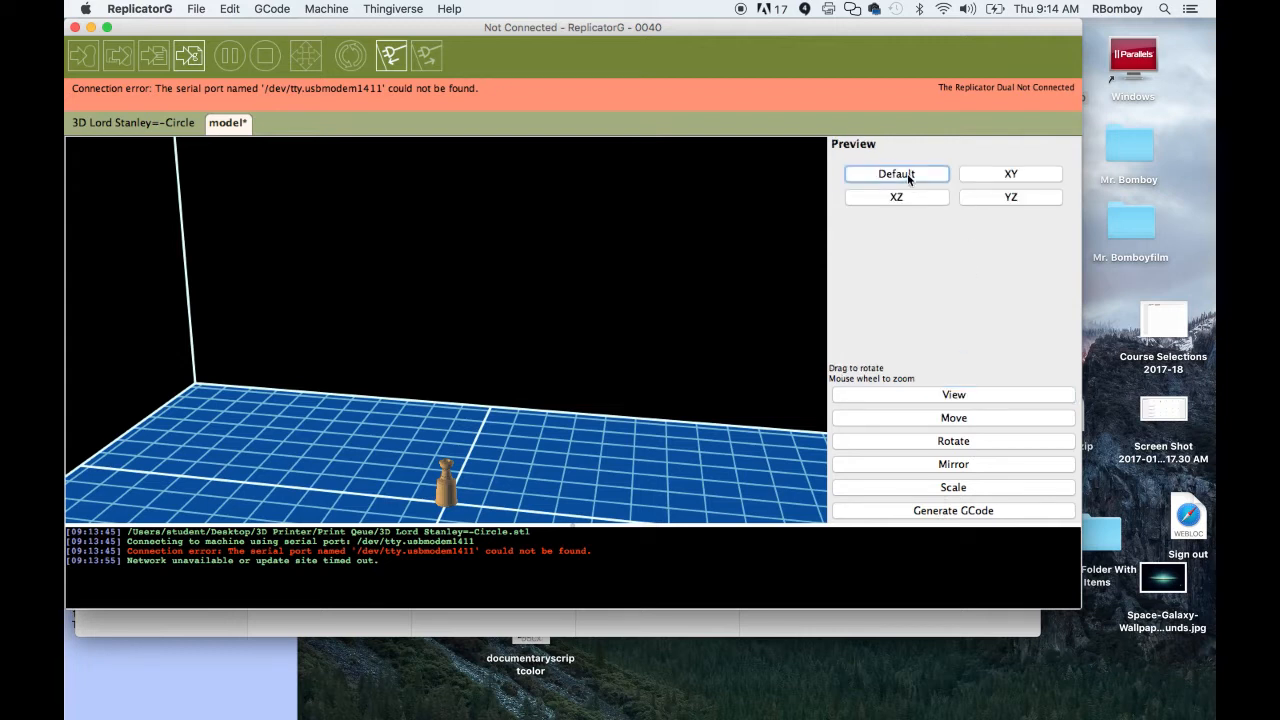
View the cup from the XY top, XZ front and YZ side.
{"action": "left_click", "coordinate": [1010, 173]}
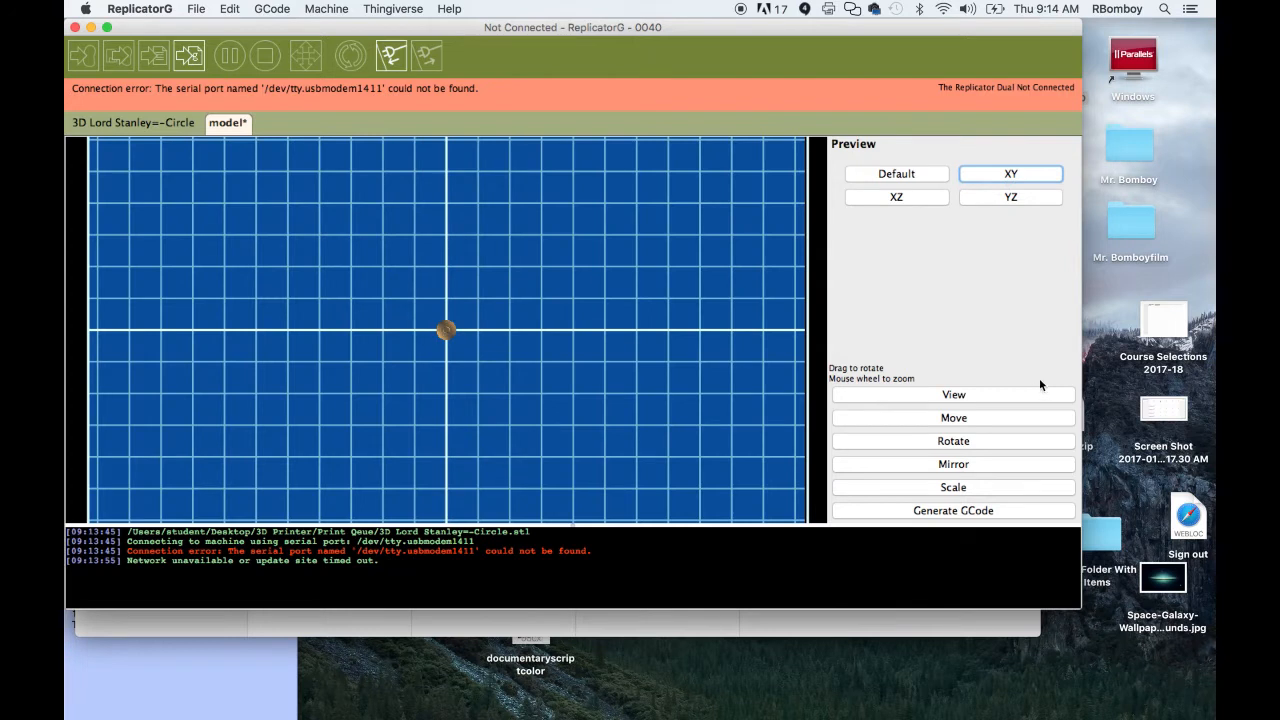
{"action": "left_click", "coordinate": [896, 197]}
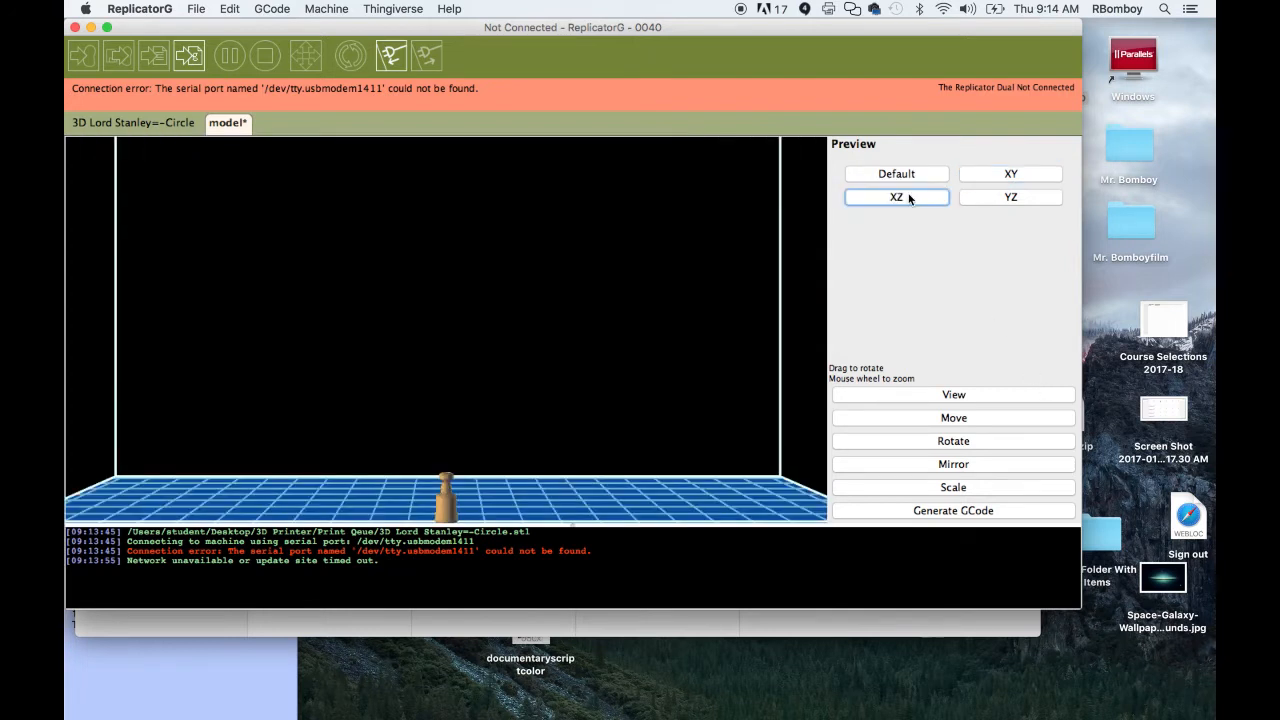
{"action": "left_click", "coordinate": [1010, 197]}
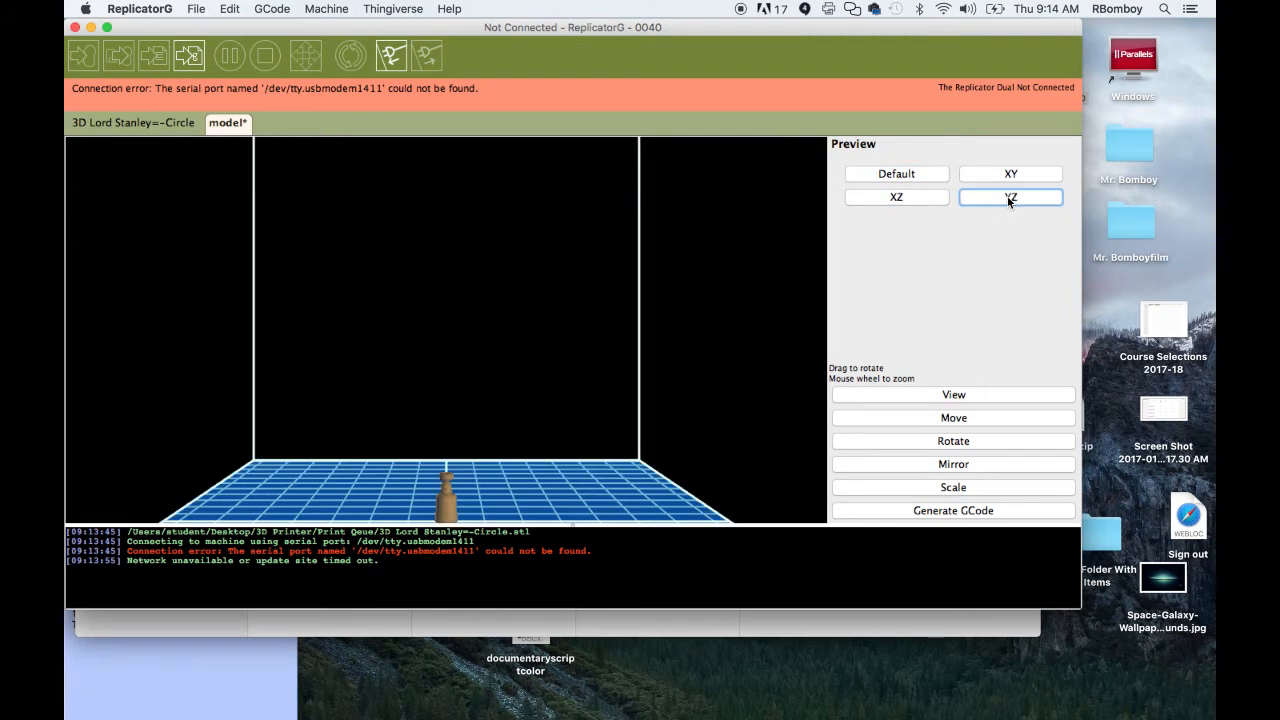
{"action": "mouse_move", "coordinate": [1009, 228]}
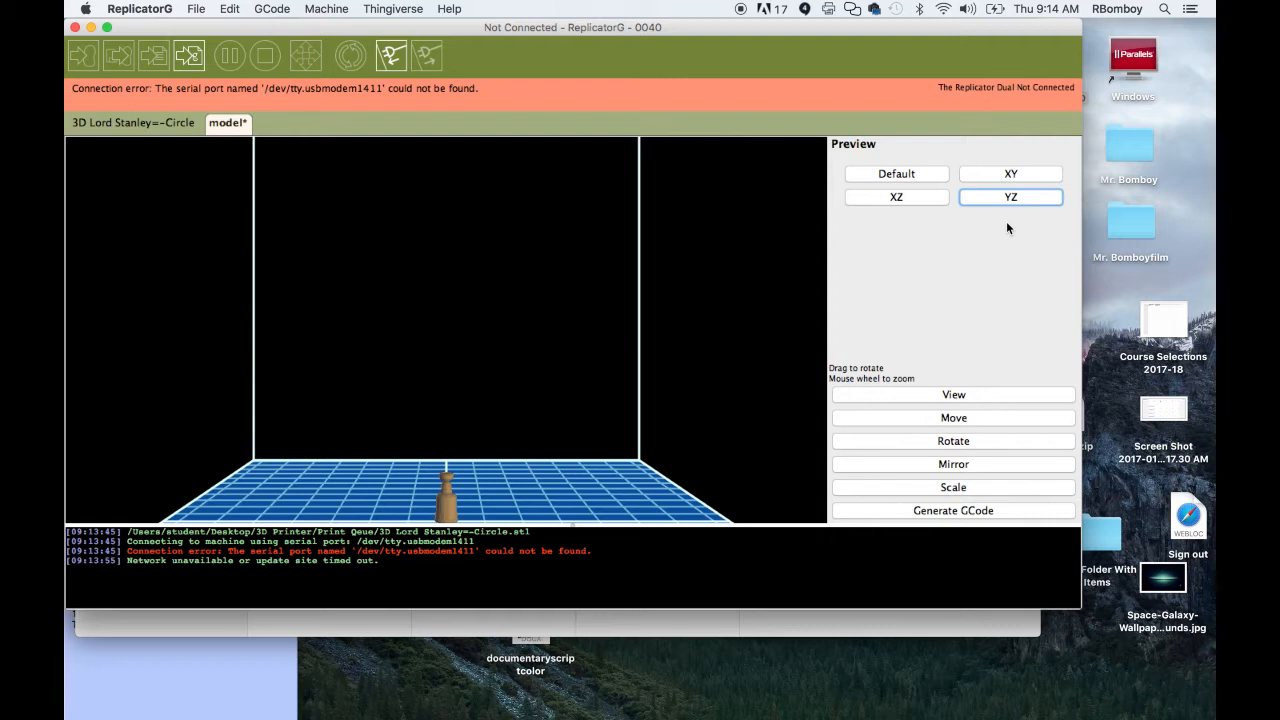
{"action": "mouse_move", "coordinate": [1097, 210]}
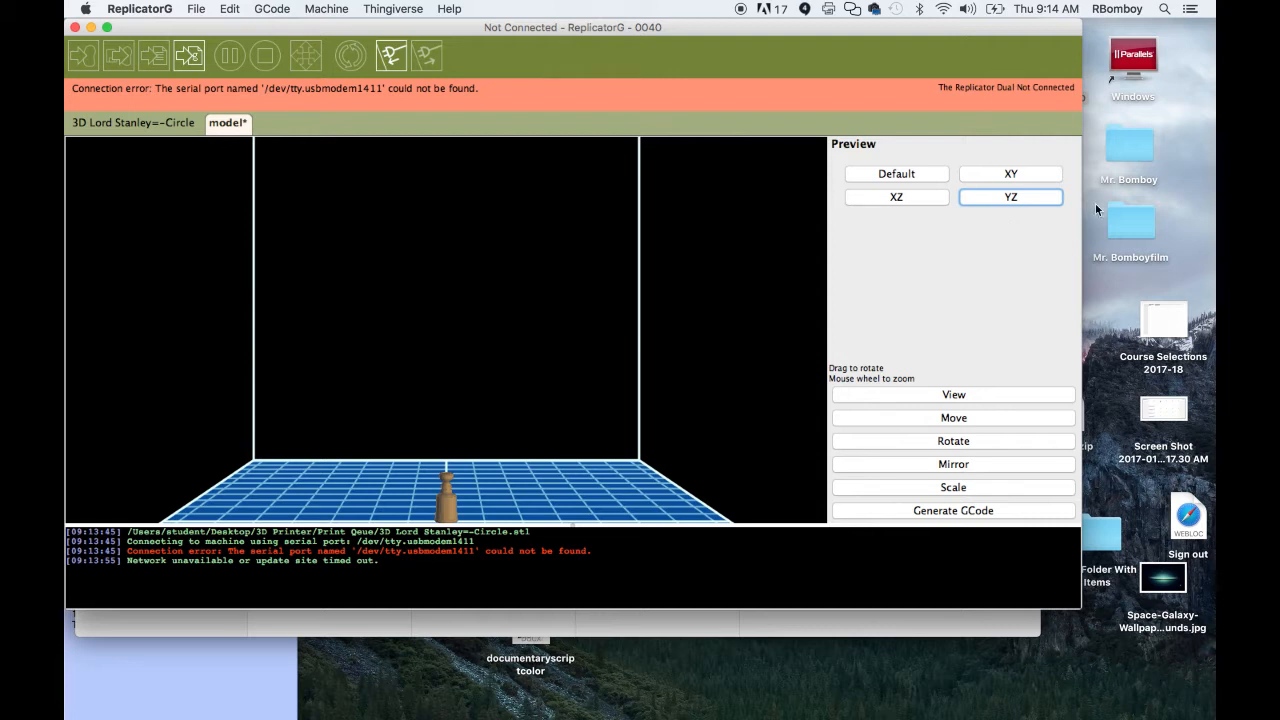
{"action": "mouse_move", "coordinate": [500, 364]}
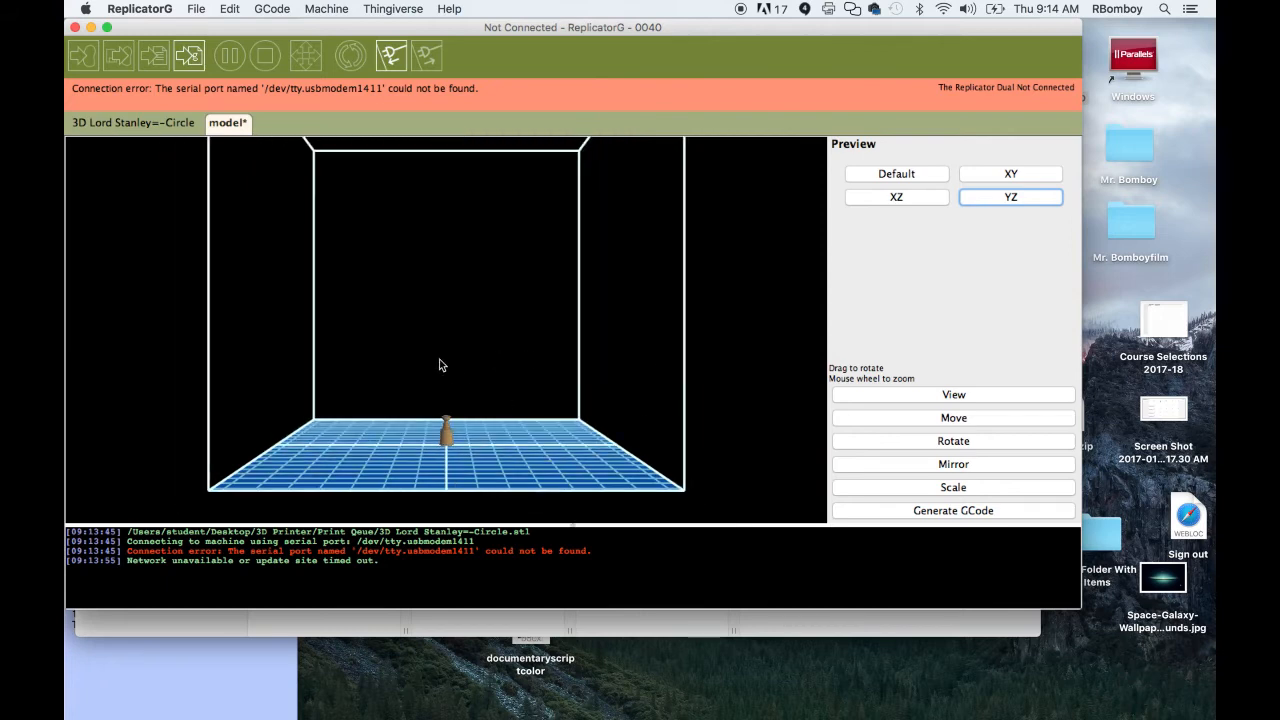
Orbit the preview around the platform, tipping underneath to inspect the cup.
{"action": "left_click_drag", "start_coordinate": [443, 365], "coordinate": [627, 378]}
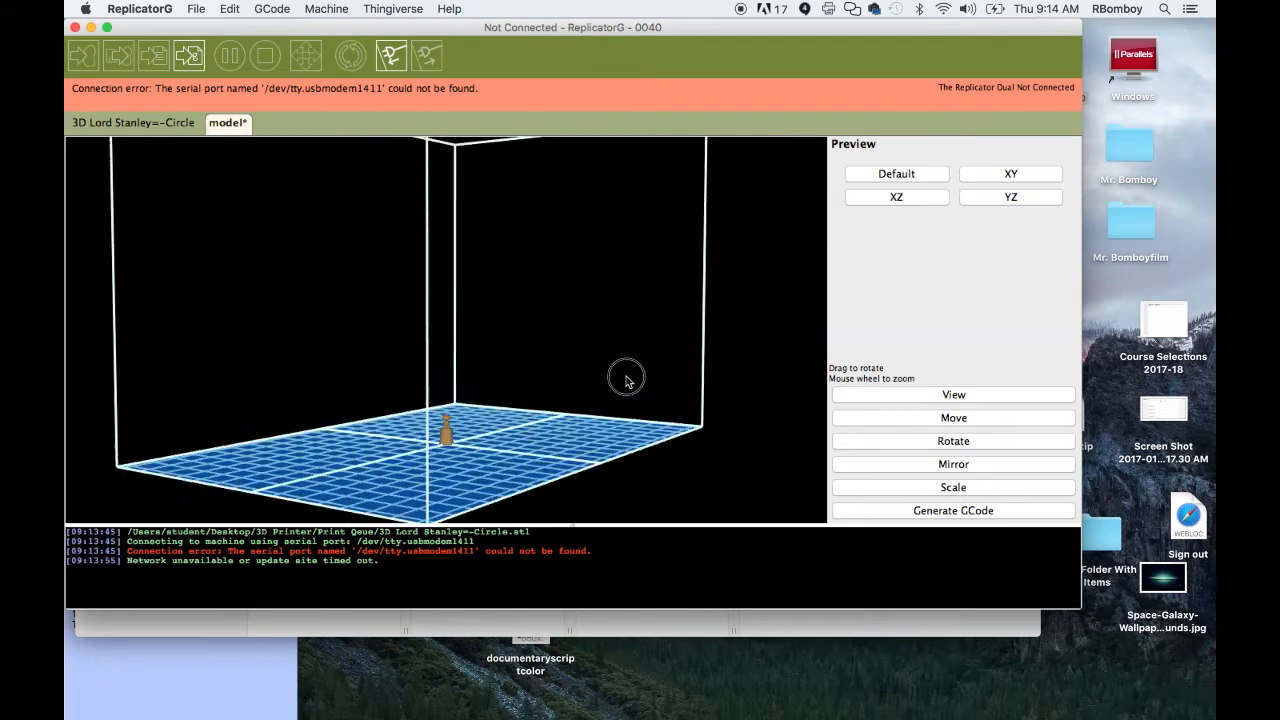
{"action": "left_click_drag", "start_coordinate": [627, 378], "coordinate": [475, 378]}
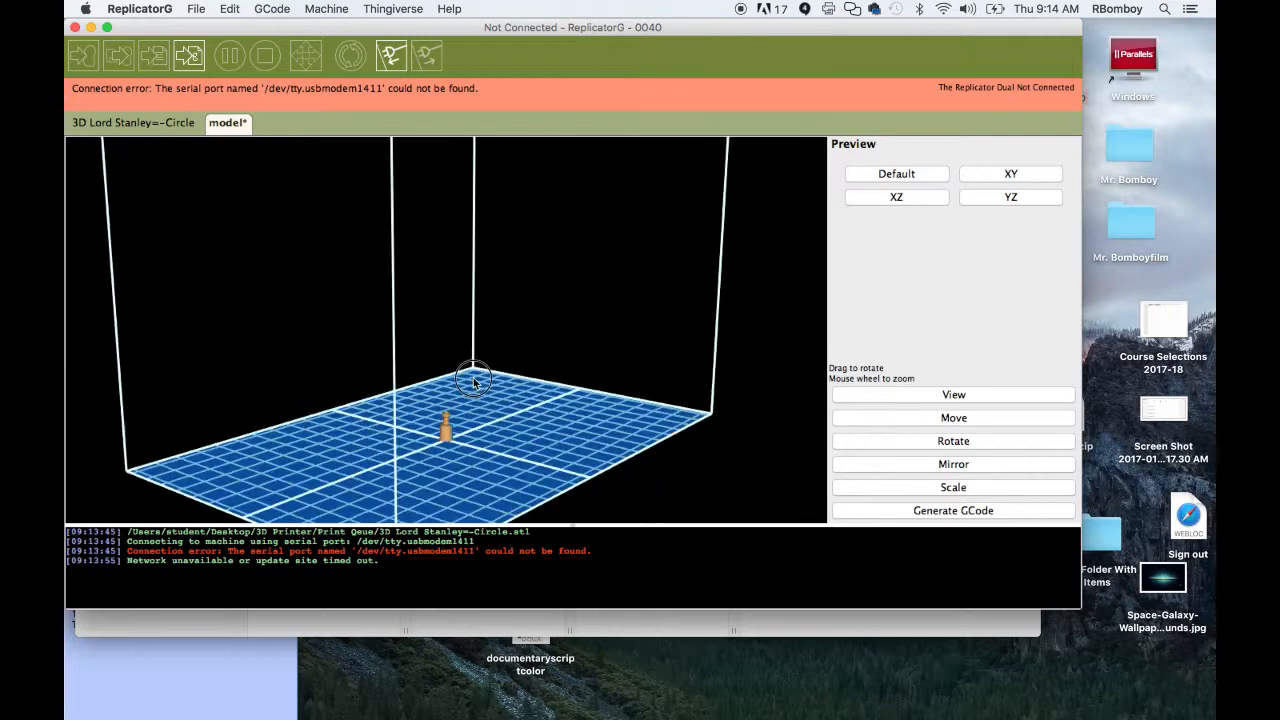
{"action": "left_click_drag", "start_coordinate": [475, 378], "coordinate": [420, 372]}
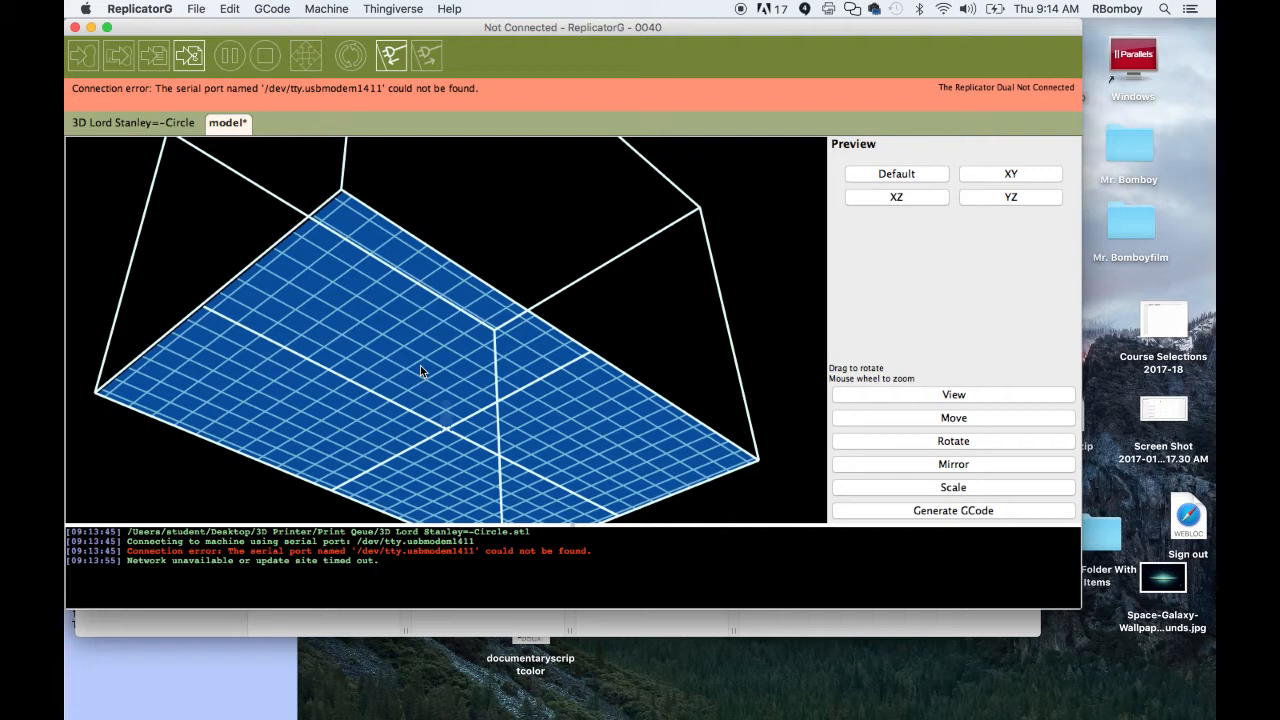
{"action": "mouse_move", "coordinate": [846, 310]}
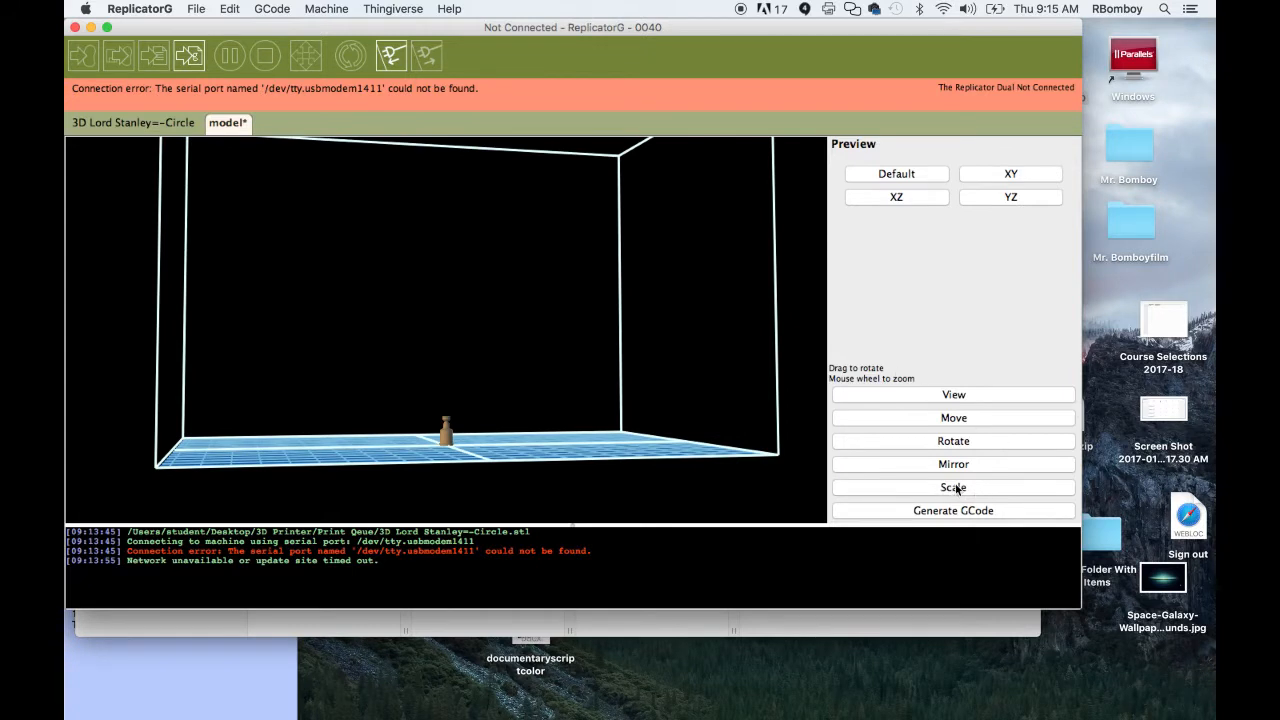
Scale the cup to fill the build space, then survey the whole build box.
{"action": "left_click", "coordinate": [952, 487]}
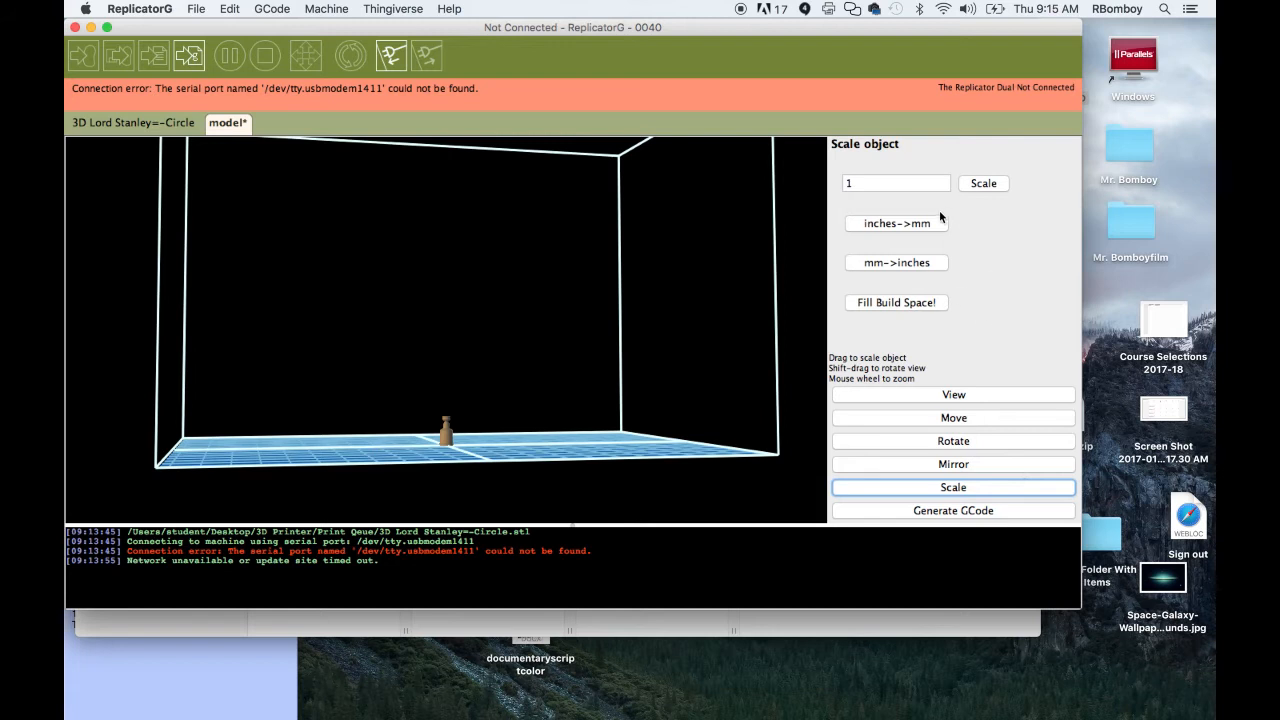
{"action": "mouse_move", "coordinate": [865, 313]}
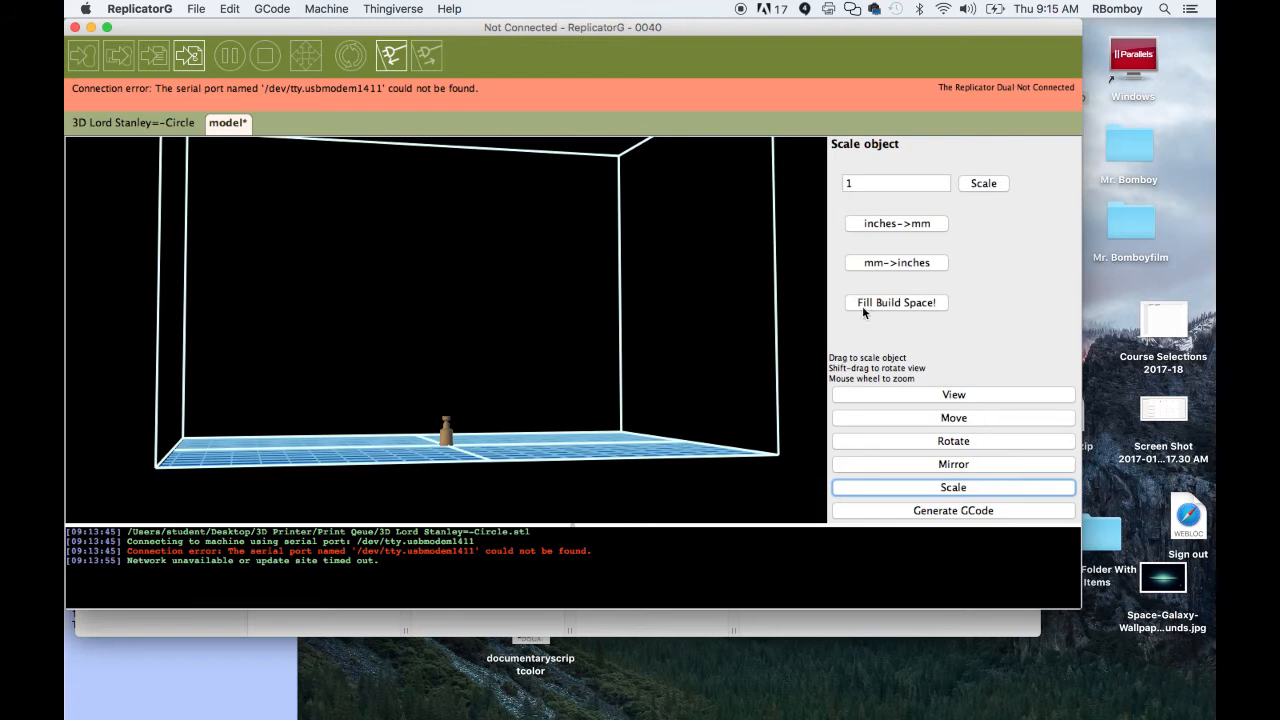
{"action": "mouse_move", "coordinate": [897, 309]}
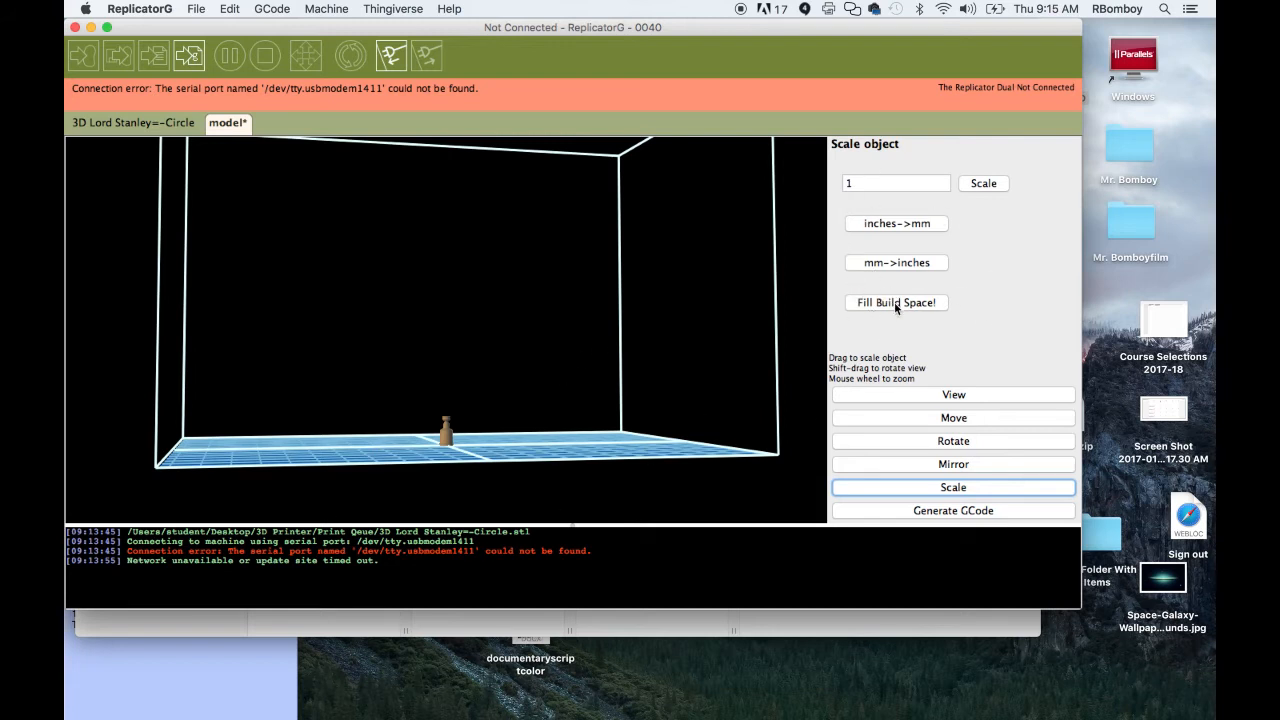
{"action": "left_click", "coordinate": [896, 302]}
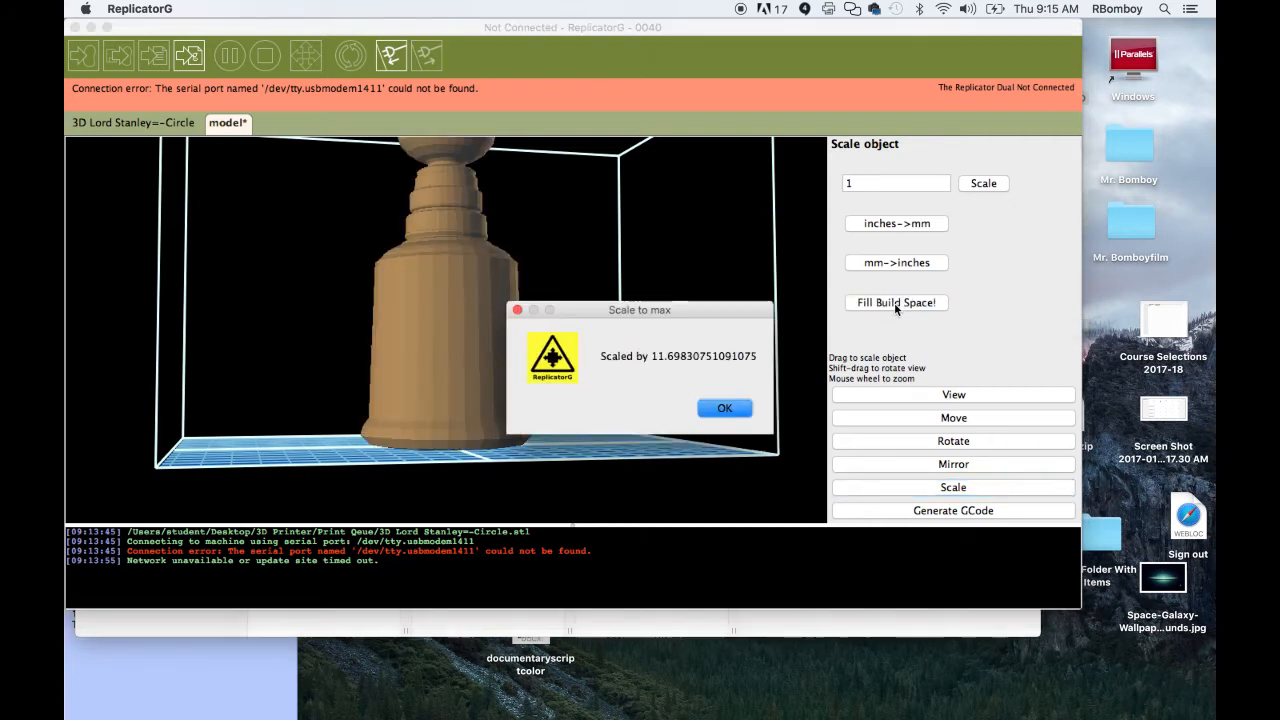
{"action": "left_click", "coordinate": [724, 408]}
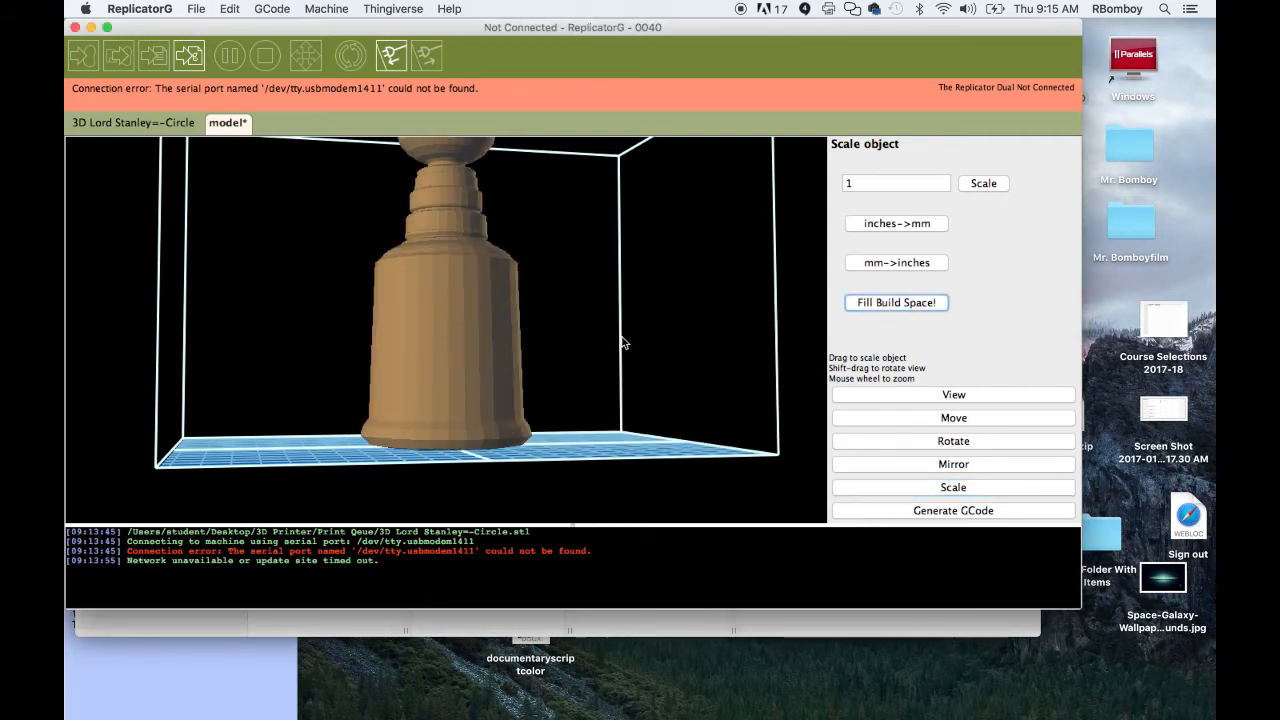
{"action": "scroll", "scroll_direction": "down", "scroll_amount": 3}
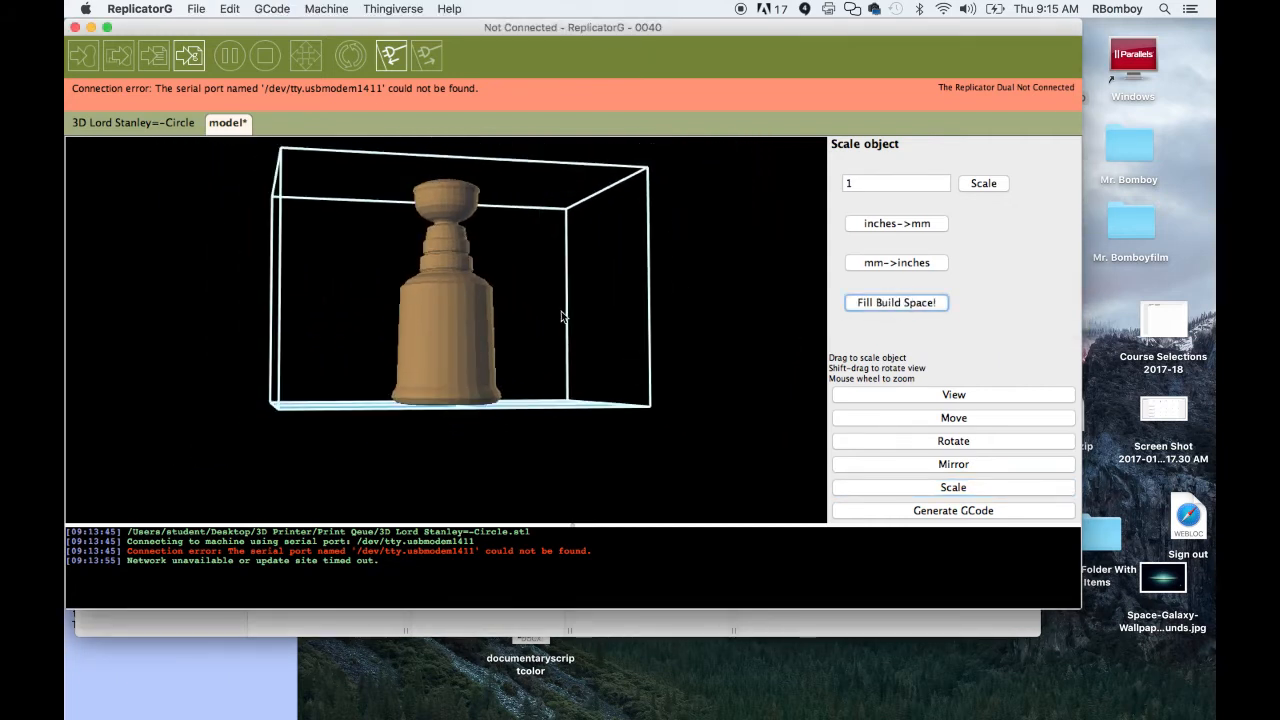
{"action": "left_click_drag", "start_coordinate": [560, 318], "coordinate": [590, 285]}
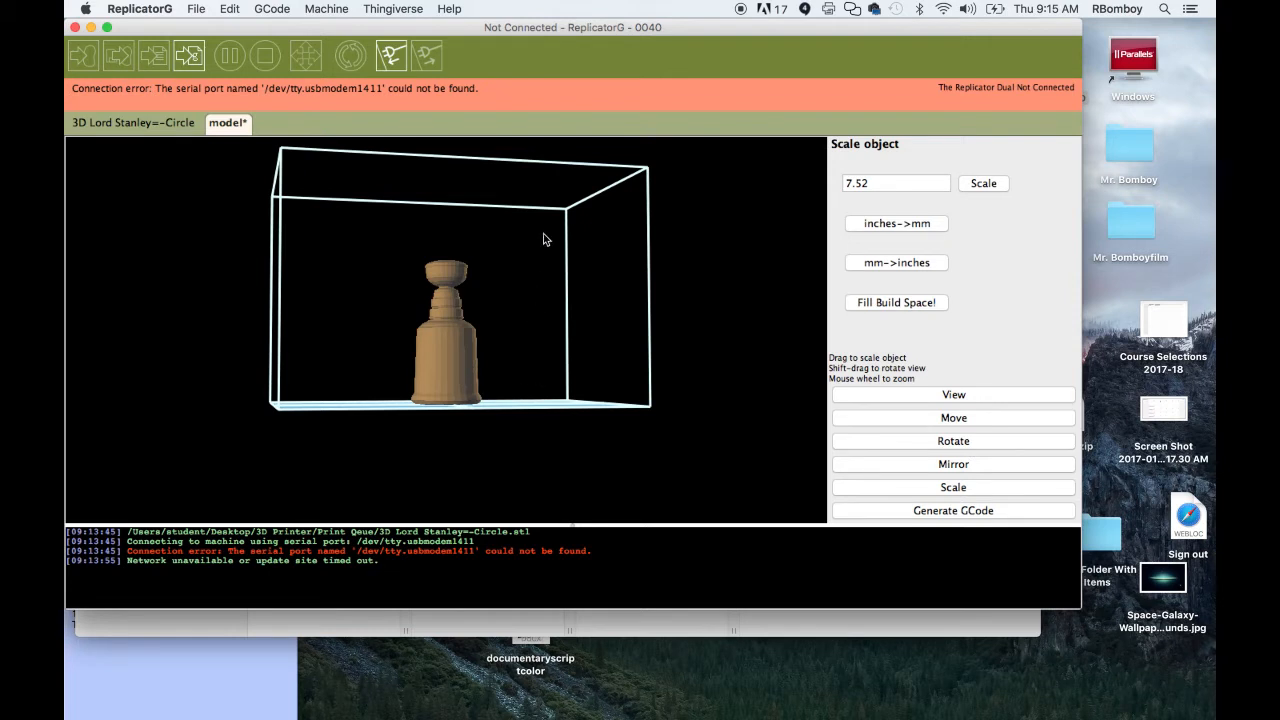
{"action": "mouse_move", "coordinate": [956, 243]}
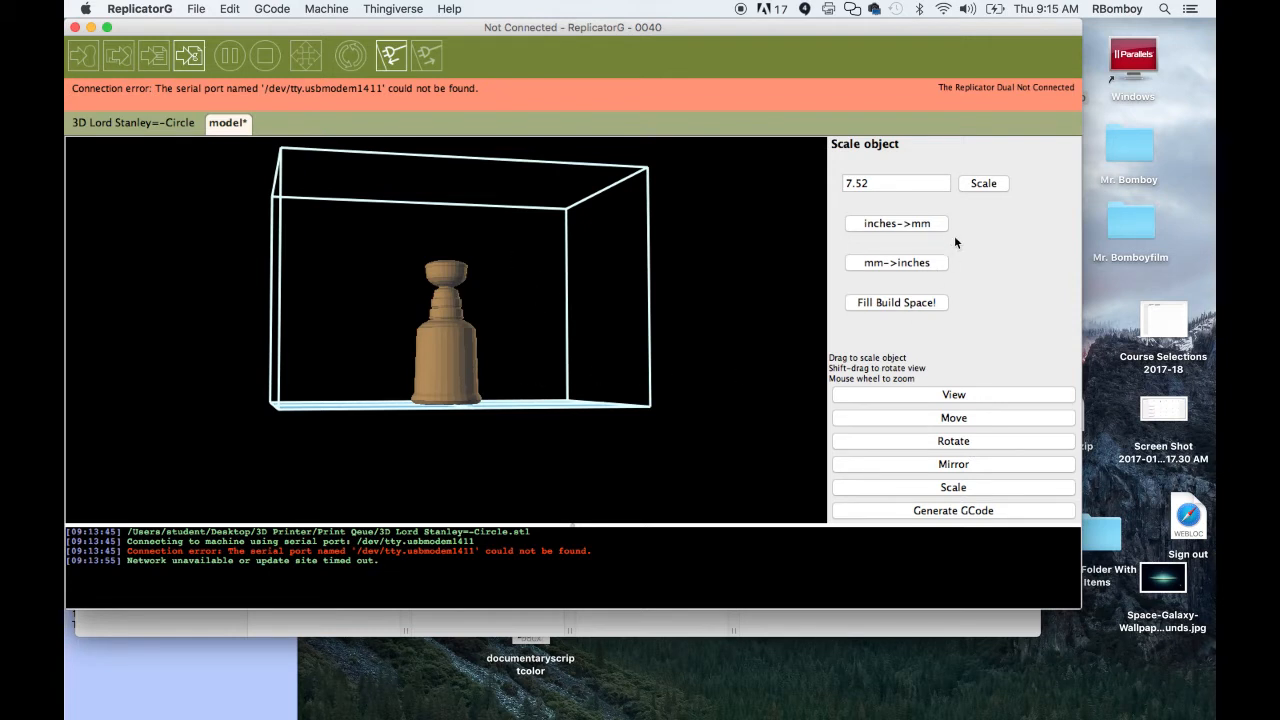
{"action": "mouse_move", "coordinate": [878, 262]}
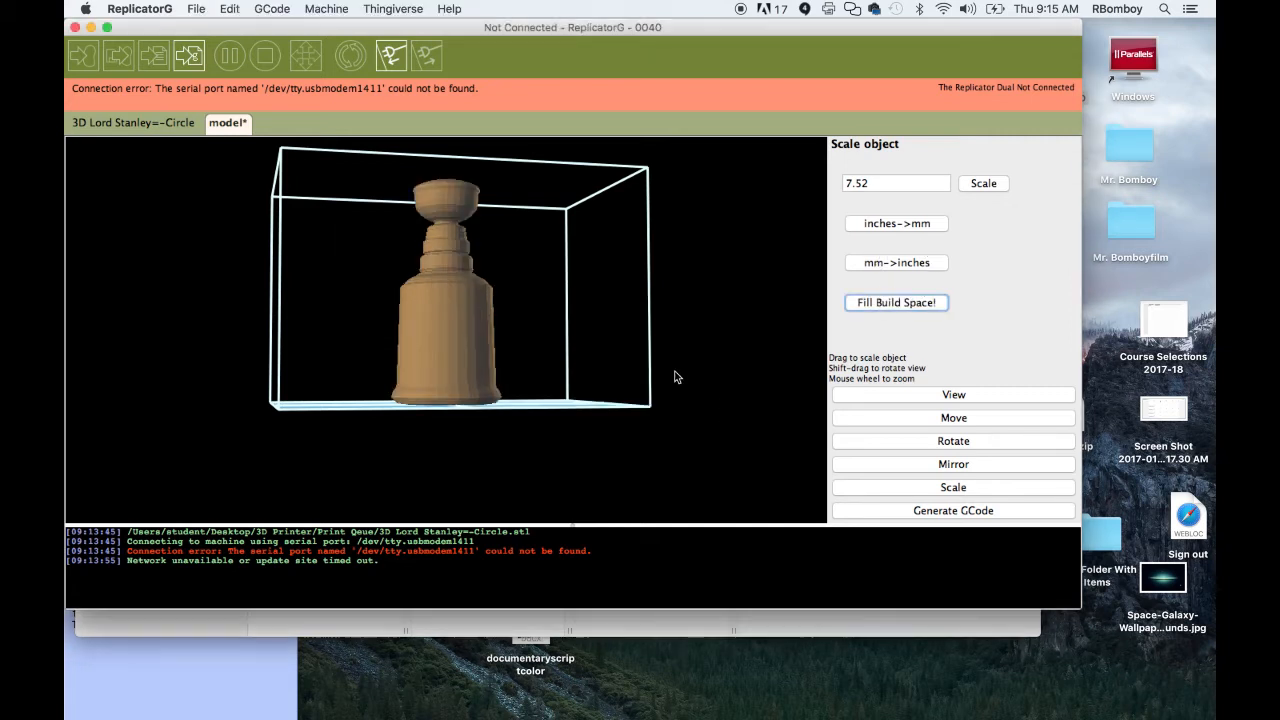
{"action": "mouse_move", "coordinate": [670, 327]}
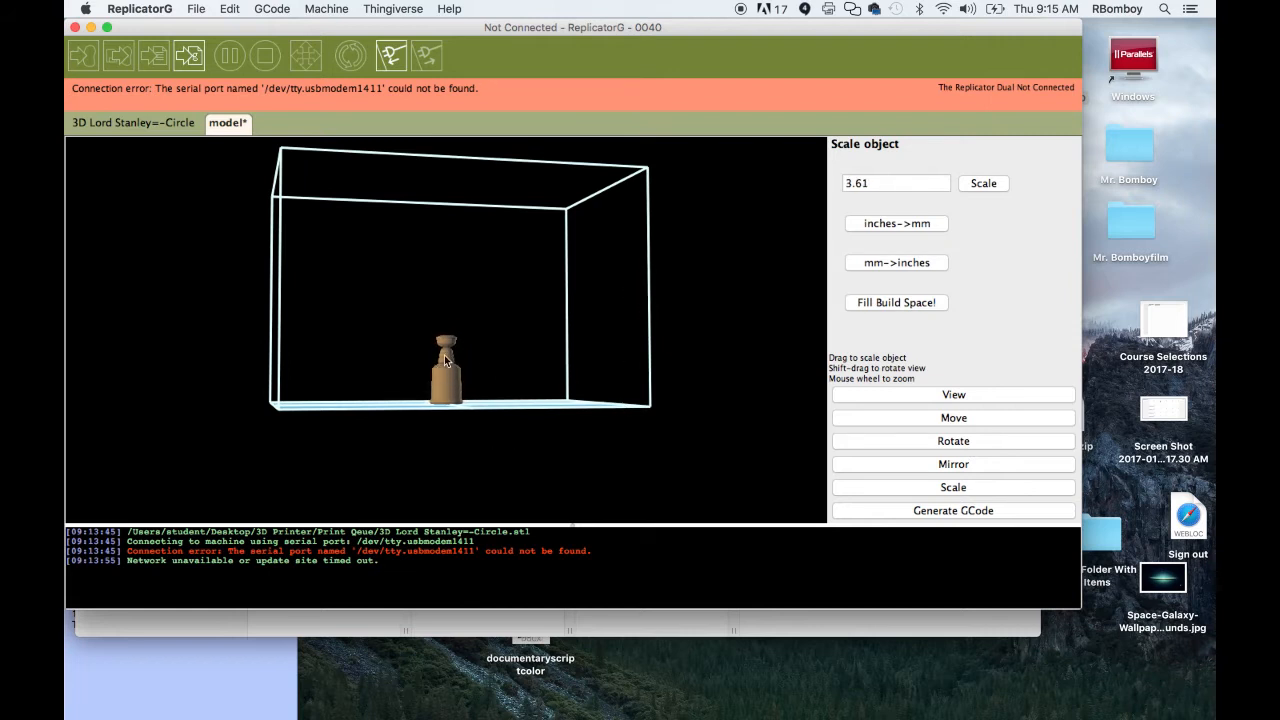
{"action": "left_click", "coordinate": [953, 394]}
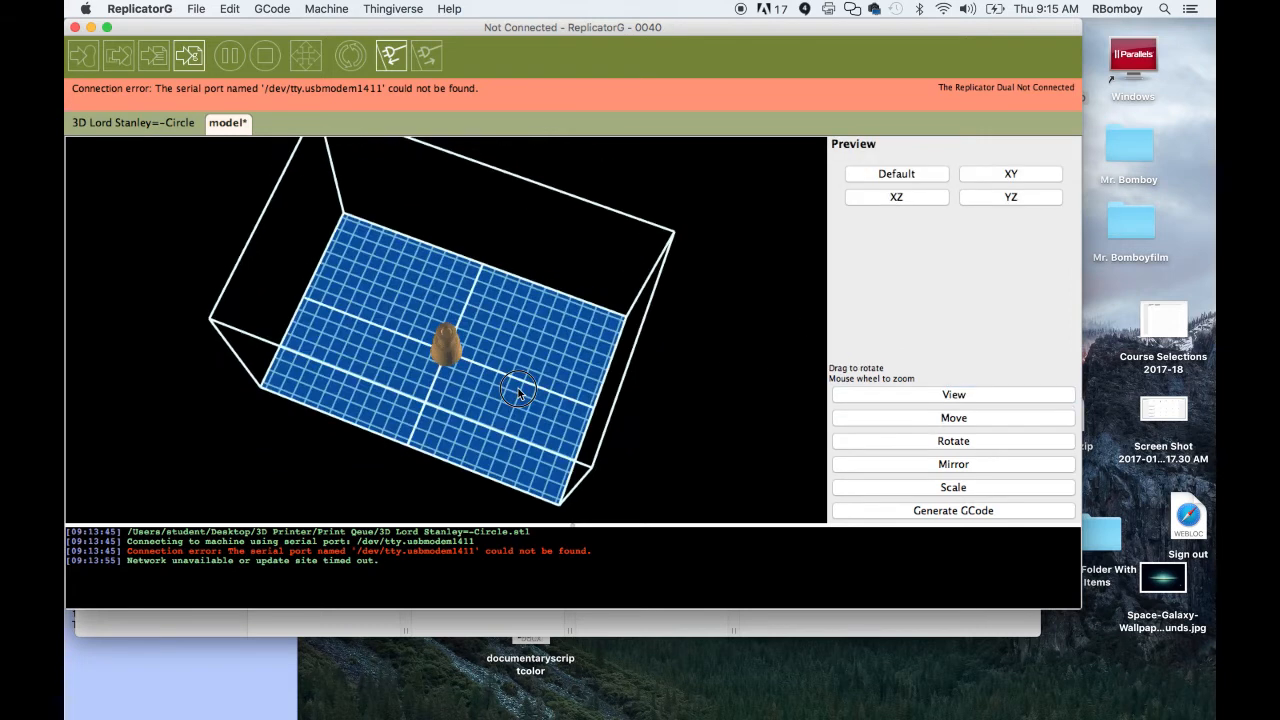
View the small cup from the Default and XZ front views, then bring up Rotate.
{"action": "left_click", "coordinate": [896, 196]}
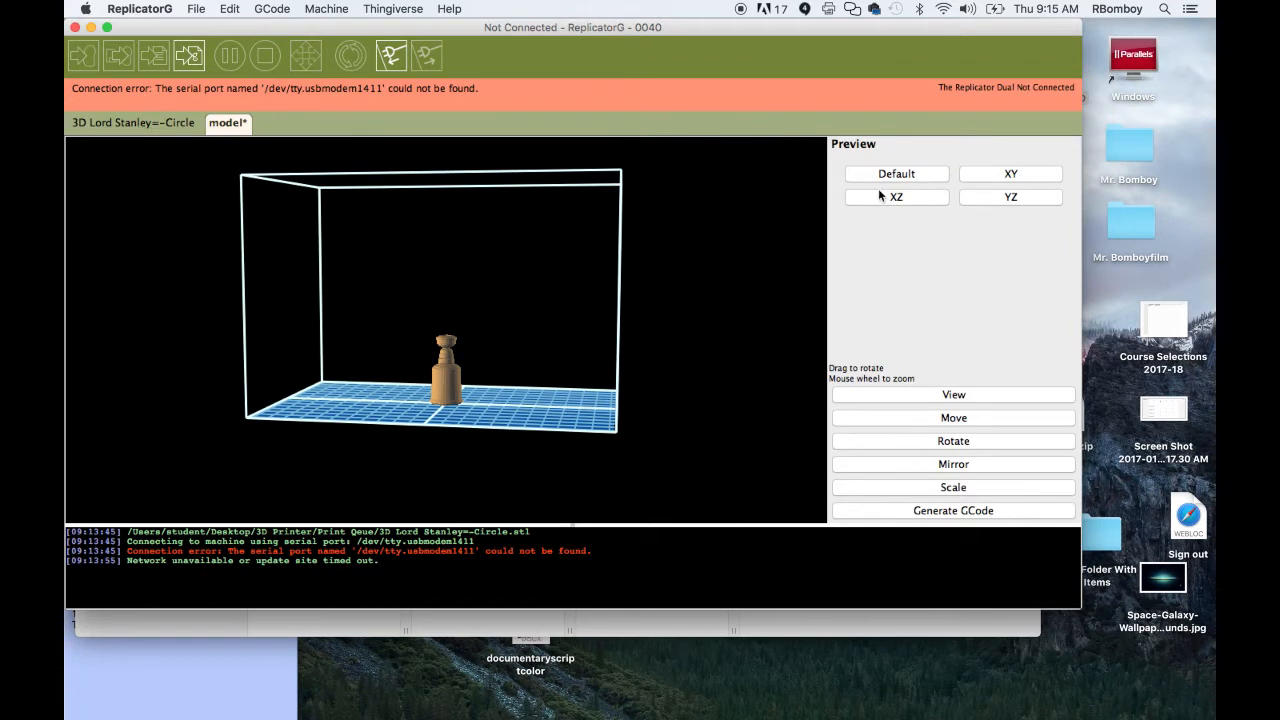
{"action": "left_click", "coordinate": [896, 197]}
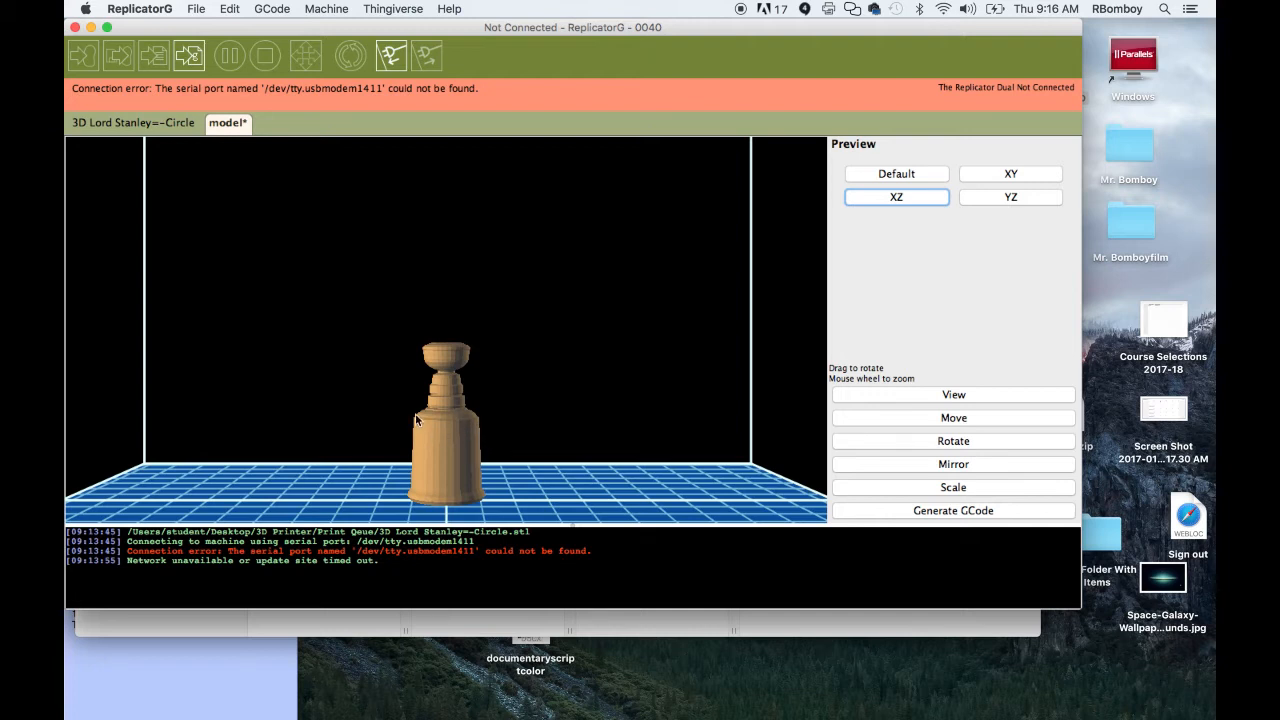
{"action": "mouse_move", "coordinate": [455, 398]}
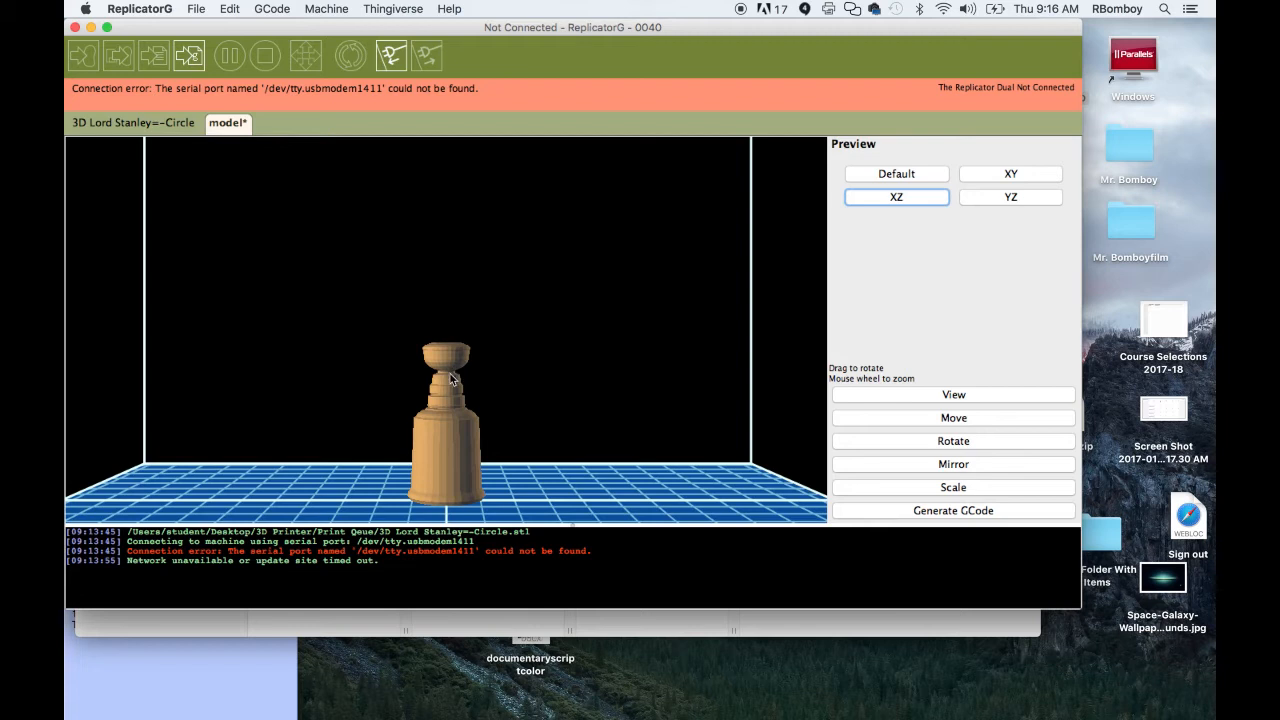
{"action": "mouse_move", "coordinate": [456, 376]}
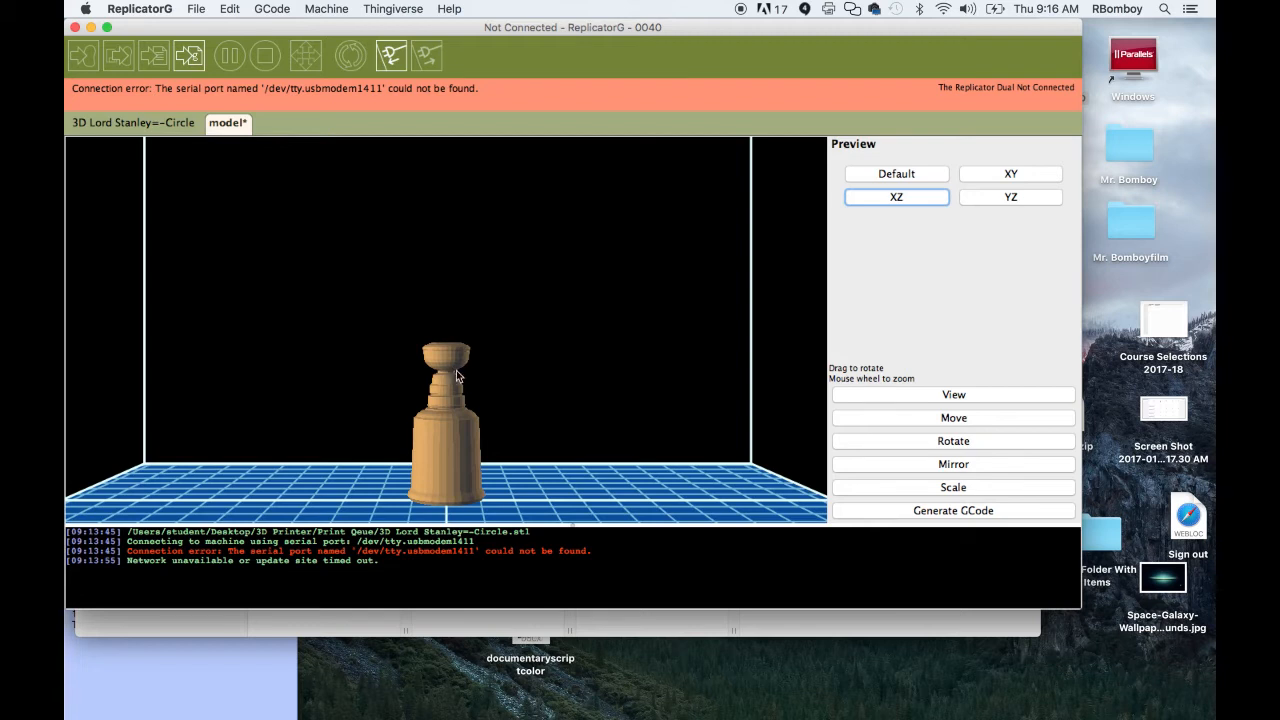
{"action": "mouse_move", "coordinate": [458, 375]}
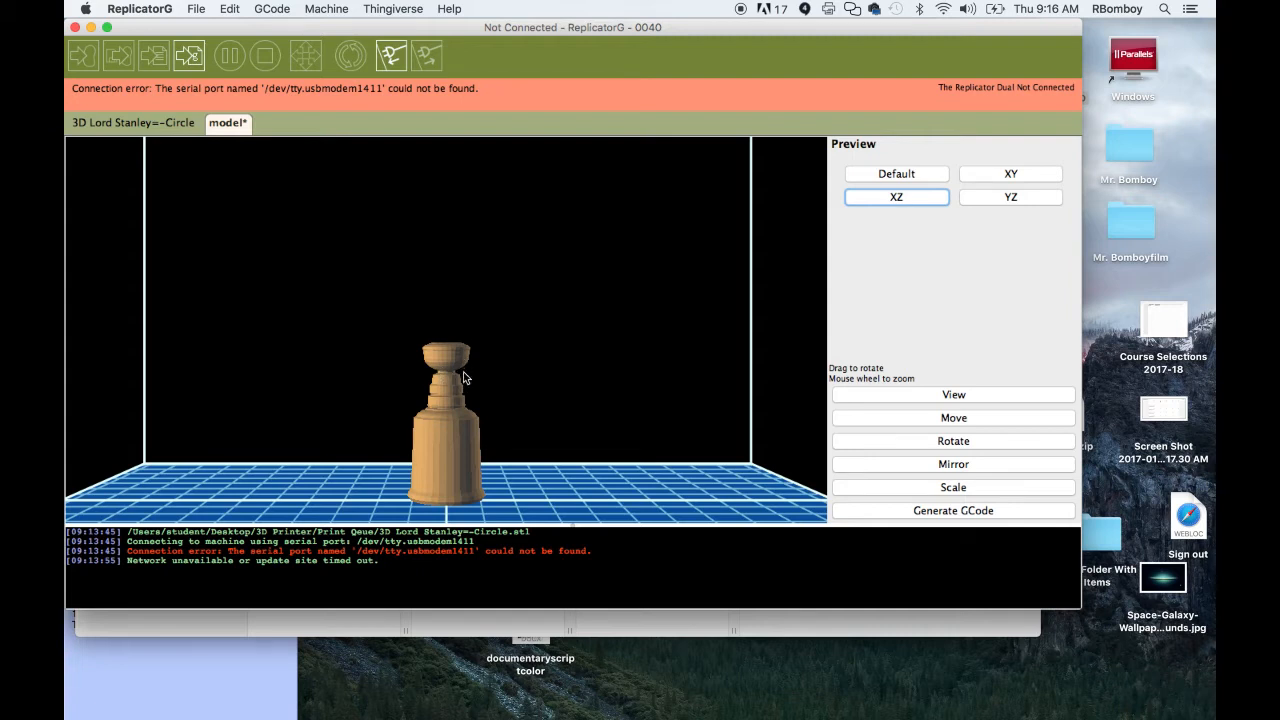
{"action": "mouse_move", "coordinate": [477, 412]}
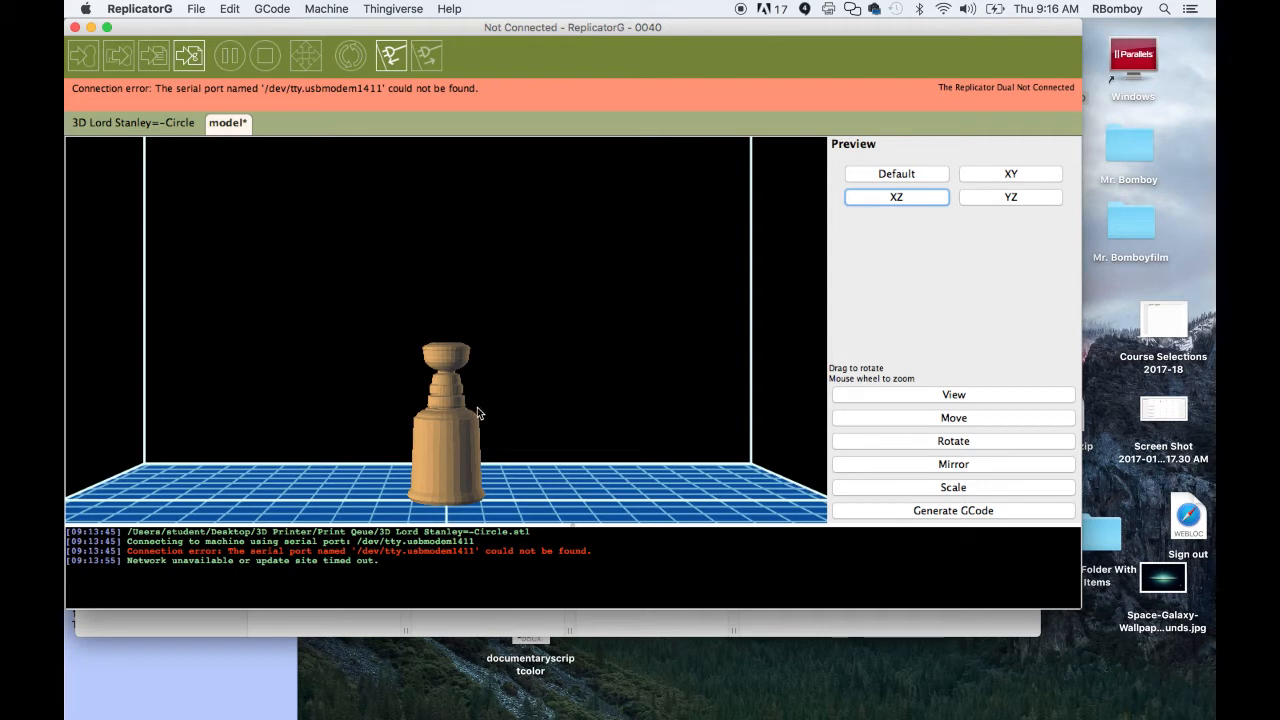
{"action": "mouse_move", "coordinate": [491, 397]}
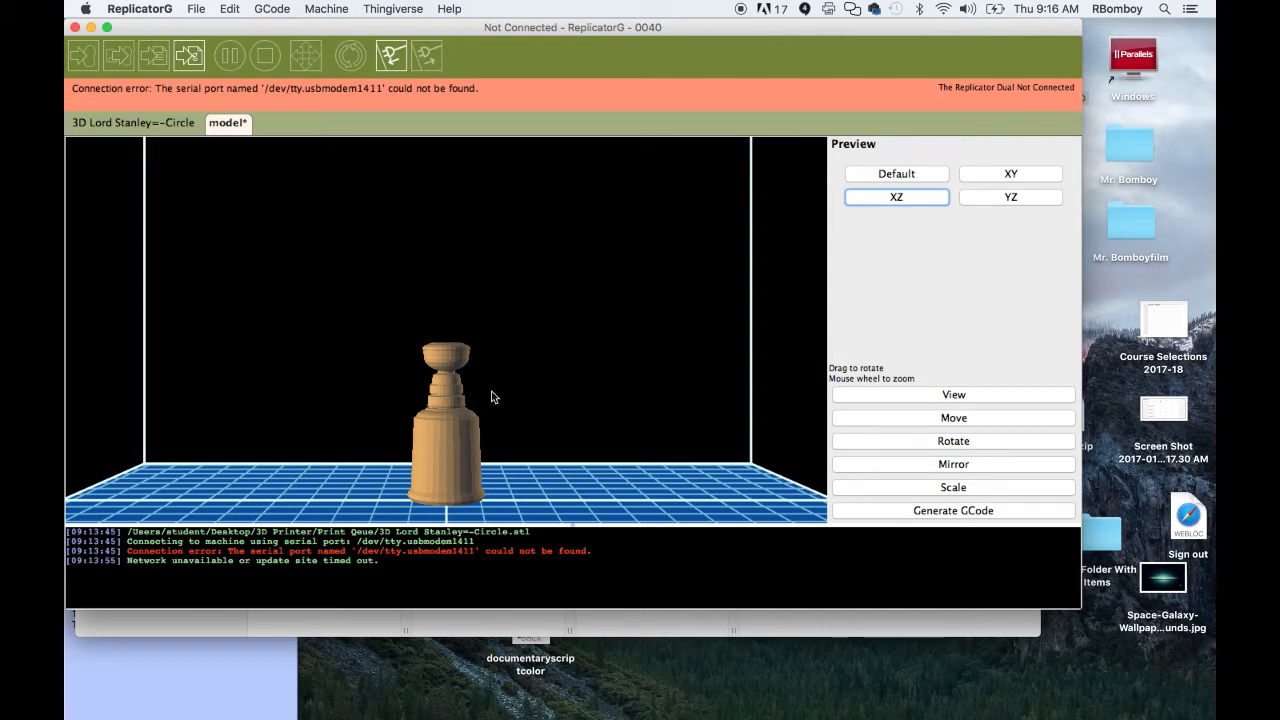
{"action": "mouse_move", "coordinate": [907, 378]}
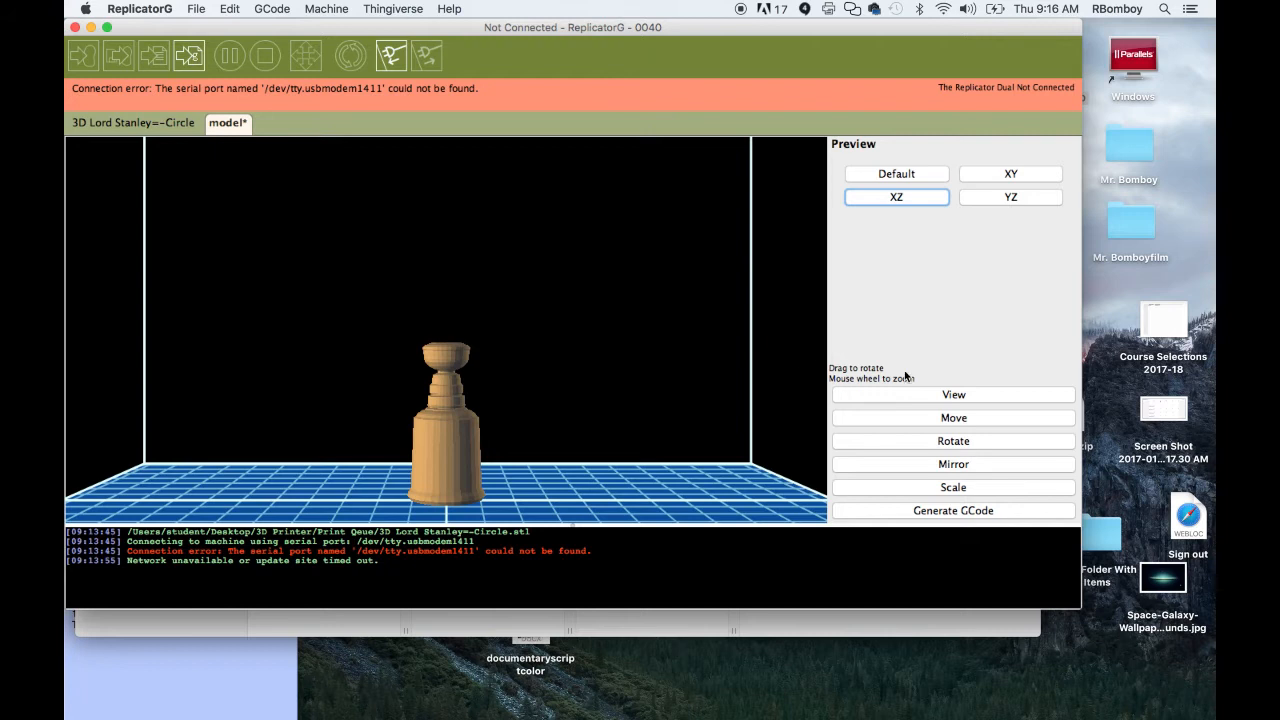
{"action": "mouse_move", "coordinate": [957, 430]}
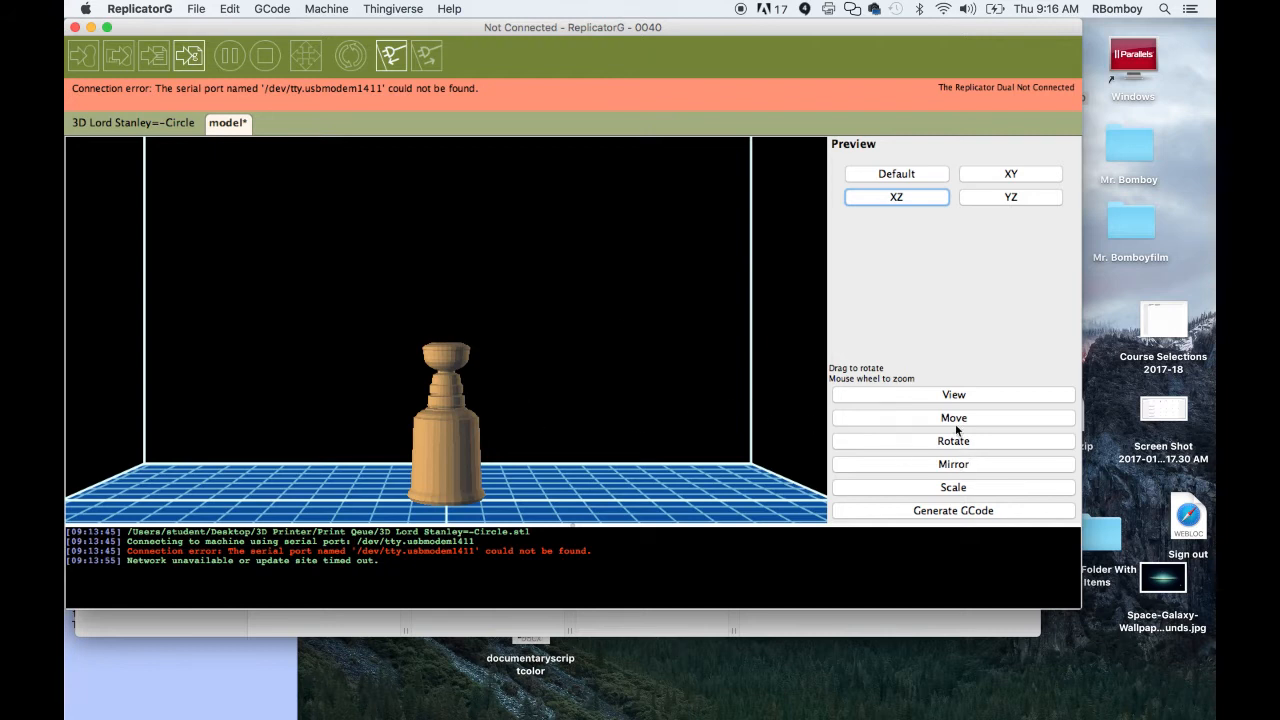
{"action": "left_click", "coordinate": [953, 441]}
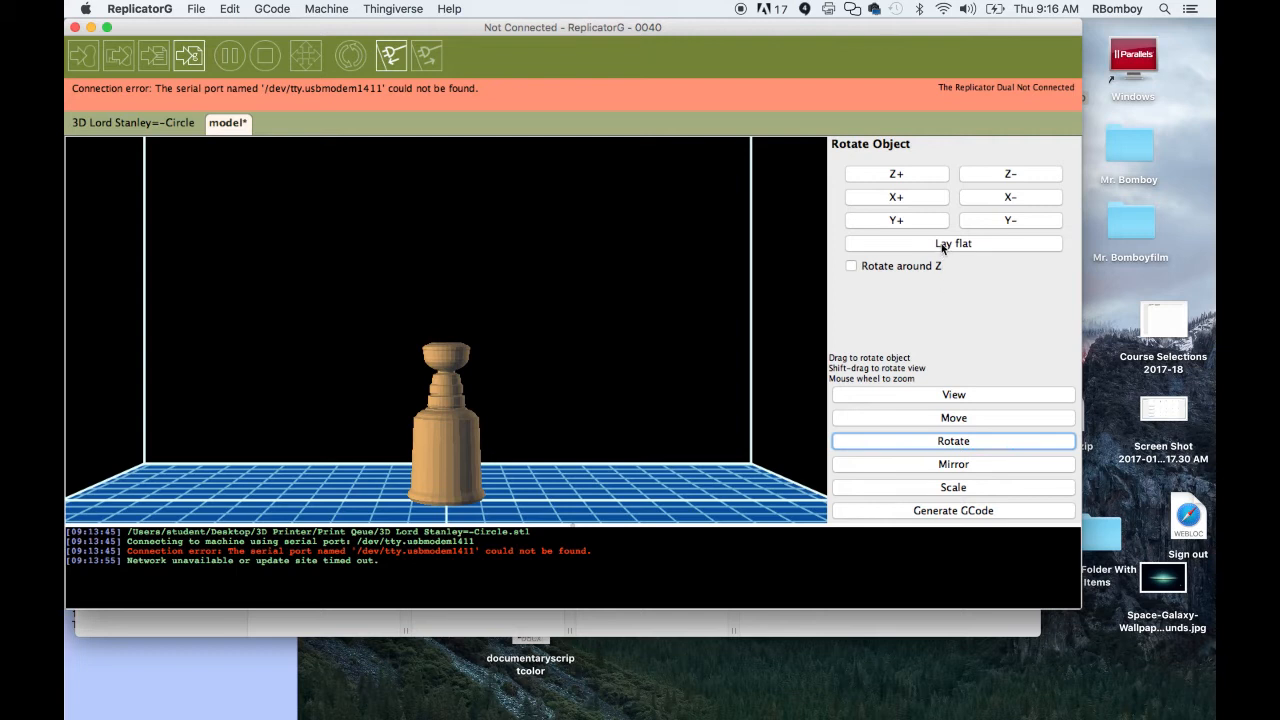
{"action": "mouse_move", "coordinate": [896, 173]}
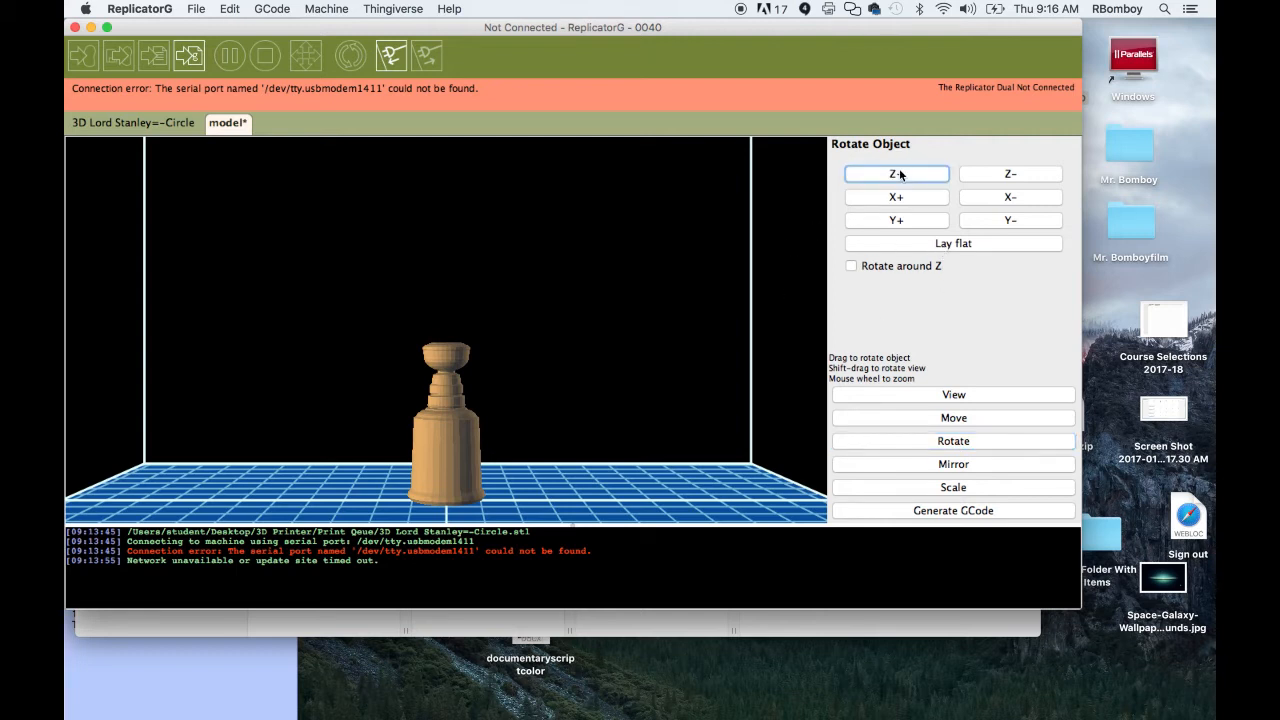
Rotate the cup with Z+, X-, Y+, Y- and Lay flat, then return to View.
{"action": "left_click", "coordinate": [1009, 197]}
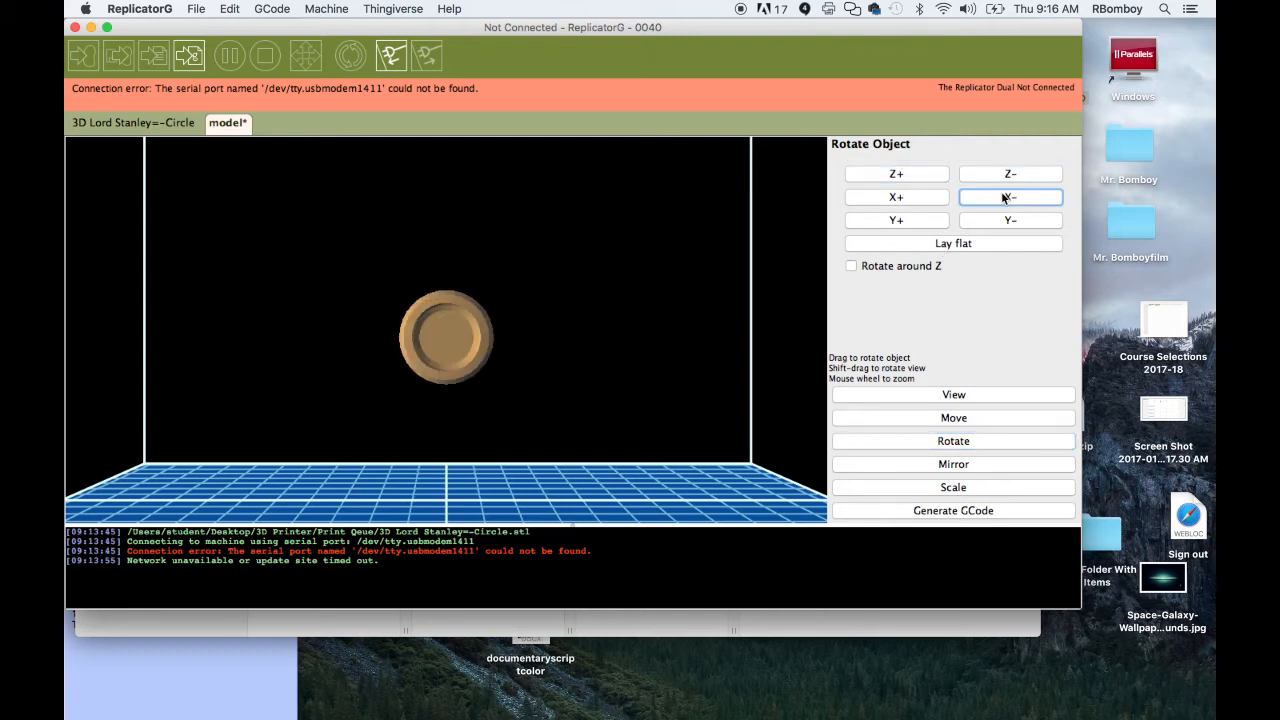
{"action": "left_click", "coordinate": [896, 197]}
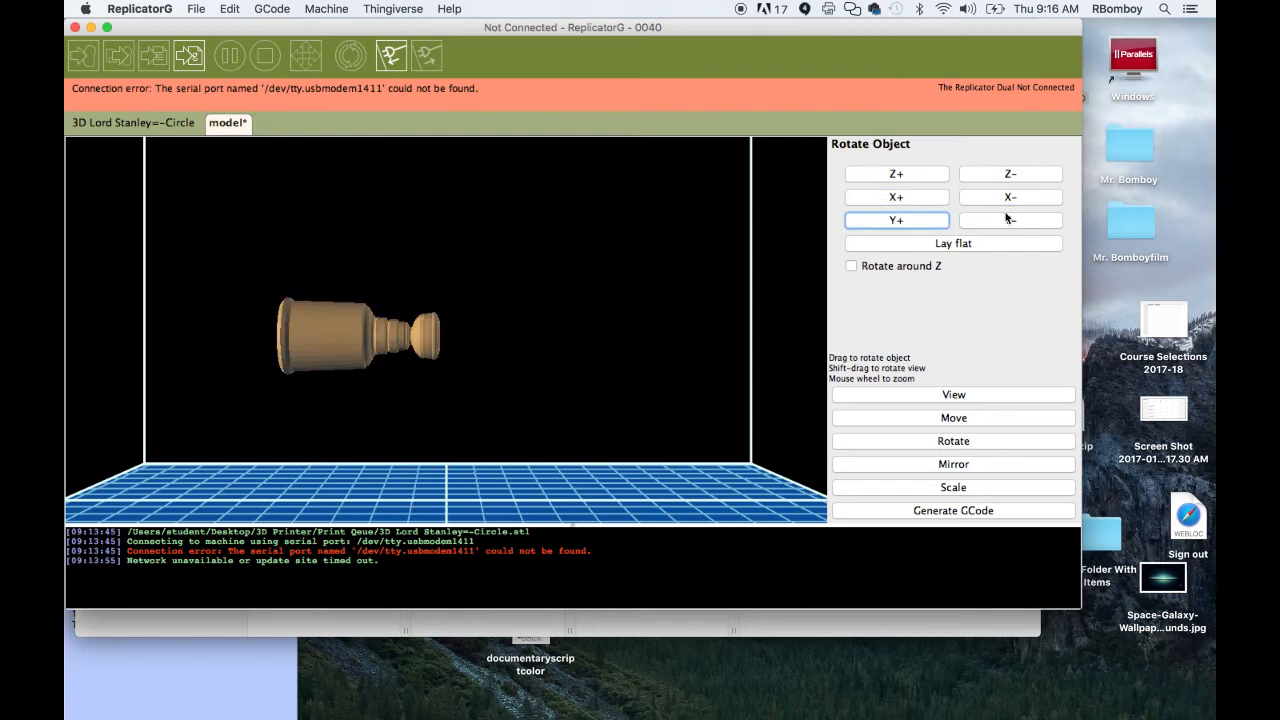
{"action": "left_click", "coordinate": [1009, 220]}
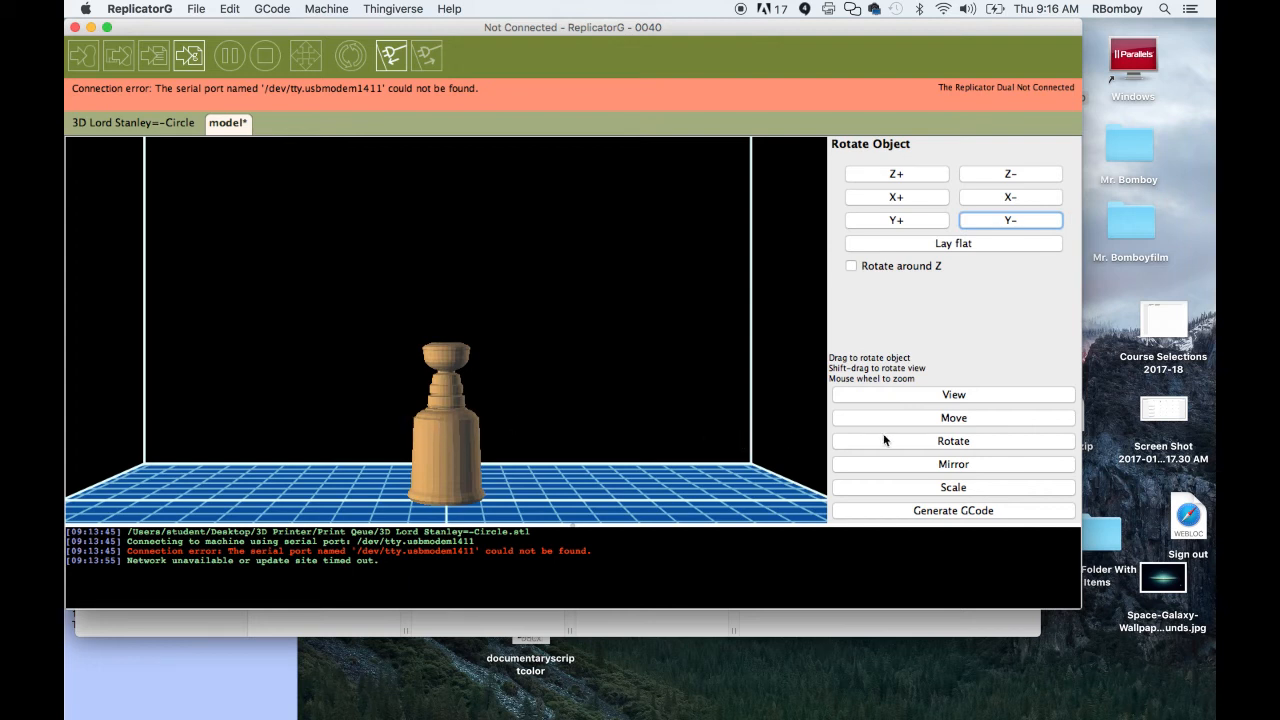
{"action": "left_click", "coordinate": [952, 243]}
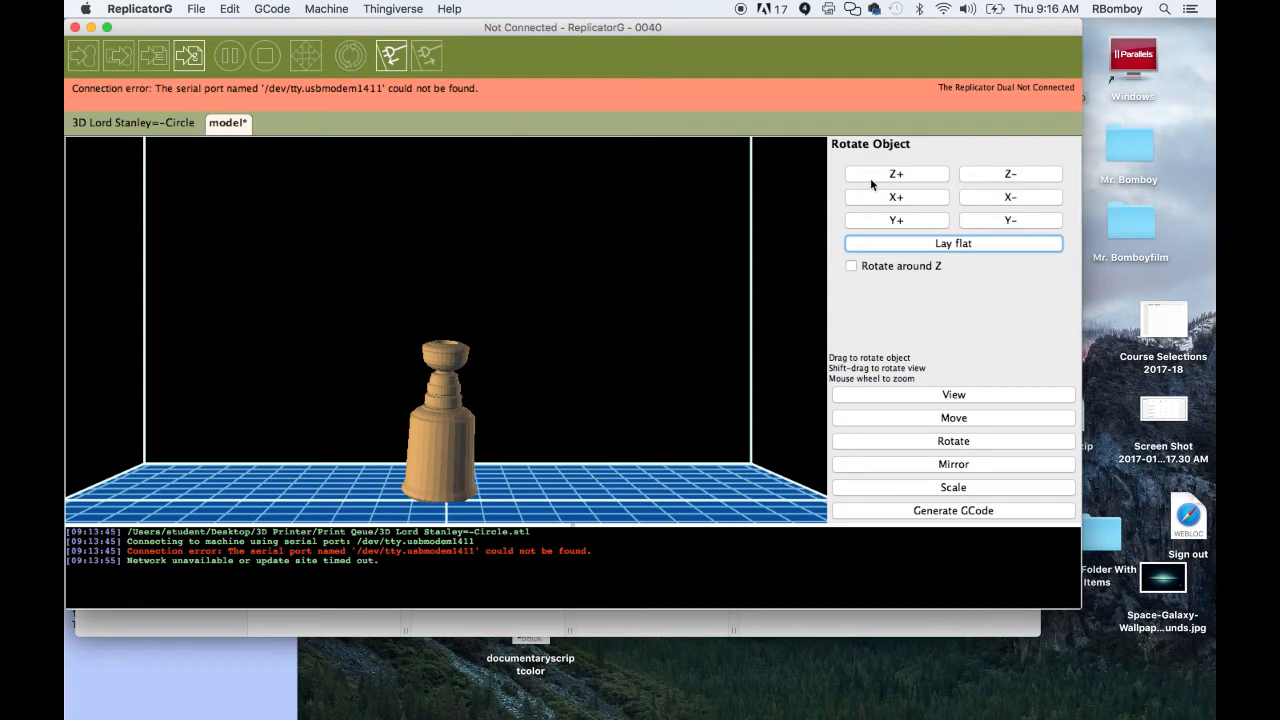
{"action": "left_click", "coordinate": [896, 173]}
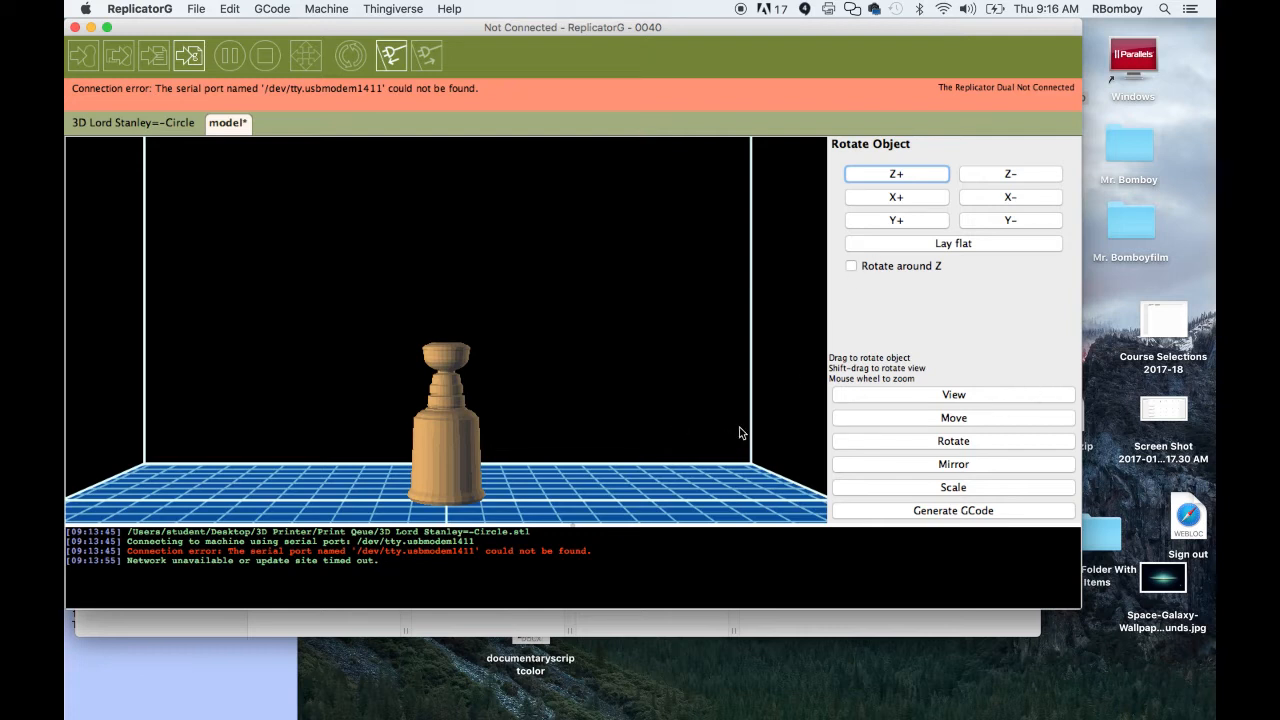
{"action": "mouse_move", "coordinate": [954, 410]}
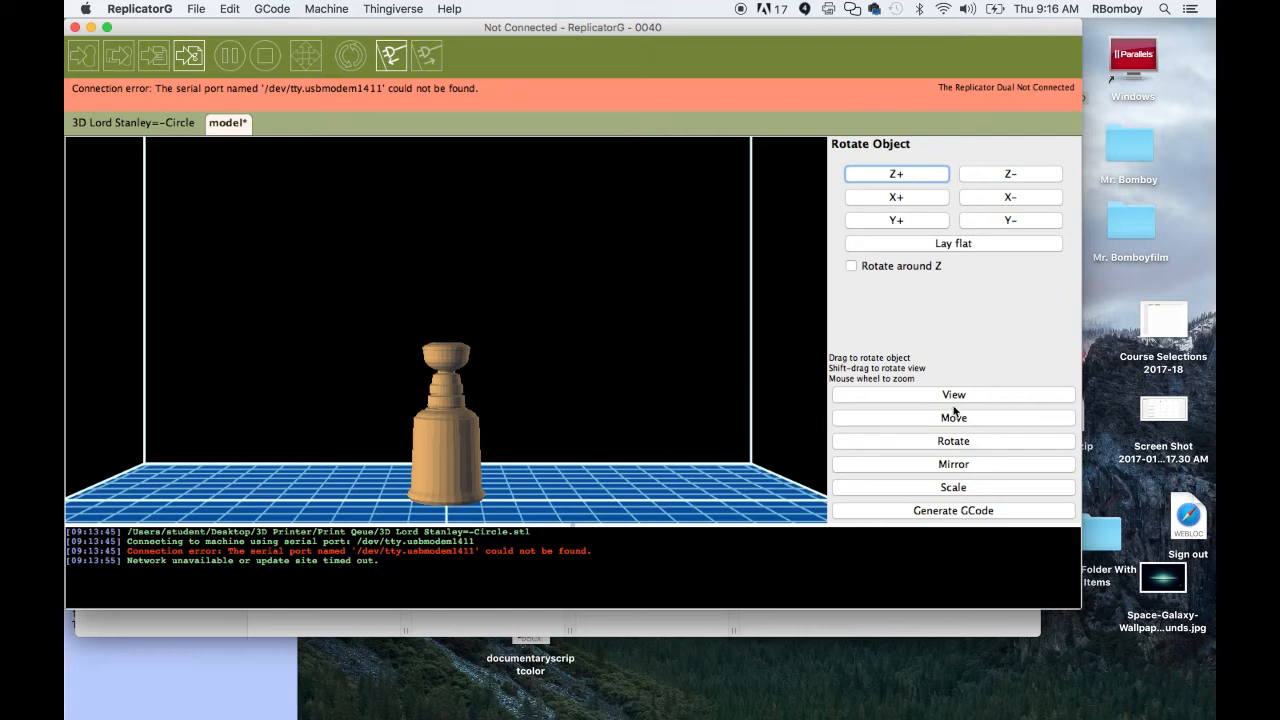
{"action": "left_click", "coordinate": [953, 394]}
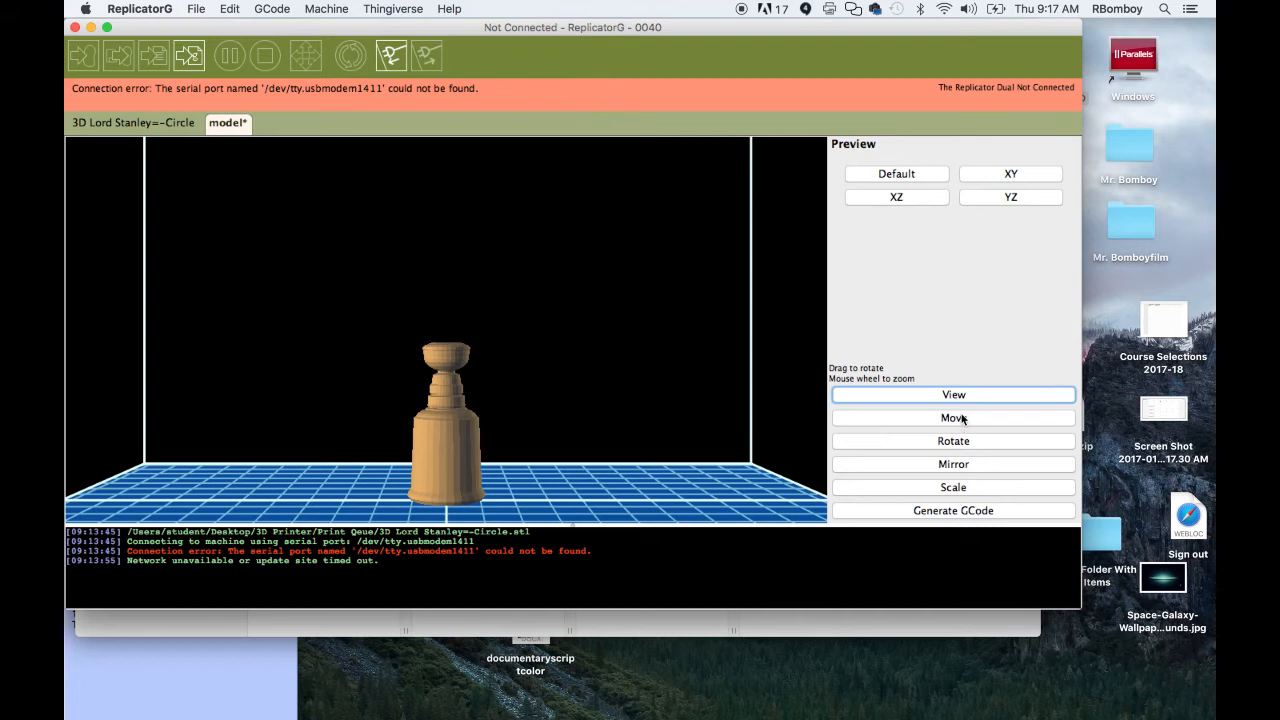
Return to the plain view, then bring up the Mirror options and the Scale panel.
{"action": "left_click", "coordinate": [953, 417]}
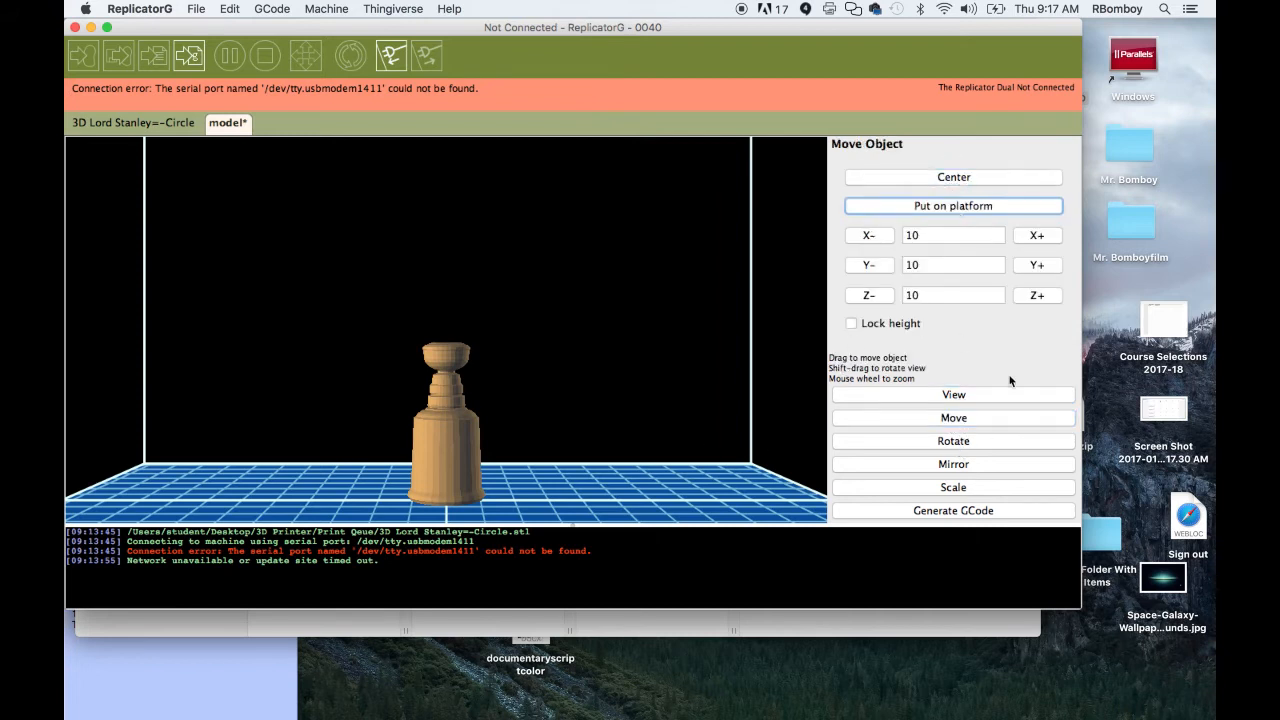
{"action": "left_click", "coordinate": [953, 463]}
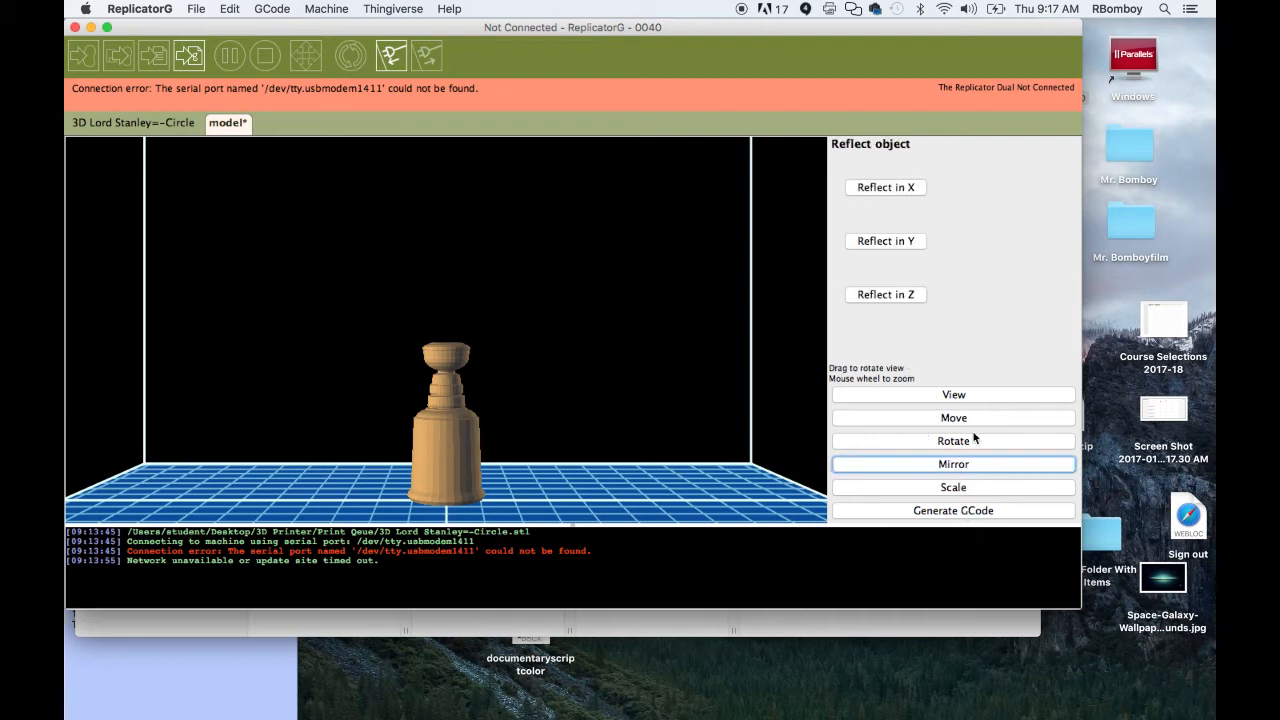
{"action": "left_click", "coordinate": [952, 487]}
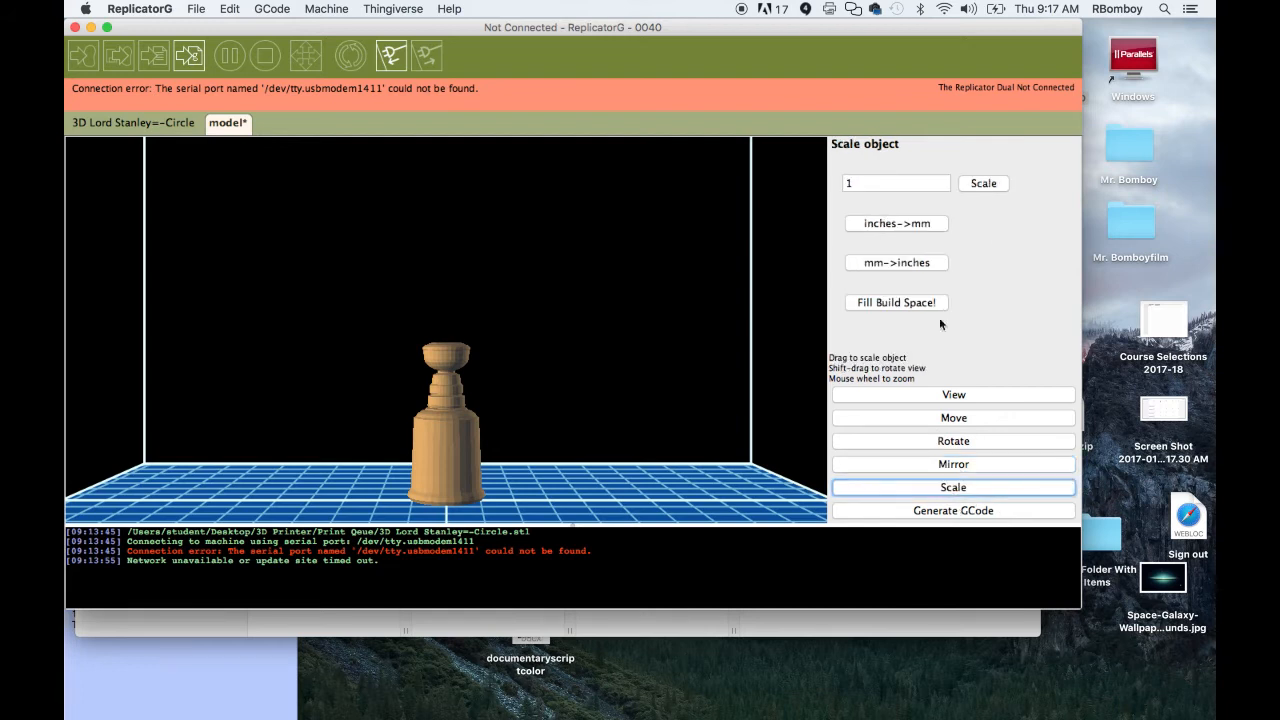
{"action": "mouse_move", "coordinate": [967, 413]}
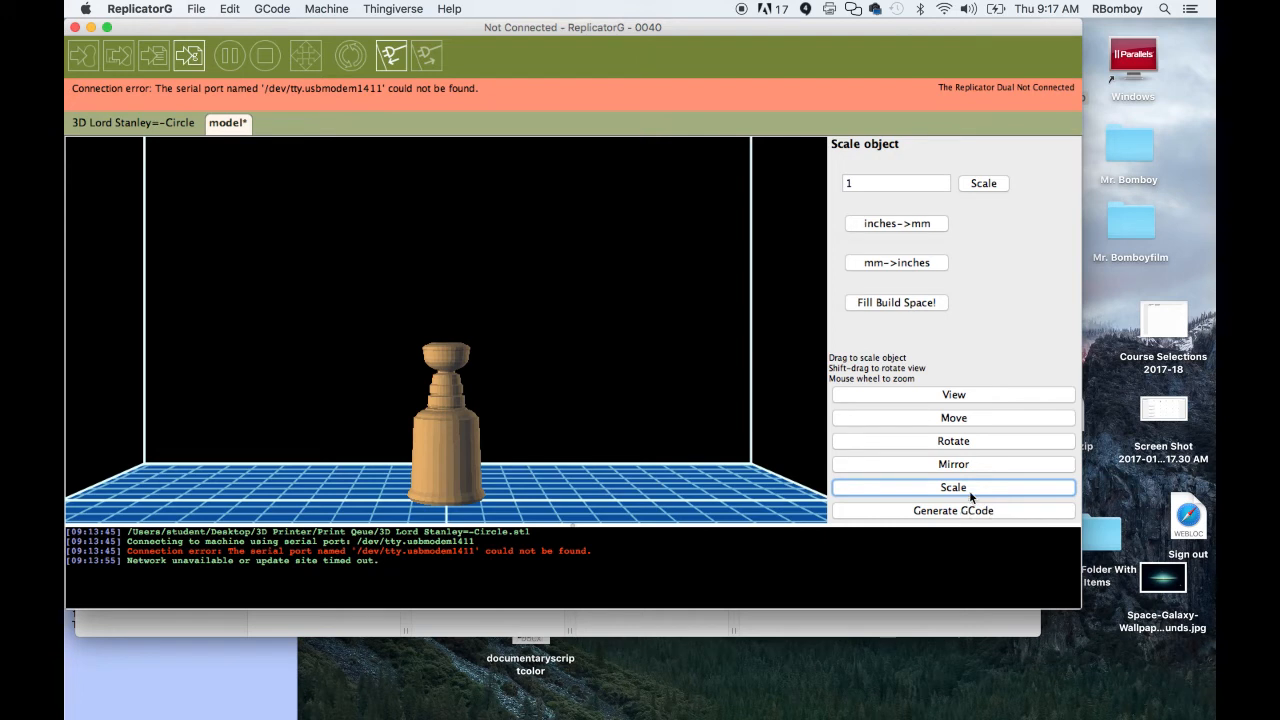
{"action": "mouse_move", "coordinate": [337, 91]}
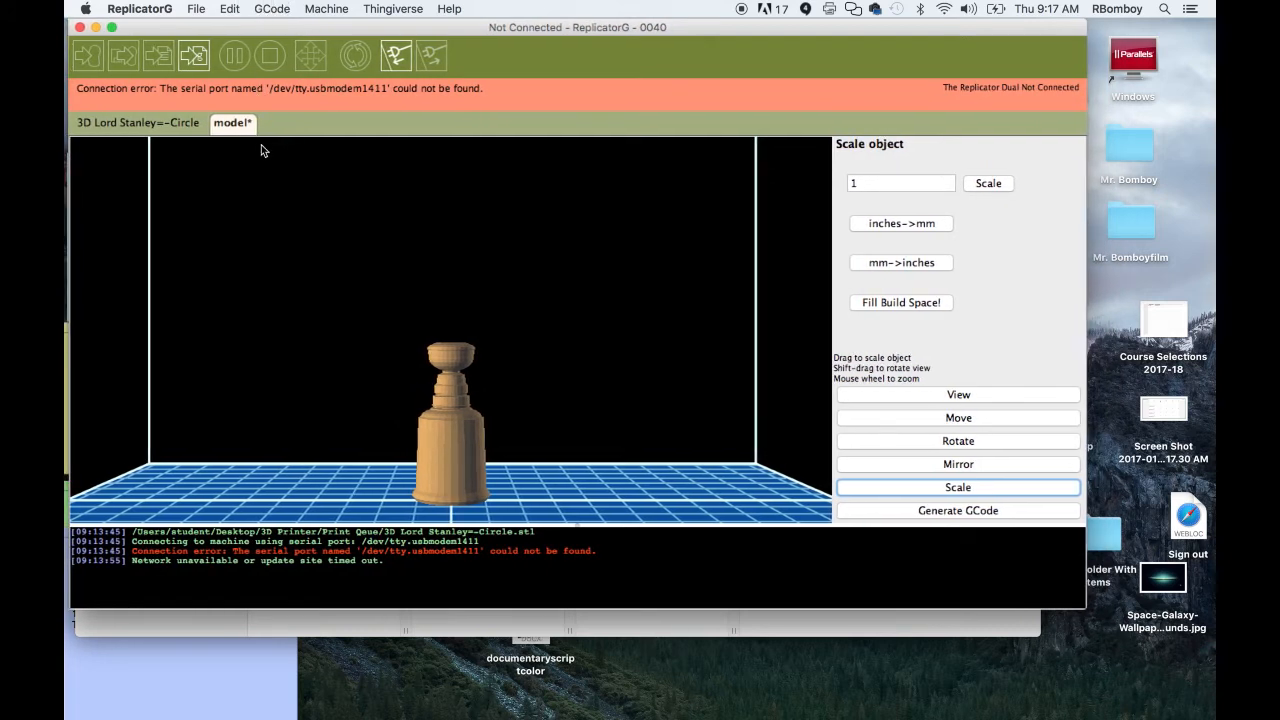
{"action": "mouse_move", "coordinate": [199, 242]}
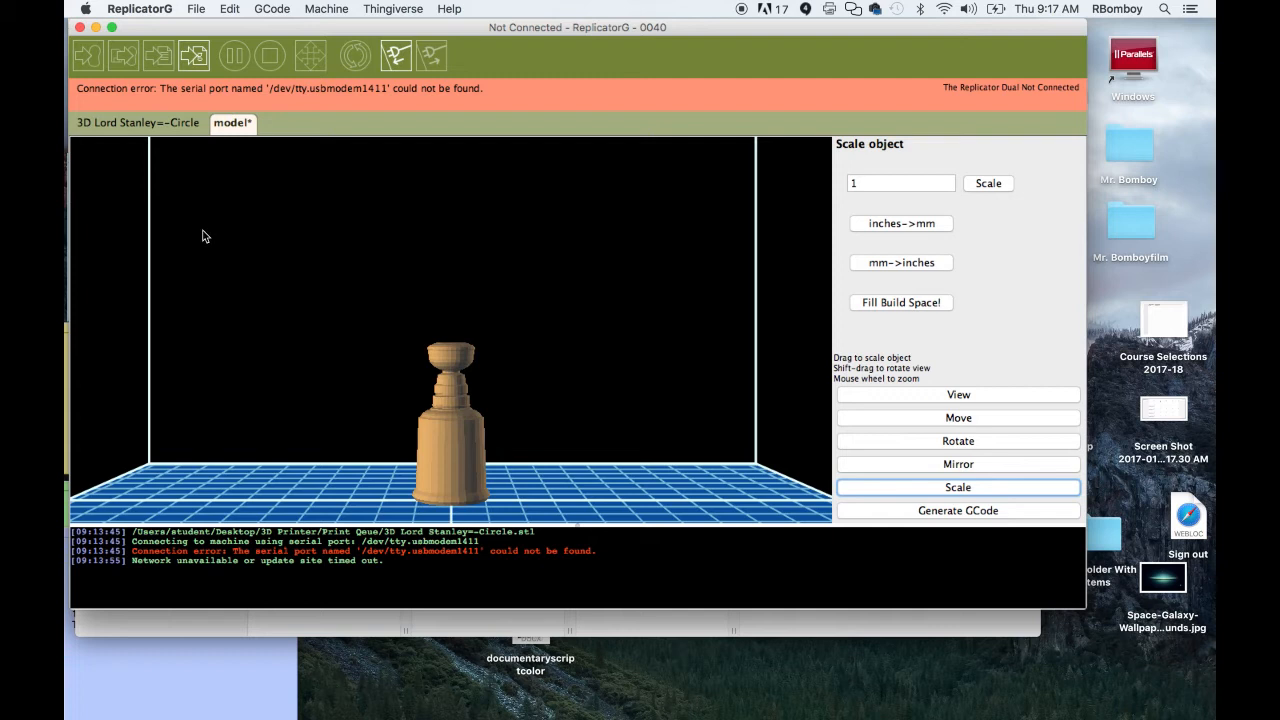
{"action": "mouse_move", "coordinate": [230, 231]}
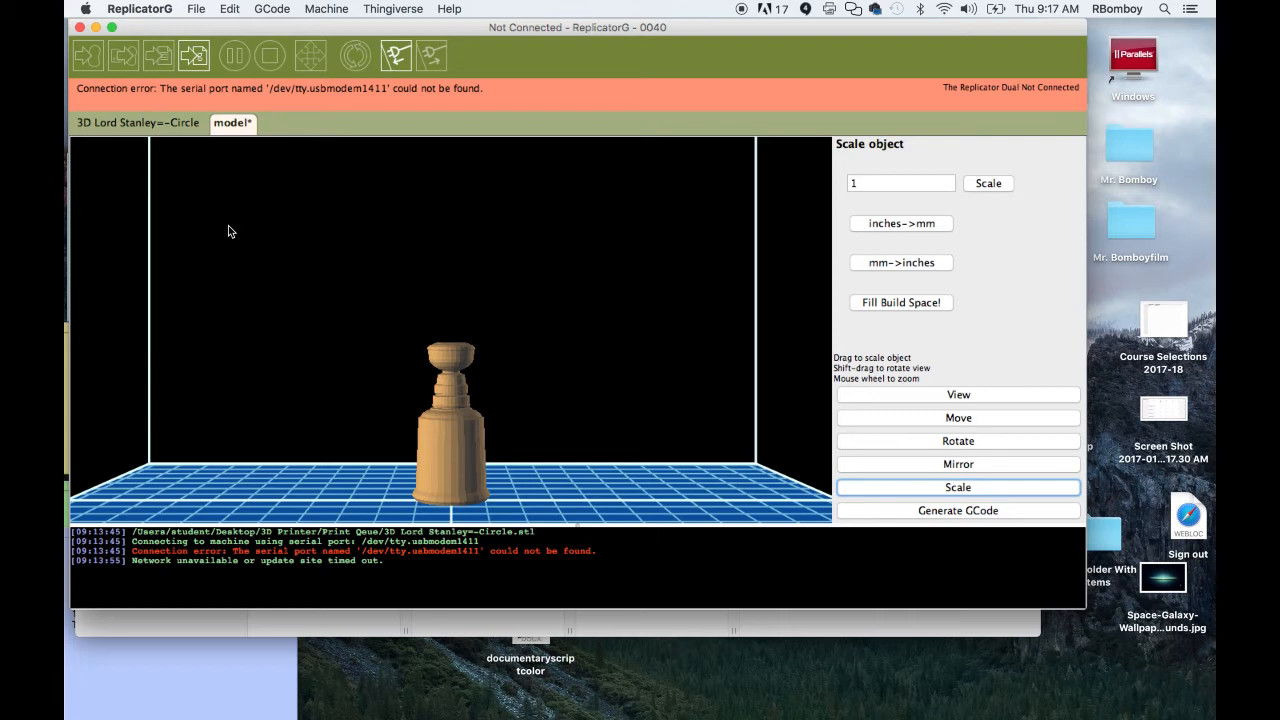
{"action": "mouse_move", "coordinate": [972, 521]}
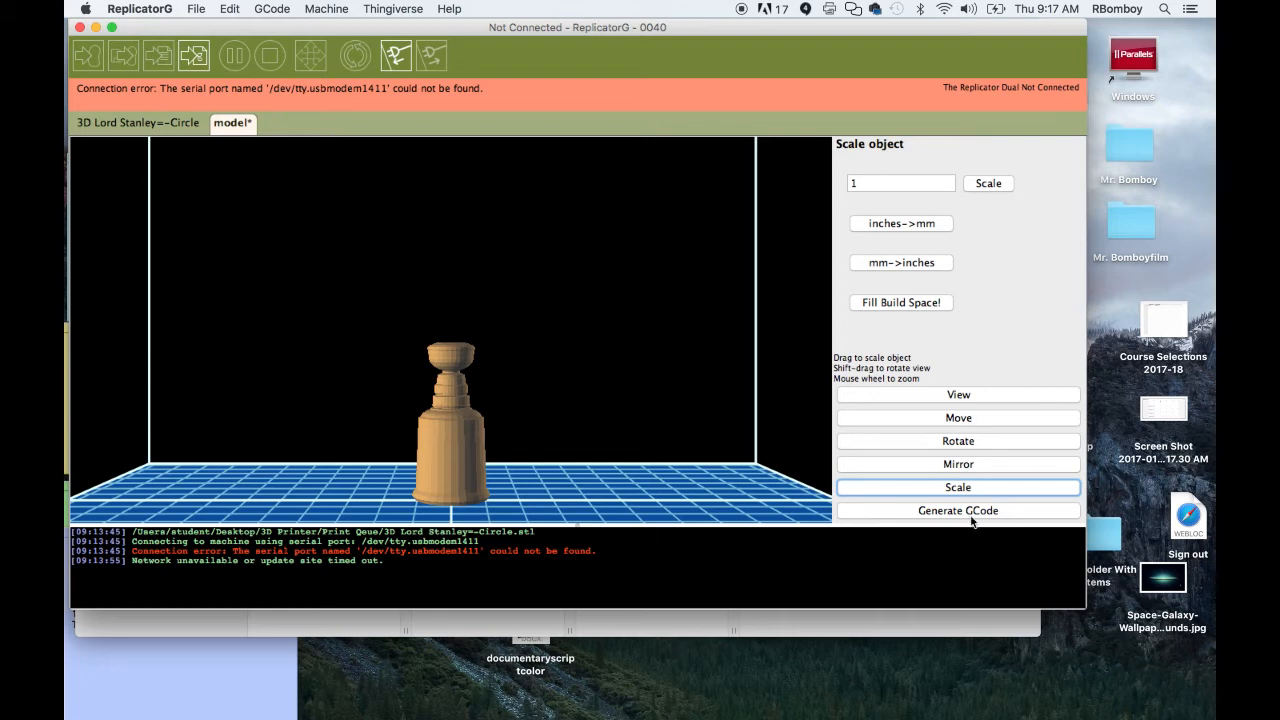
{"action": "mouse_move", "coordinate": [908, 593]}
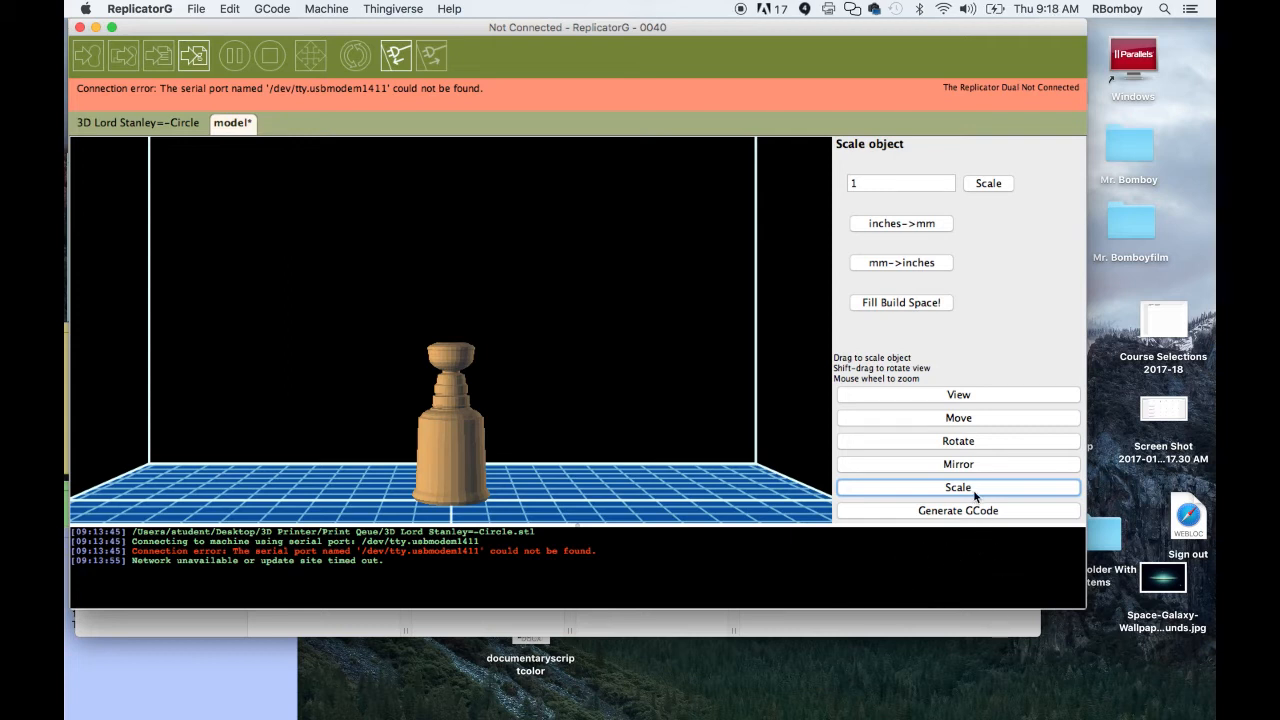
{"action": "mouse_move", "coordinate": [955, 512]}
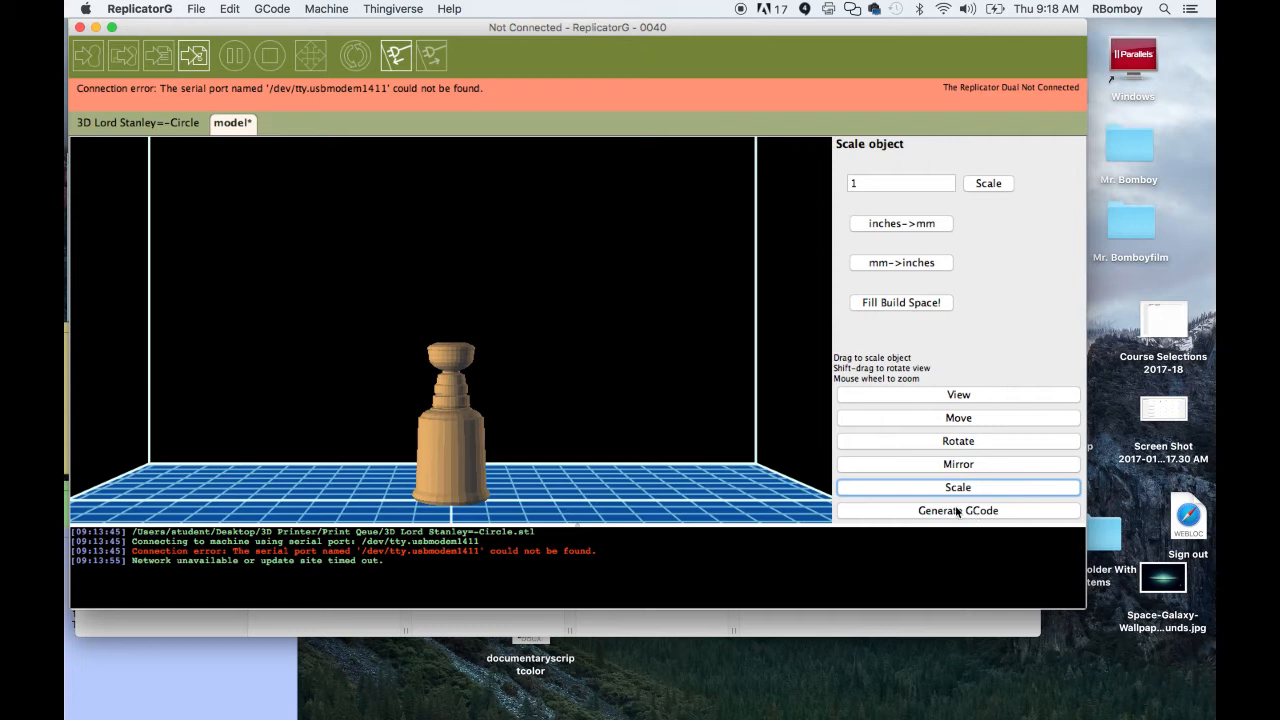
Start G-code generation and confirm saving the model, opening the generation settings.
{"action": "left_click", "coordinate": [957, 510]}
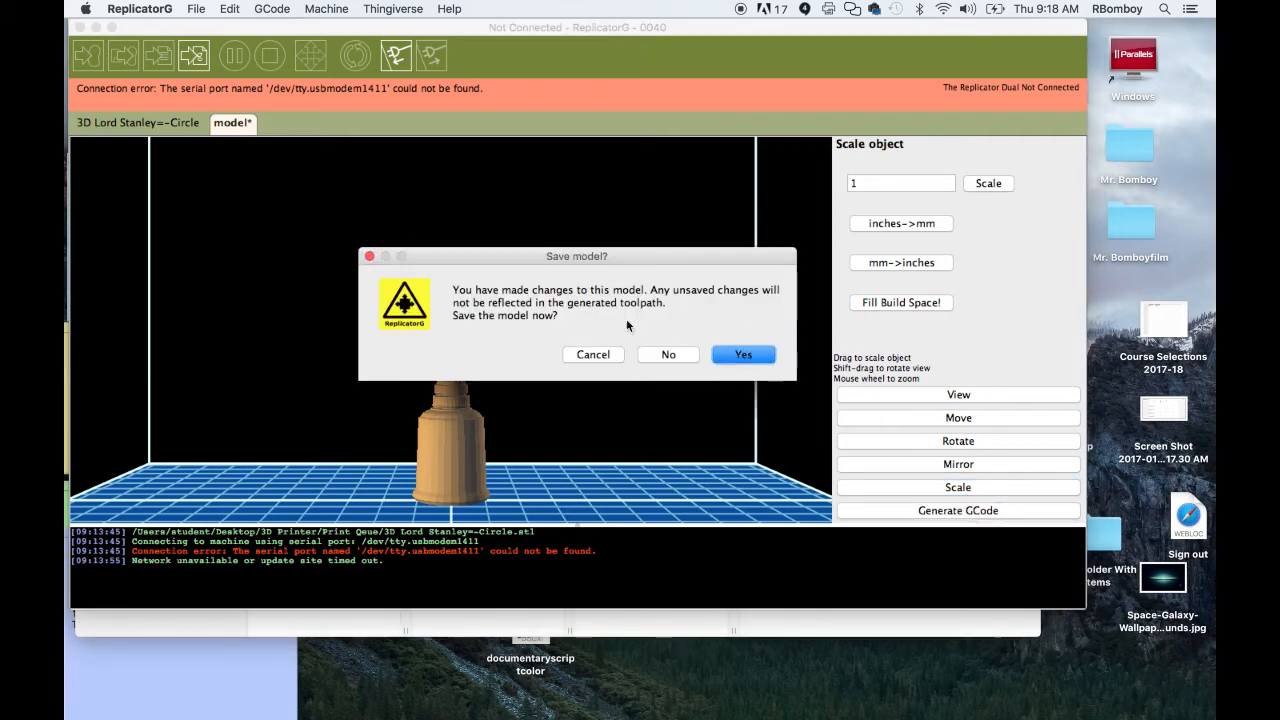
{"action": "mouse_move", "coordinate": [607, 357]}
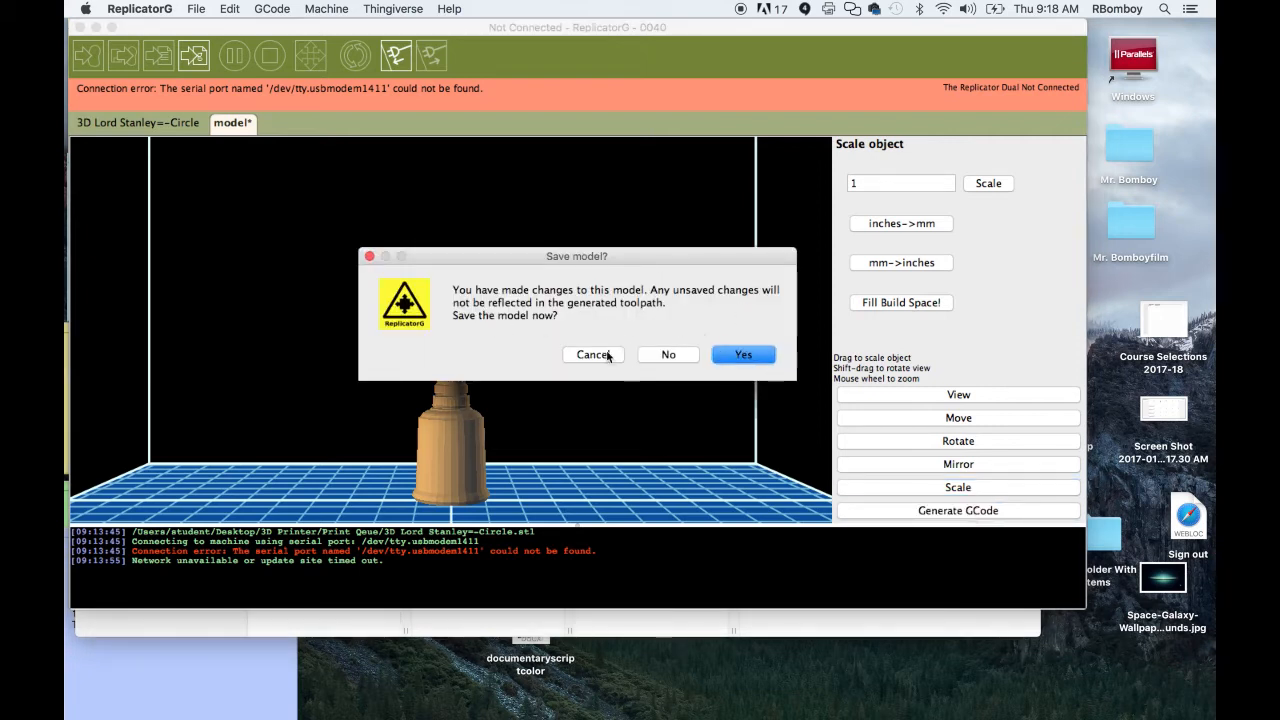
{"action": "mouse_move", "coordinate": [685, 330]}
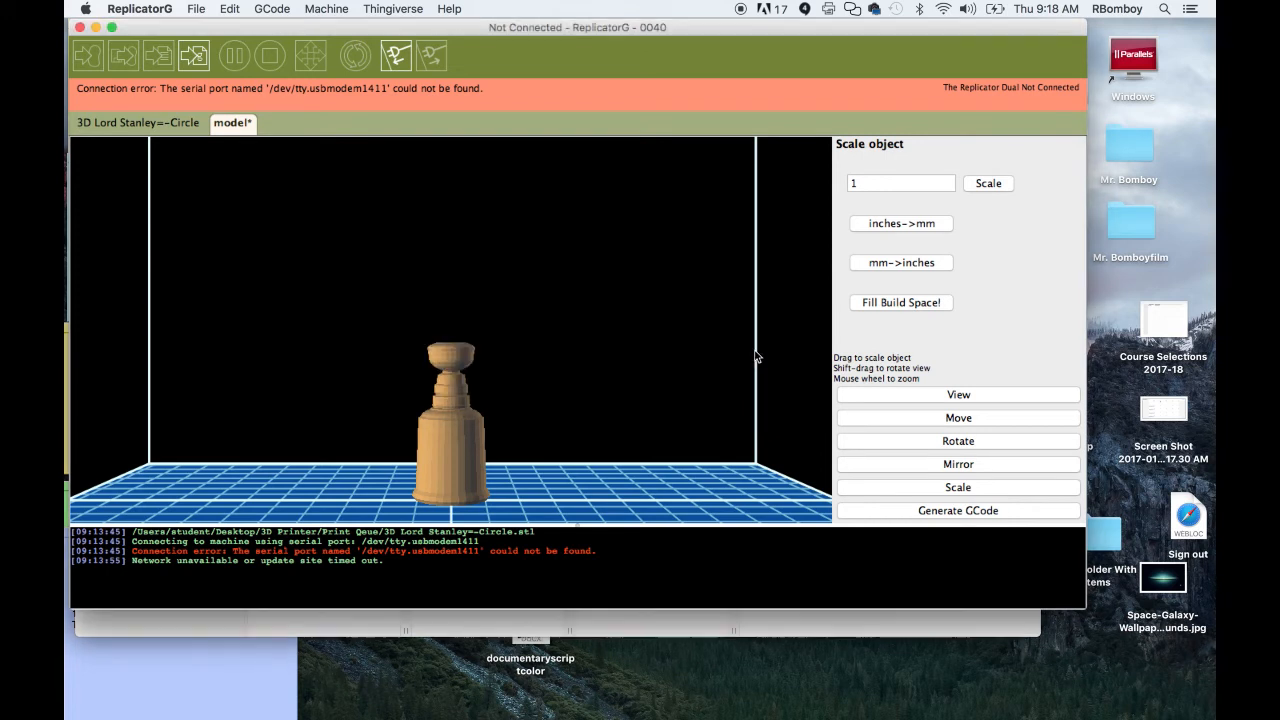
{"action": "left_click", "coordinate": [957, 510]}
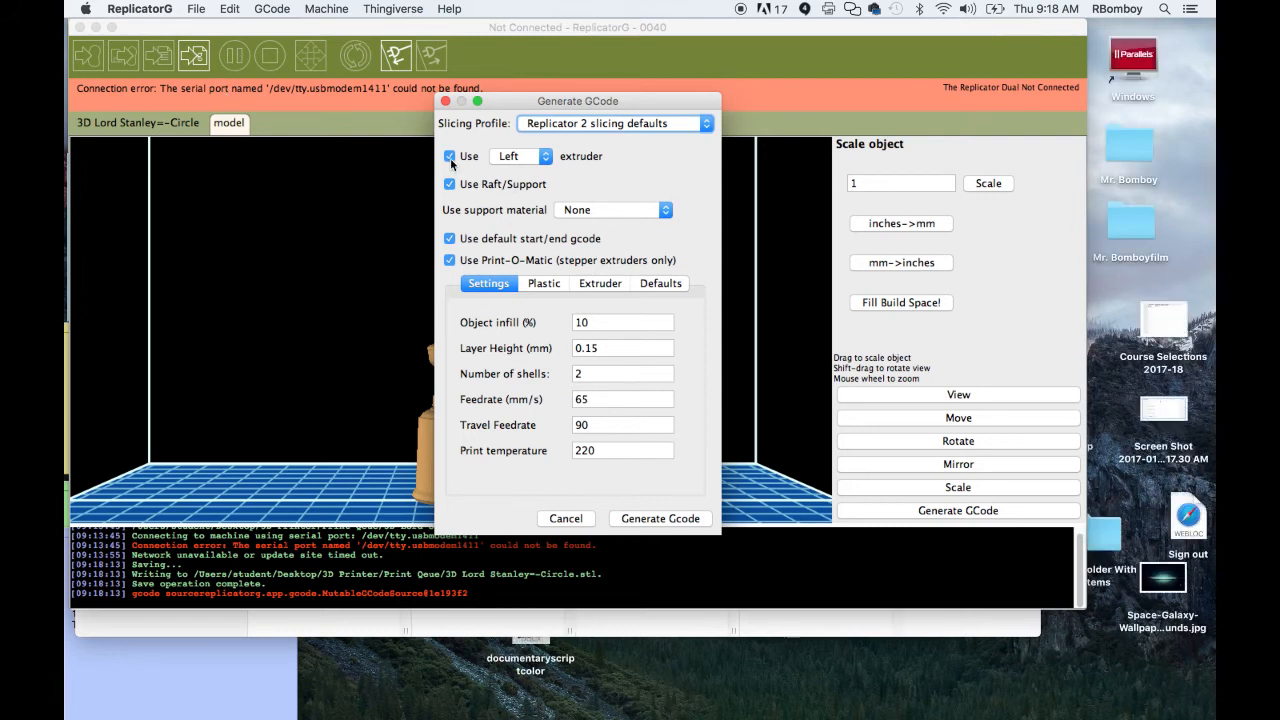
{"action": "mouse_move", "coordinate": [479, 162]}
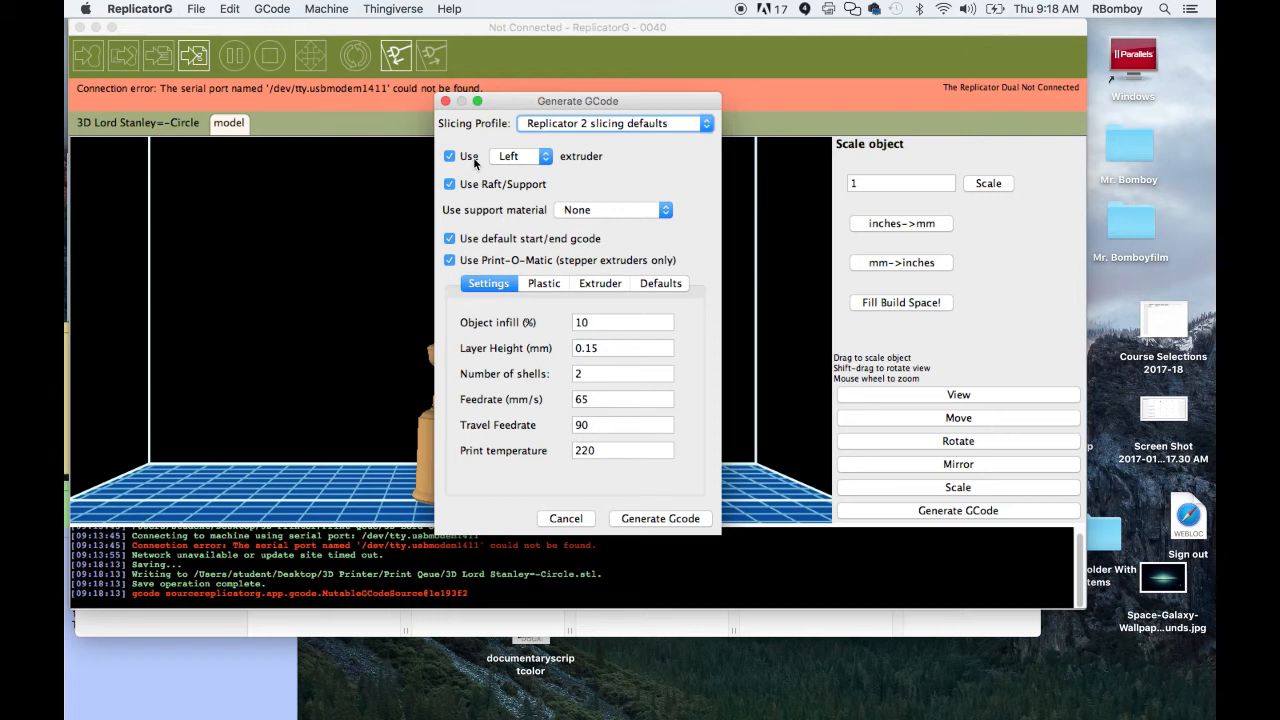
{"action": "mouse_move", "coordinate": [470, 170]}
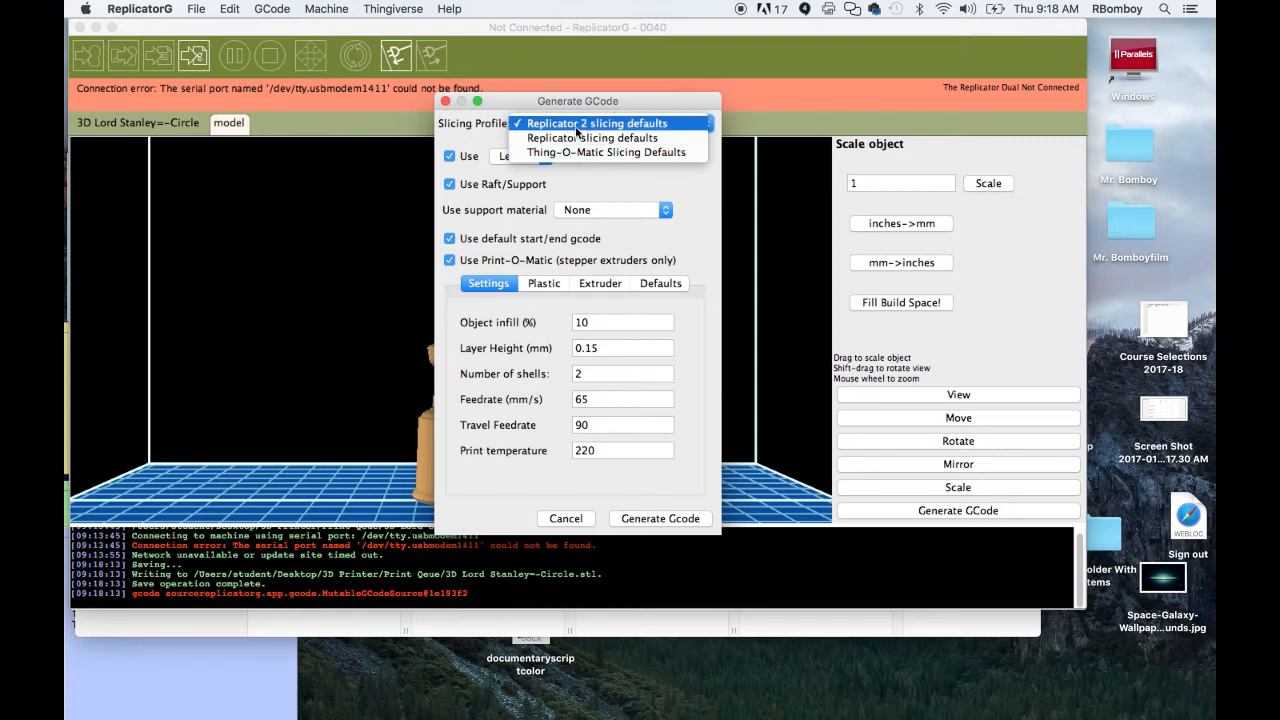
Keep Replicator 2 slicing defaults, re-enable Use Raft/Support, and choose Full support material.
{"action": "left_click", "coordinate": [595, 123]}
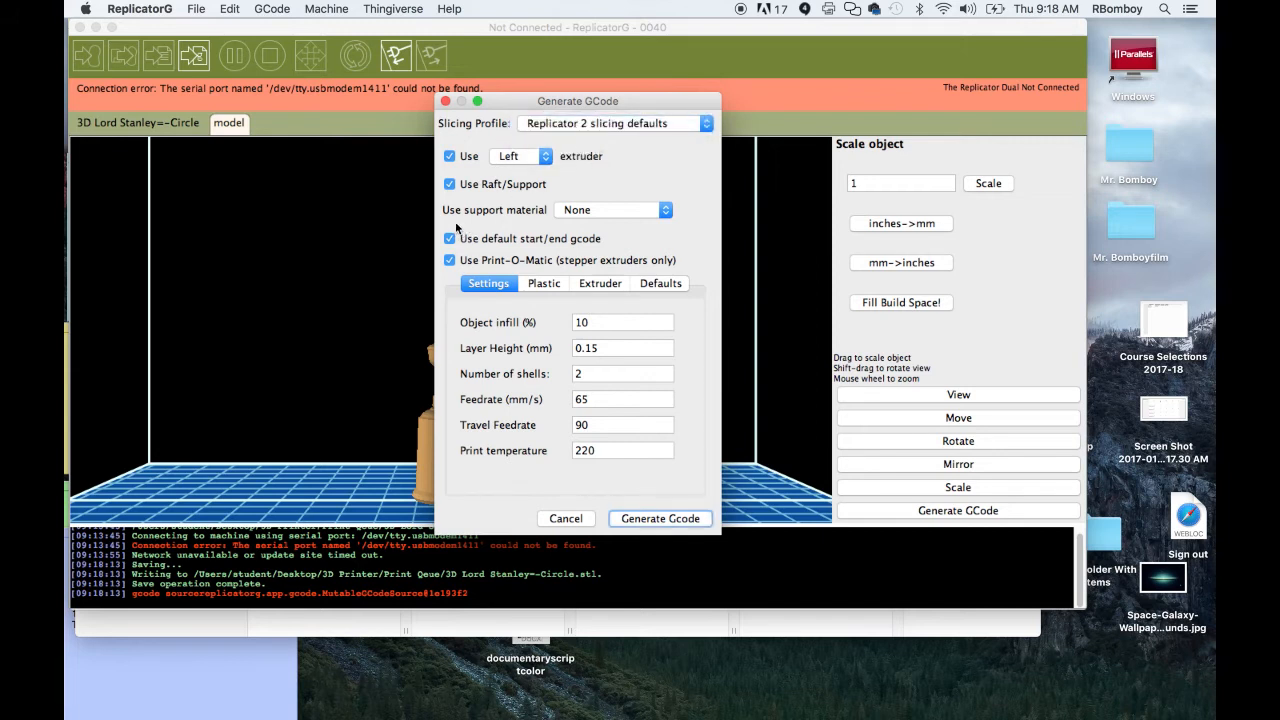
{"action": "left_click", "coordinate": [449, 184]}
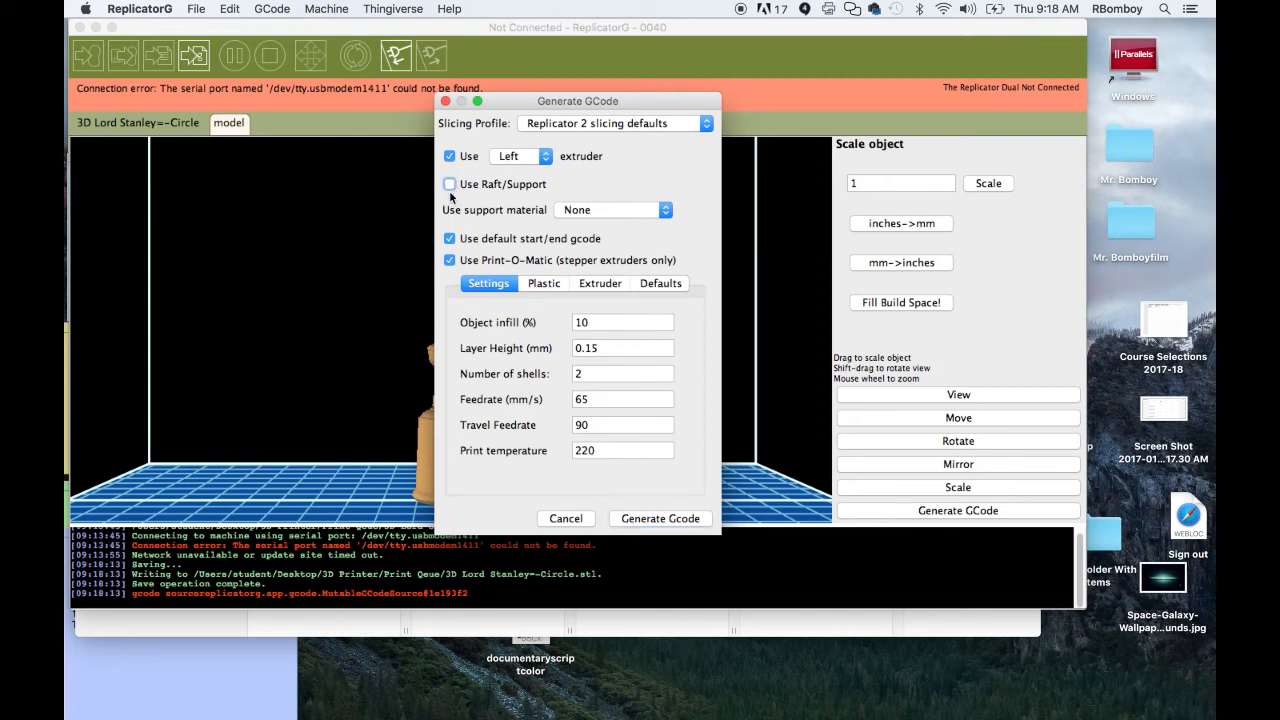
{"action": "left_click", "coordinate": [449, 184]}
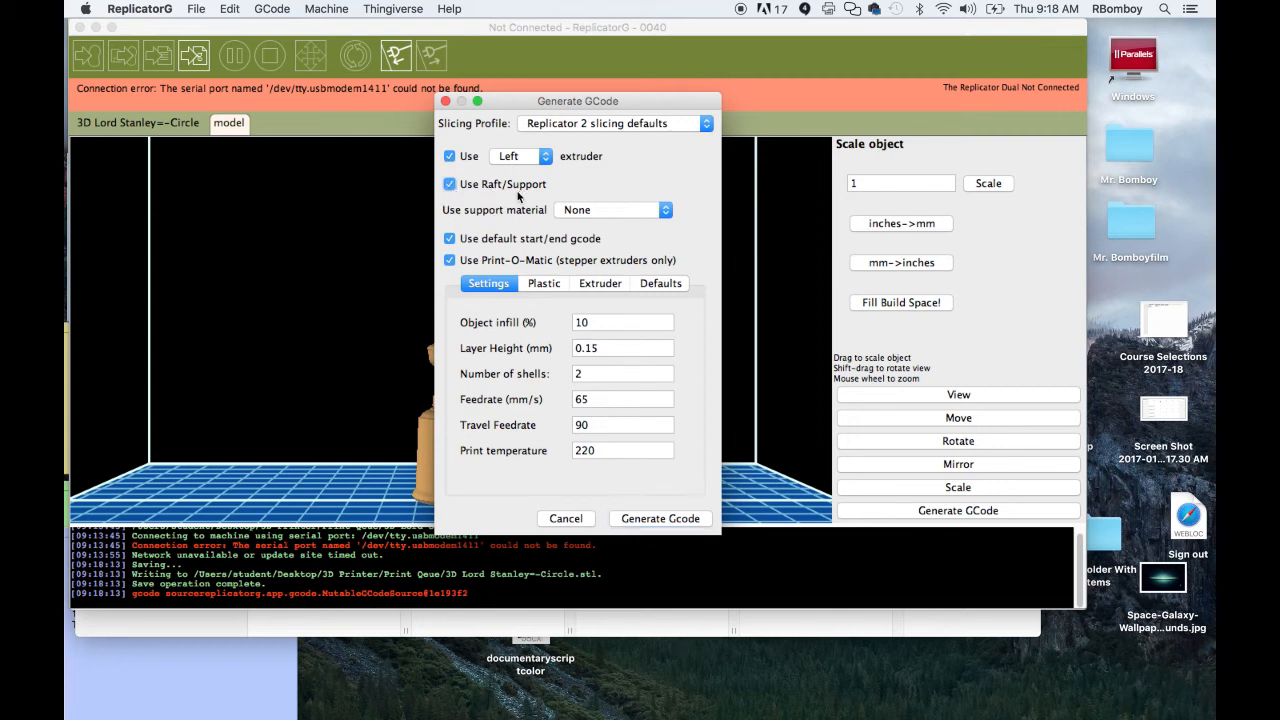
{"action": "mouse_move", "coordinate": [466, 230]}
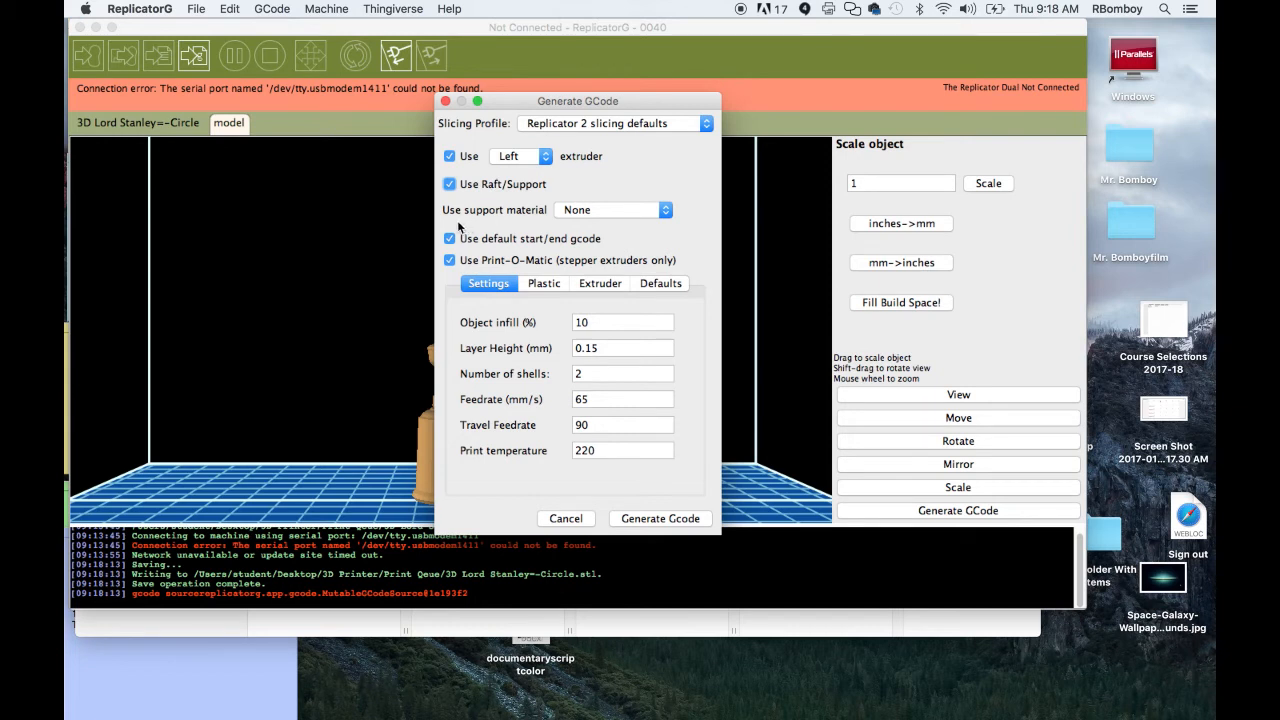
{"action": "mouse_move", "coordinate": [703, 178]}
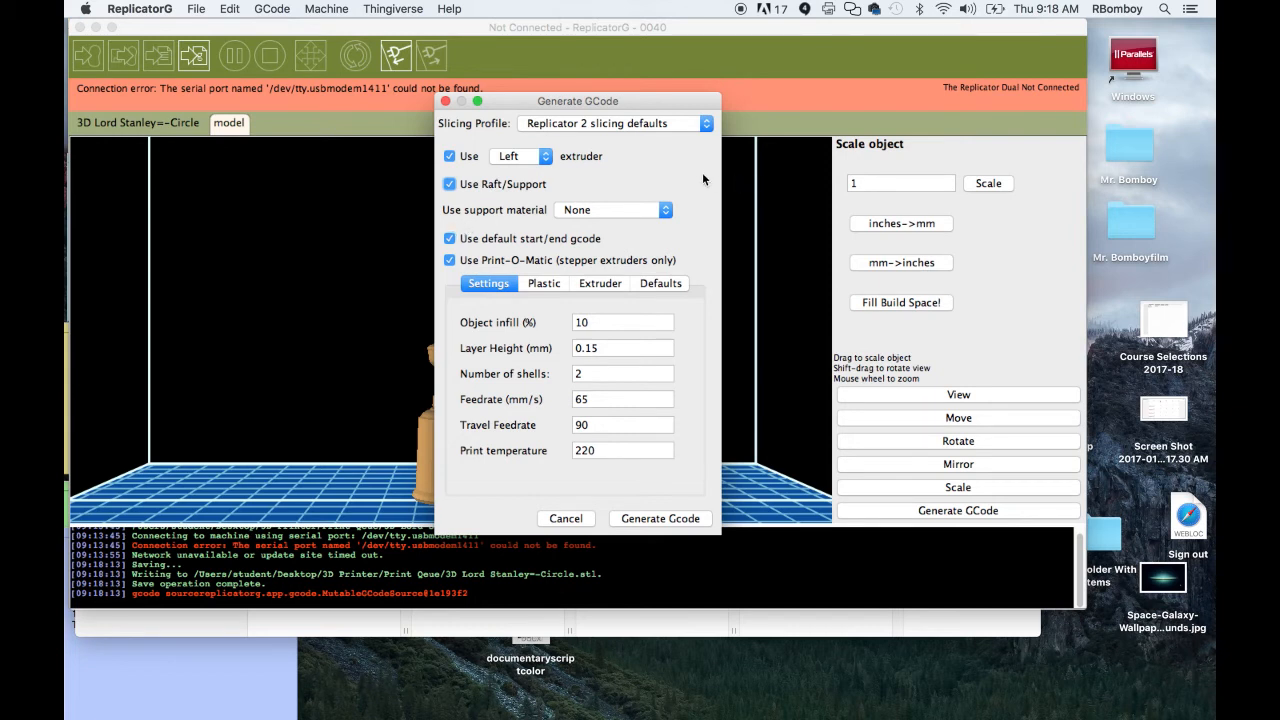
{"action": "mouse_move", "coordinate": [527, 173]}
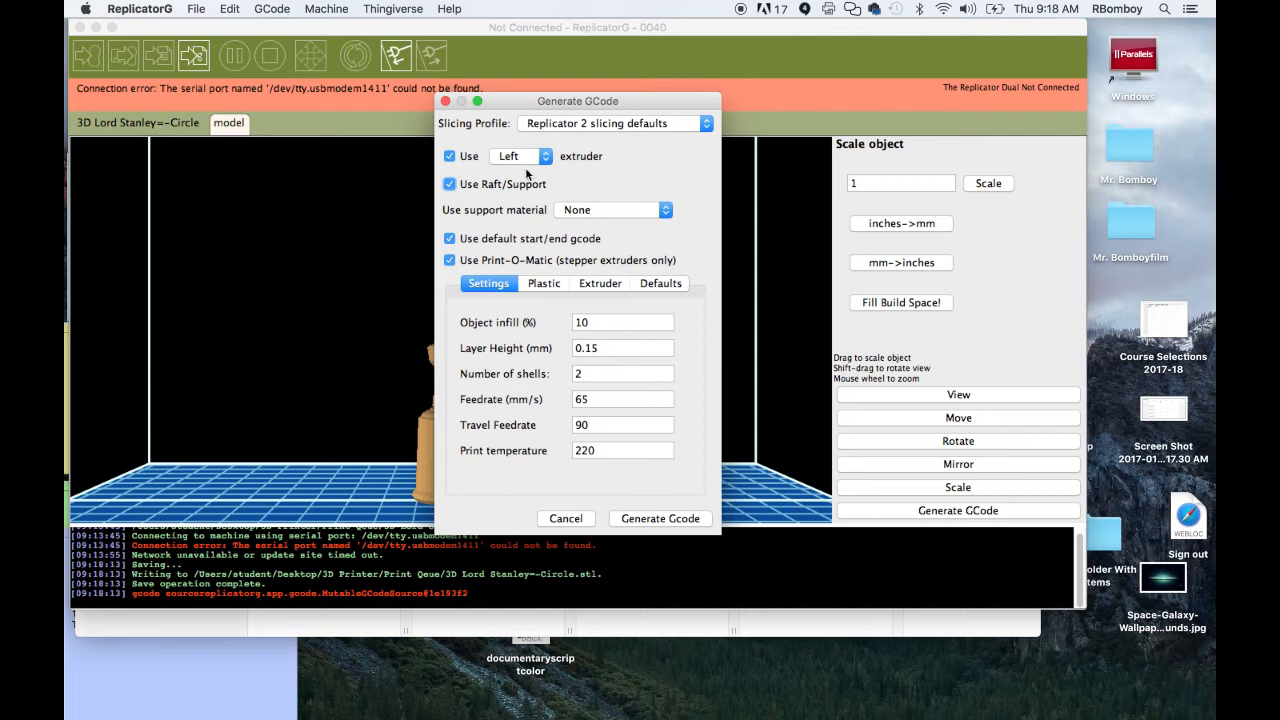
{"action": "mouse_move", "coordinate": [463, 210]}
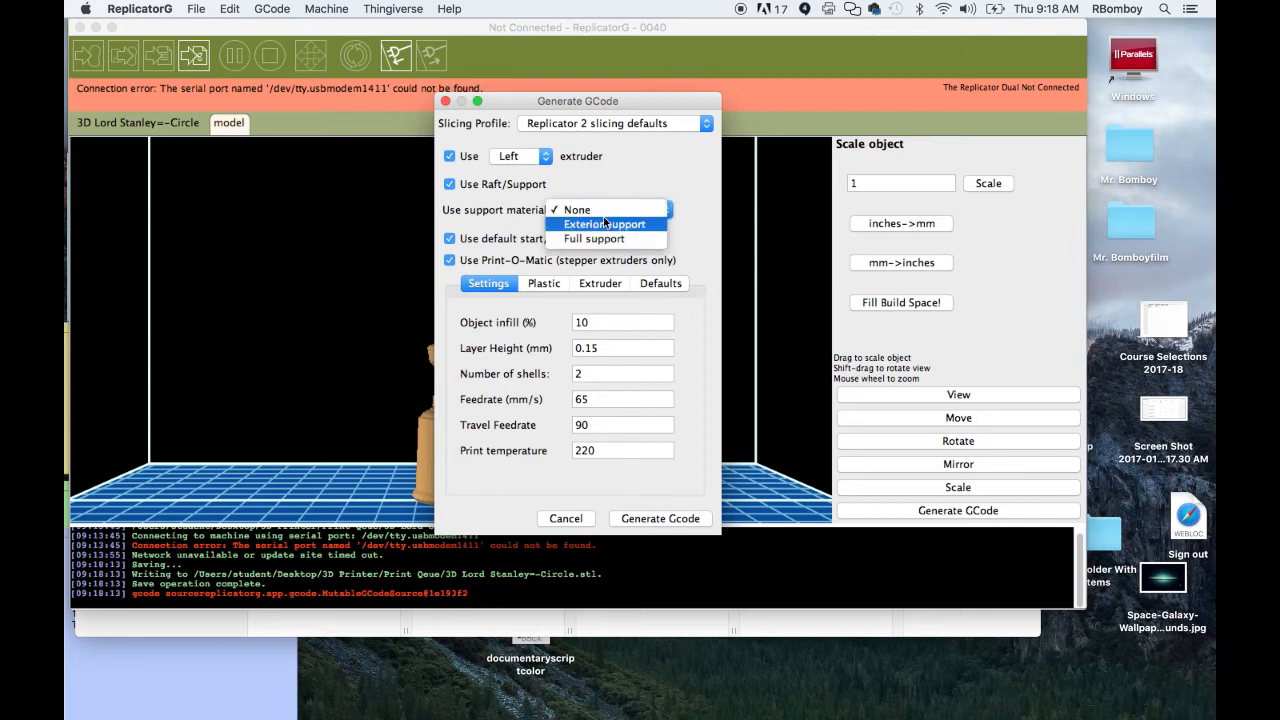
{"action": "left_click", "coordinate": [593, 238]}
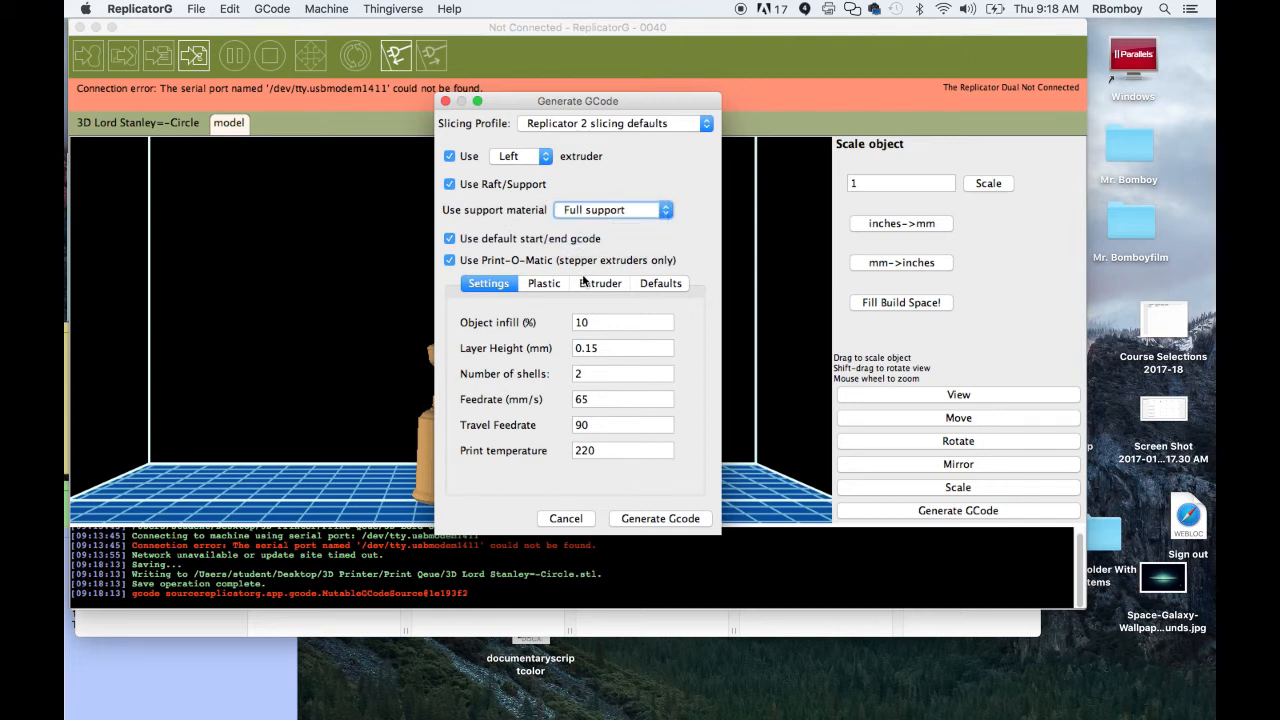
{"action": "mouse_move", "coordinate": [570, 263]}
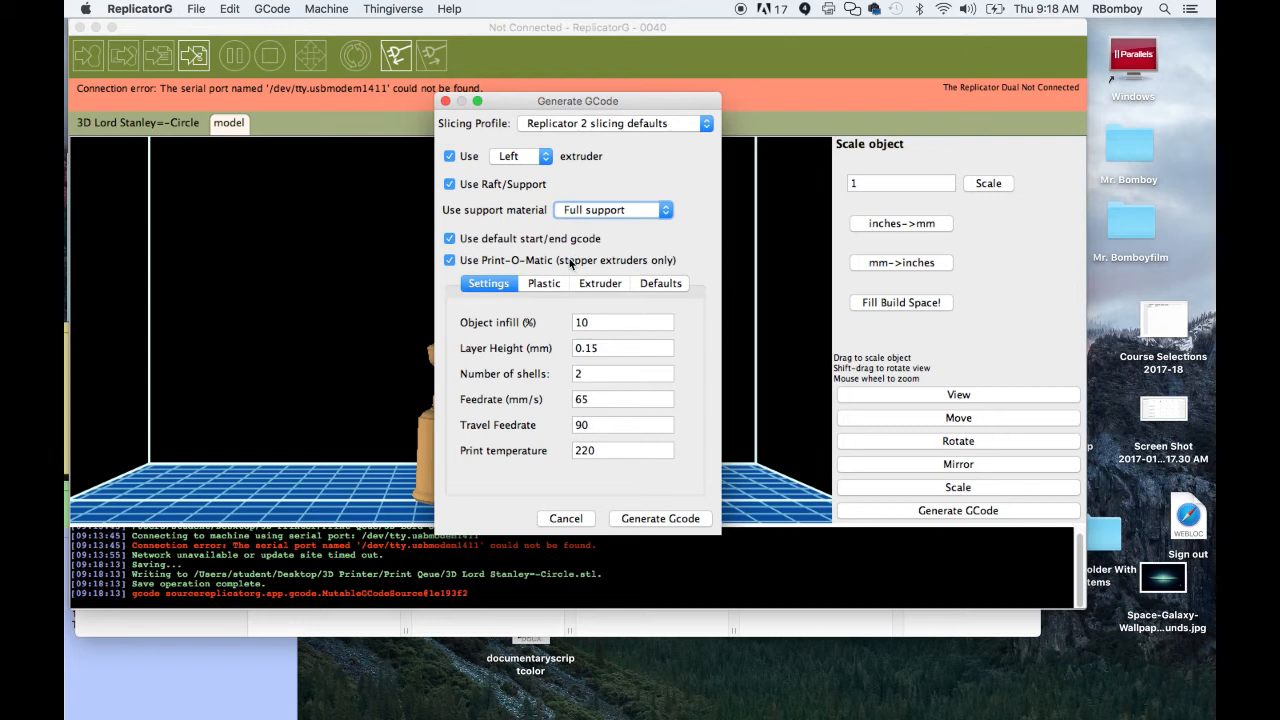
{"action": "mouse_move", "coordinate": [490, 265]}
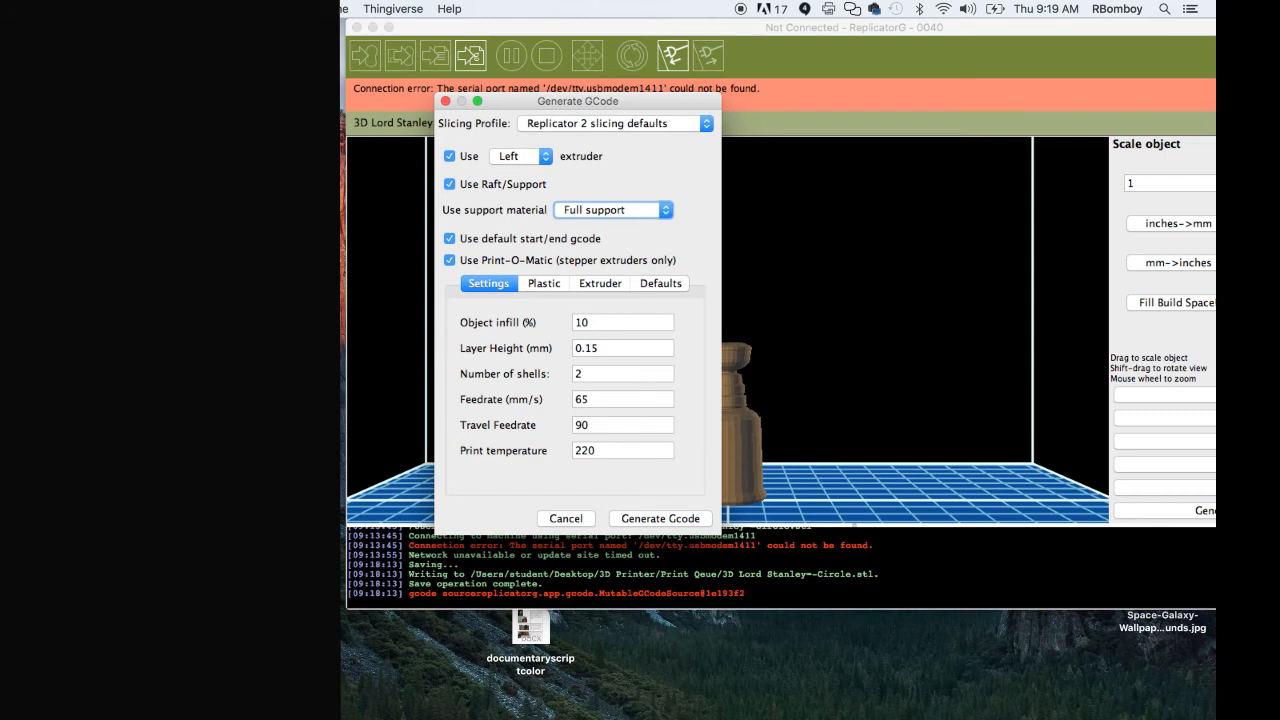
{"action": "mouse_move", "coordinate": [437, 342]}
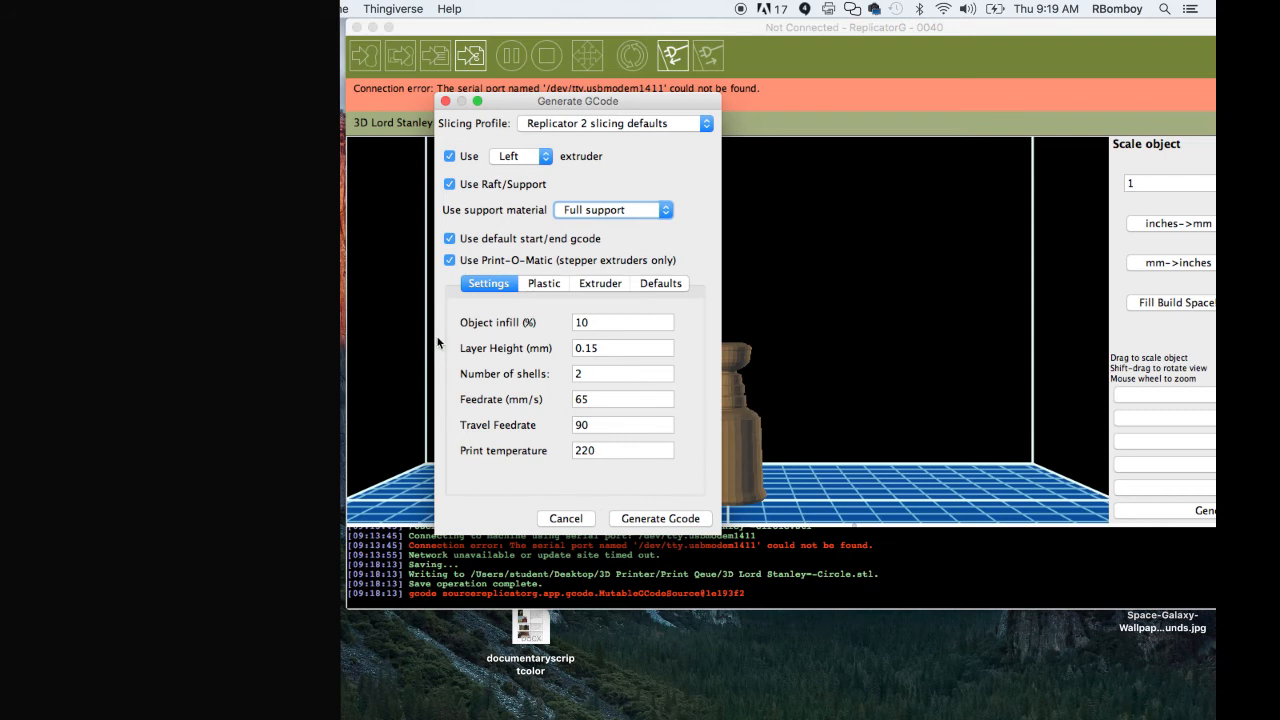
Review infill, temperature, nozzle, filament and defaults tabs, then return to Settings.
{"action": "left_click", "coordinate": [620, 399]}
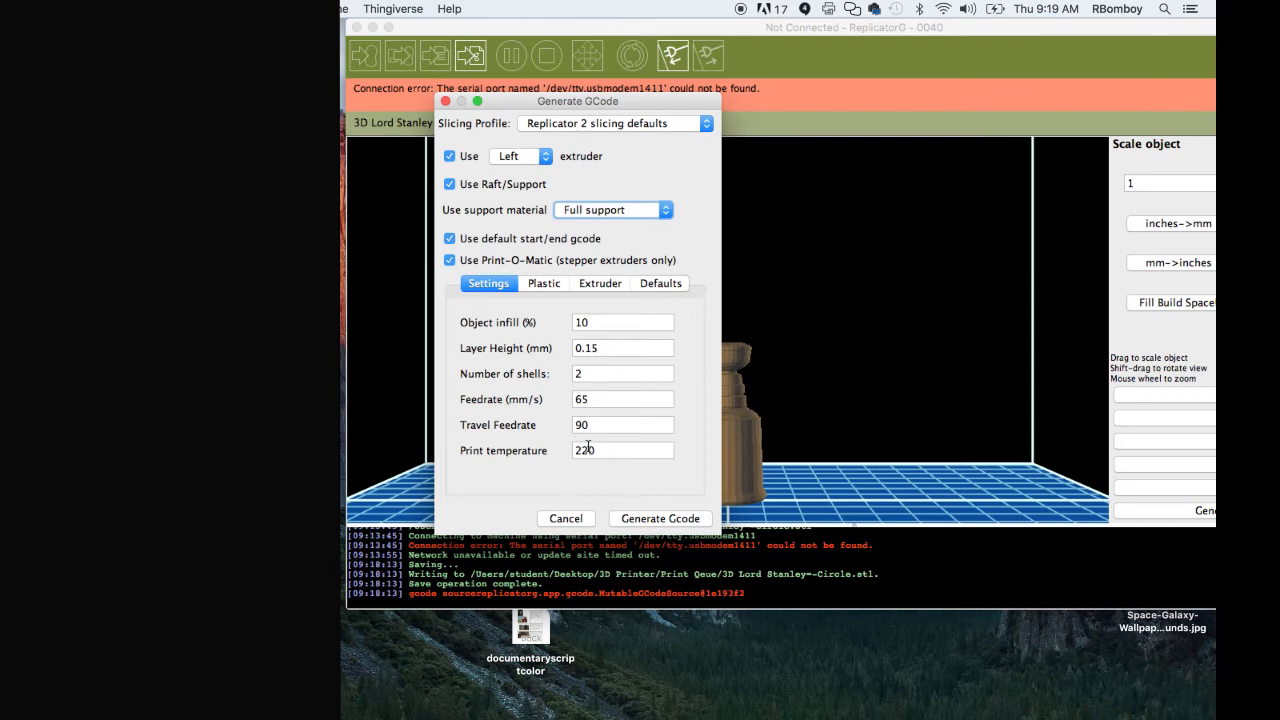
{"action": "left_click", "coordinate": [622, 450]}
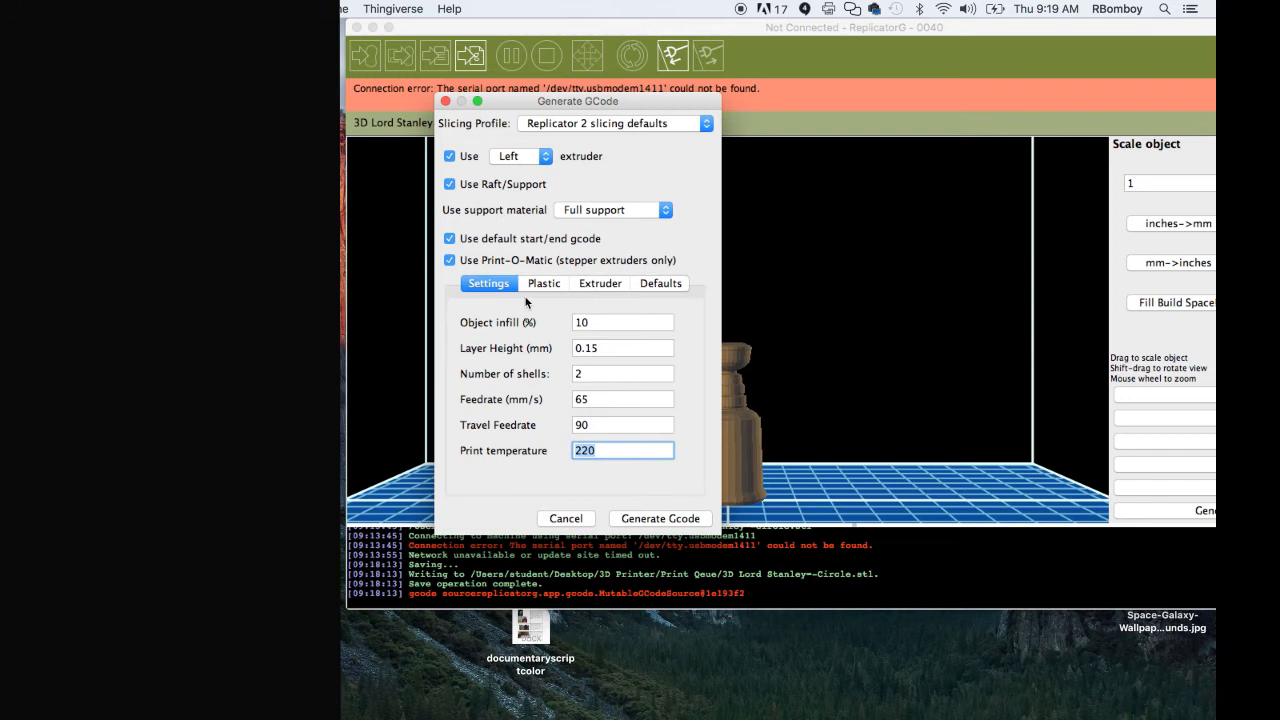
{"action": "mouse_move", "coordinate": [508, 417]}
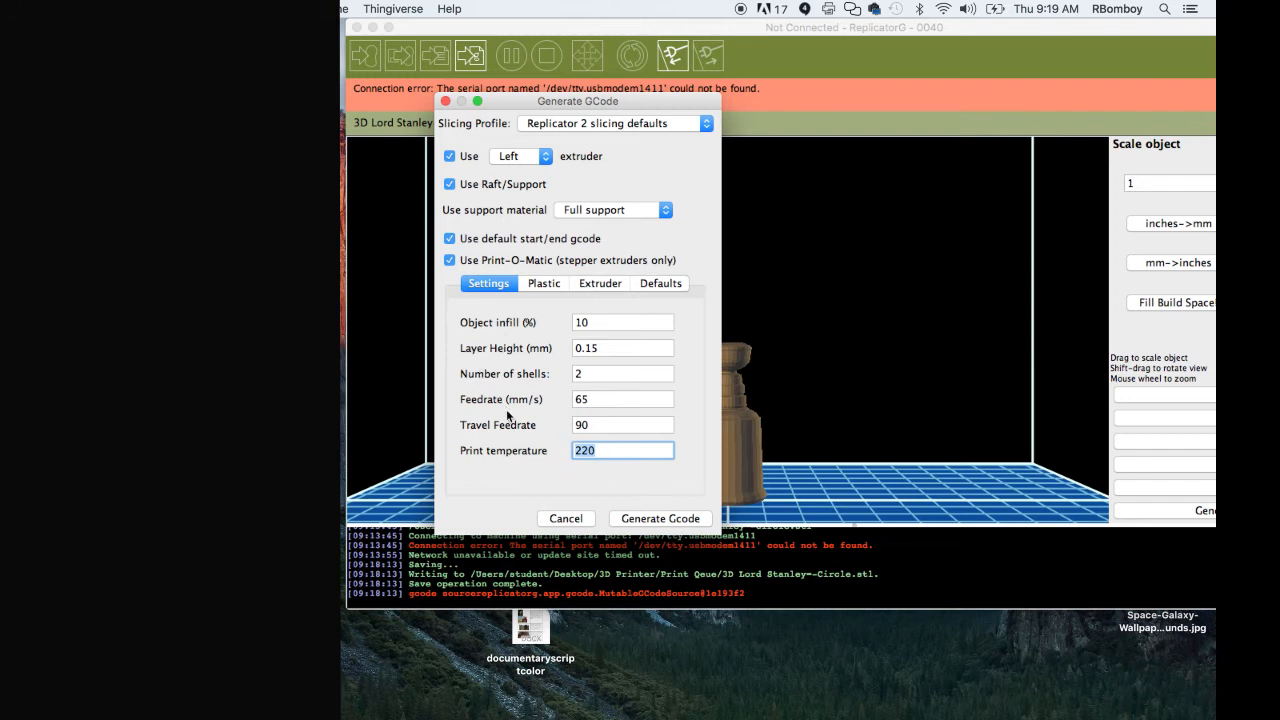
{"action": "mouse_move", "coordinate": [546, 443]}
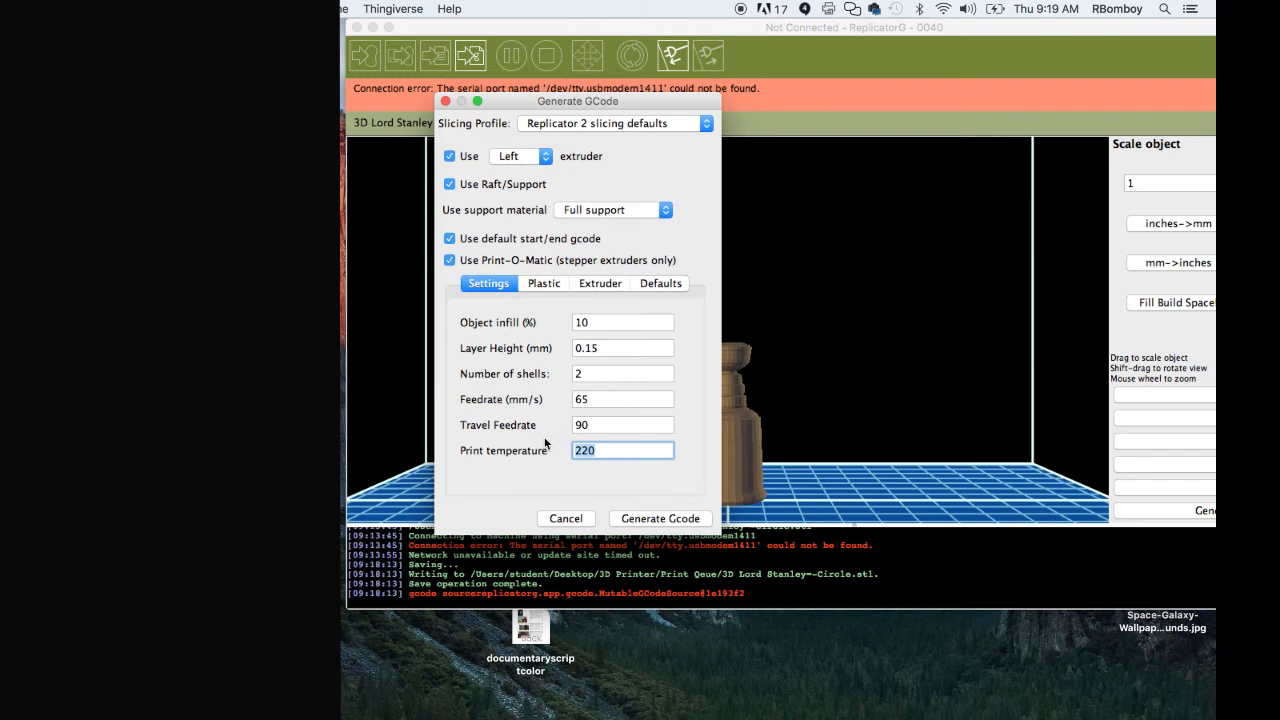
{"action": "mouse_move", "coordinate": [553, 385]}
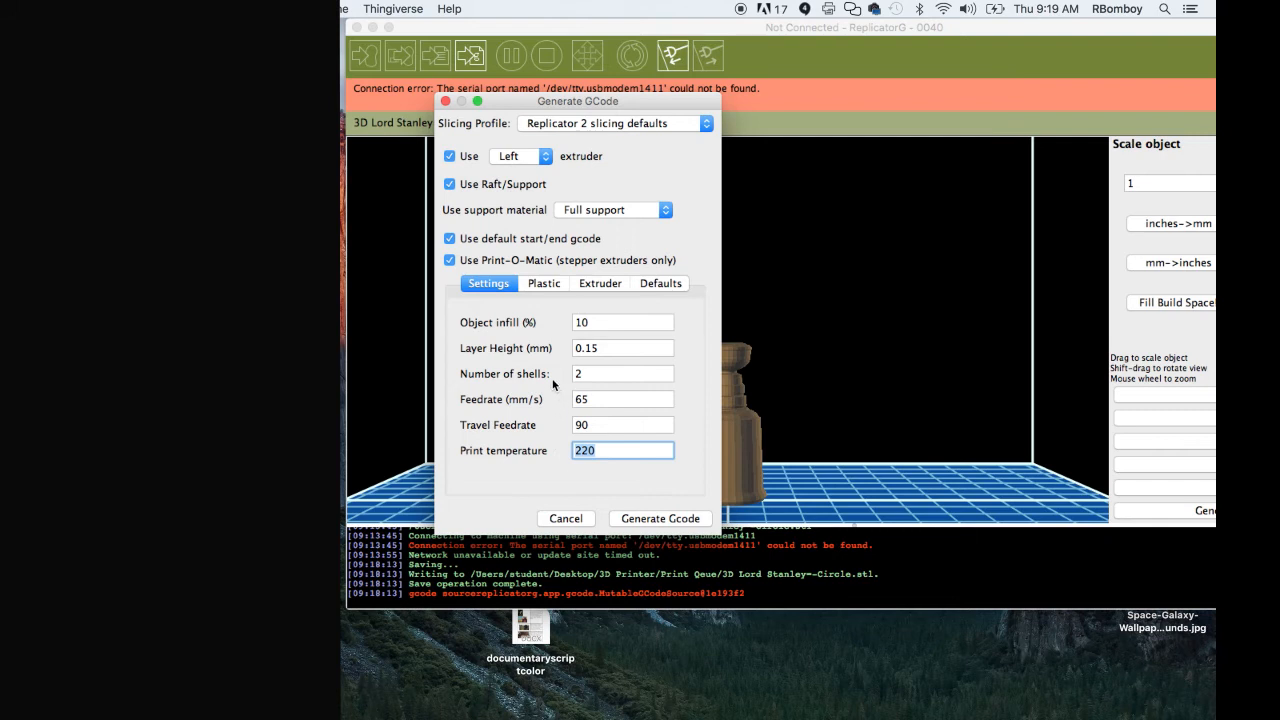
{"action": "mouse_move", "coordinate": [770, 400]}
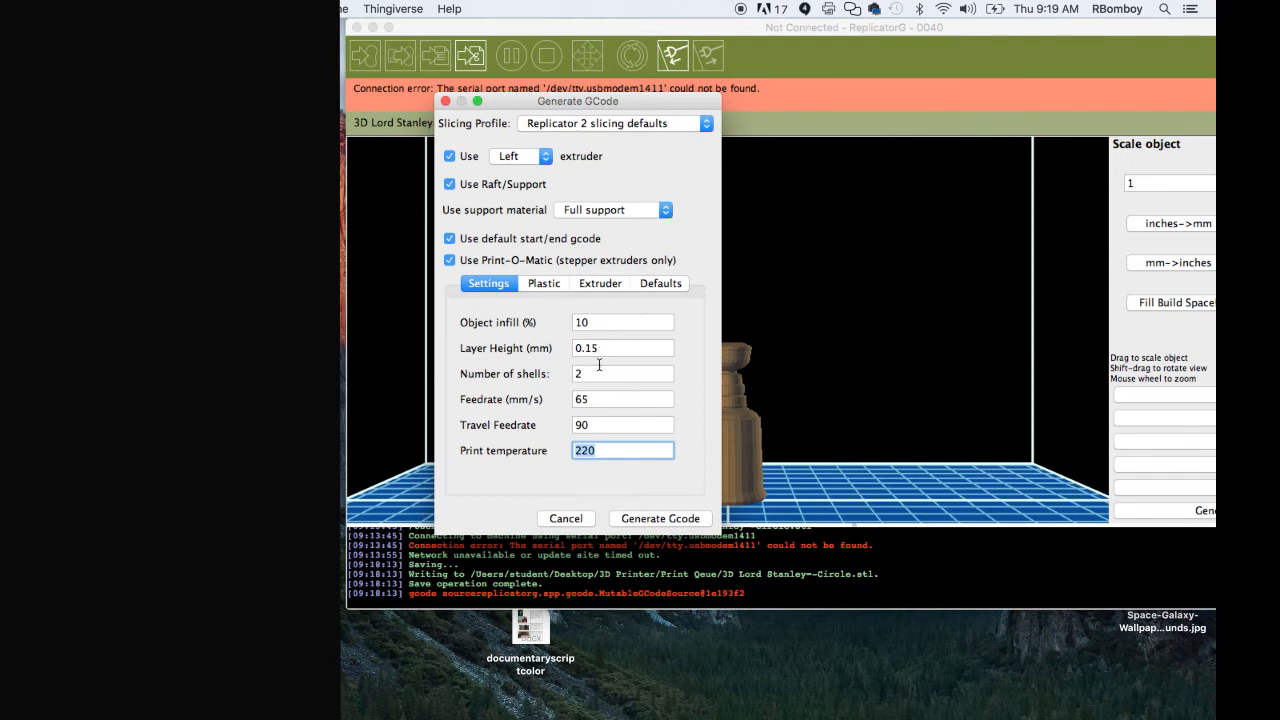
{"action": "mouse_move", "coordinate": [503, 338]}
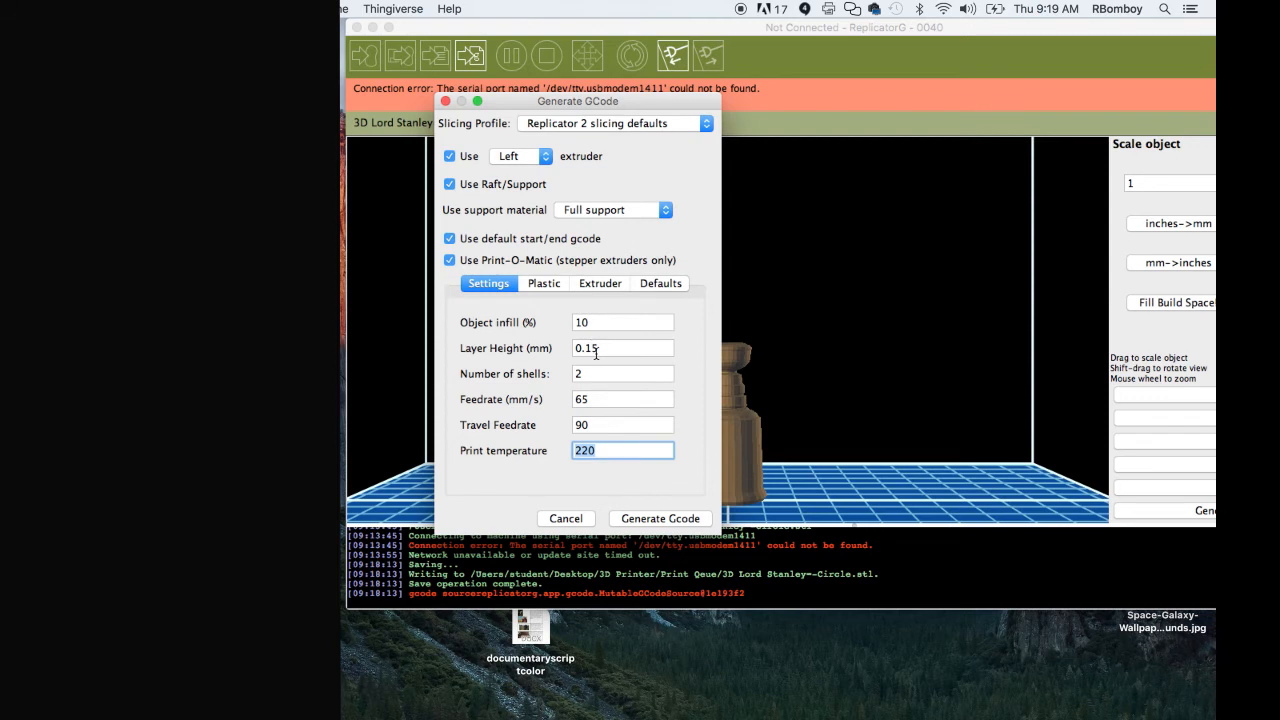
{"action": "mouse_move", "coordinate": [665, 568]}
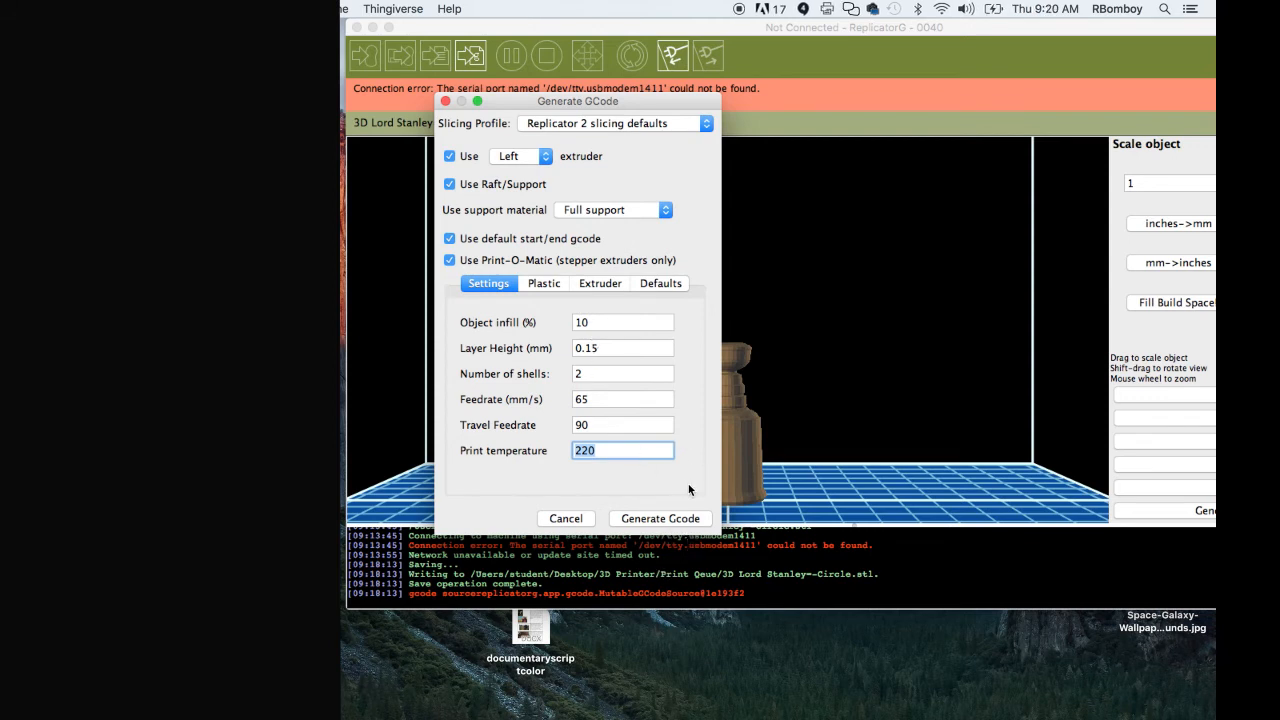
{"action": "left_click", "coordinate": [599, 283]}
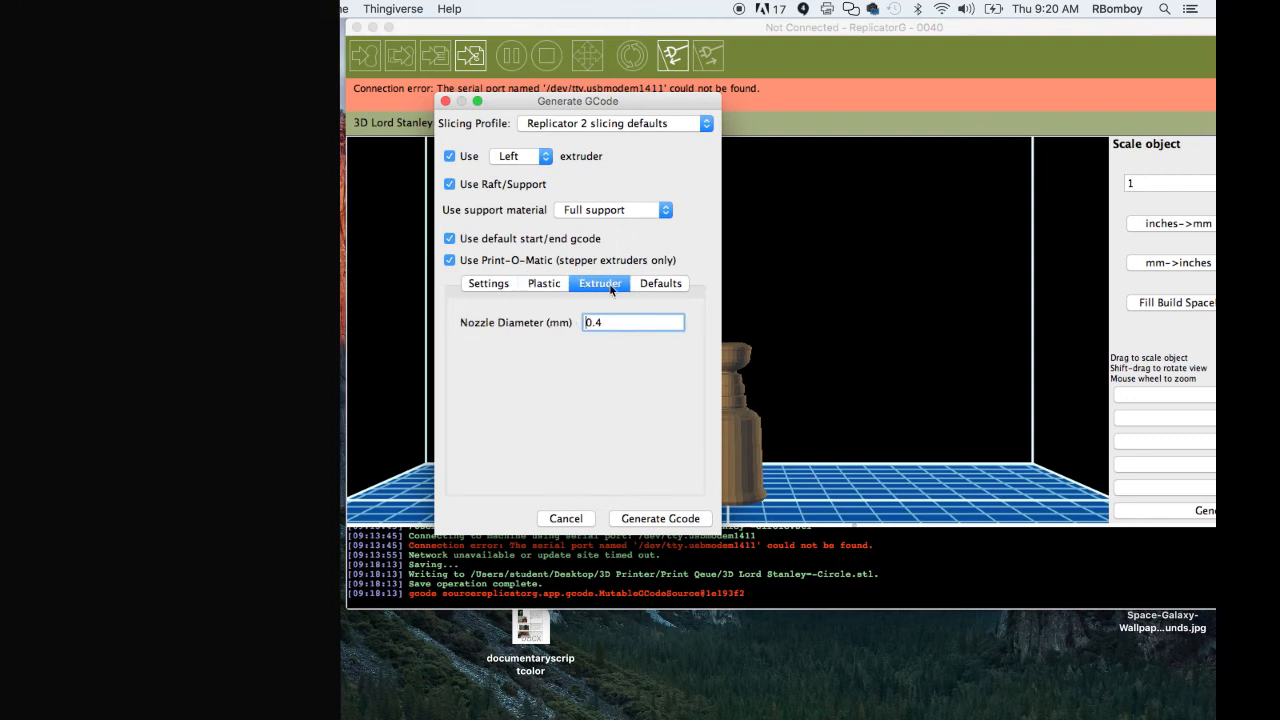
{"action": "left_click", "coordinate": [543, 283]}
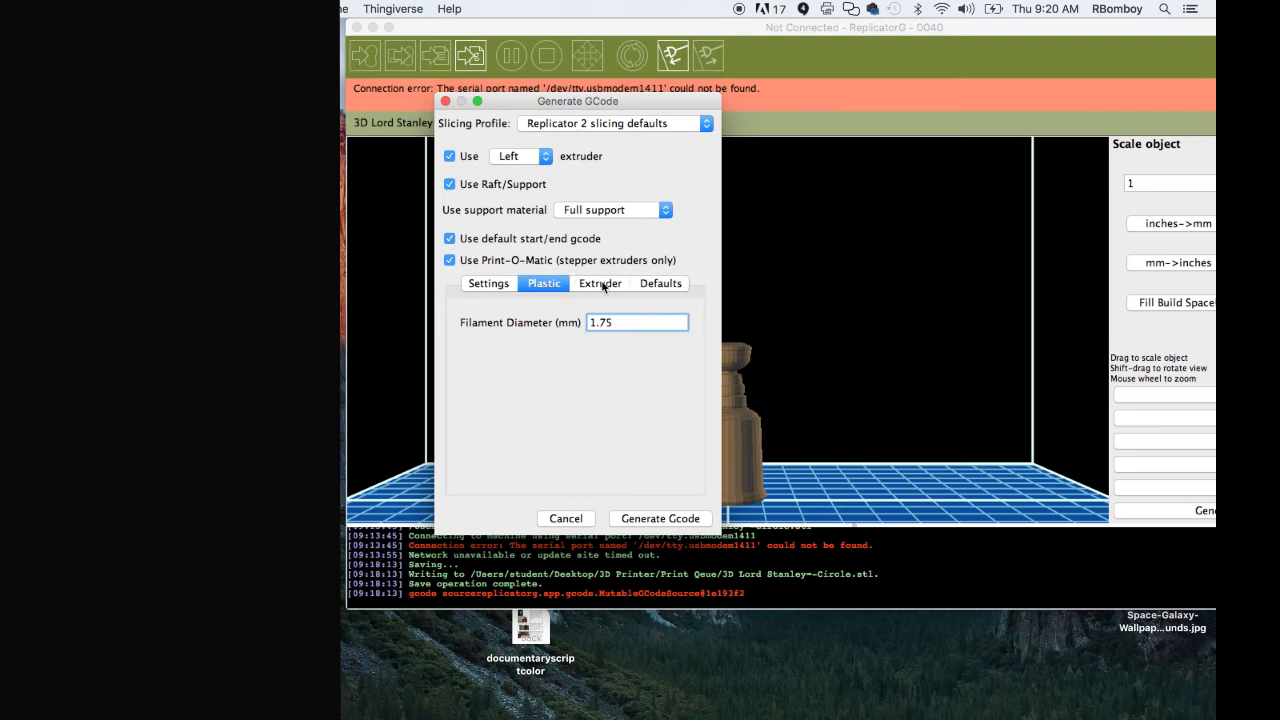
{"action": "left_click", "coordinate": [599, 283]}
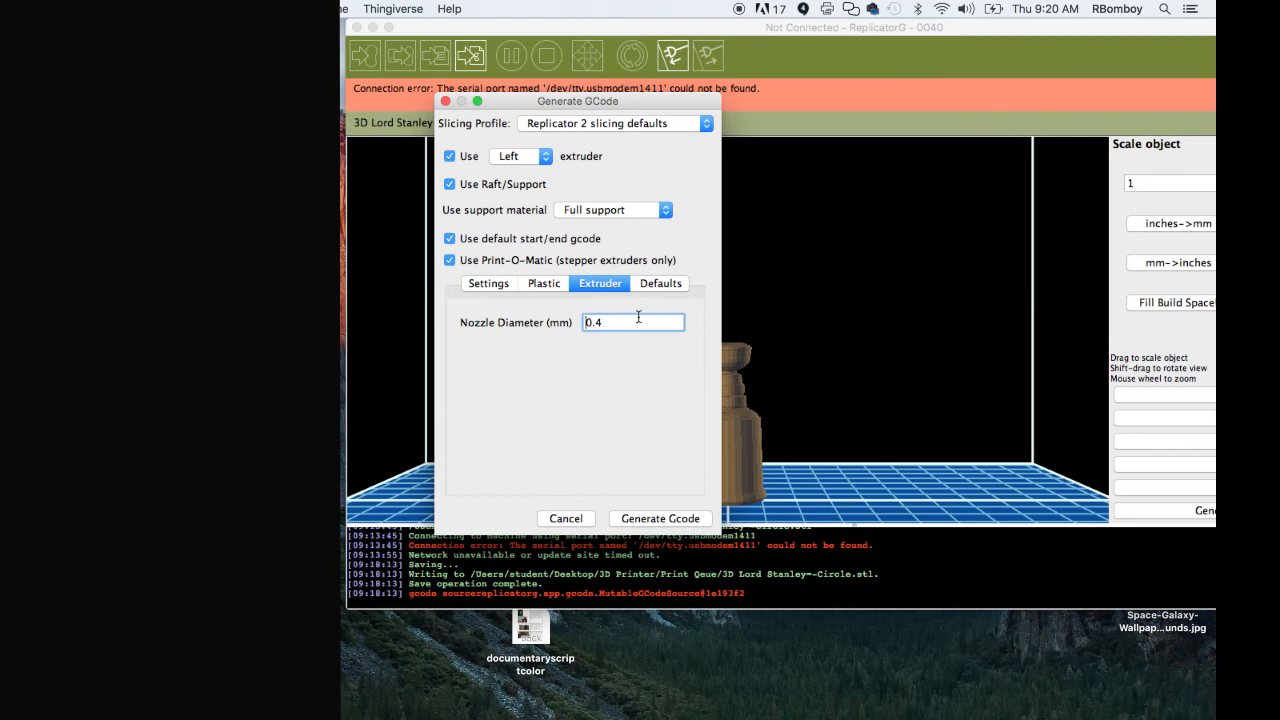
{"action": "left_click", "coordinate": [659, 283]}
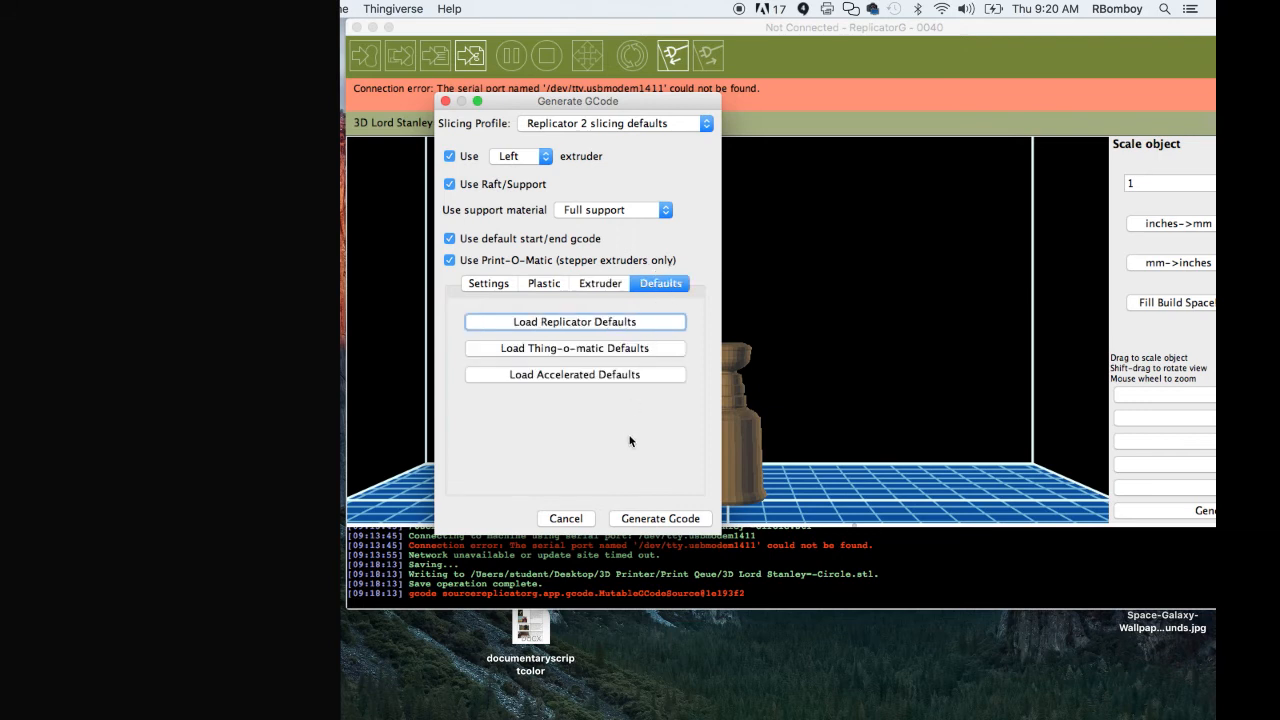
{"action": "left_click", "coordinate": [488, 283]}
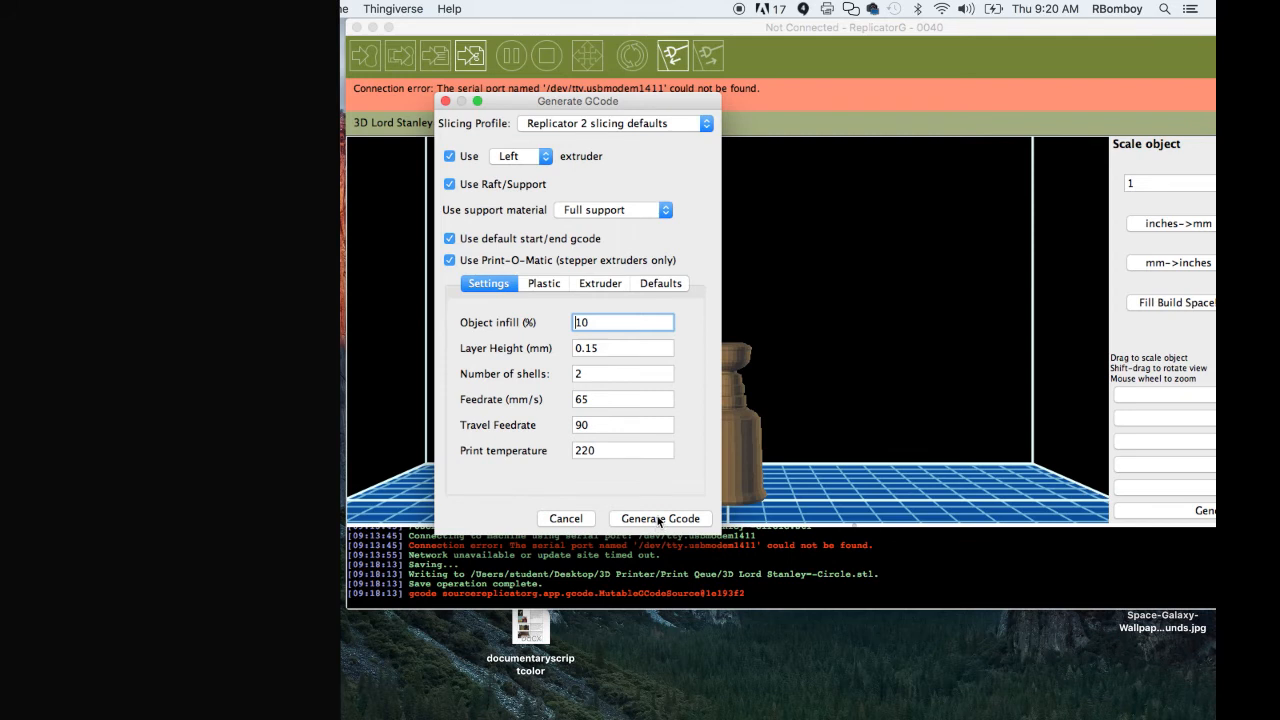
Generate the G-code and dismiss the acceleration warning.
{"action": "left_click", "coordinate": [659, 518]}
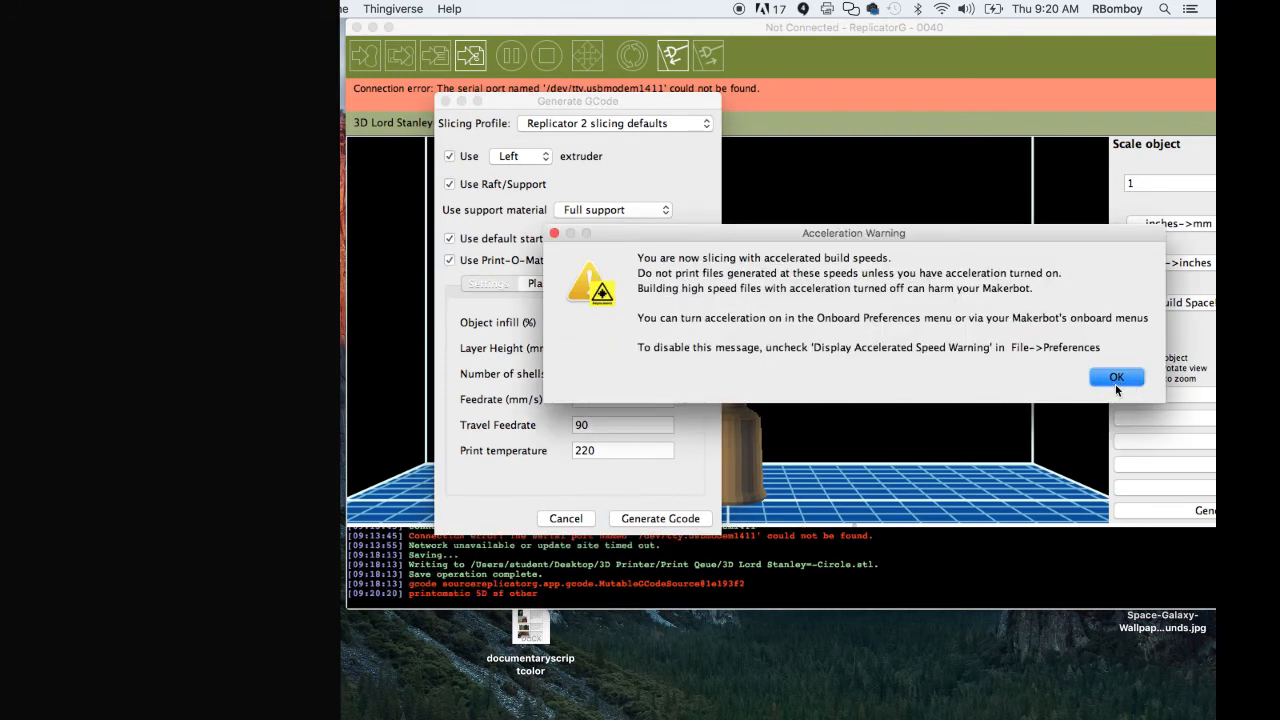
{"action": "left_click", "coordinate": [1116, 377]}
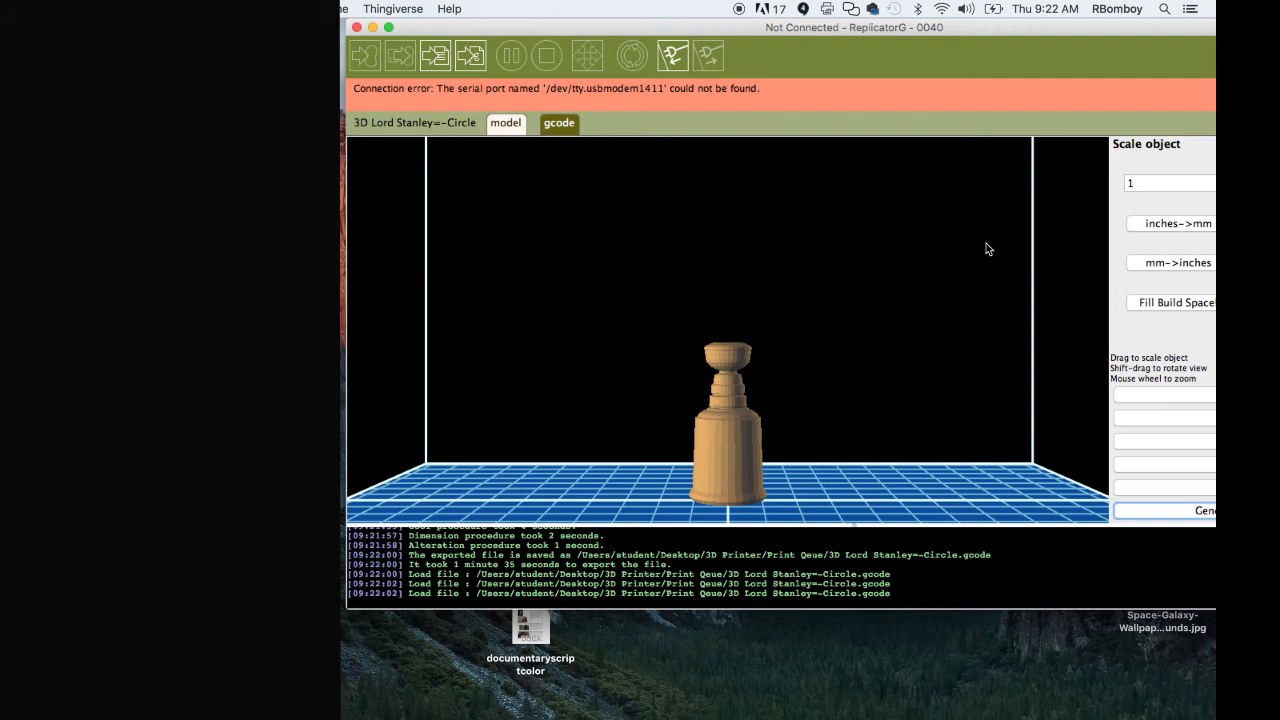
{"action": "mouse_move", "coordinate": [1022, 33]}
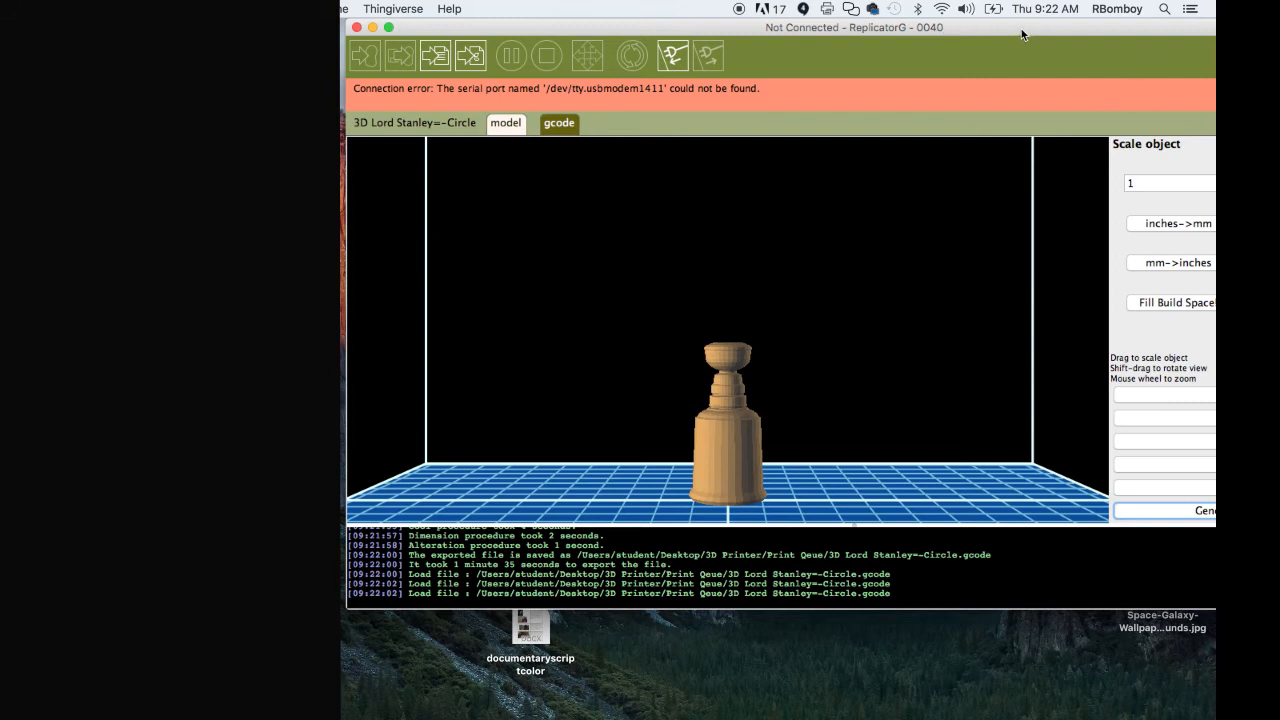
{"action": "mouse_move", "coordinate": [1078, 28]}
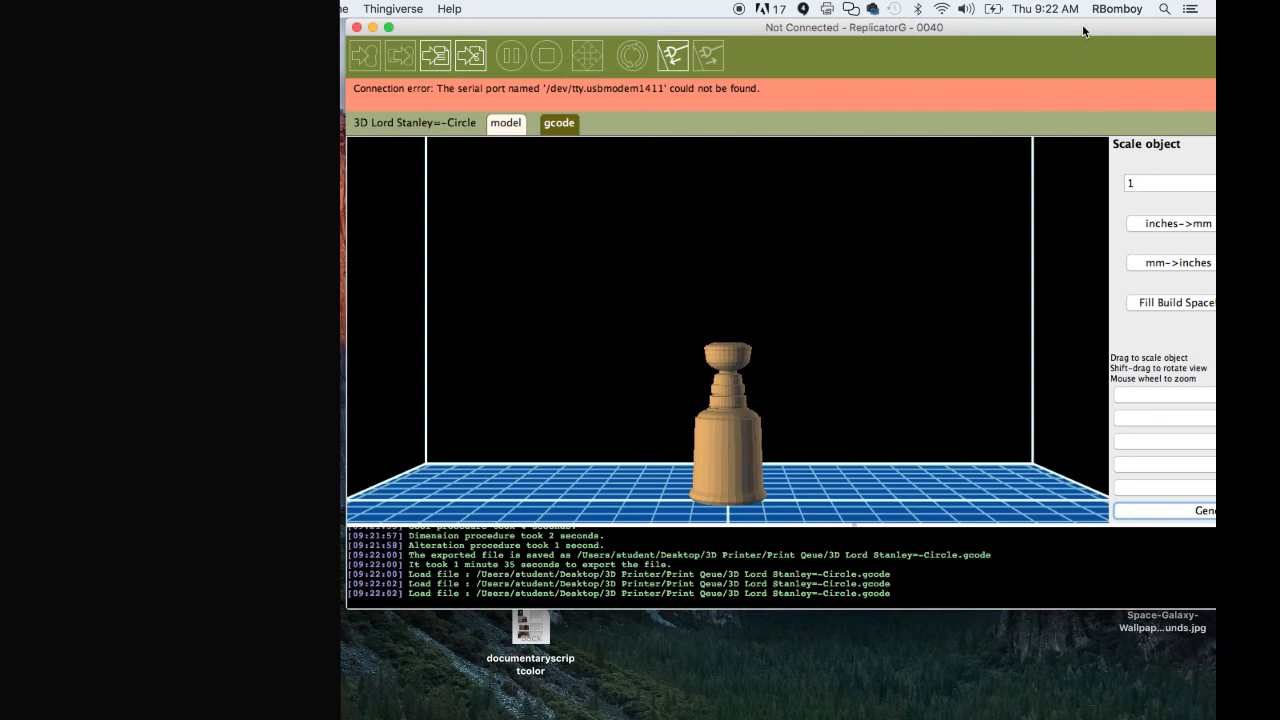
{"action": "mouse_move", "coordinate": [1089, 28]}
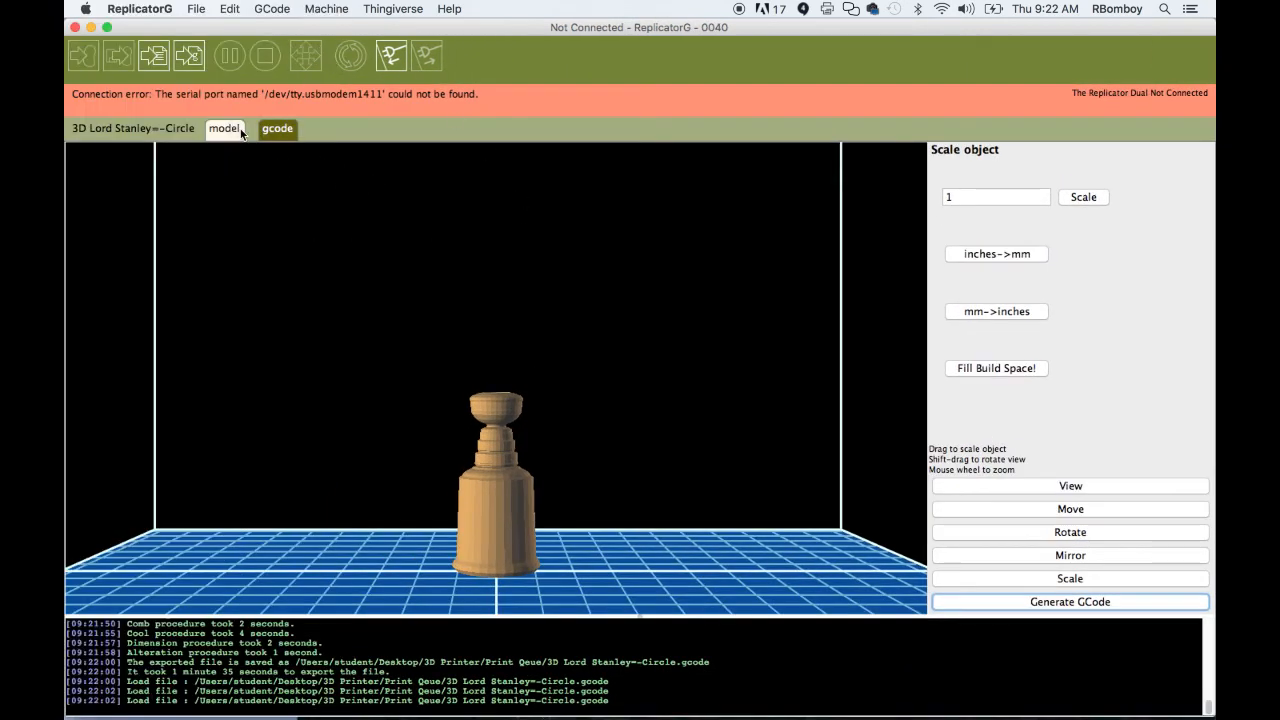
{"action": "left_click", "coordinate": [277, 128]}
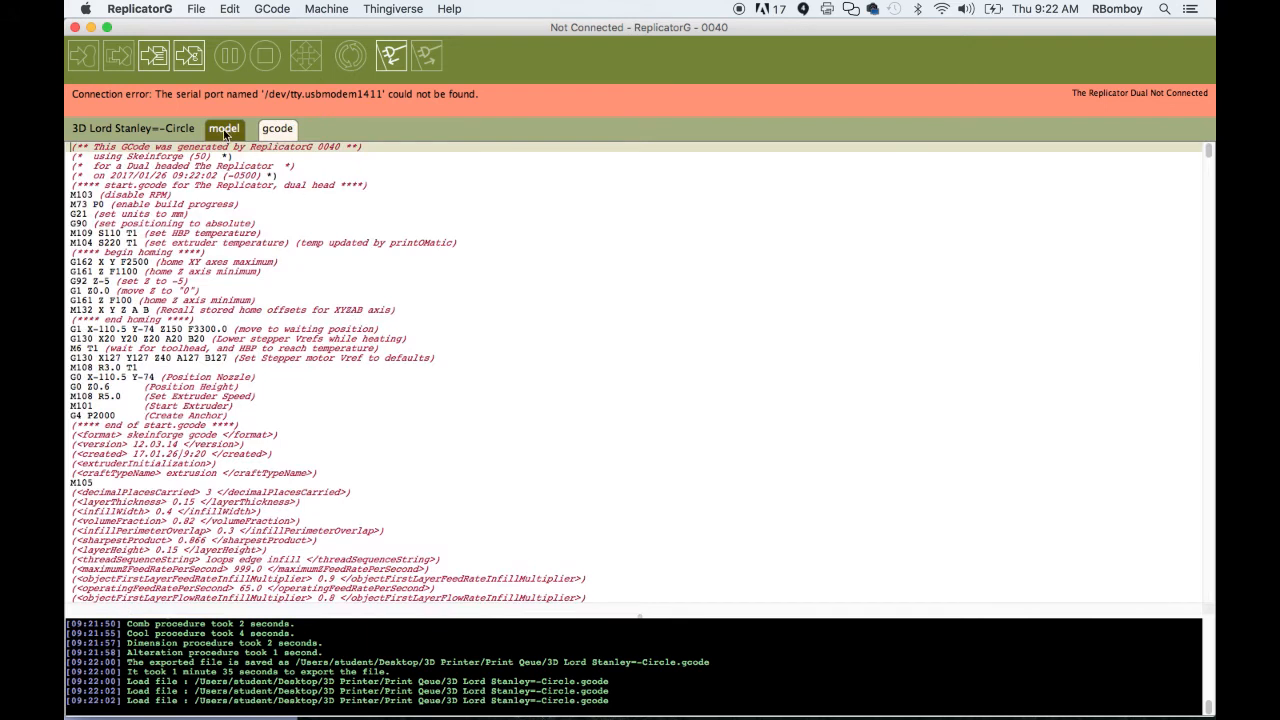
{"action": "left_click", "coordinate": [223, 128]}
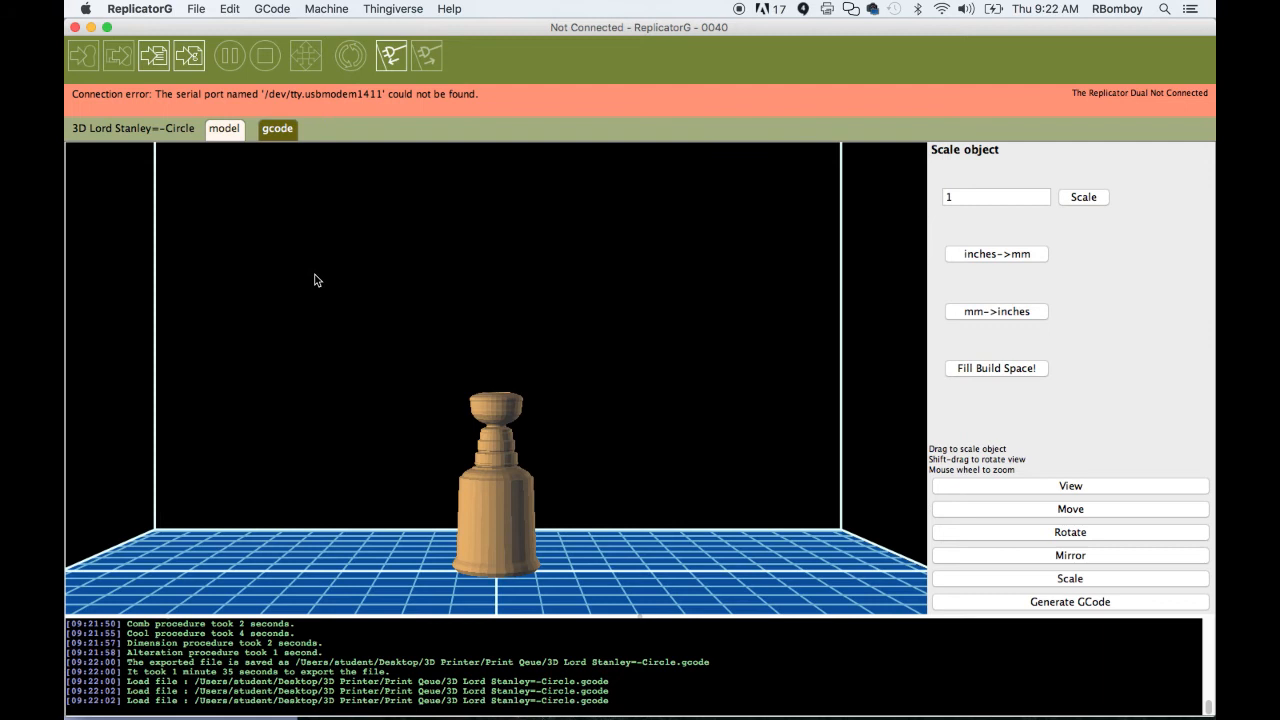
{"action": "mouse_move", "coordinate": [510, 548]}
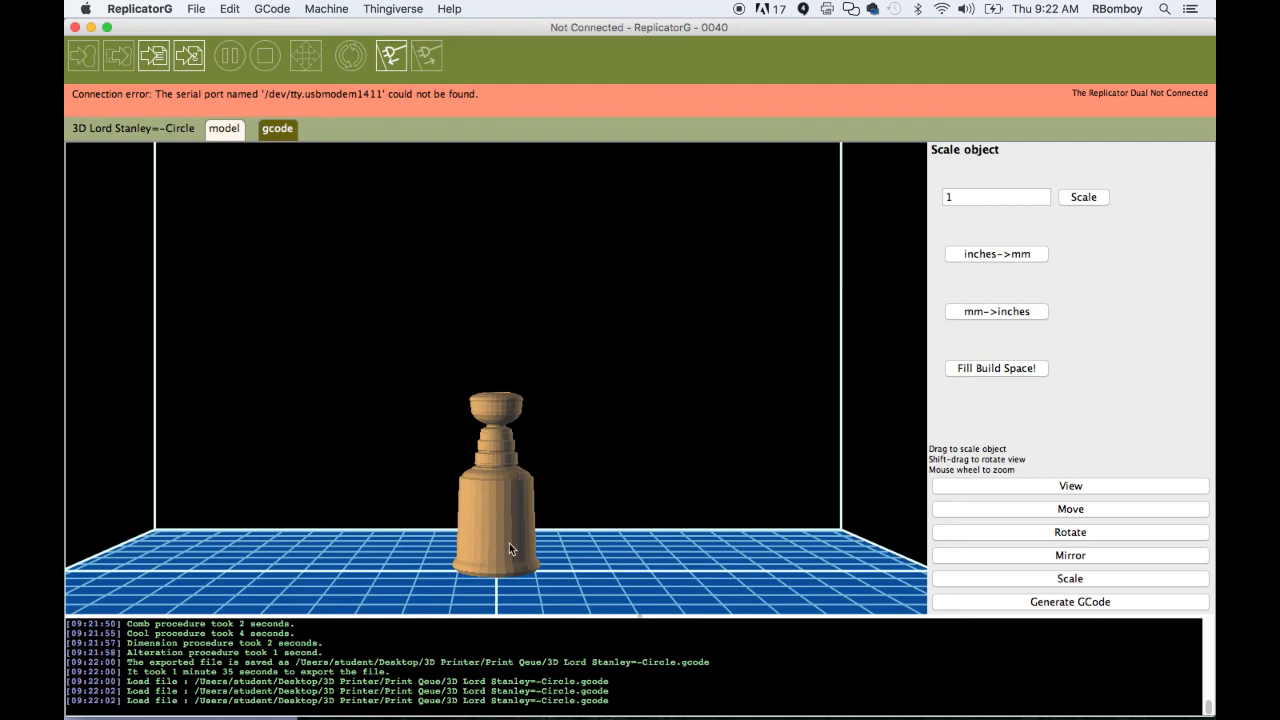
{"action": "mouse_move", "coordinate": [302, 201]}
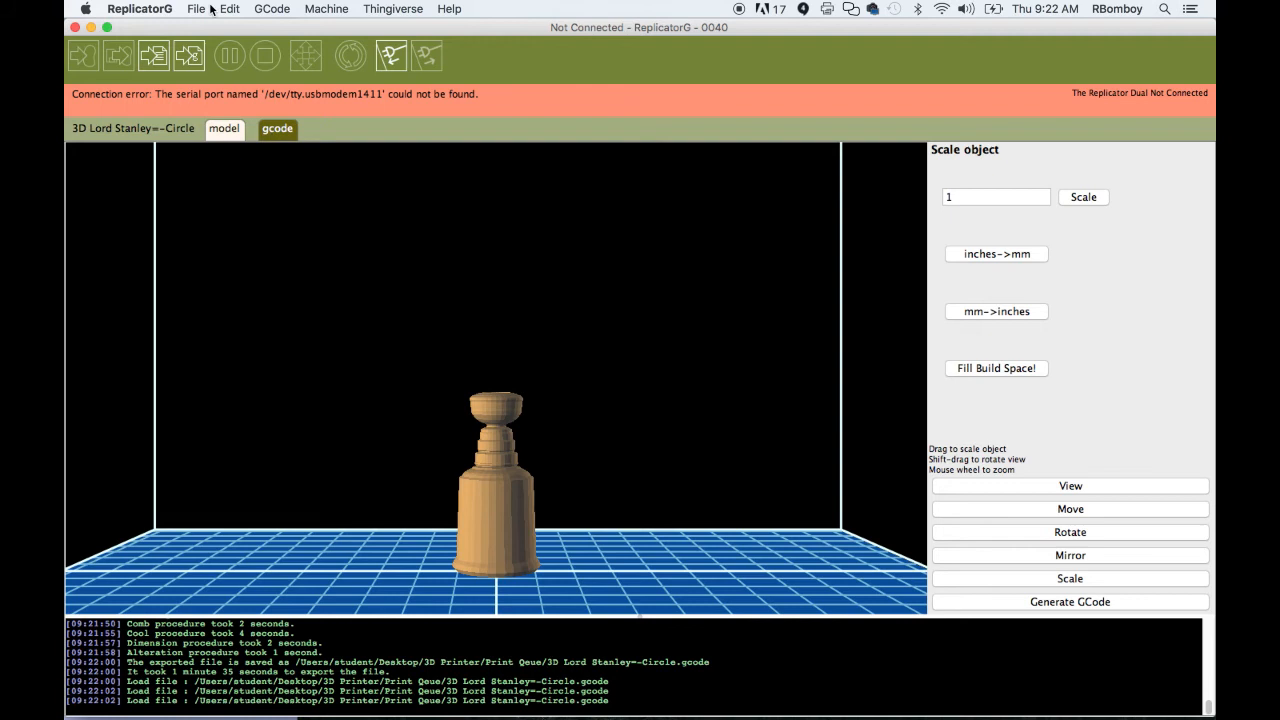
Save the file, then preview 3D Lord Stanley=-Circle.gcode in the Print Qeue folder.
{"action": "left_click", "coordinate": [196, 9]}
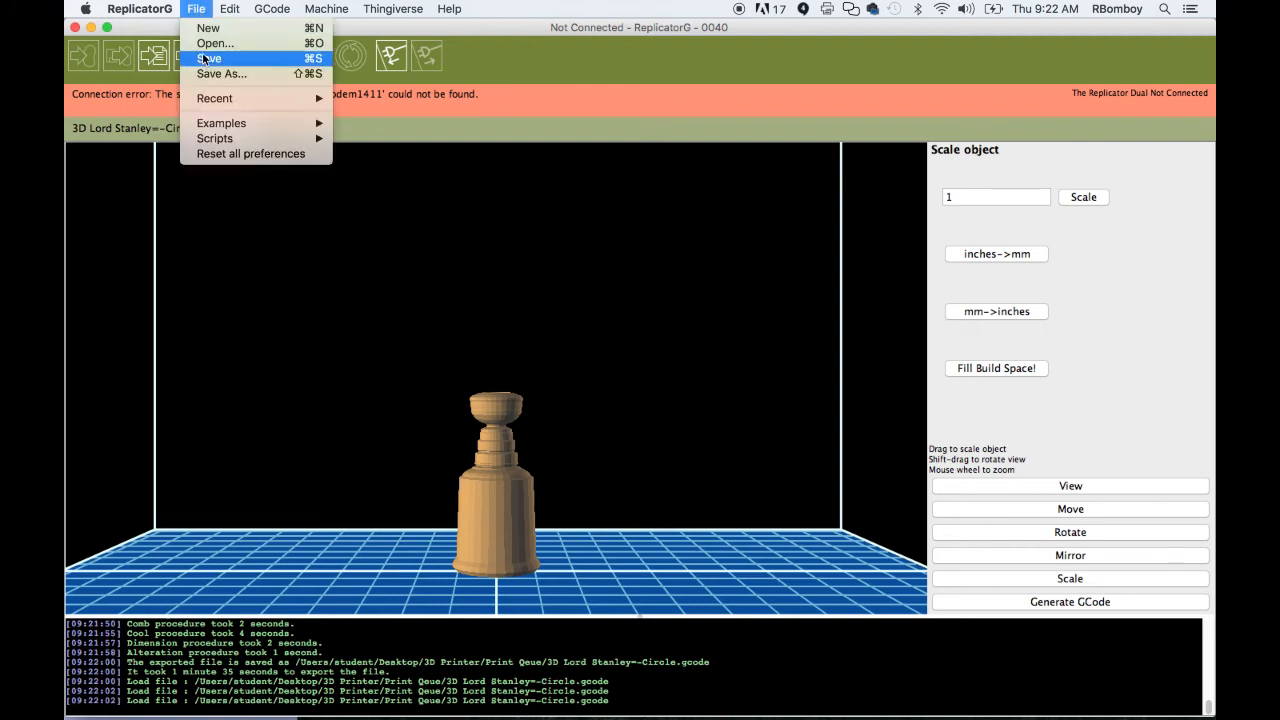
{"action": "left_click", "coordinate": [208, 58]}
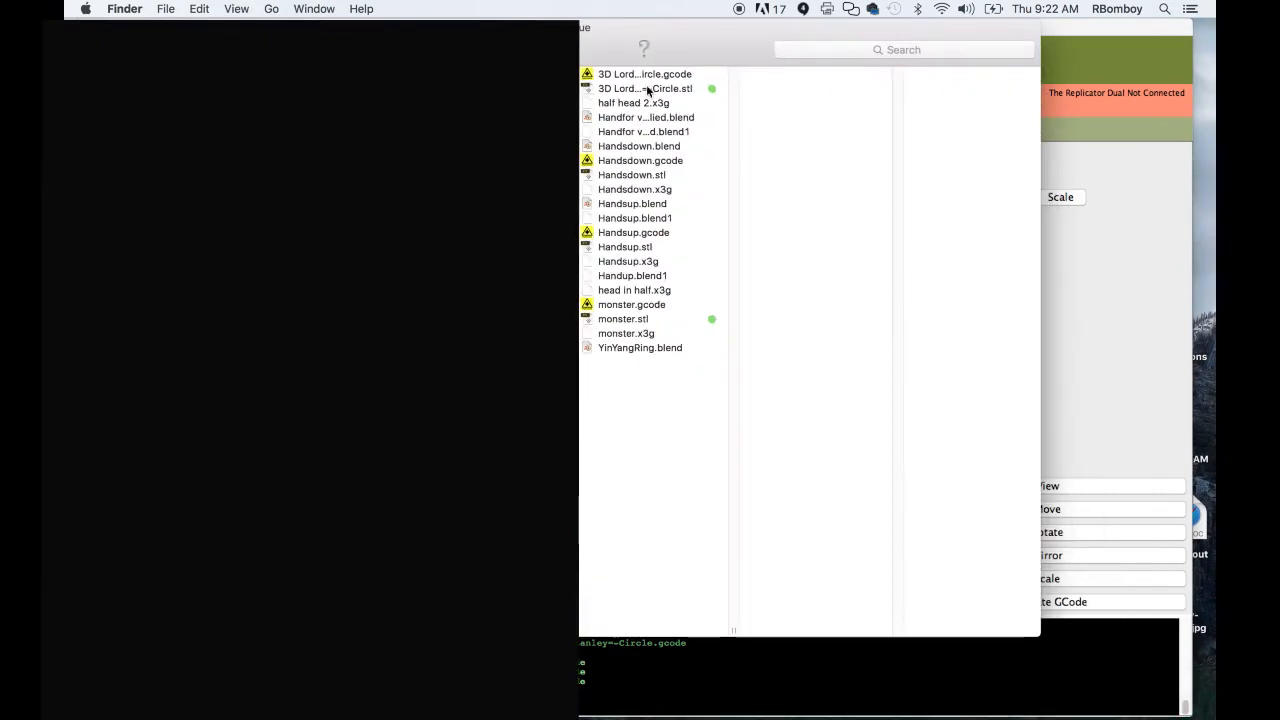
{"action": "left_click", "coordinate": [644, 74]}
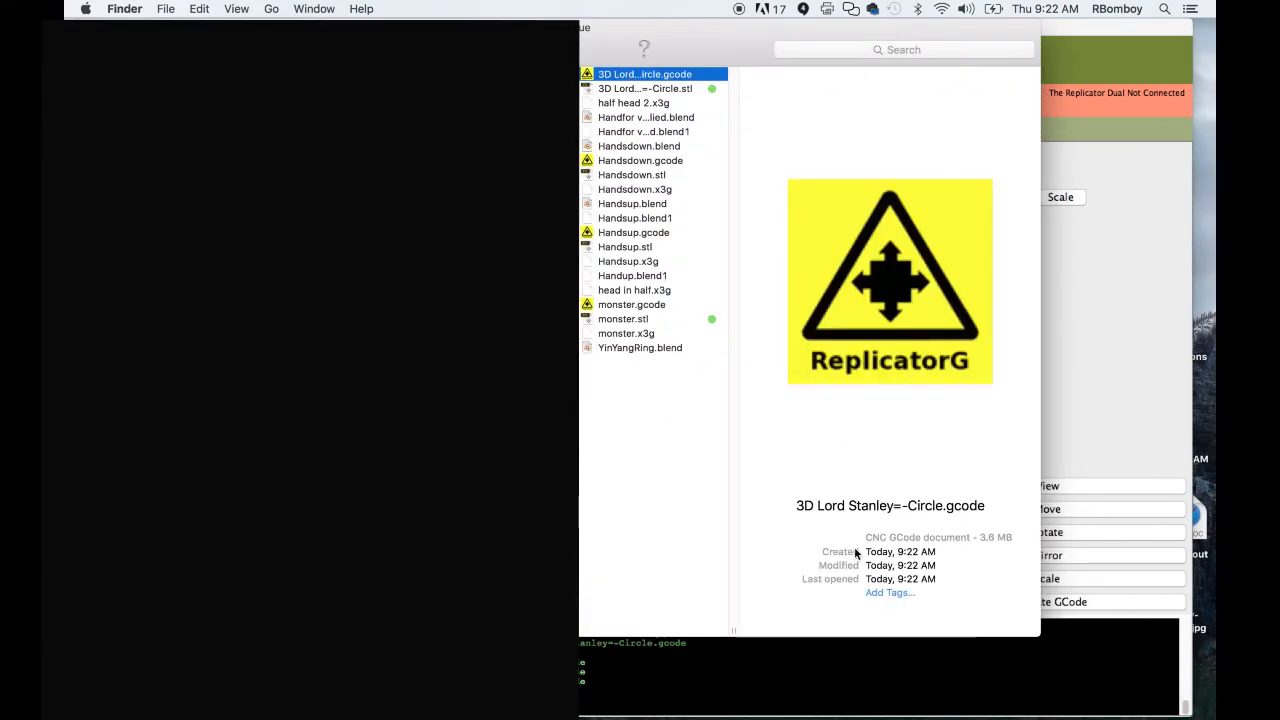
{"action": "mouse_move", "coordinate": [857, 248]}
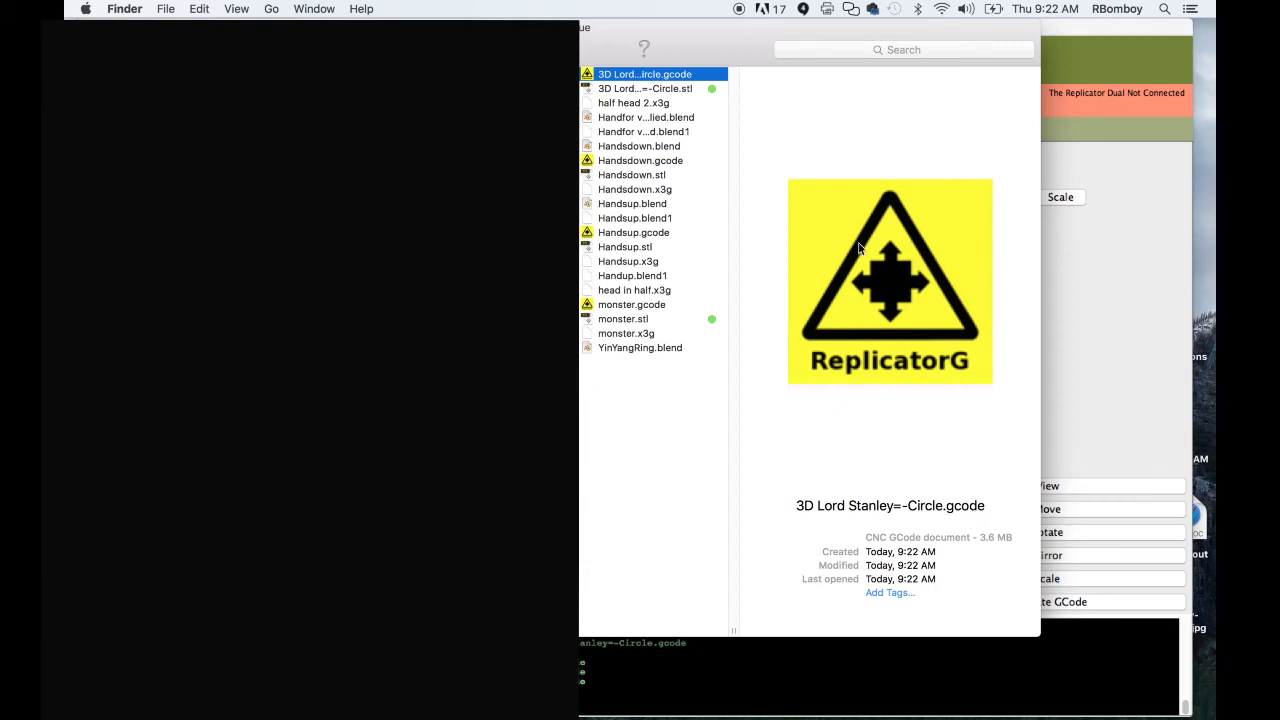
{"action": "mouse_move", "coordinate": [900, 420]}
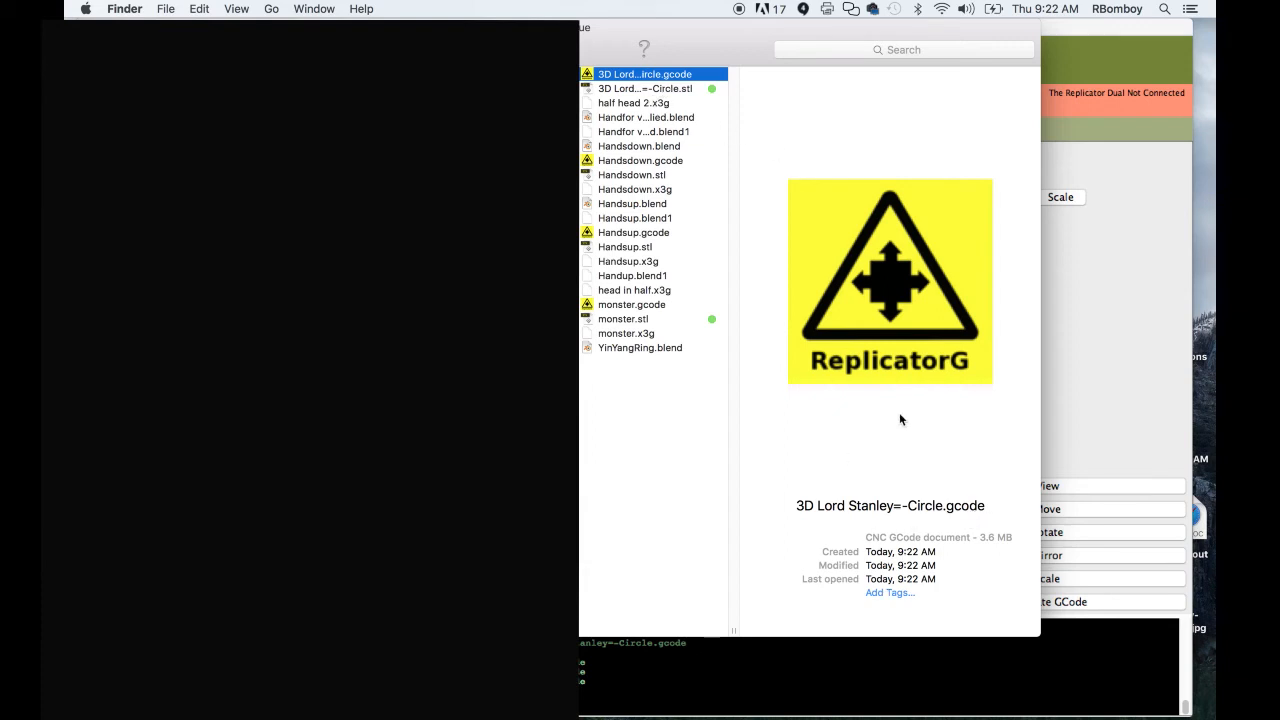
{"action": "mouse_move", "coordinate": [950, 518]}
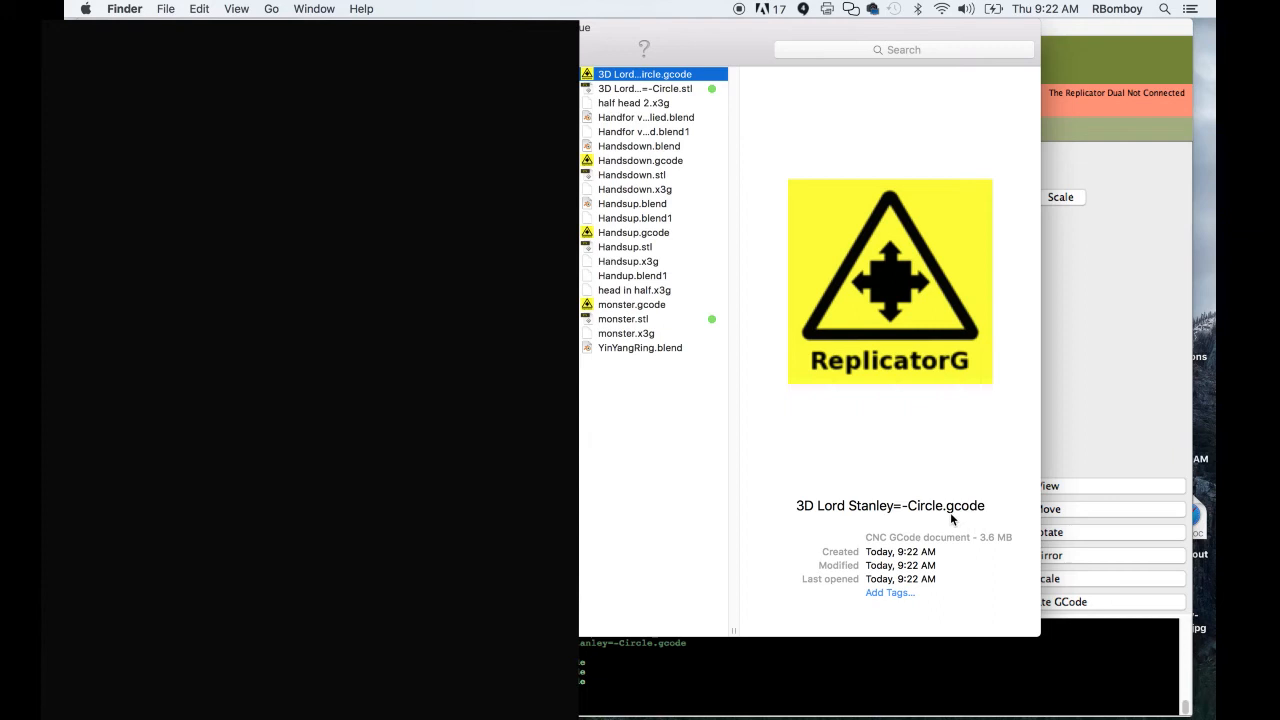
{"action": "mouse_move", "coordinate": [245, 15]}
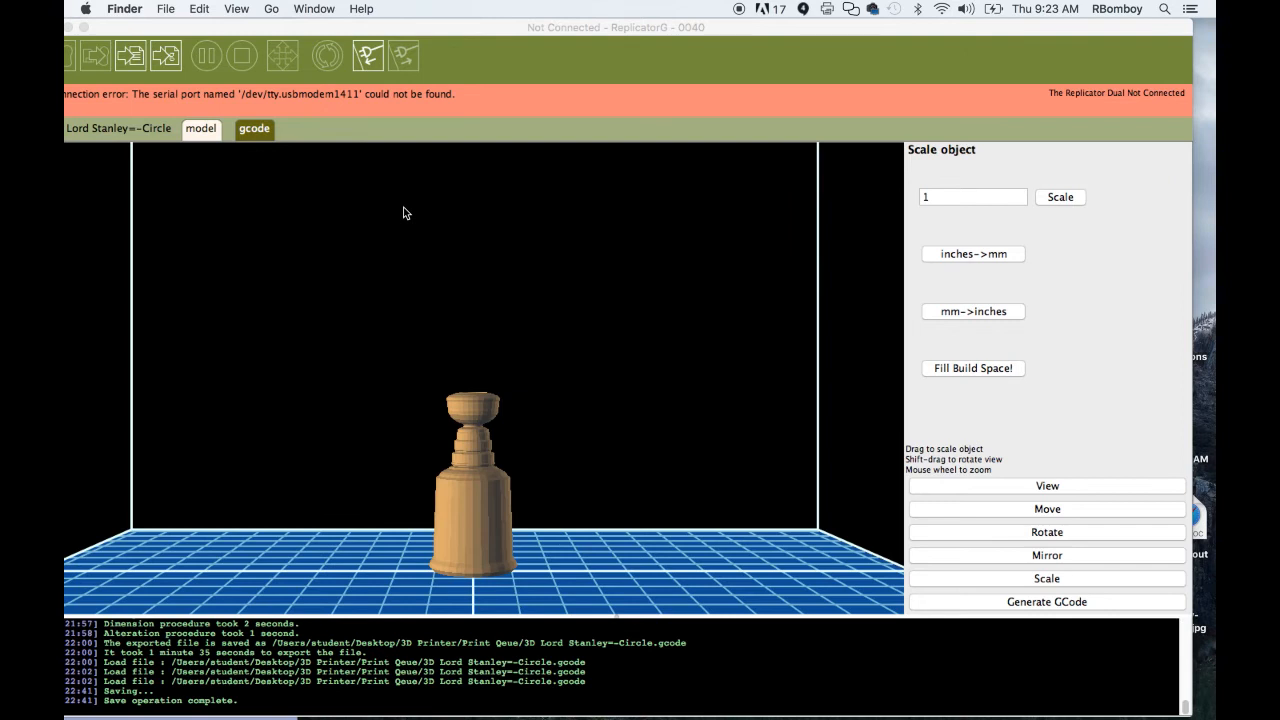
{"action": "mouse_move", "coordinate": [252, 153]}
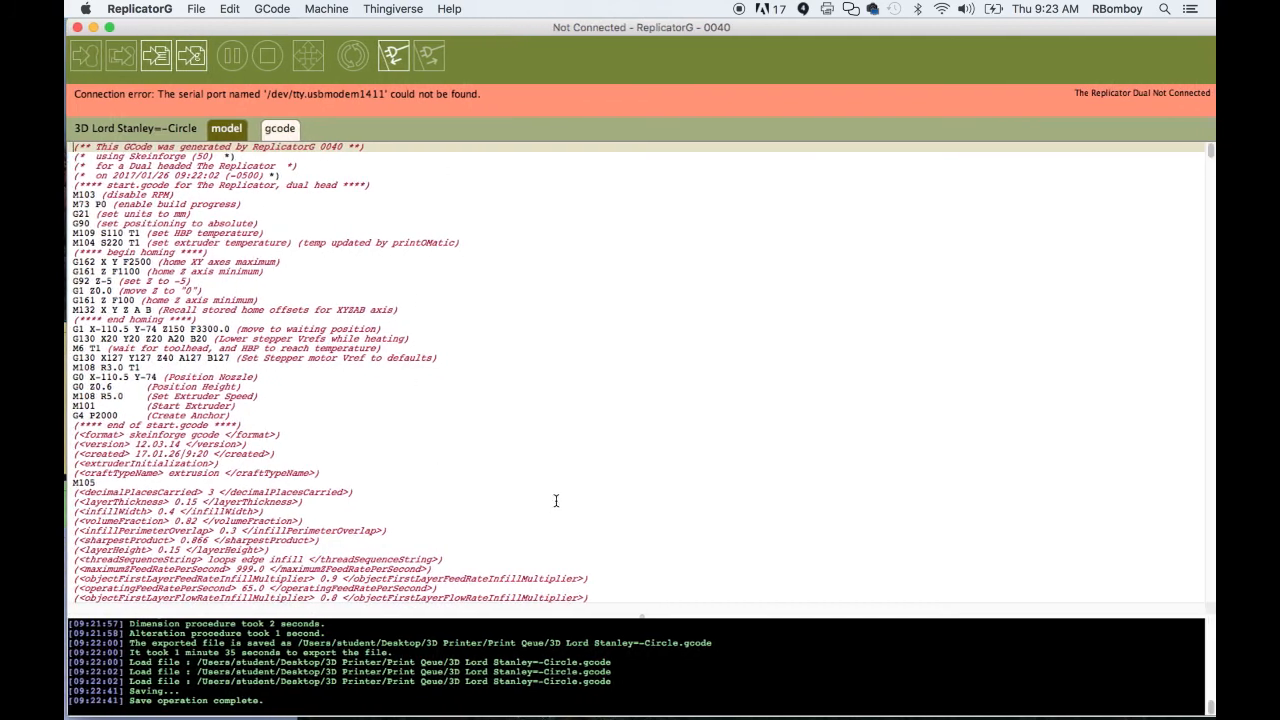
Scroll down and back up through the cup's generated G-code.
{"action": "scroll", "scroll_direction": "down", "scroll_amount": 3}
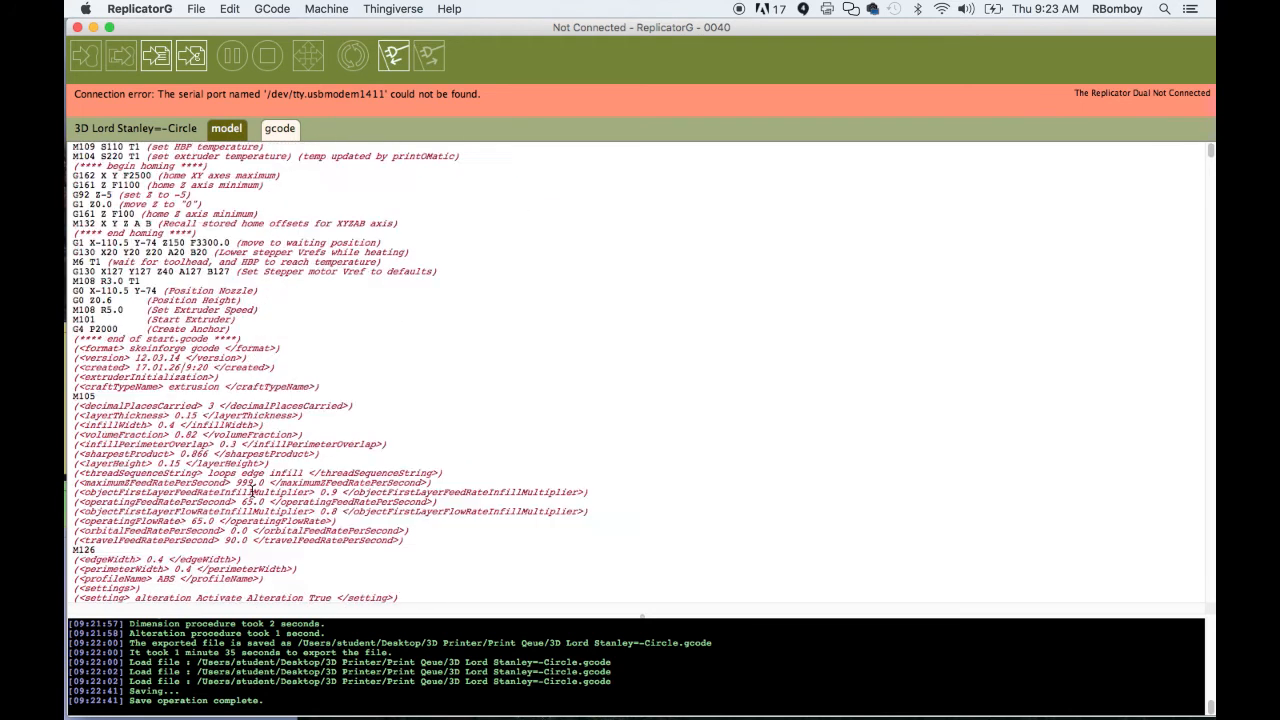
{"action": "scroll", "scroll_direction": "up", "scroll_amount": 3}
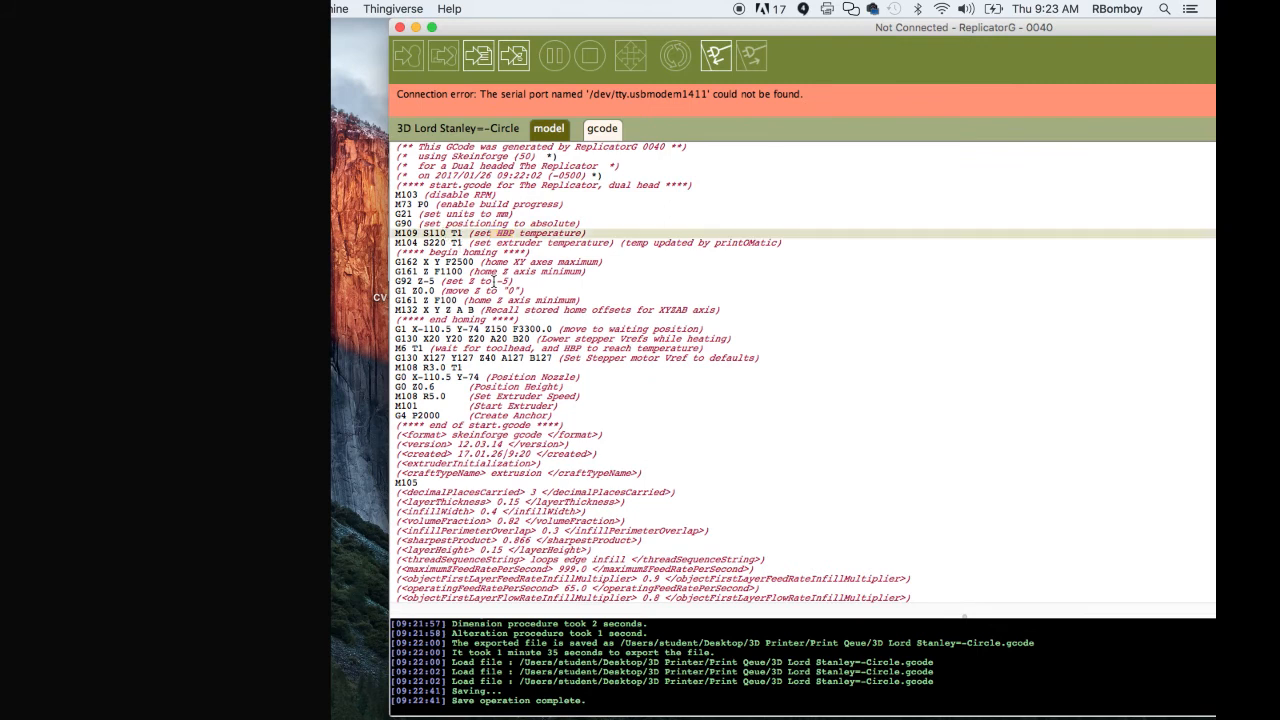
{"action": "mouse_move", "coordinate": [510, 296]}
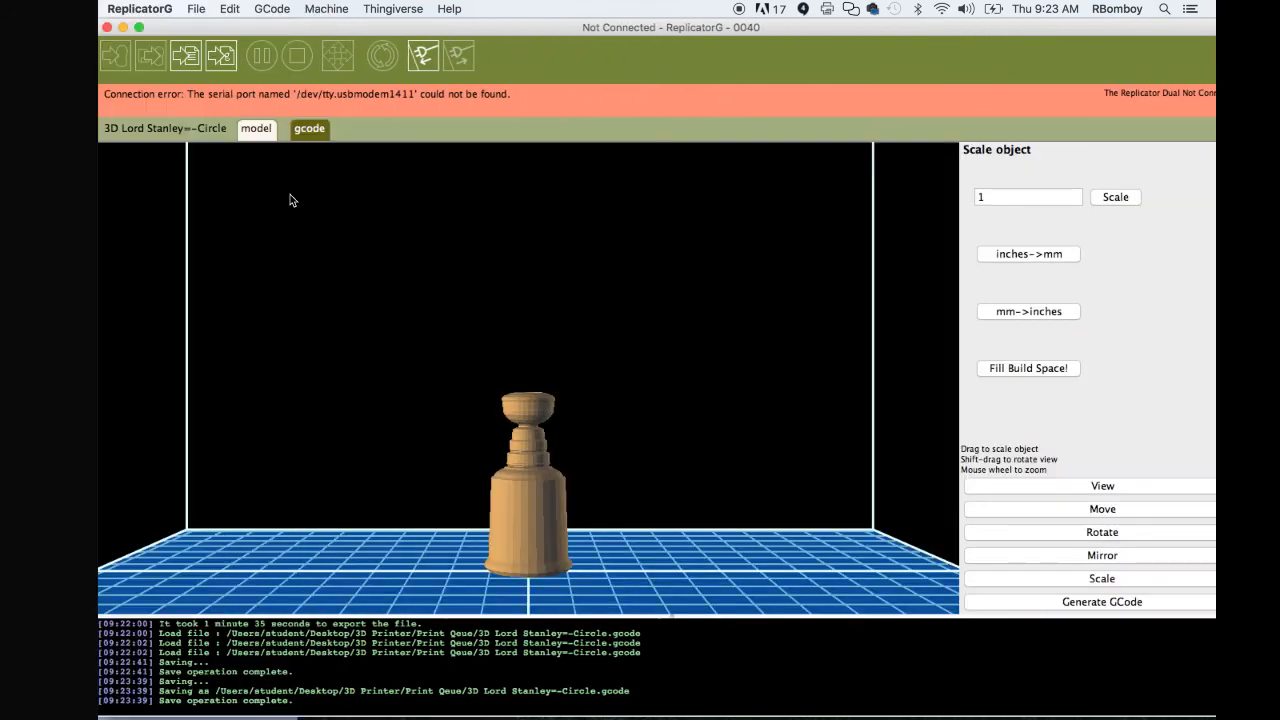
{"action": "mouse_move", "coordinate": [221, 55]}
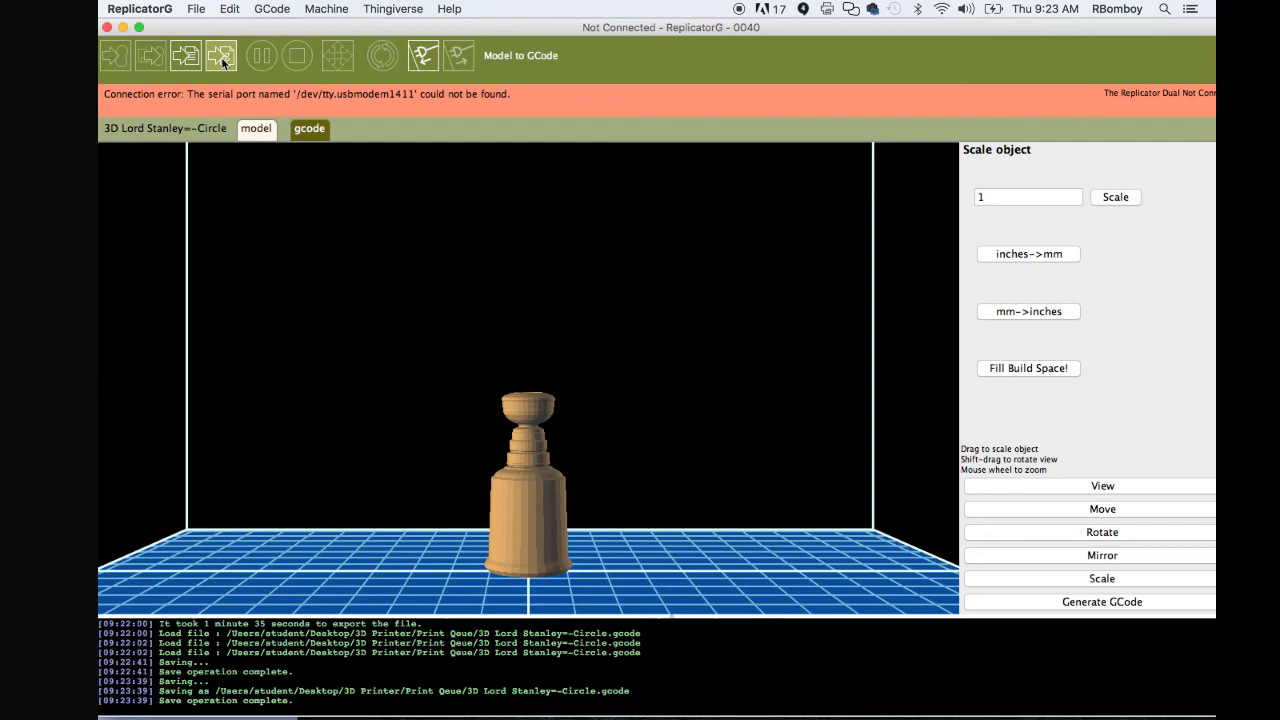
{"action": "mouse_move", "coordinate": [221, 55]}
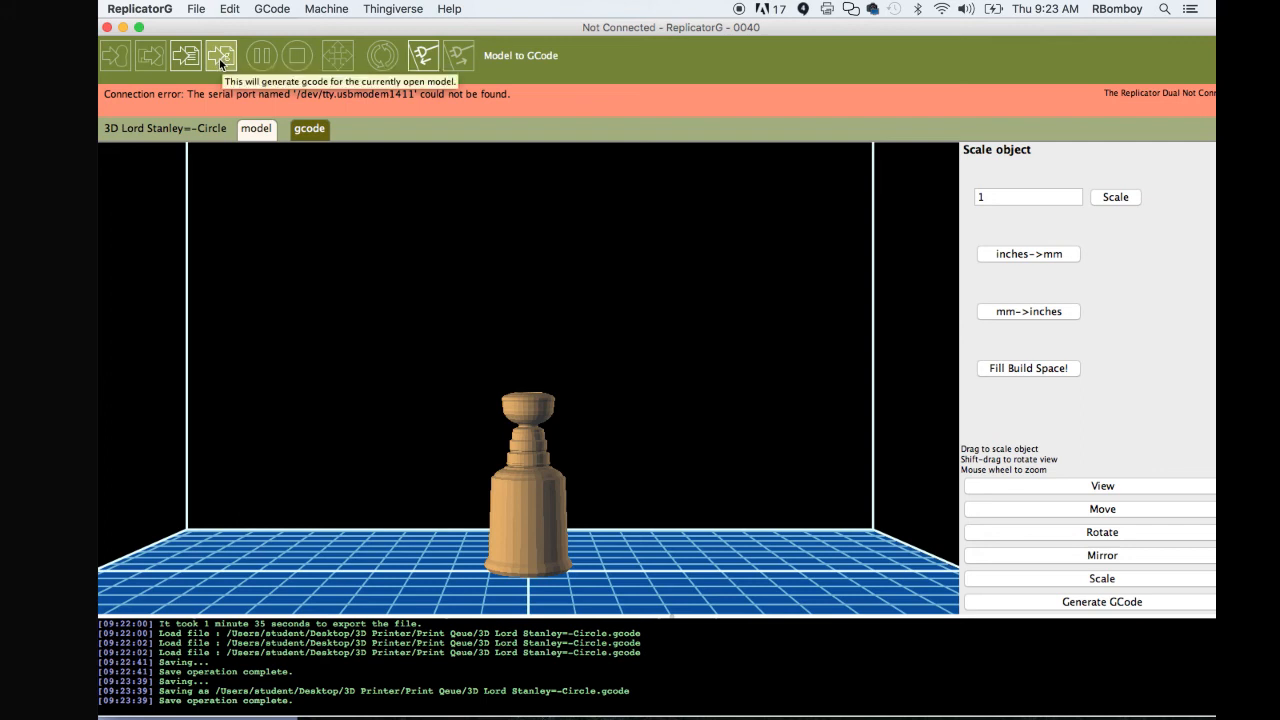
{"action": "mouse_move", "coordinate": [1087, 604]}
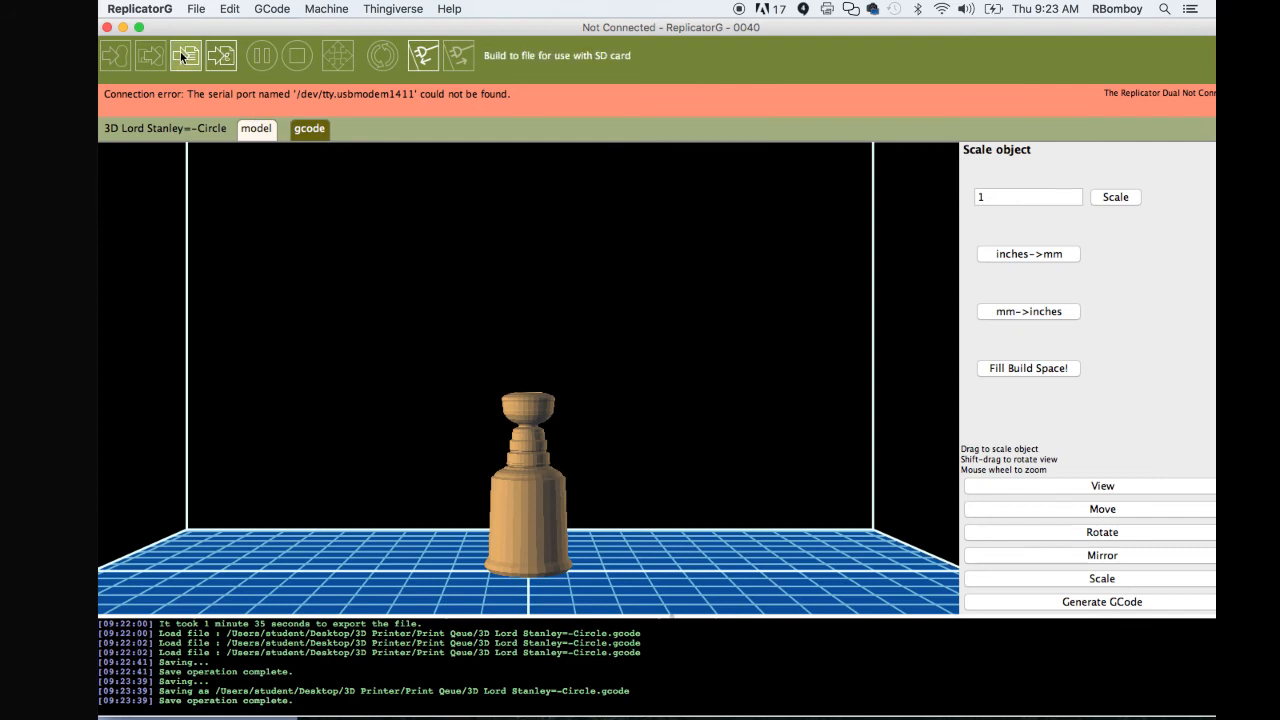
{"action": "mouse_move", "coordinate": [185, 55]}
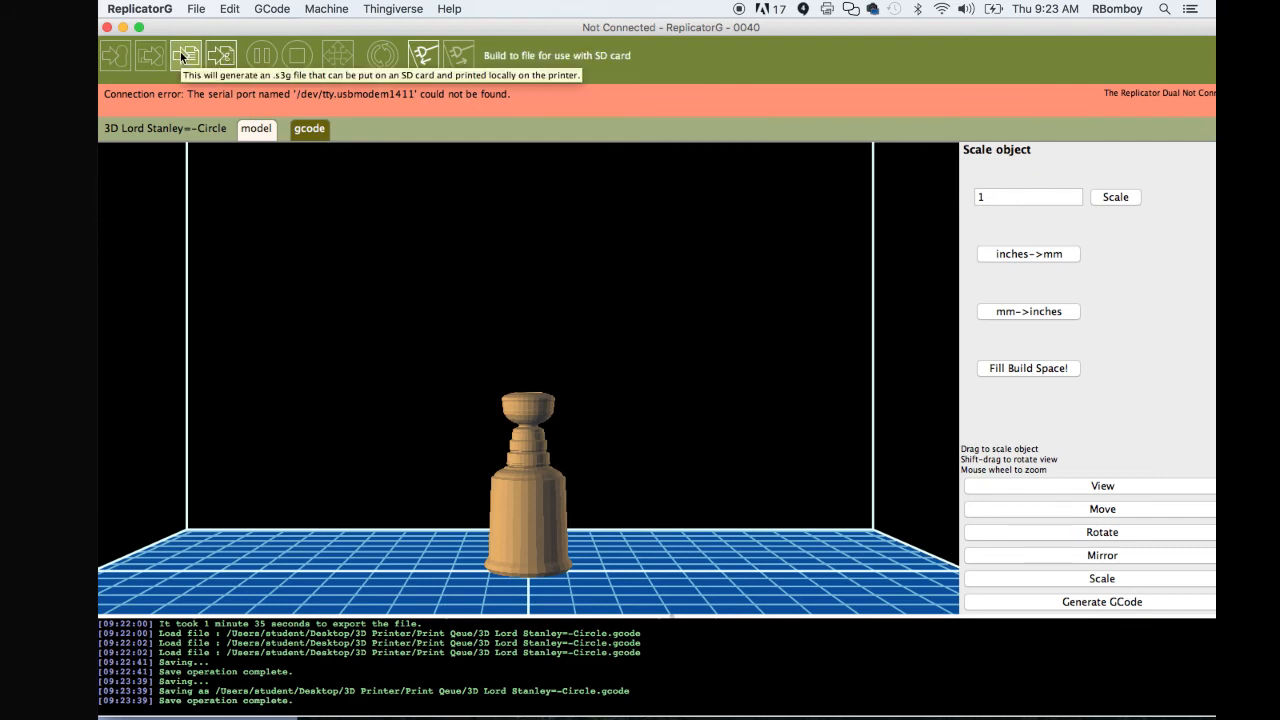
{"action": "mouse_move", "coordinate": [186, 60]}
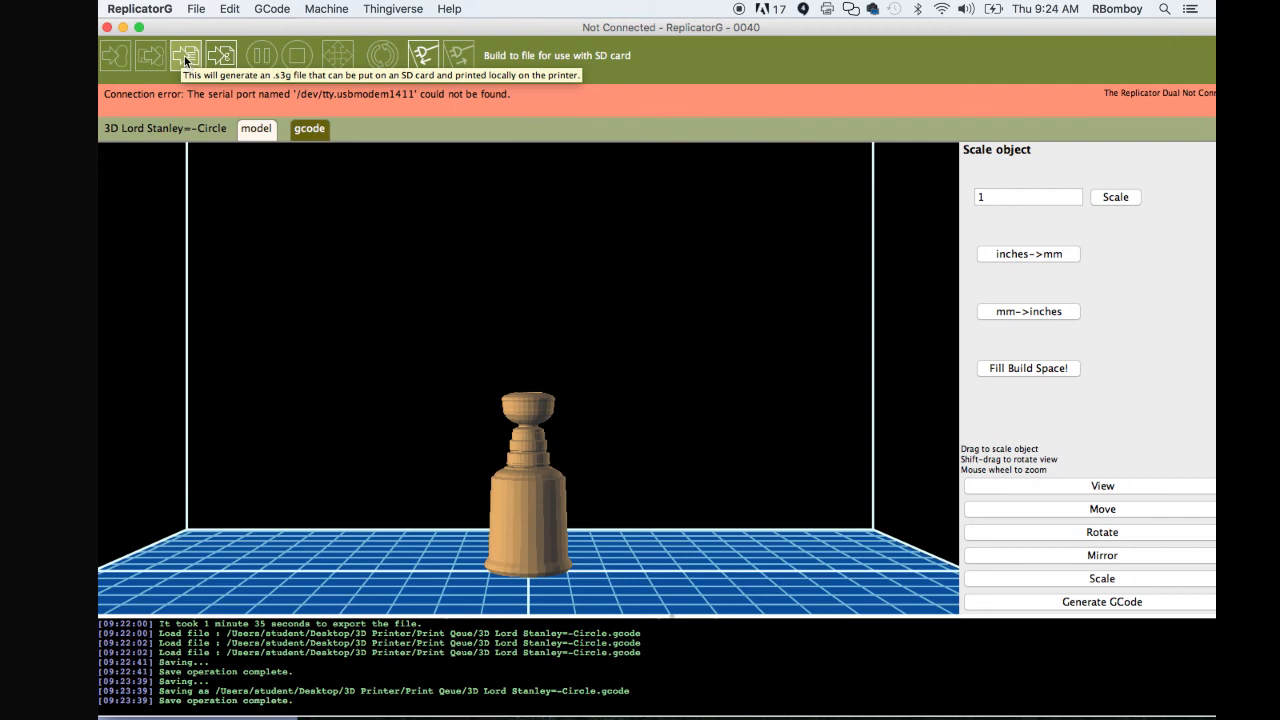
Open the 'Build to file for use with SD card' save dialog.
{"action": "left_click", "coordinate": [185, 55]}
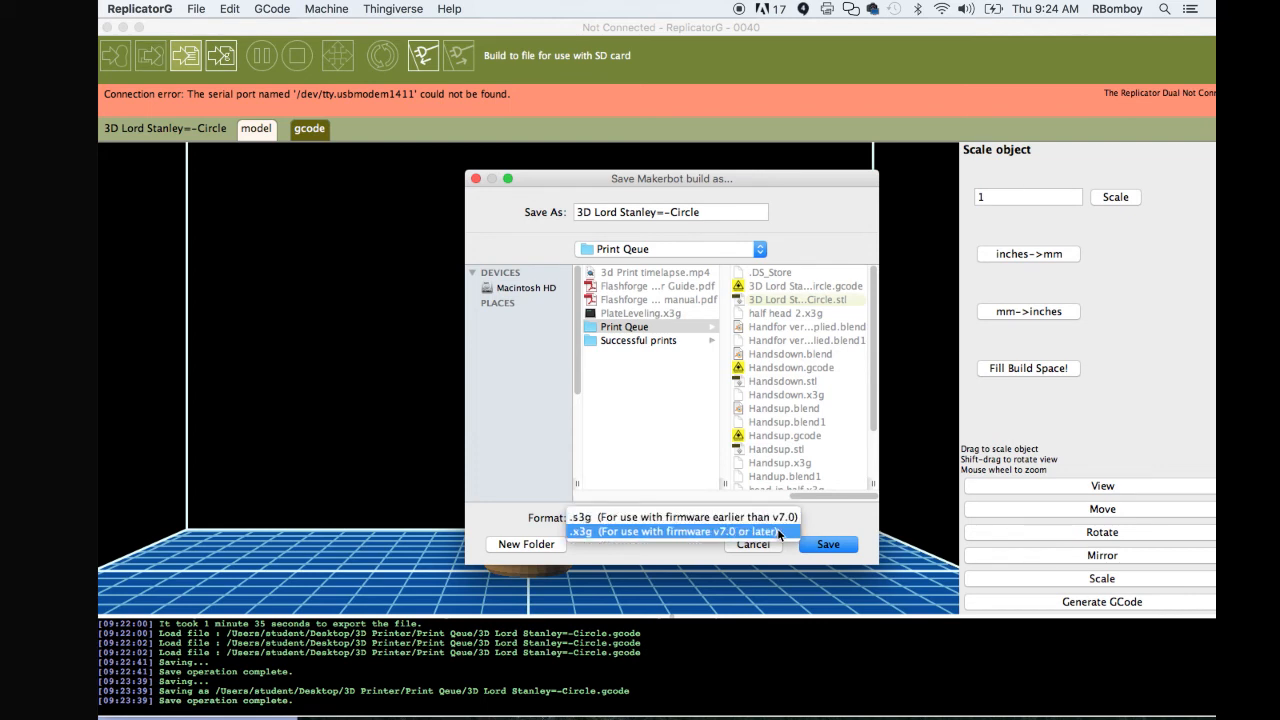
Pick .x3g format, rename the build file '3D Lord Stanley', and save it.
{"action": "left_click", "coordinate": [680, 531]}
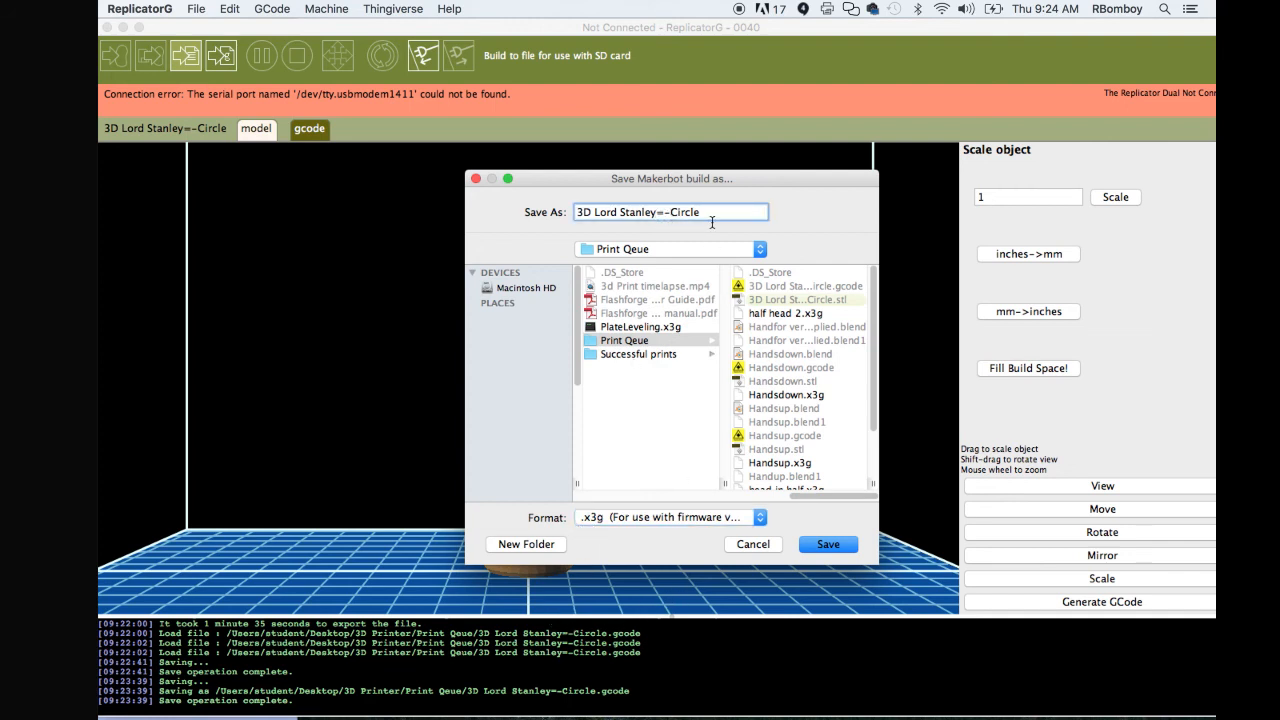
{"action": "key", "text": "Backspace"}
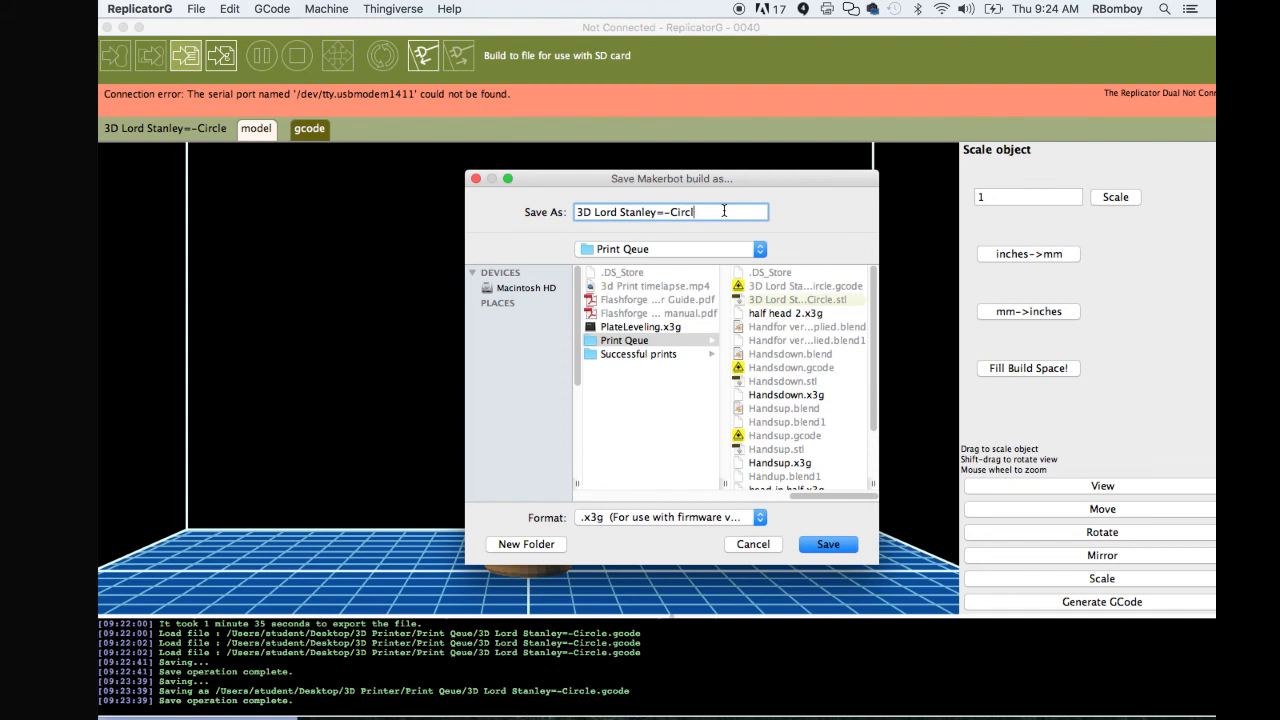
{"action": "key", "text": "BackSpace"}
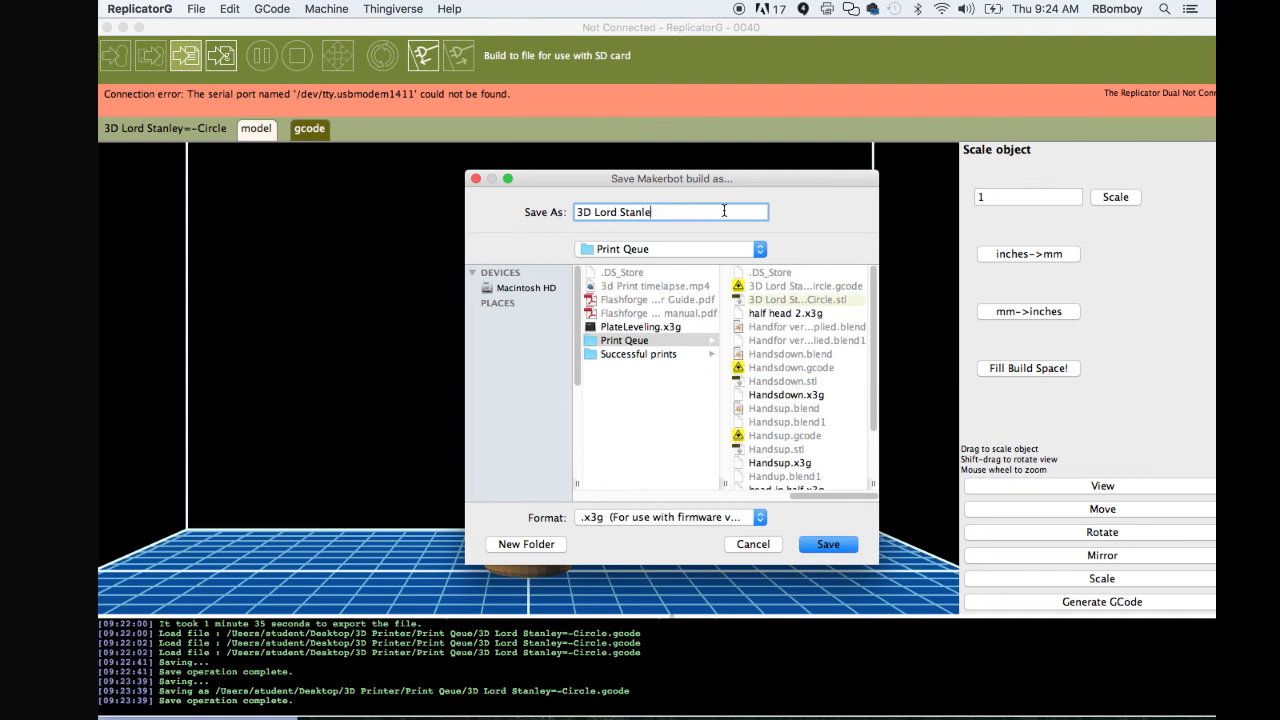
{"action": "type", "text": "y"}
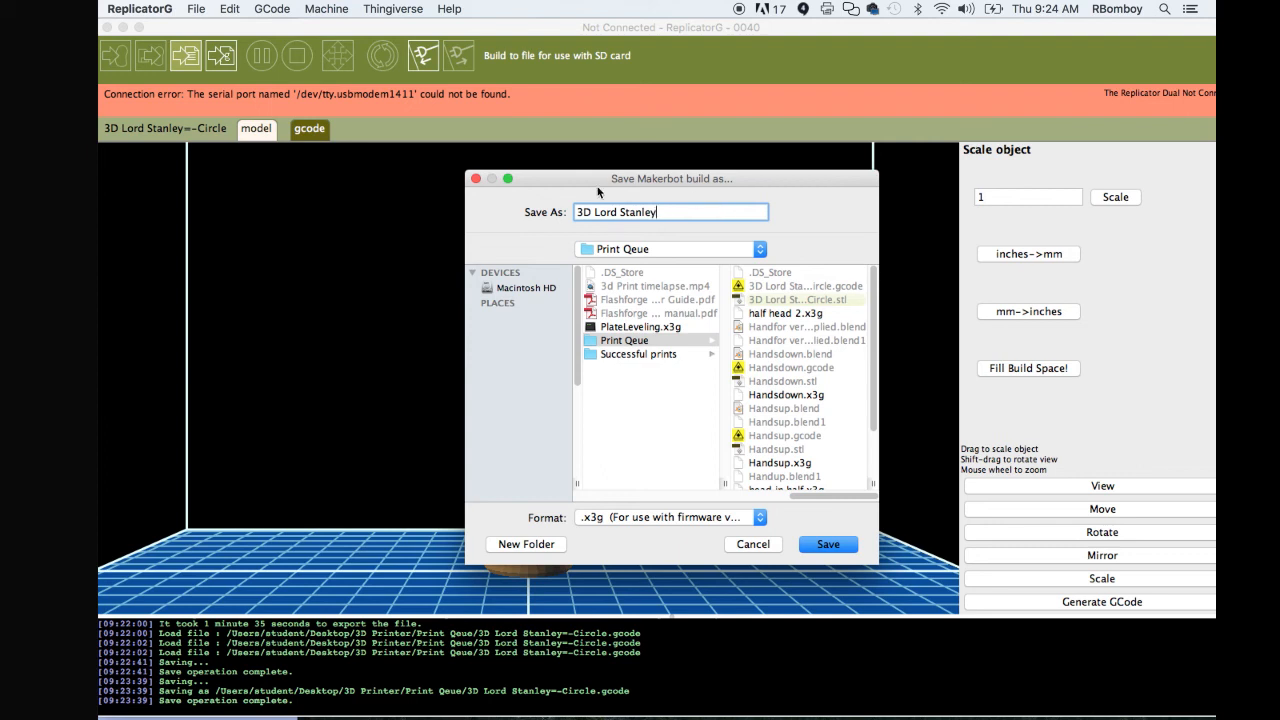
{"action": "mouse_move", "coordinate": [698, 290]}
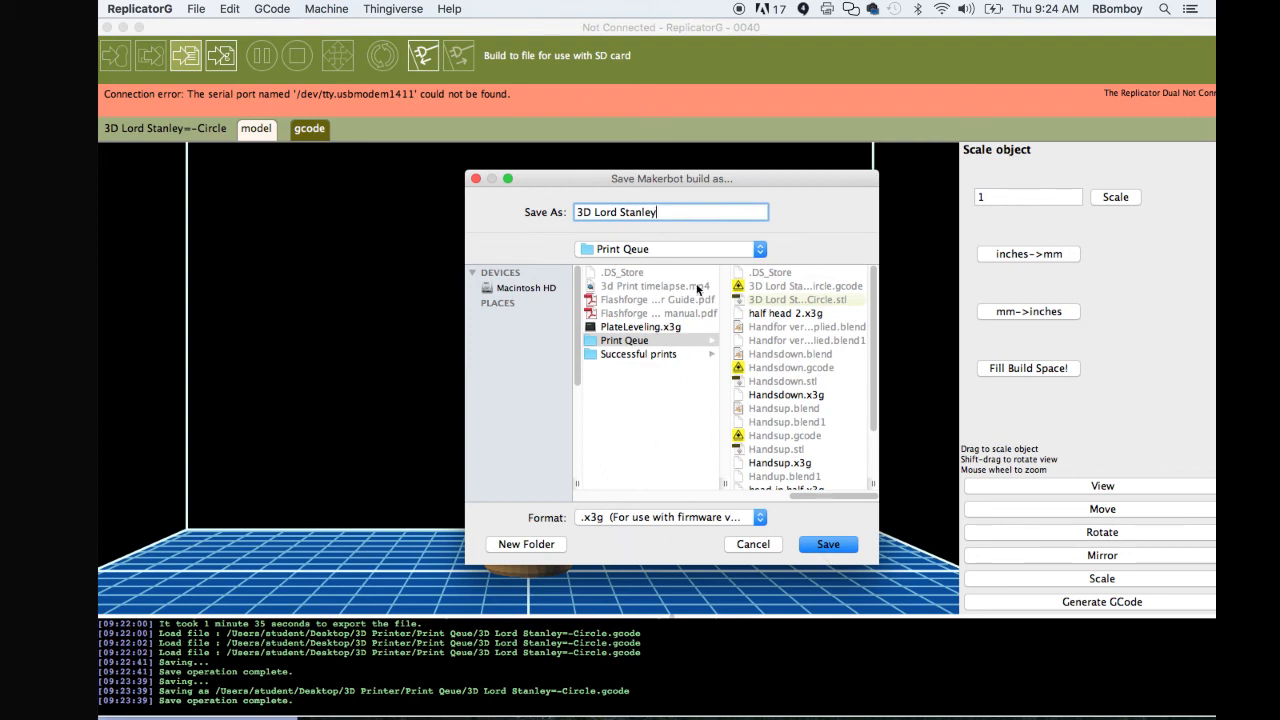
{"action": "mouse_move", "coordinate": [827, 544]}
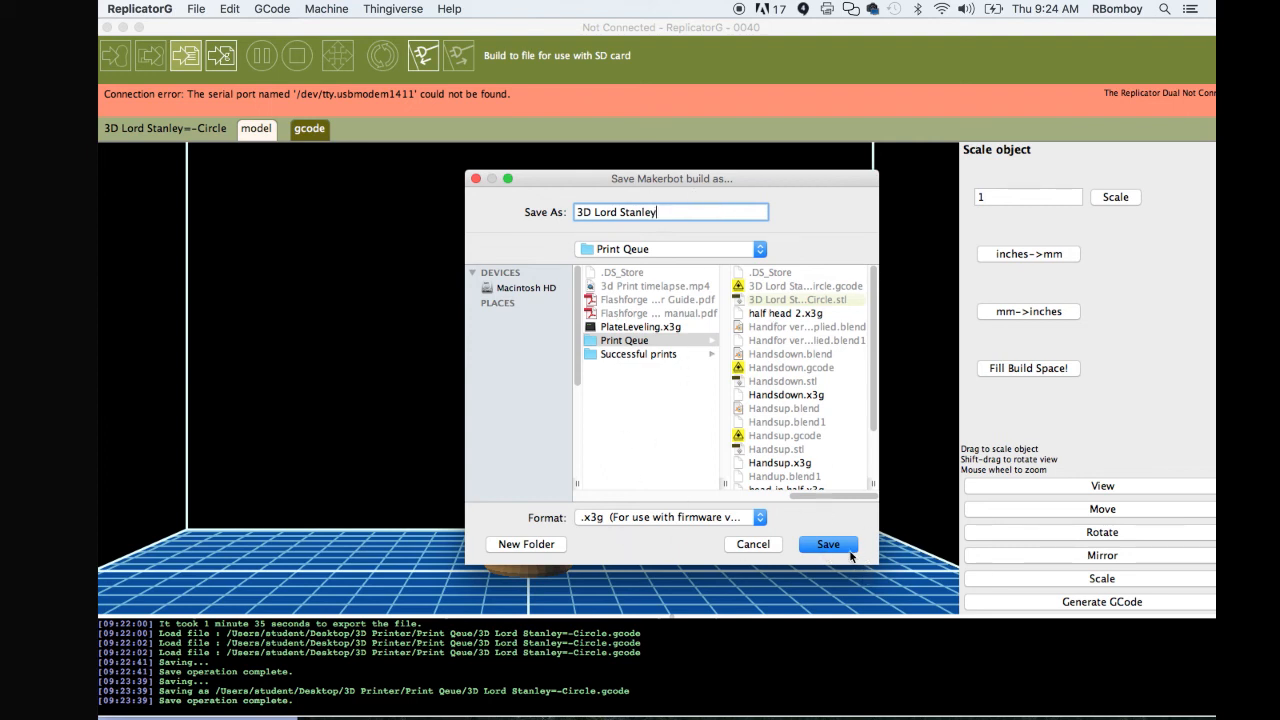
{"action": "left_click", "coordinate": [827, 544]}
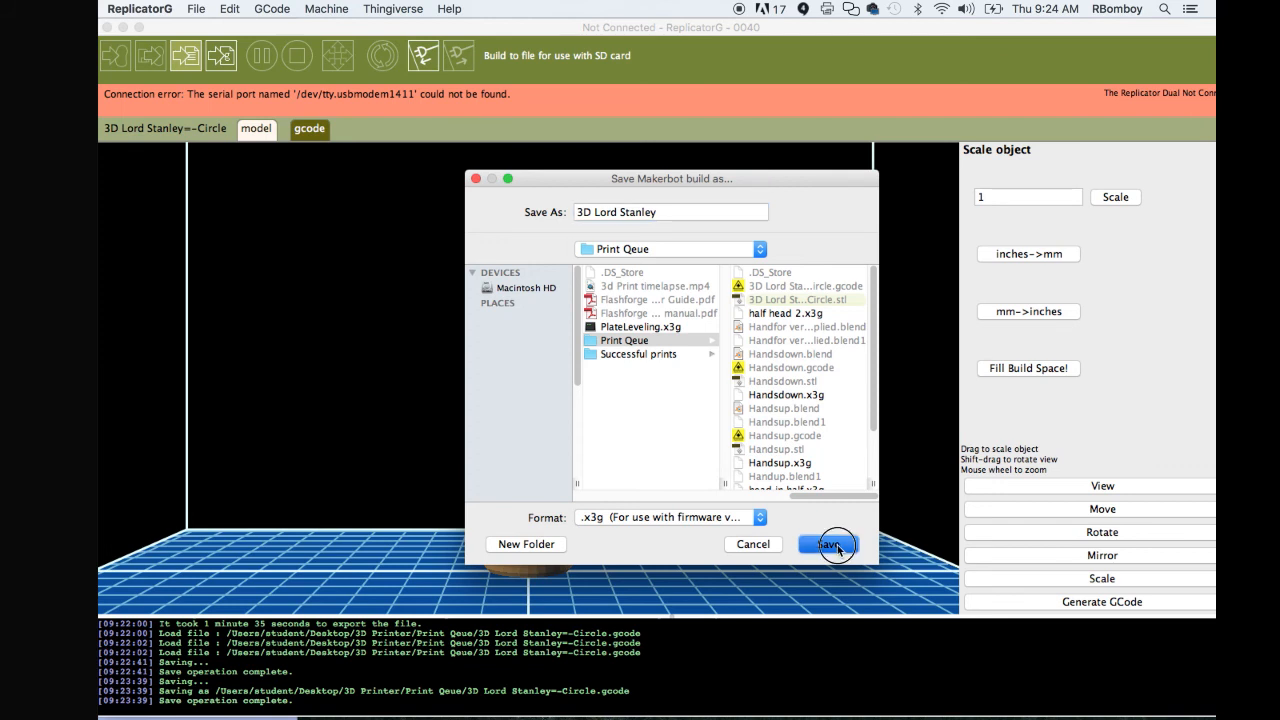
{"action": "left_click", "coordinate": [828, 544]}
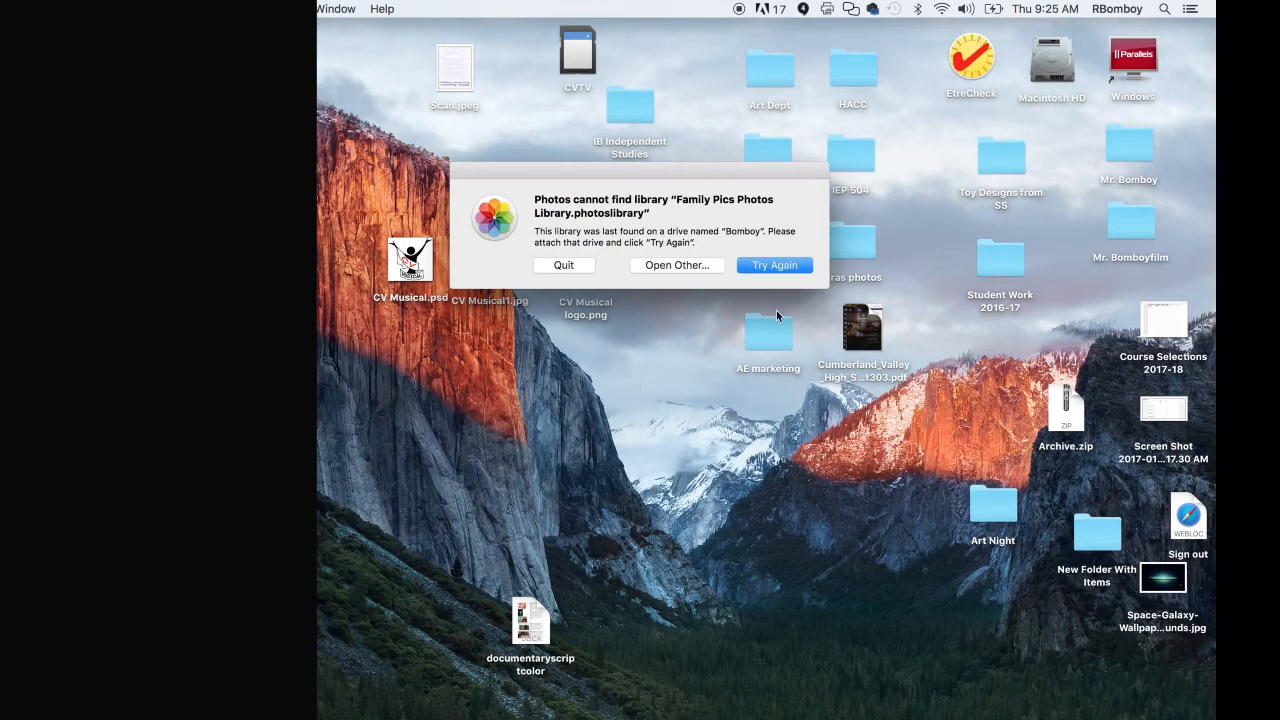
Dismiss the Photos alert, open the CVTV SD card, and pick up 3D Lord Stanley.x3g.
{"action": "left_click", "coordinate": [564, 265]}
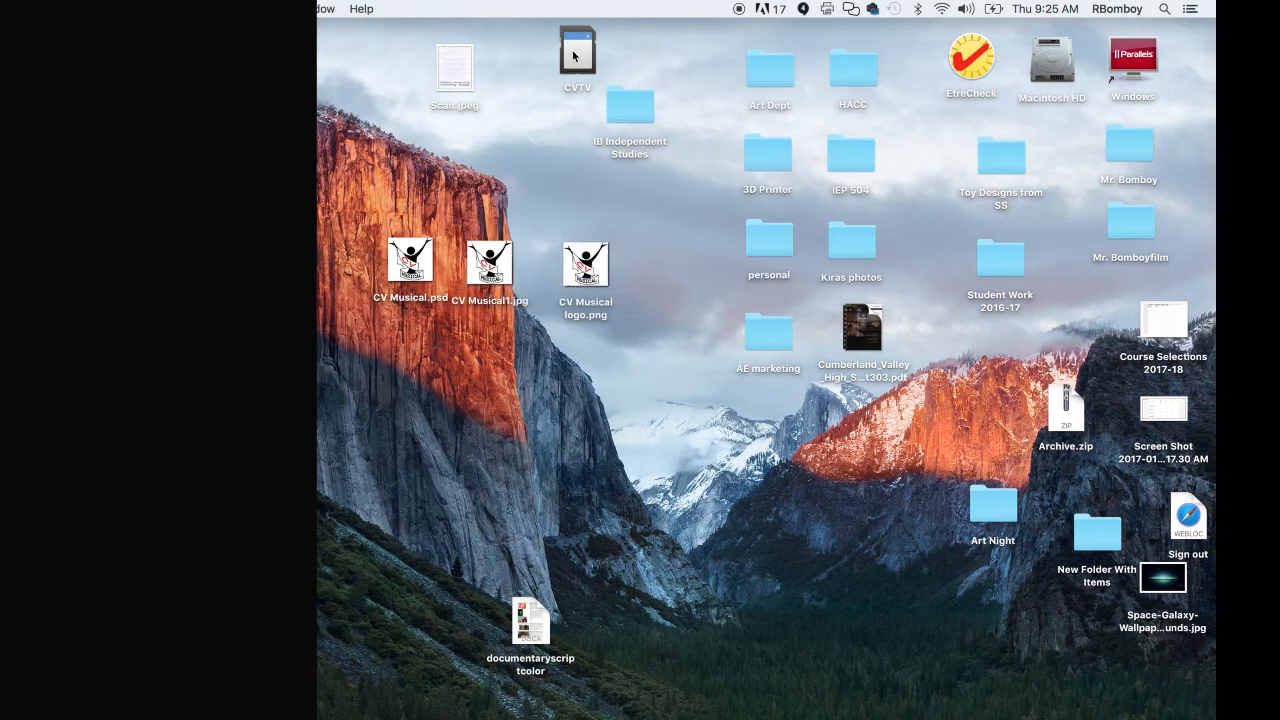
{"action": "left_click", "coordinate": [577, 53]}
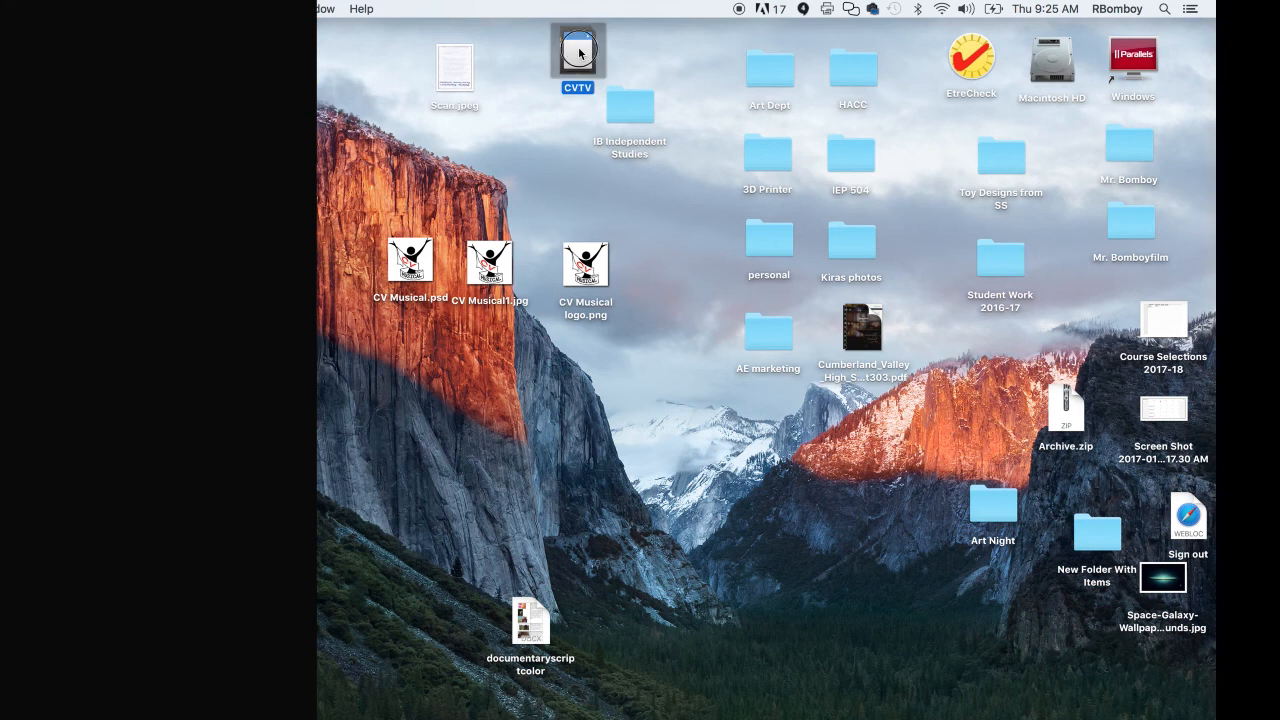
{"action": "double_click", "coordinate": [577, 50]}
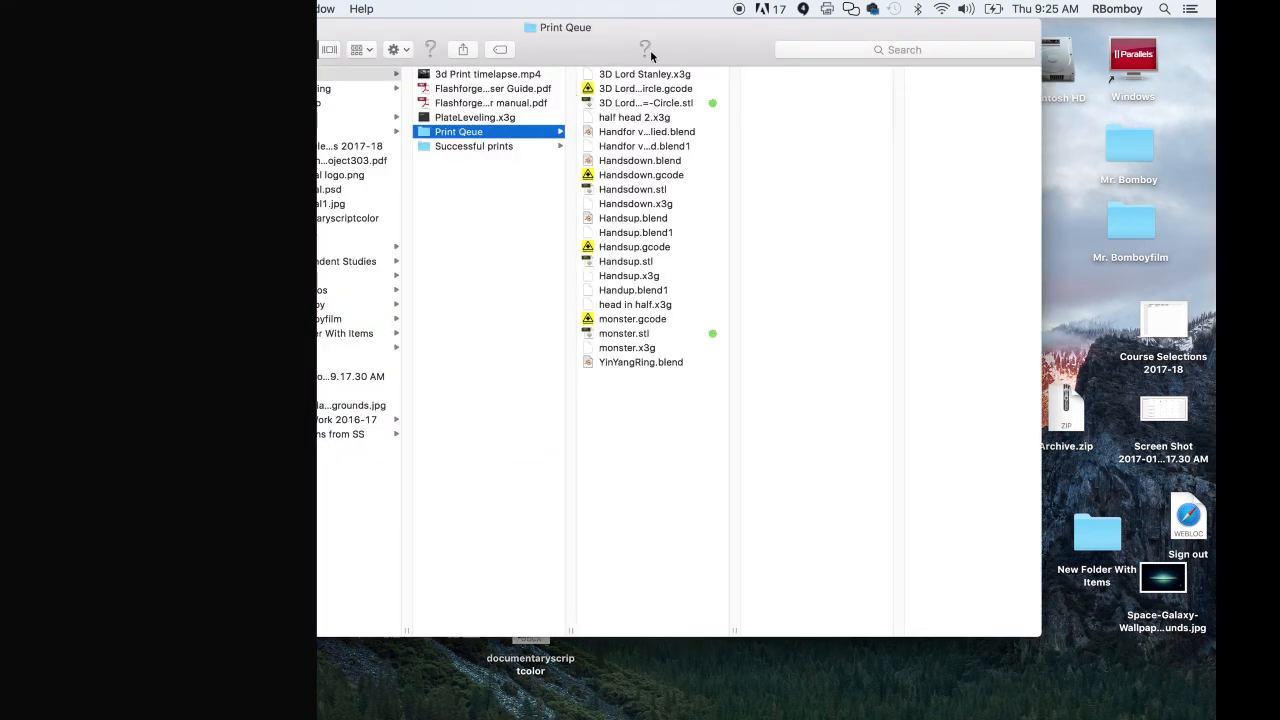
{"action": "mouse_move", "coordinate": [615, 105]}
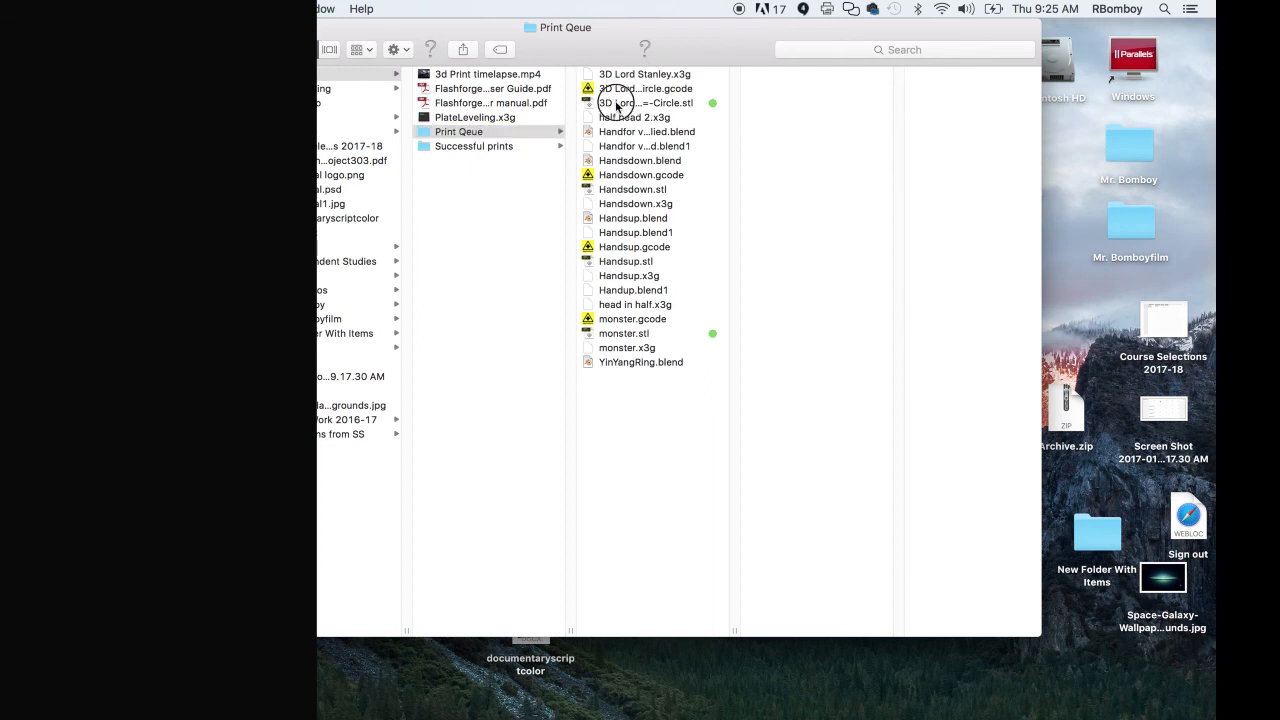
{"action": "left_click", "coordinate": [645, 103]}
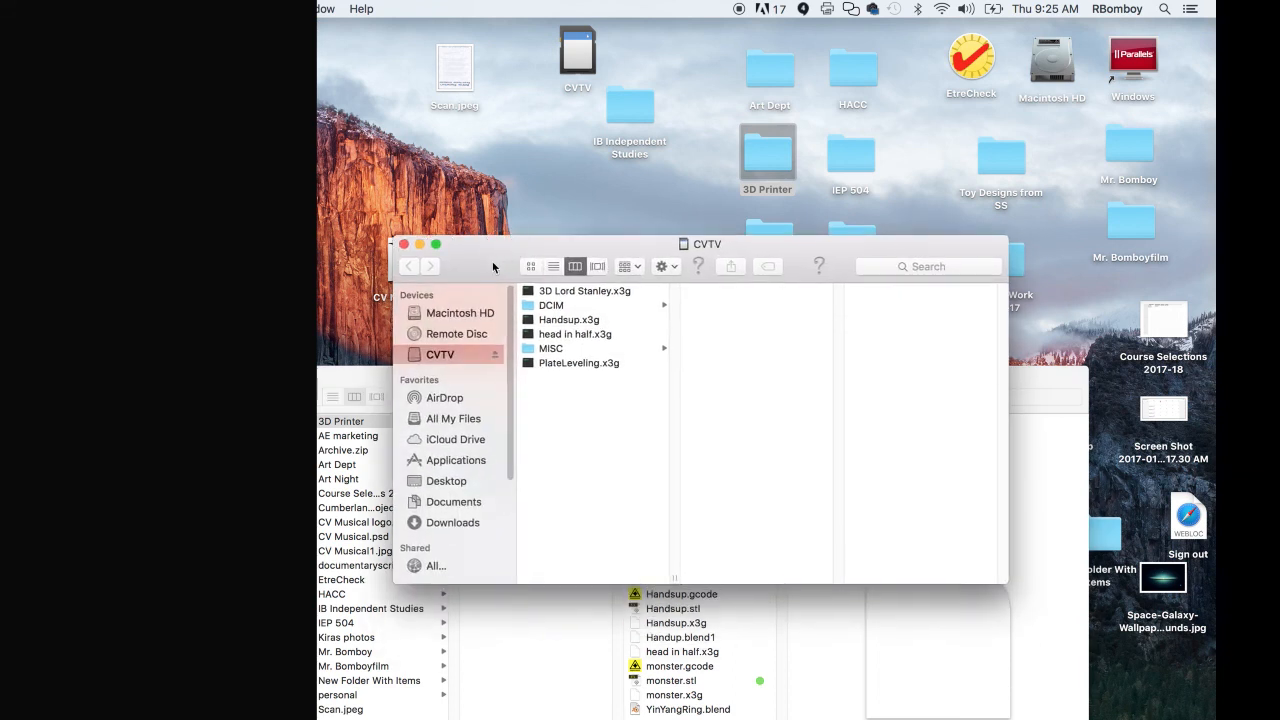
{"action": "mouse_move", "coordinate": [570, 304]}
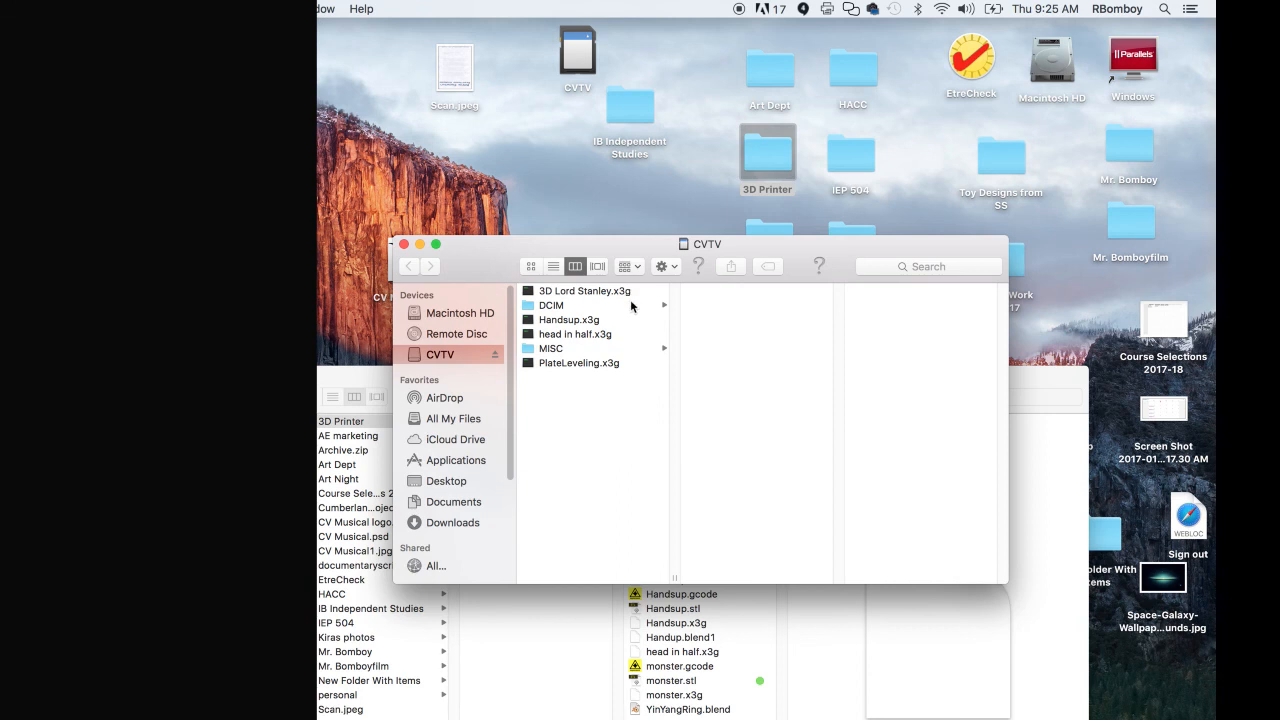
{"action": "mouse_move", "coordinate": [507, 440]}
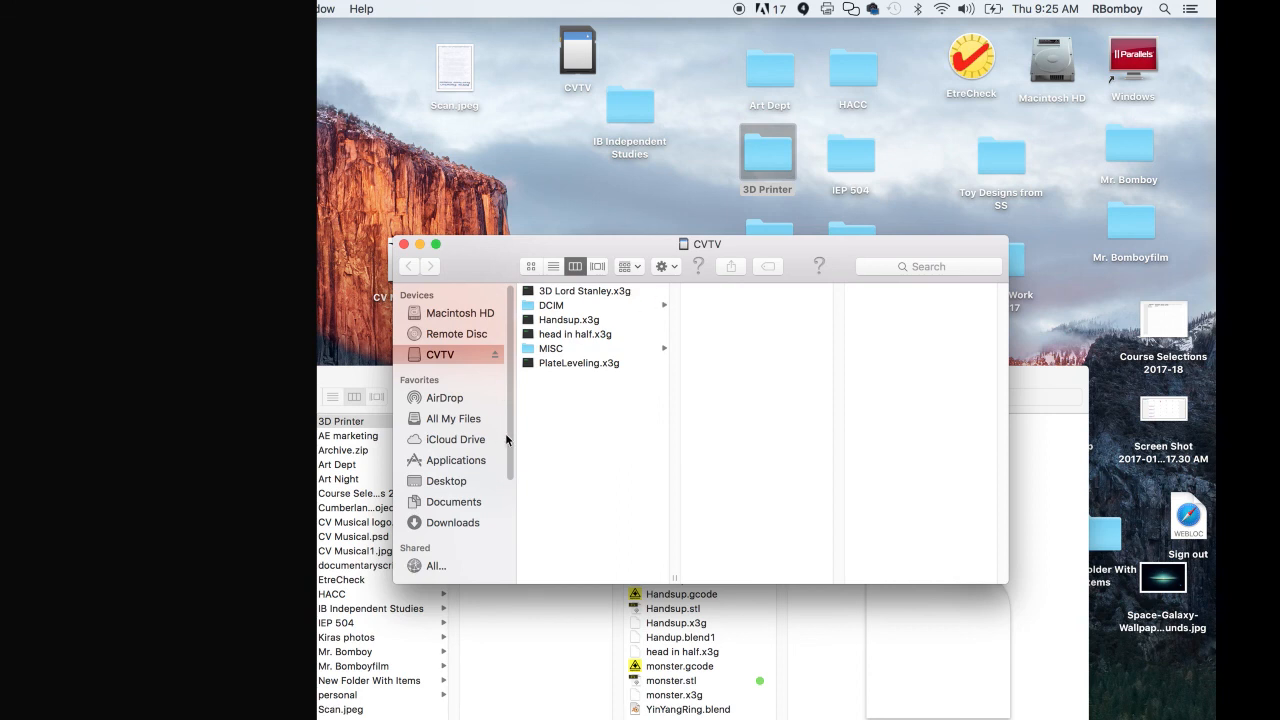